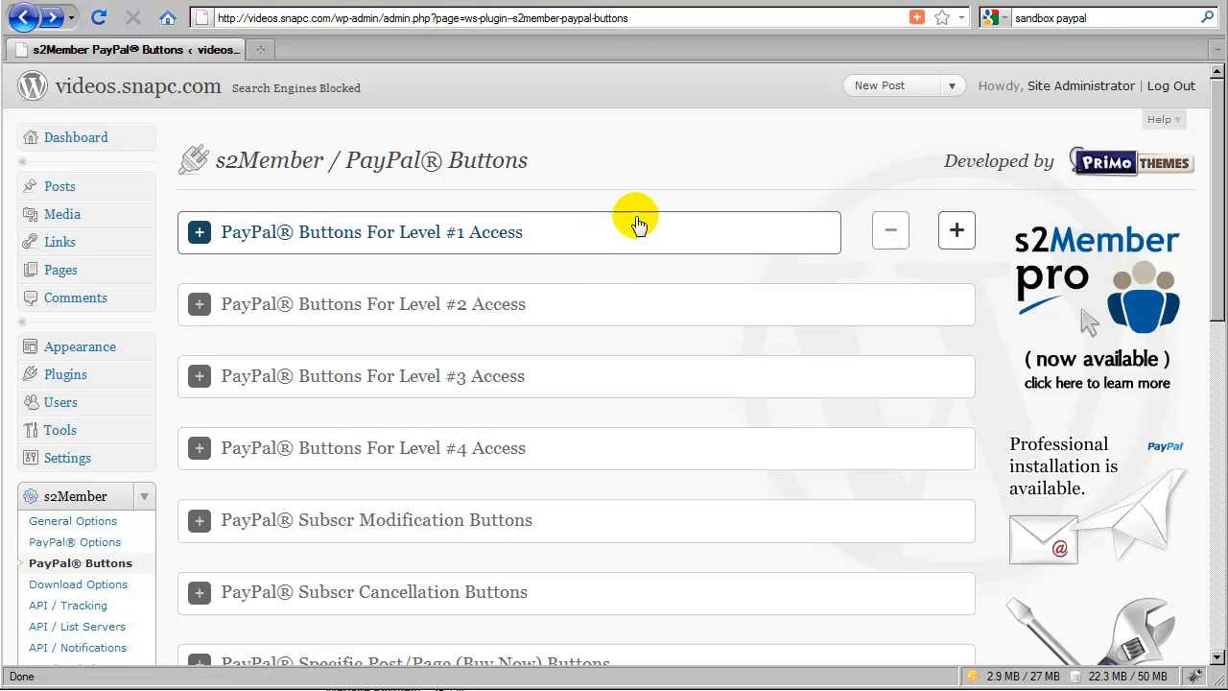
mouse_move(674, 190)
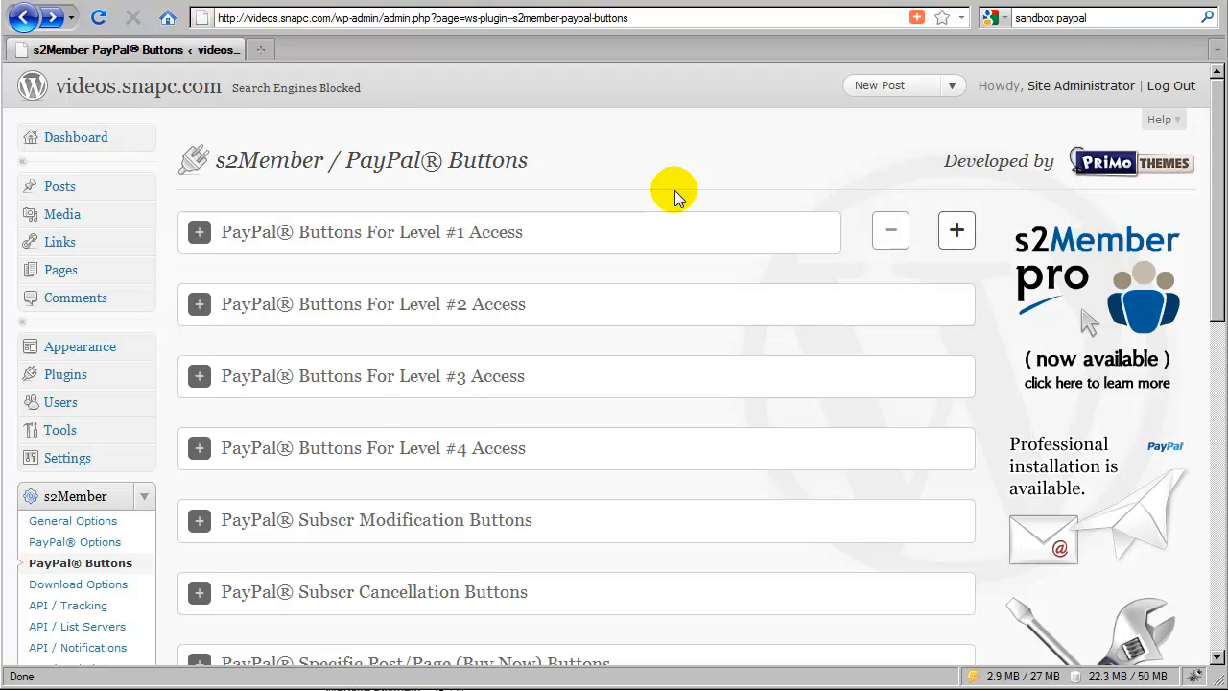
mouse_move(641, 192)
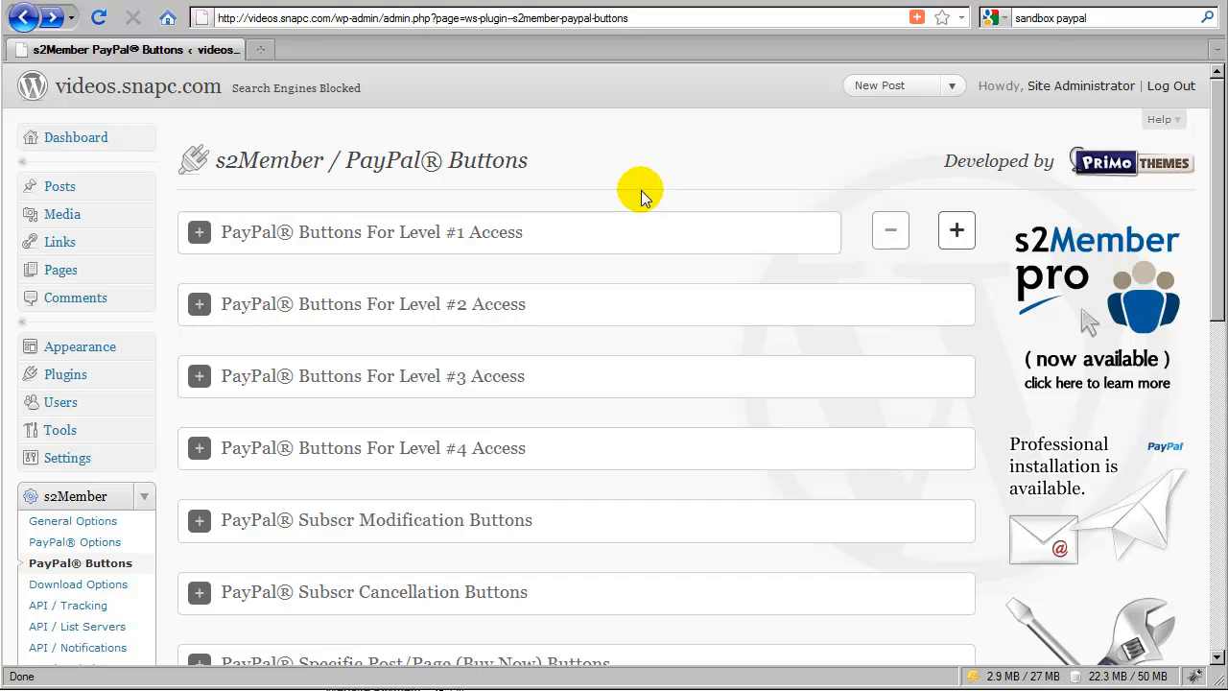
mouse_move(168, 226)
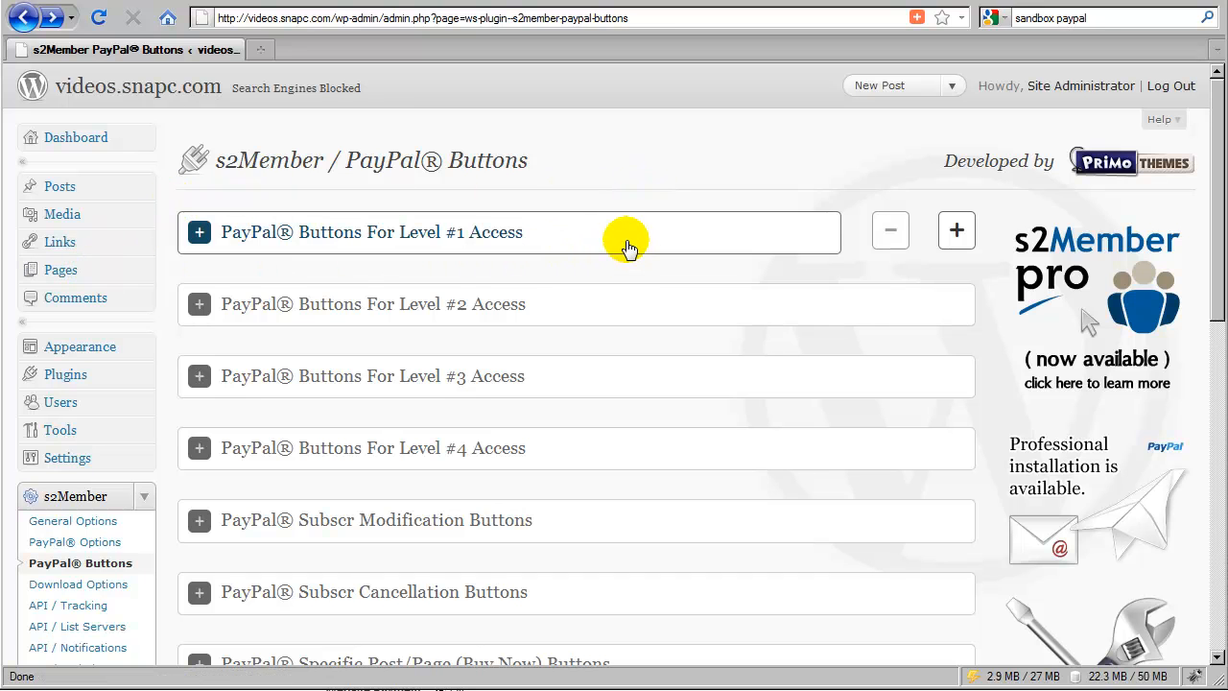
mouse_move(463, 248)
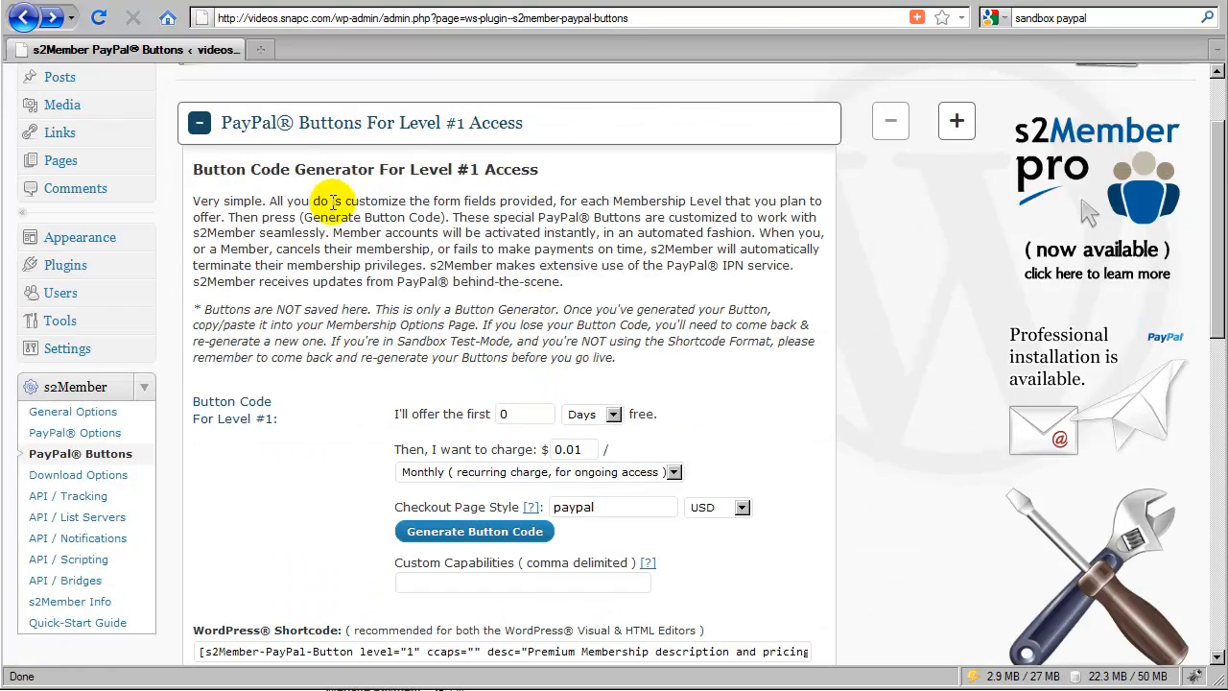
Expand the Level #1 button generator and enter a 14-day free trial and a 169 charge
scroll(down, 3)
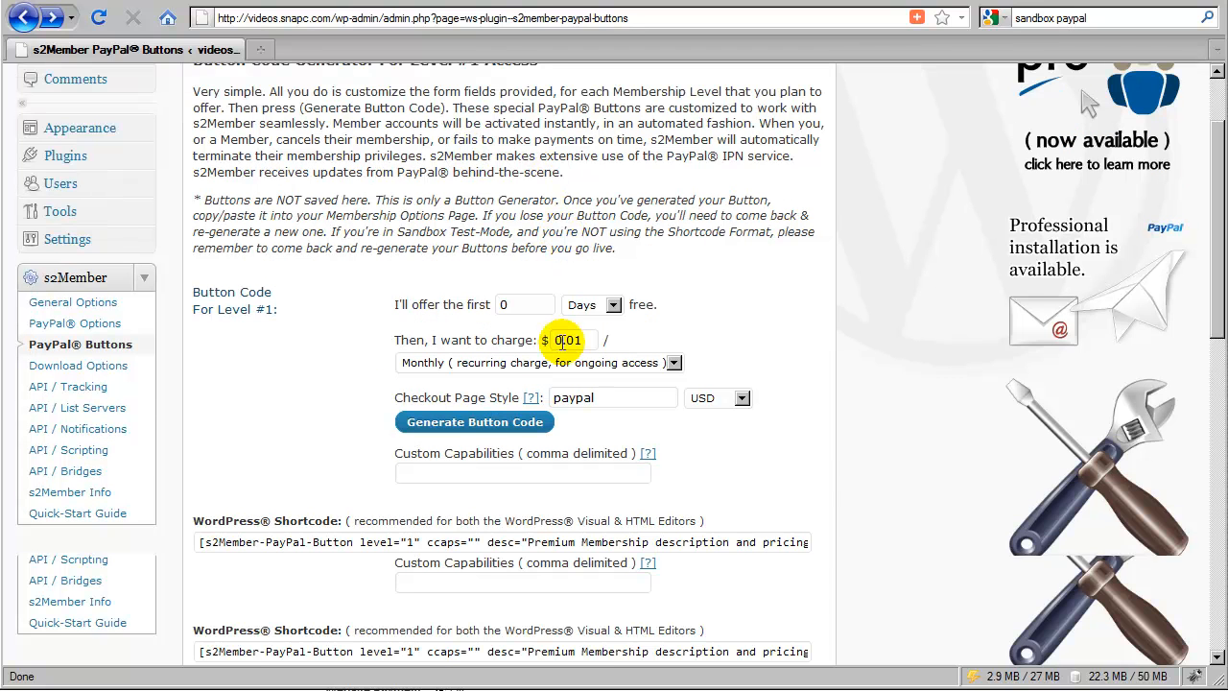
click(473, 421)
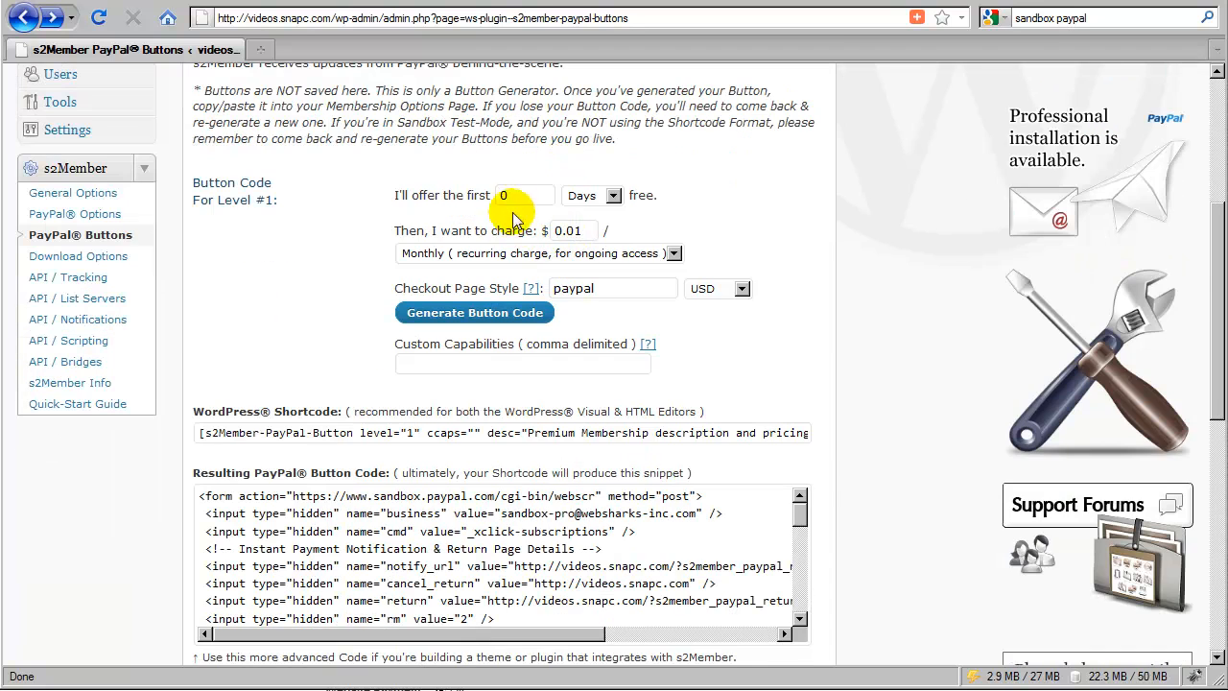
click(523, 195)
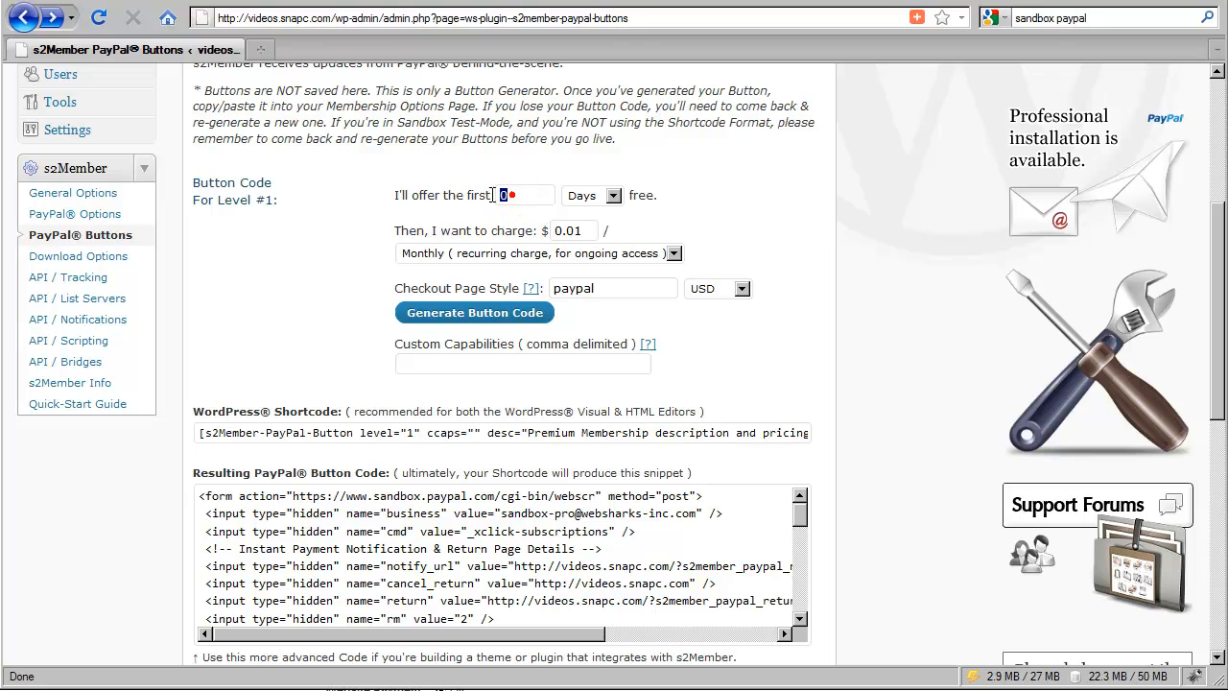
text(1)
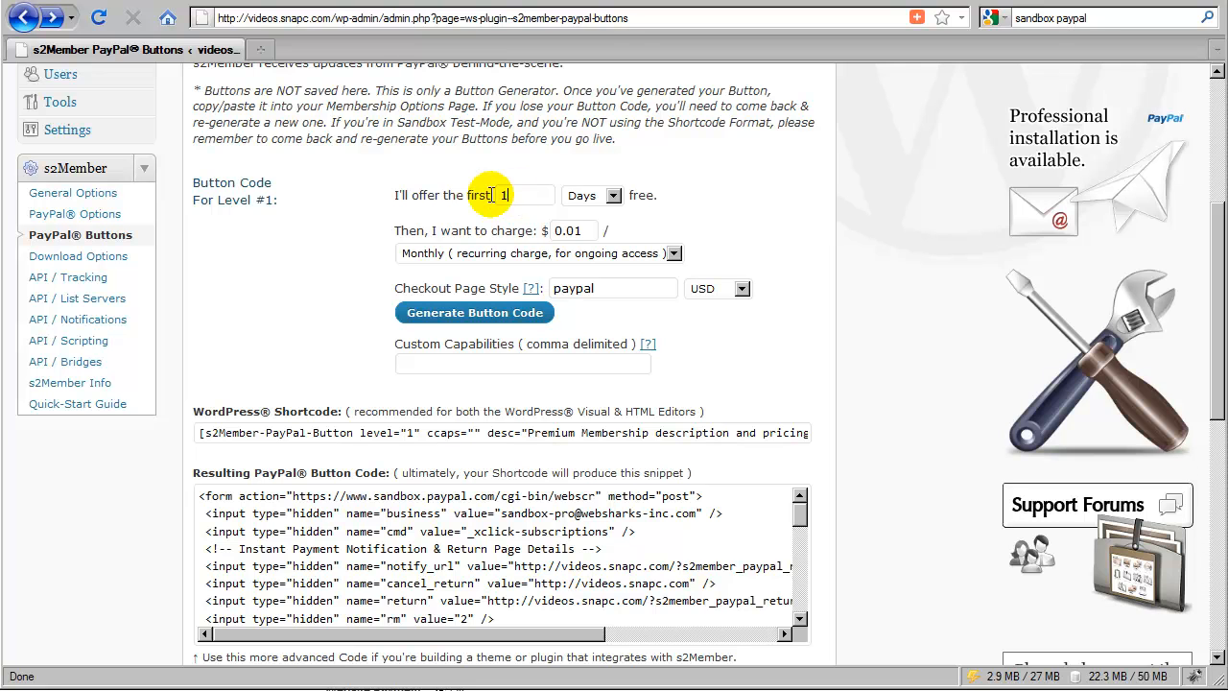
text(14)
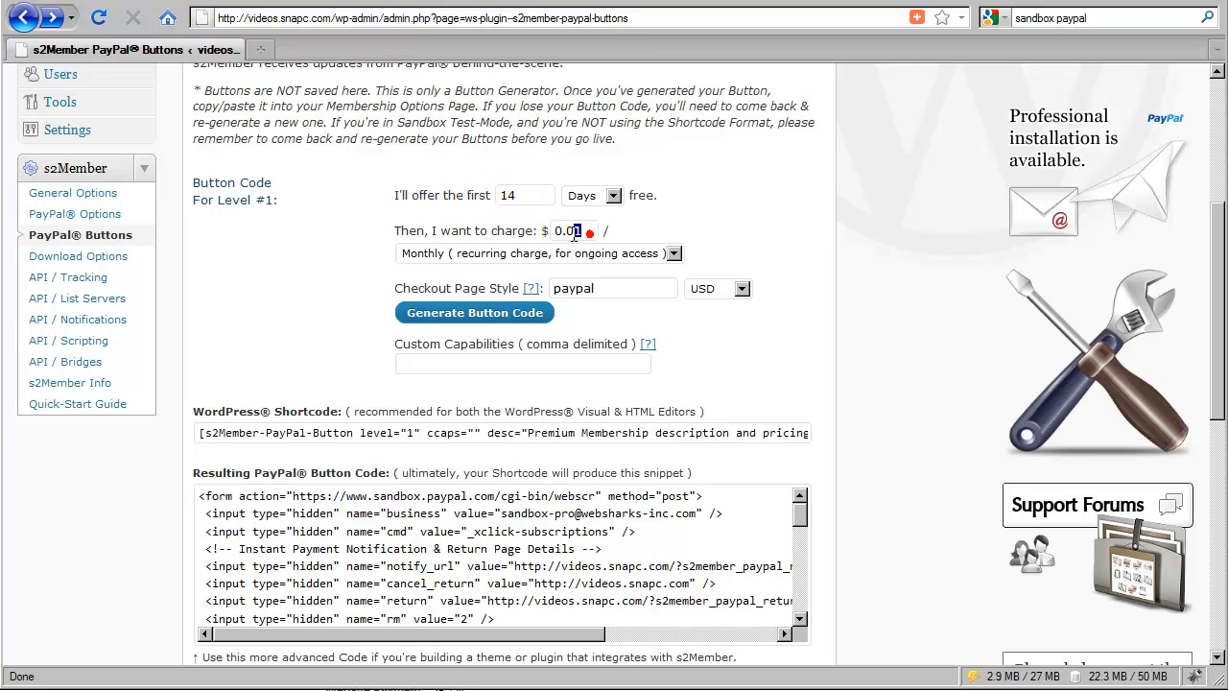
text(169)
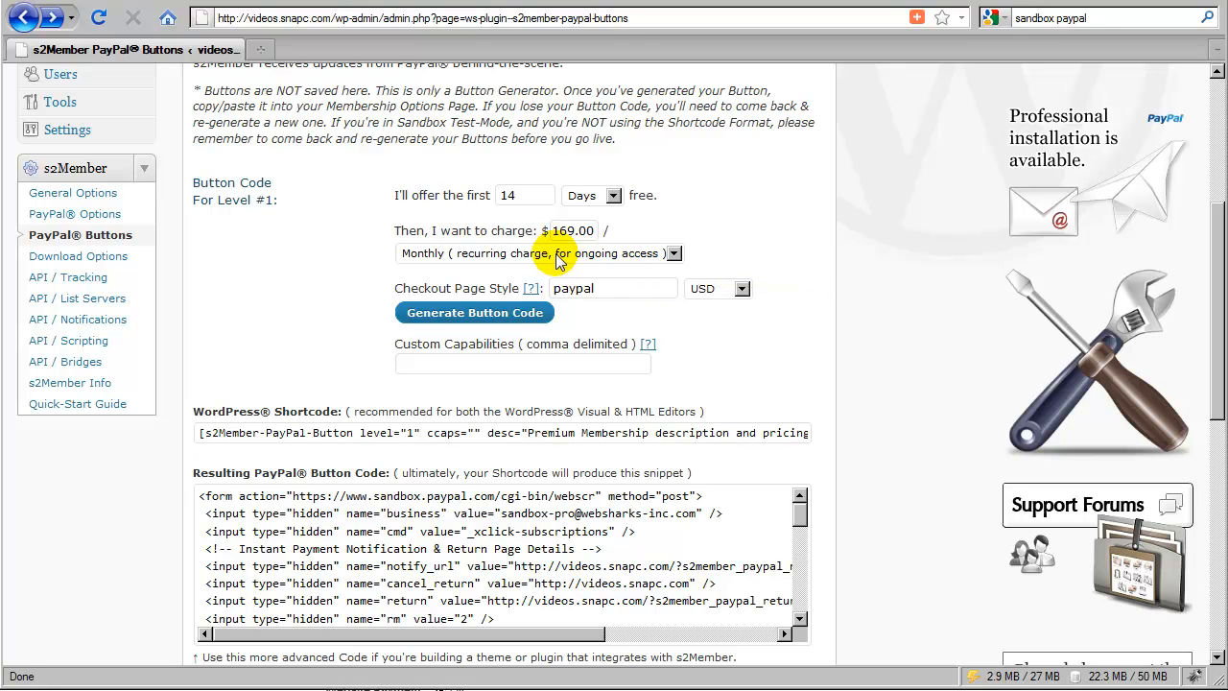
click(537, 253)
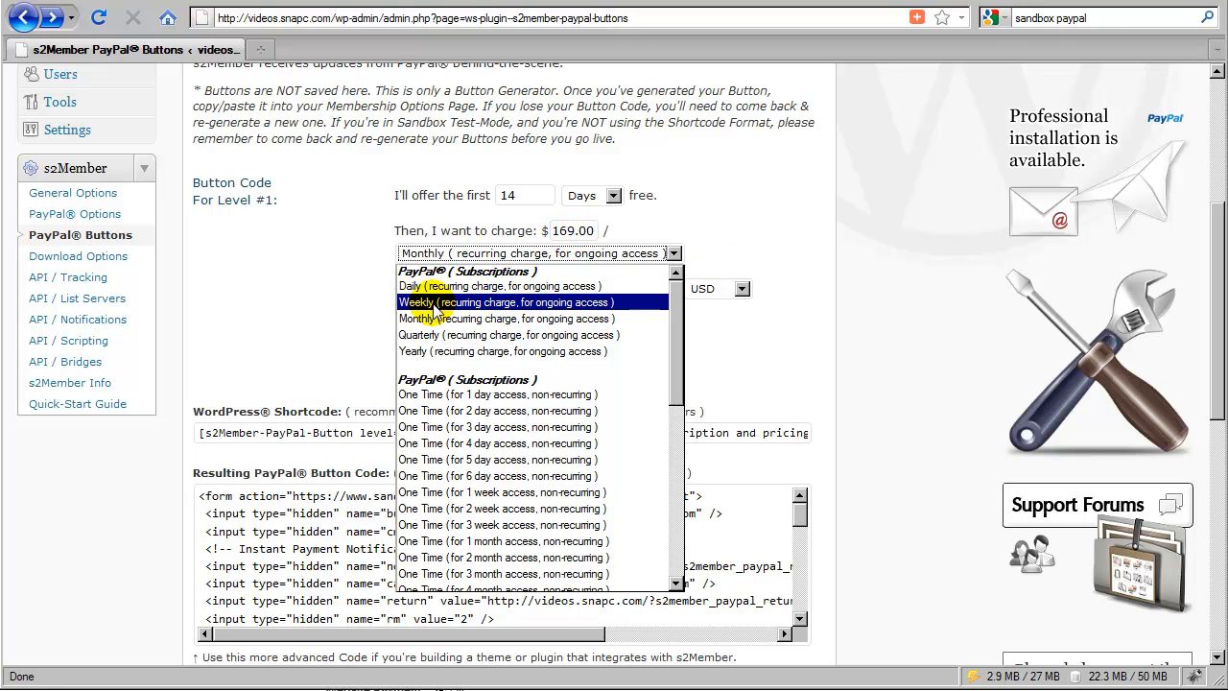
mouse_move(449, 335)
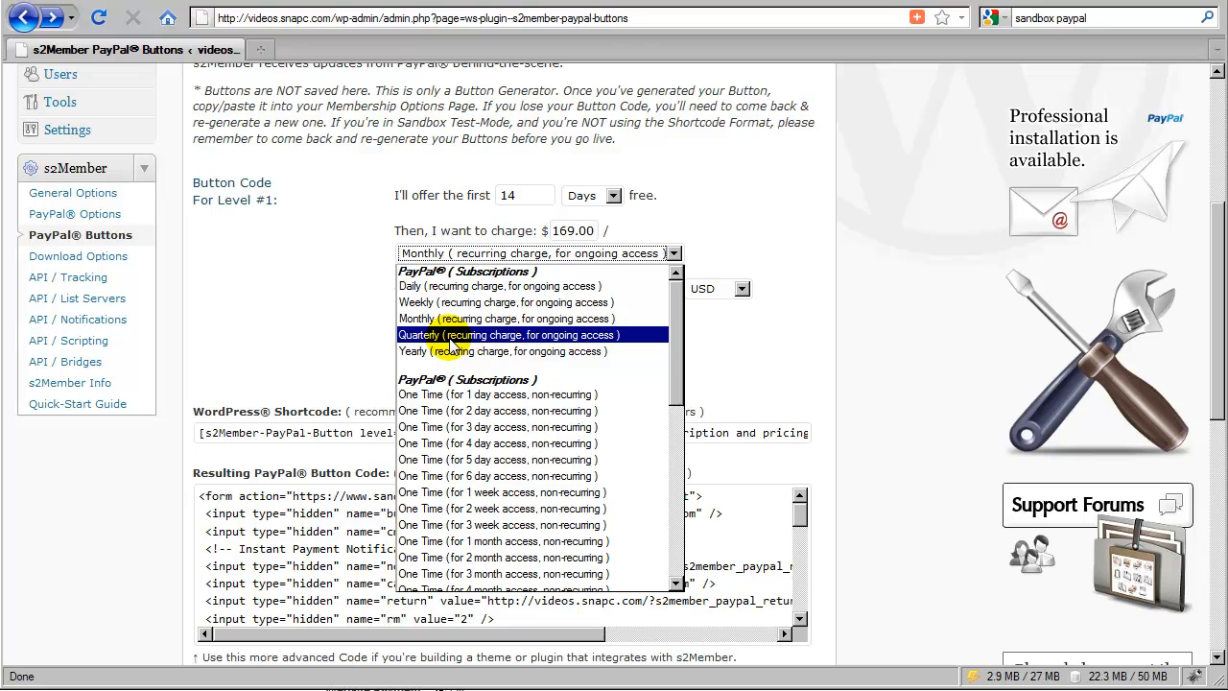
mouse_move(470, 286)
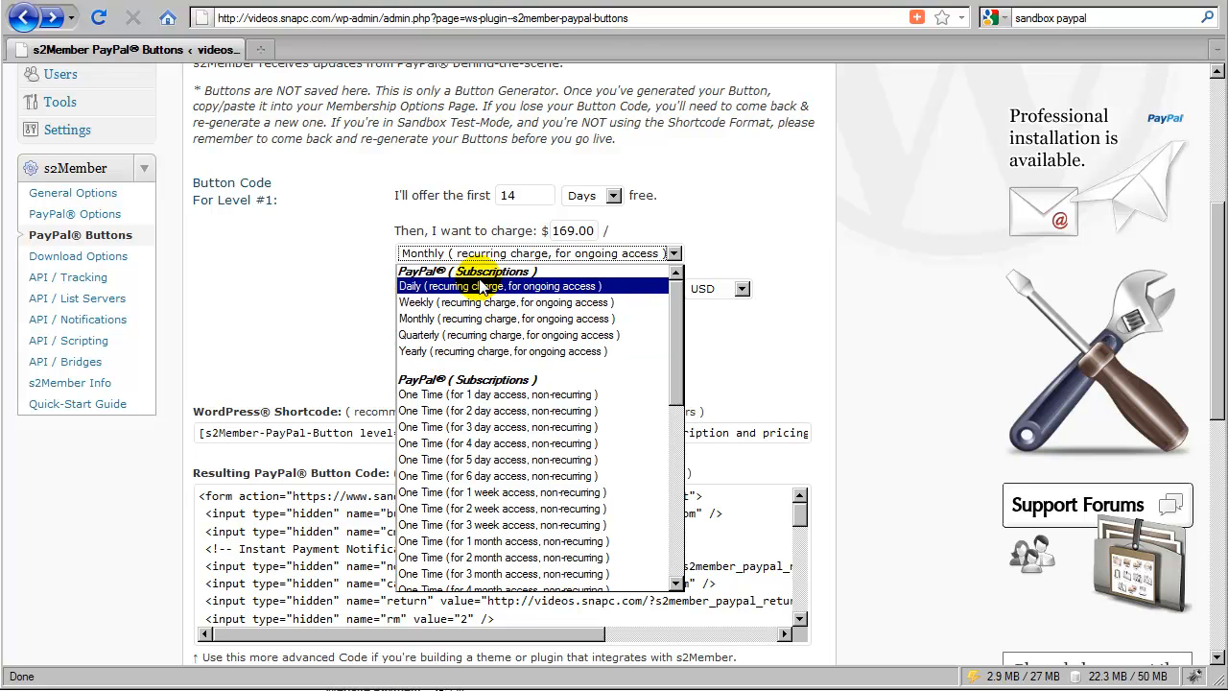
mouse_move(509, 335)
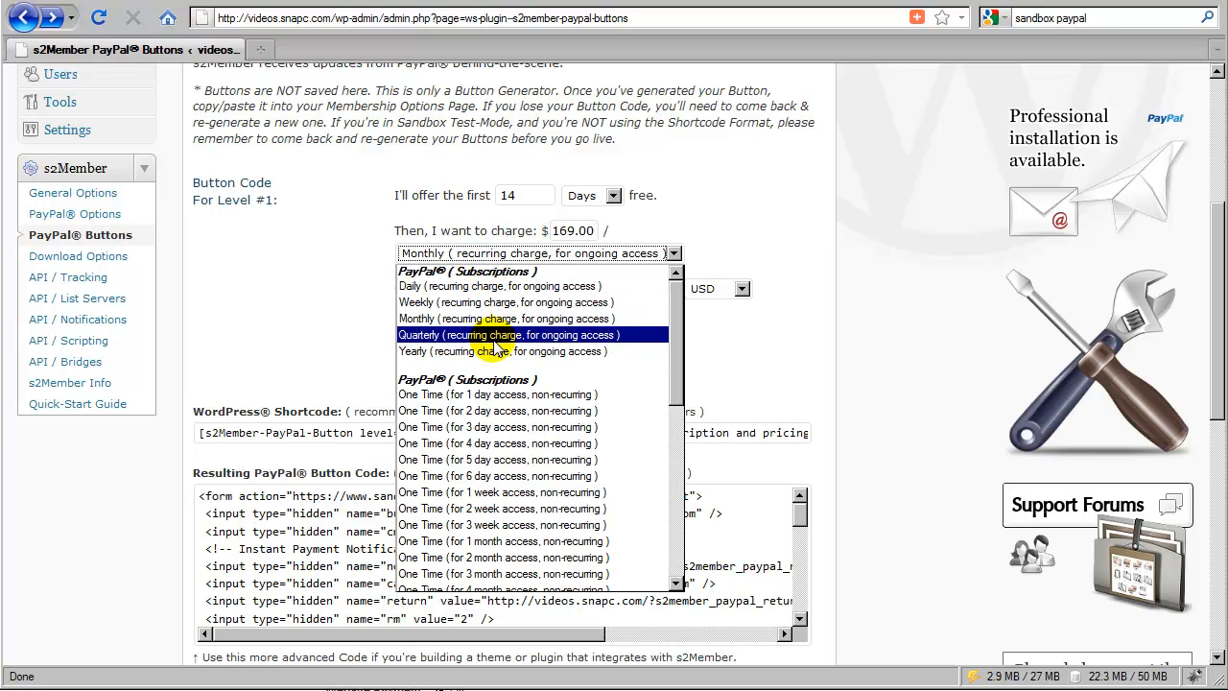
mouse_move(499, 286)
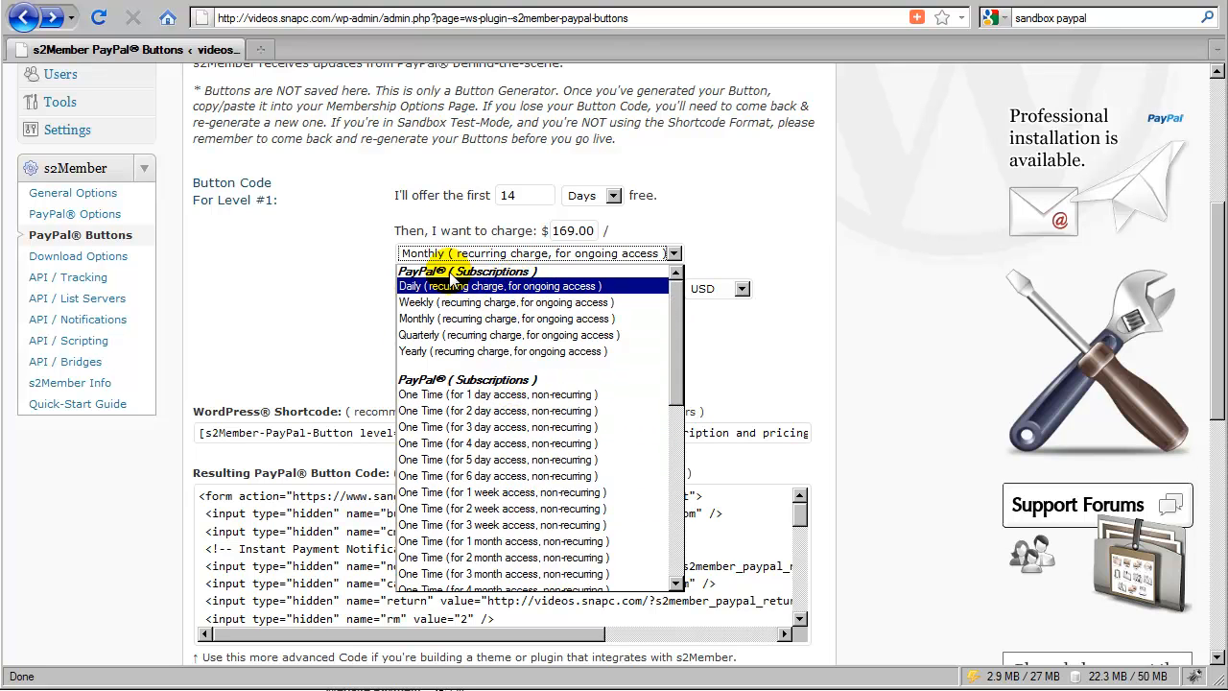
mouse_move(512, 411)
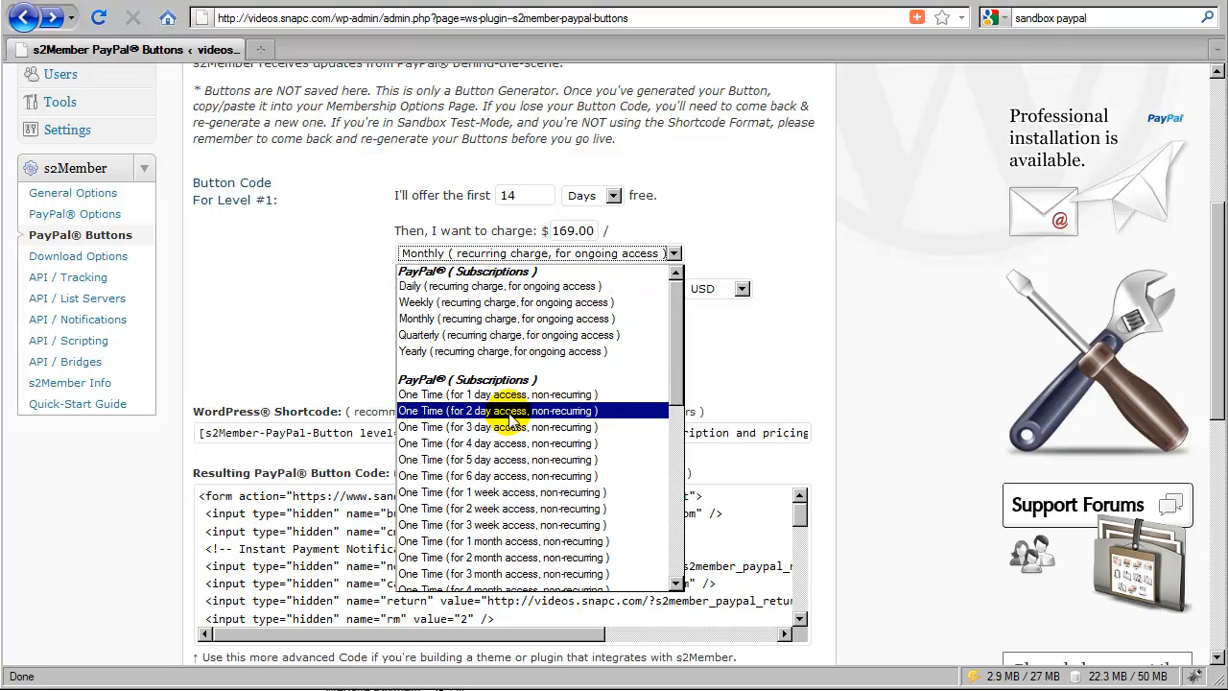
mouse_move(518, 395)
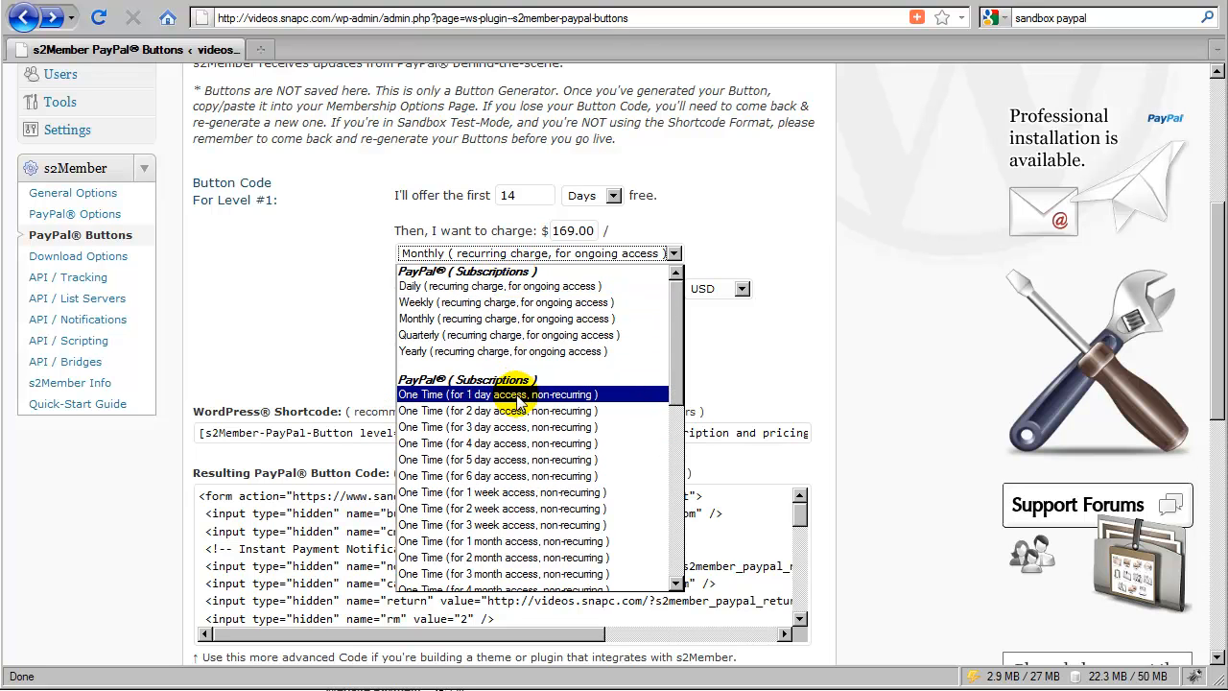
mouse_move(537, 442)
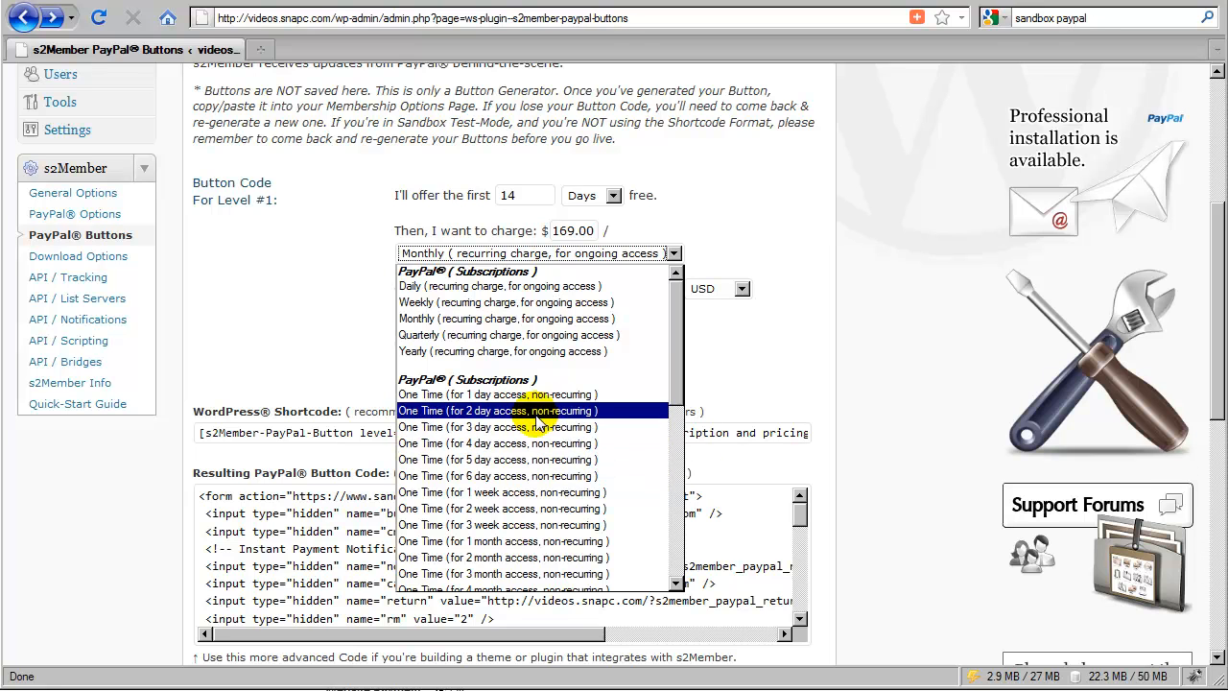
mouse_move(527, 395)
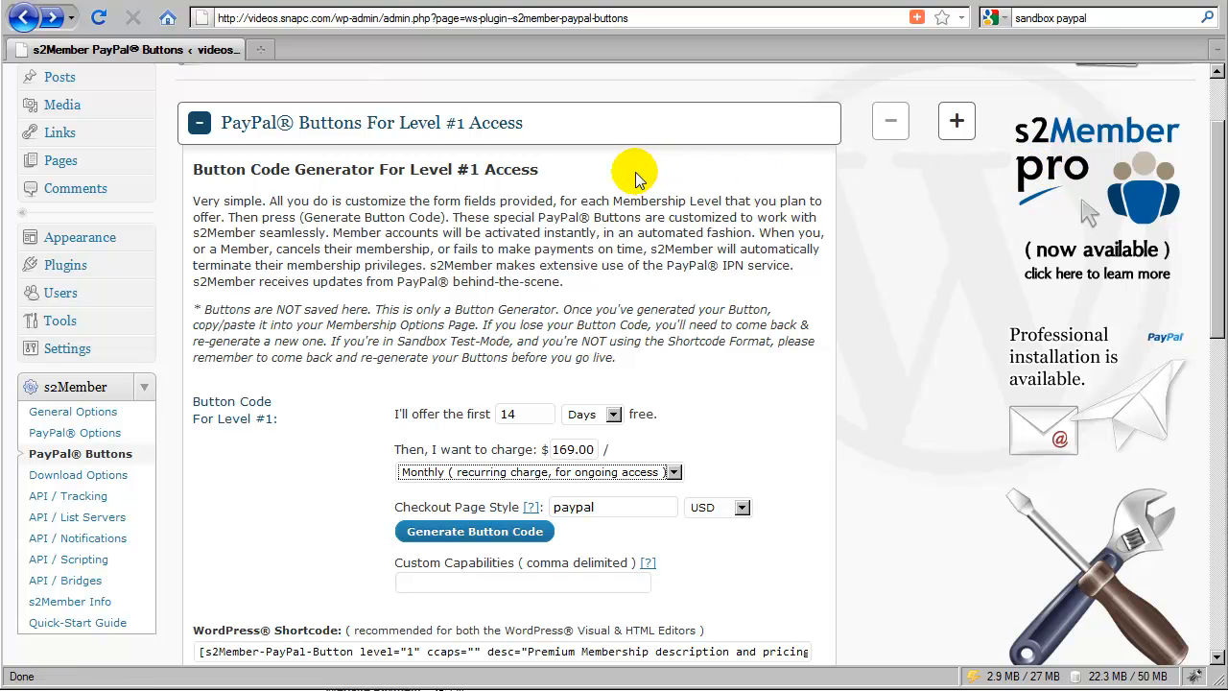
mouse_move(1078, 175)
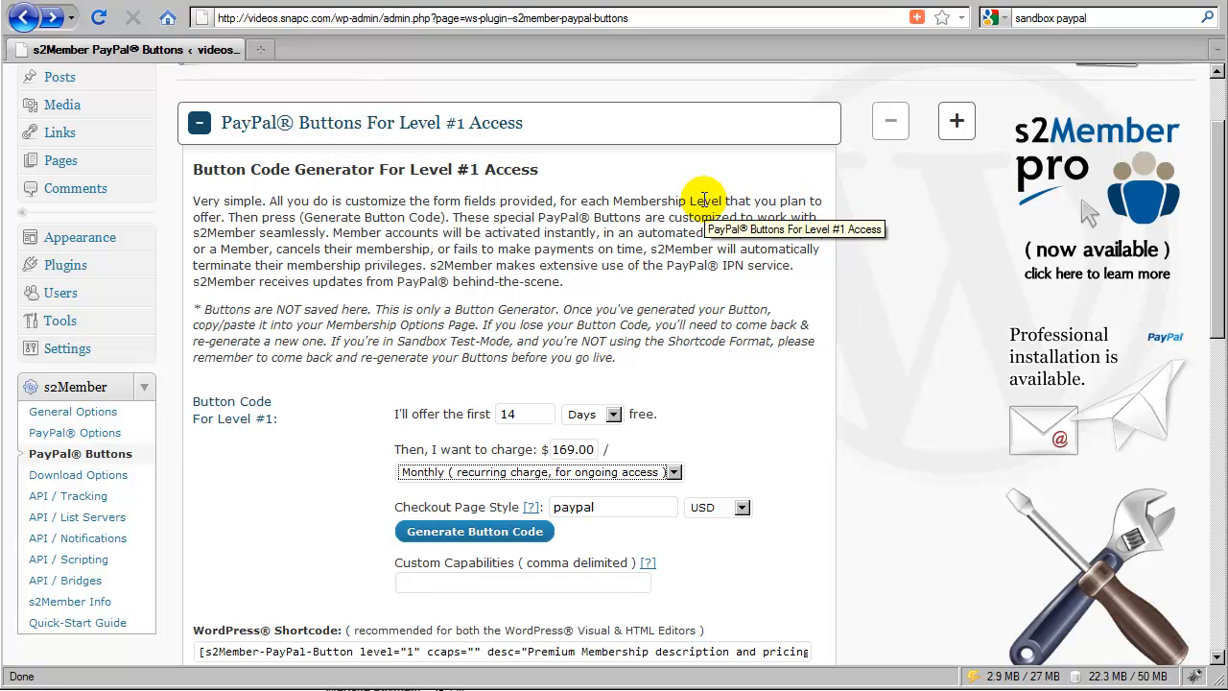
mouse_move(686, 187)
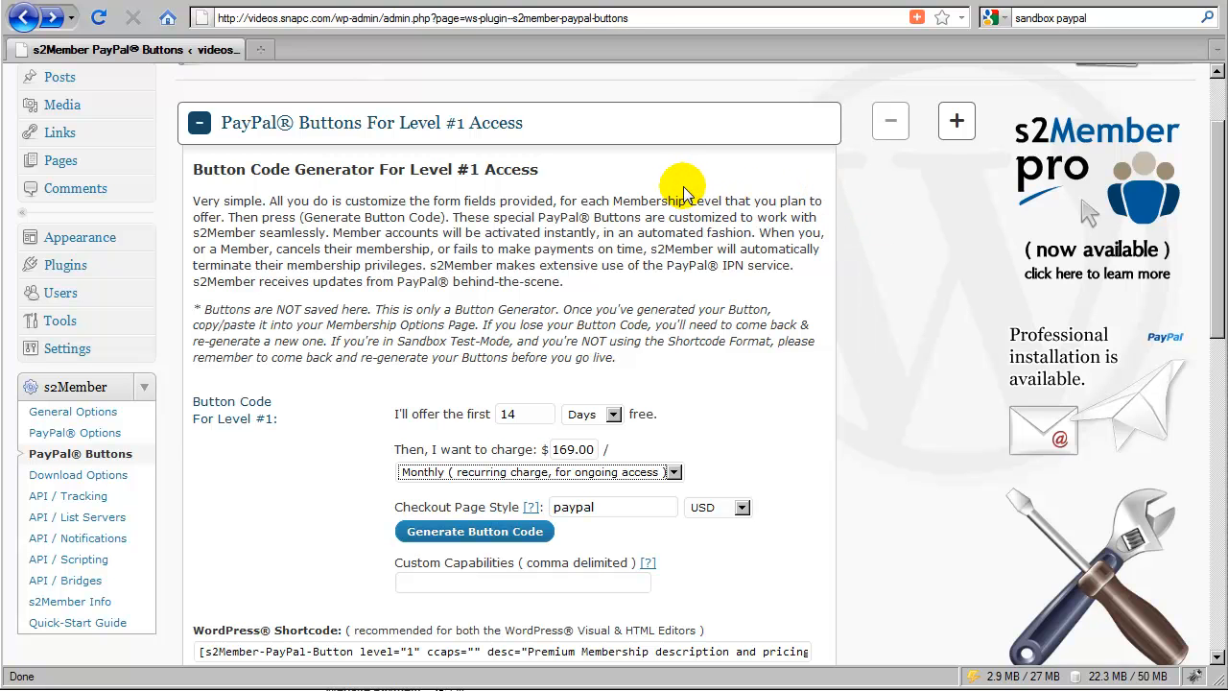
mouse_move(584, 288)
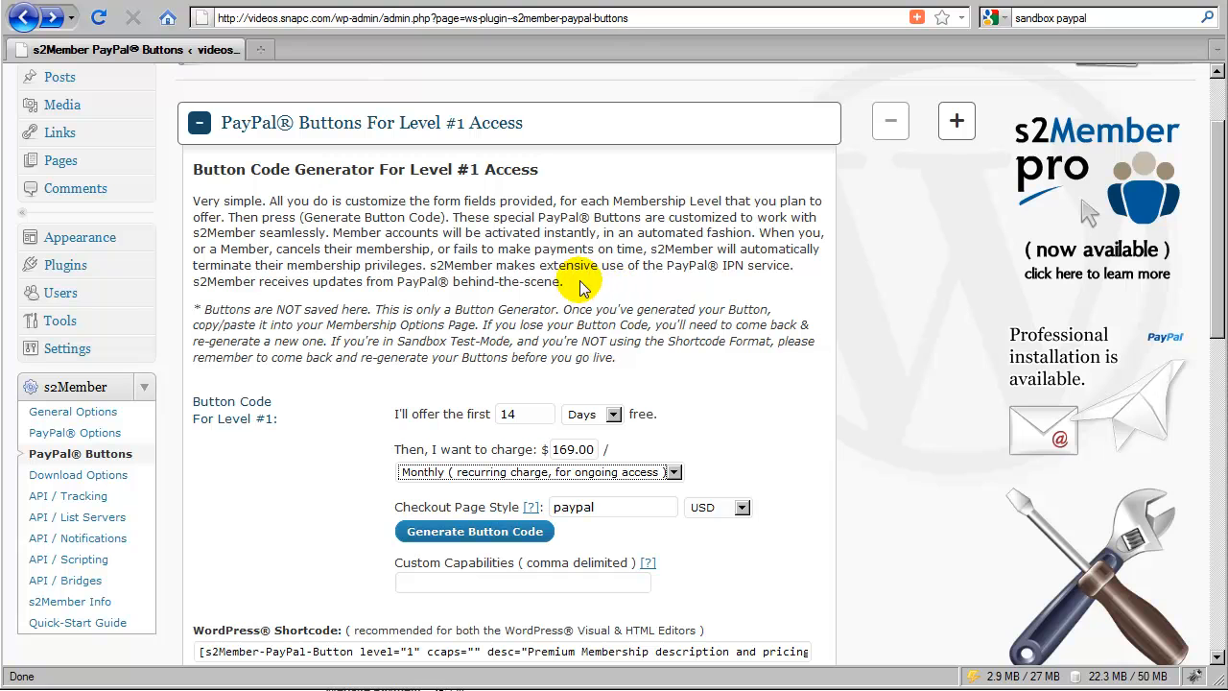
mouse_move(684, 189)
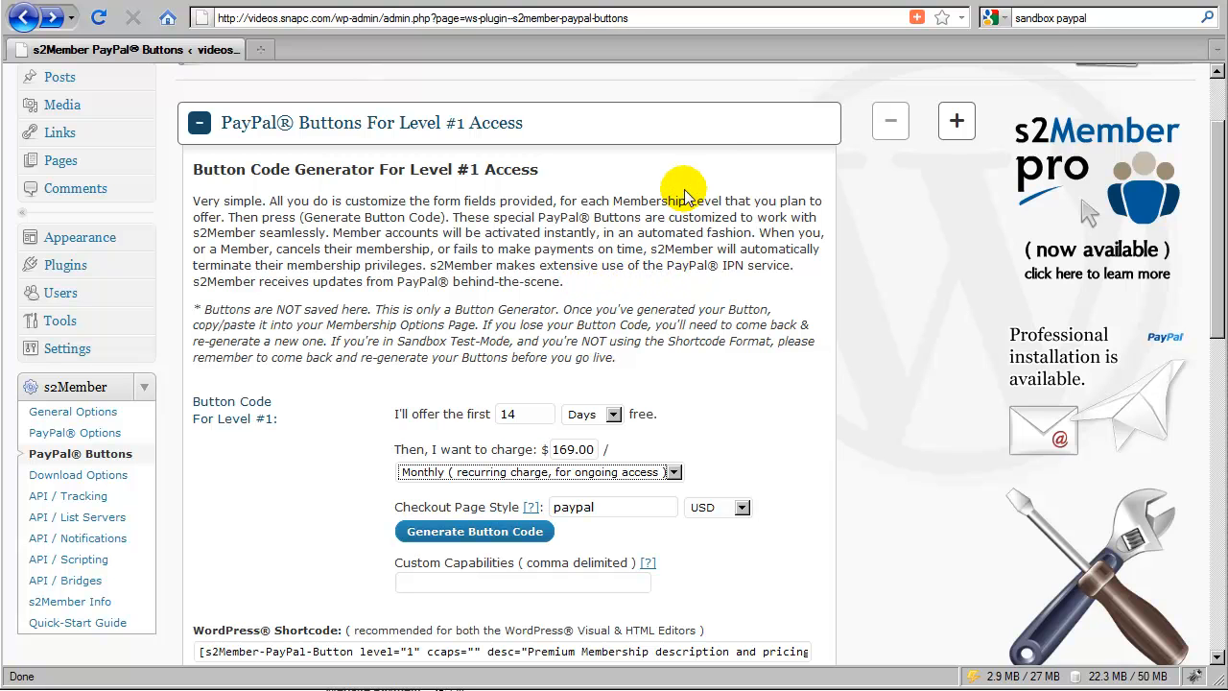
mouse_move(782, 178)
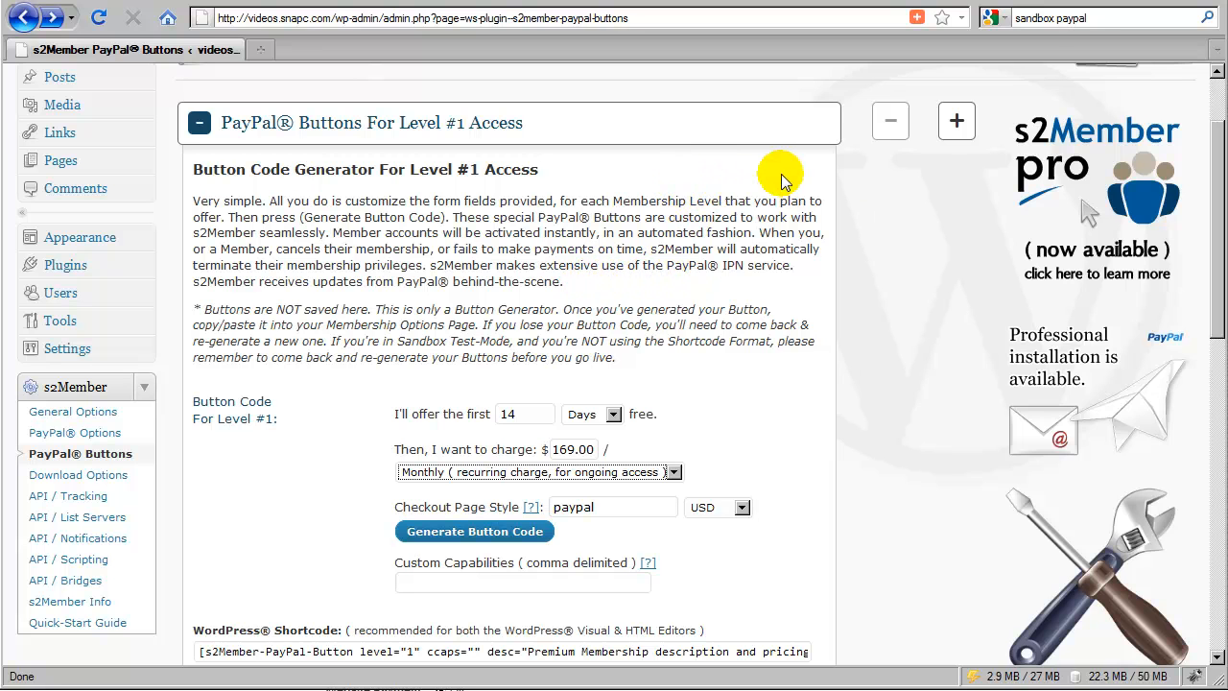
mouse_move(983, 182)
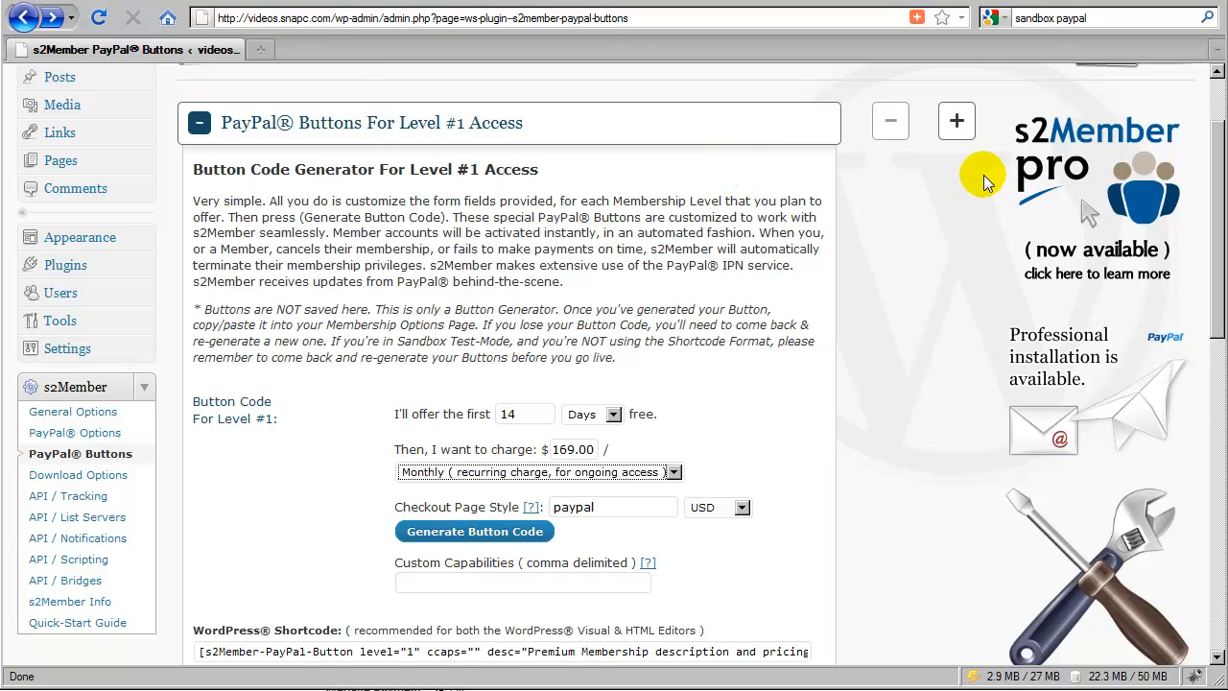
Show the Level #1 billing period dropdown with its Subscriptions and Buy Now choices
scroll(down, 3)
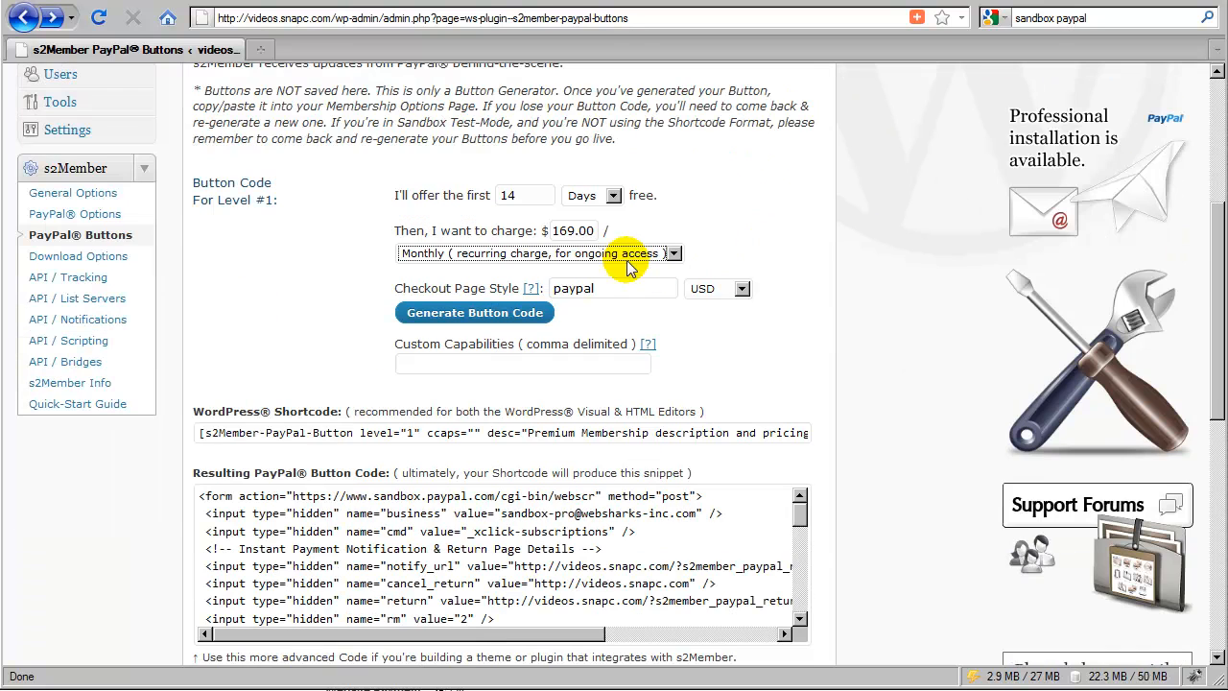
click(671, 253)
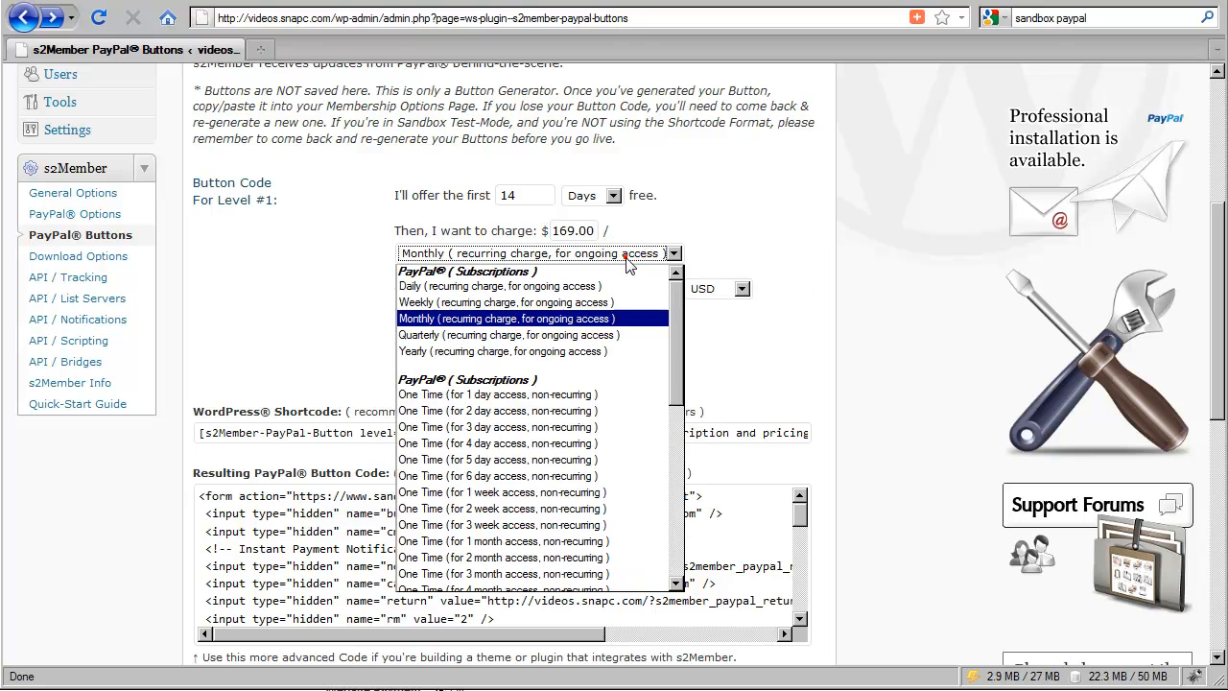
mouse_move(537, 302)
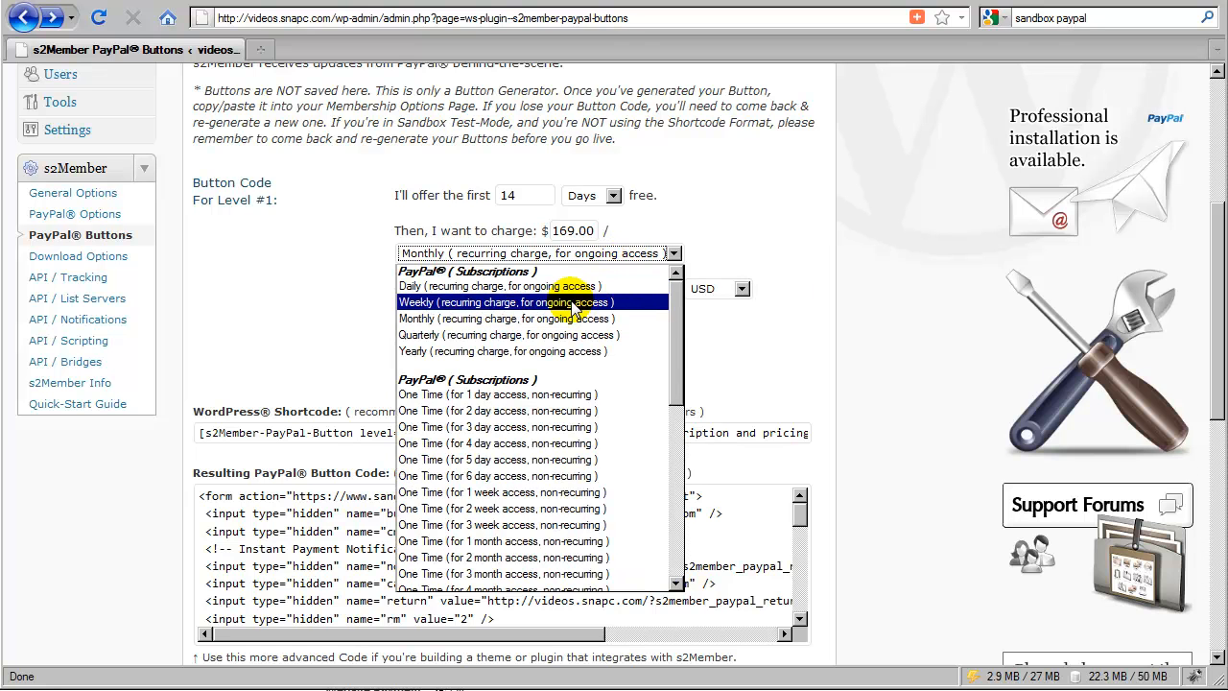
mouse_move(535, 411)
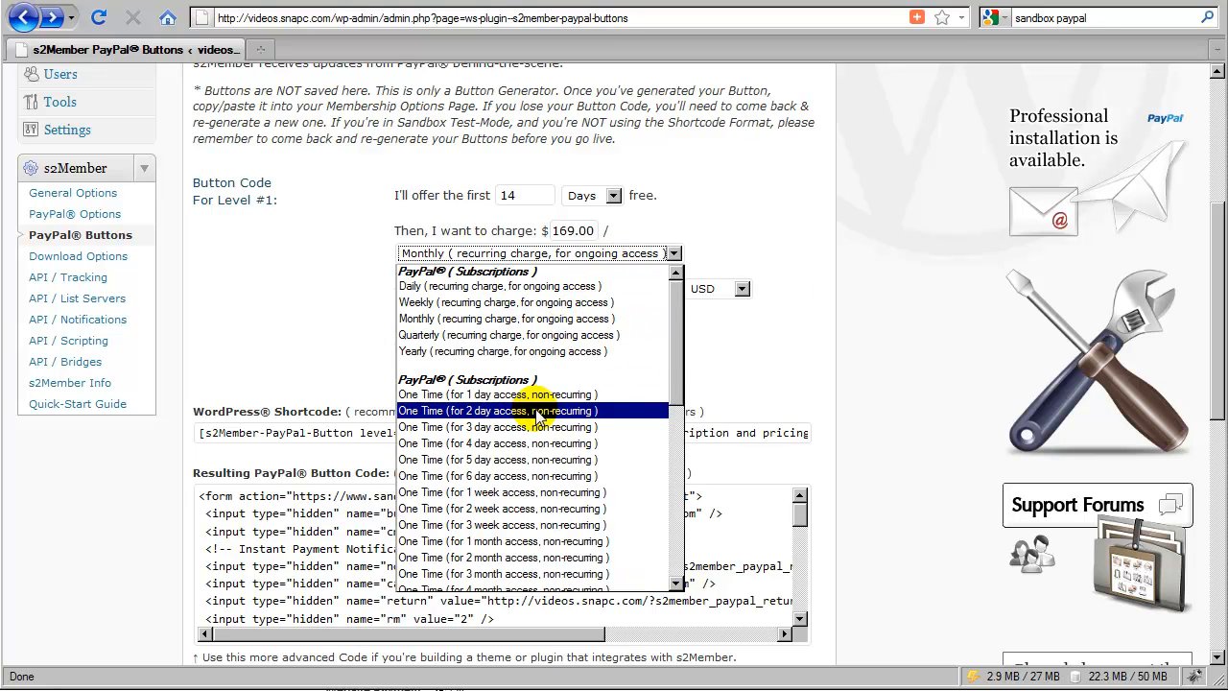
mouse_move(551, 422)
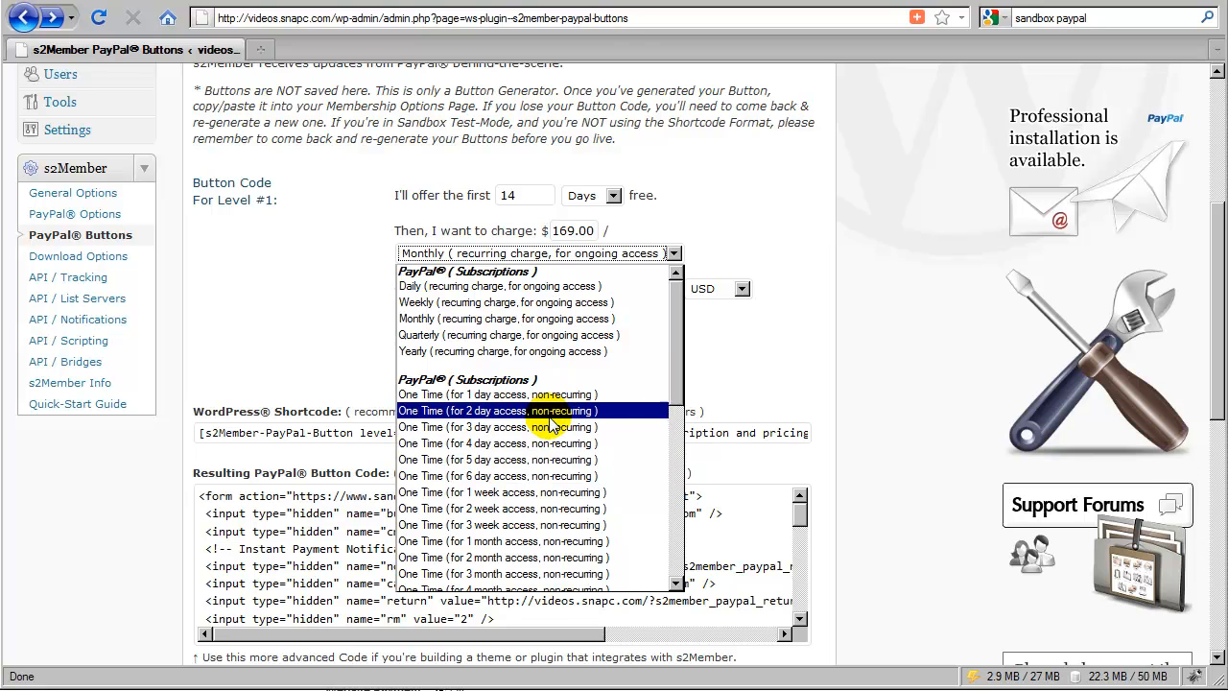
mouse_move(532, 442)
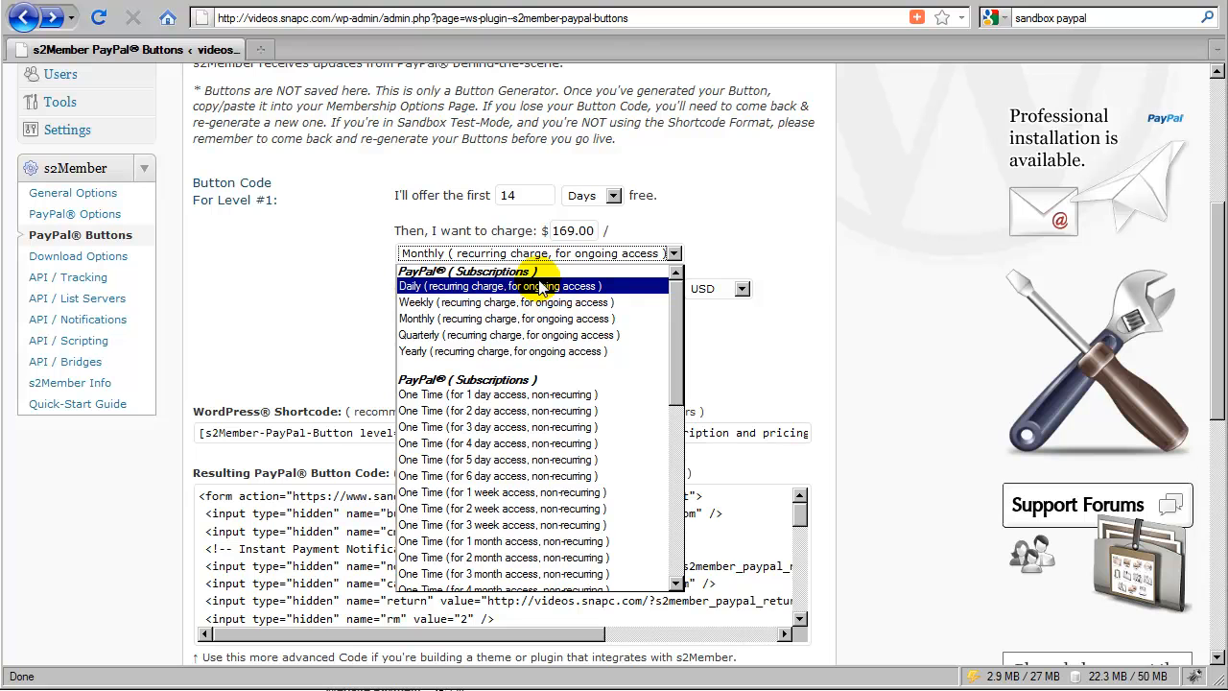
mouse_move(537, 318)
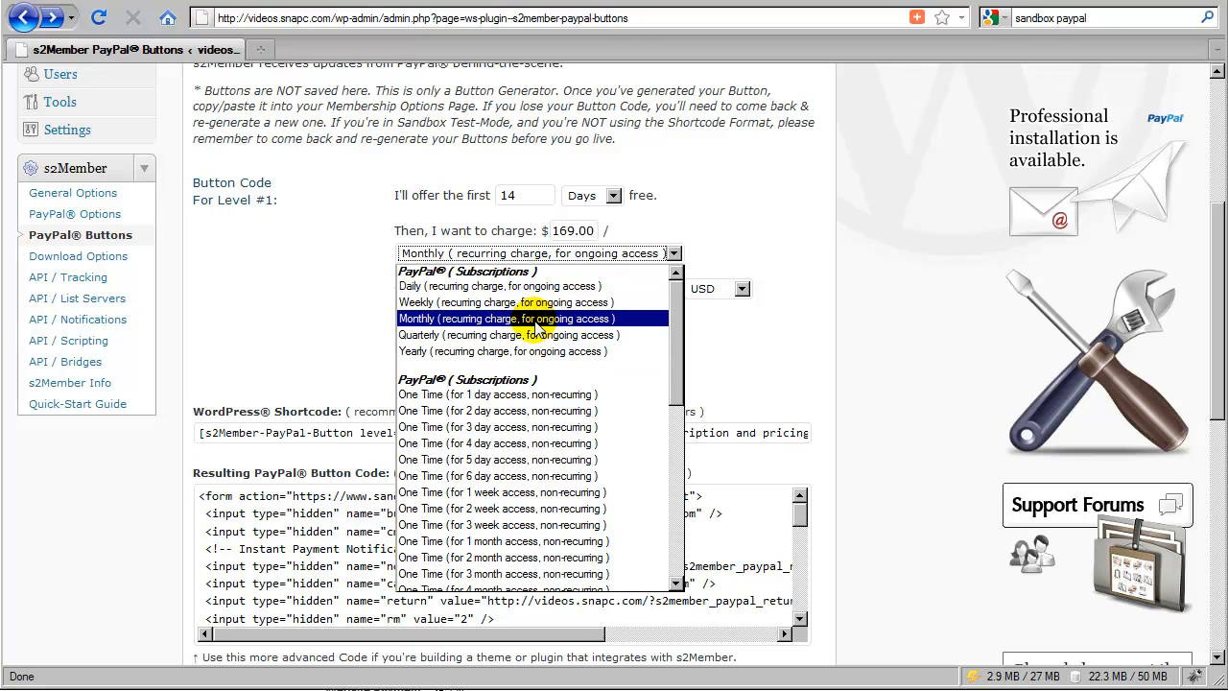
mouse_move(533, 411)
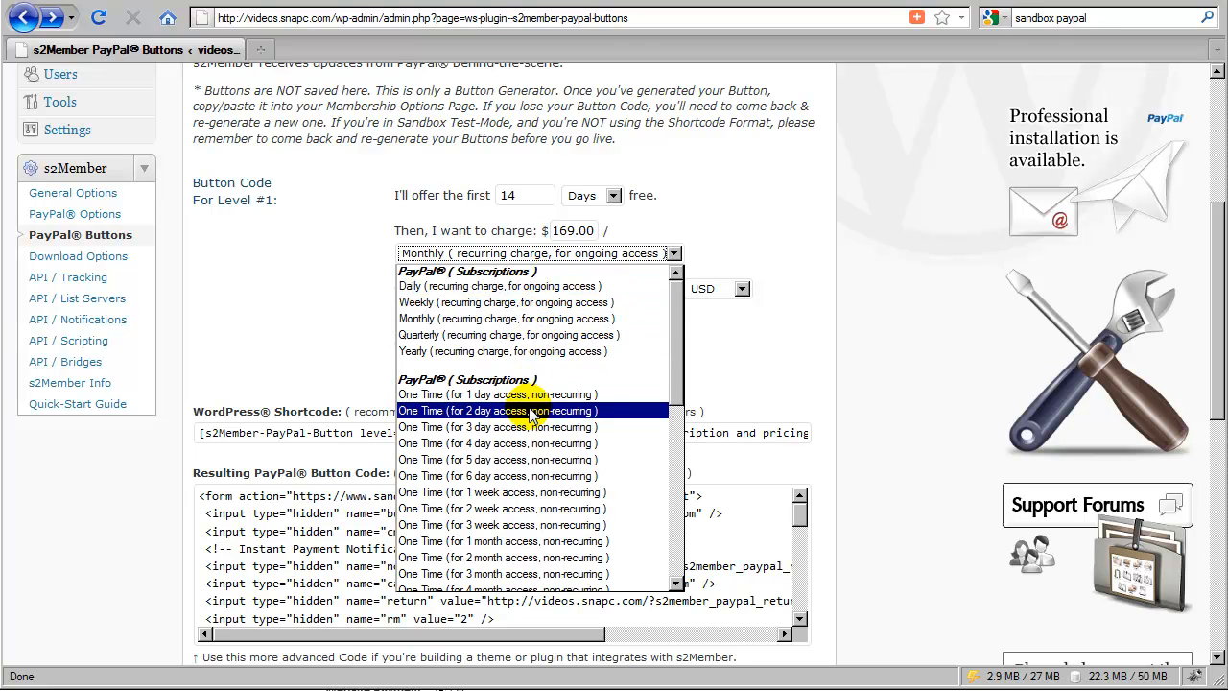
mouse_move(526, 426)
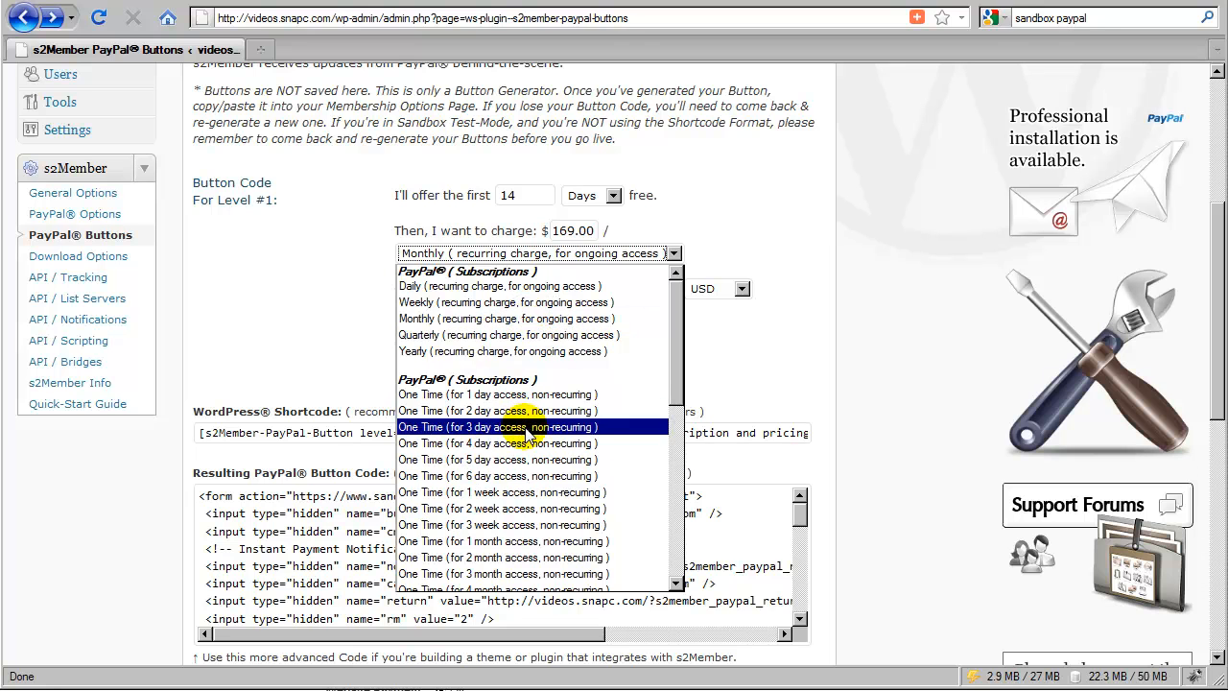
mouse_move(500, 286)
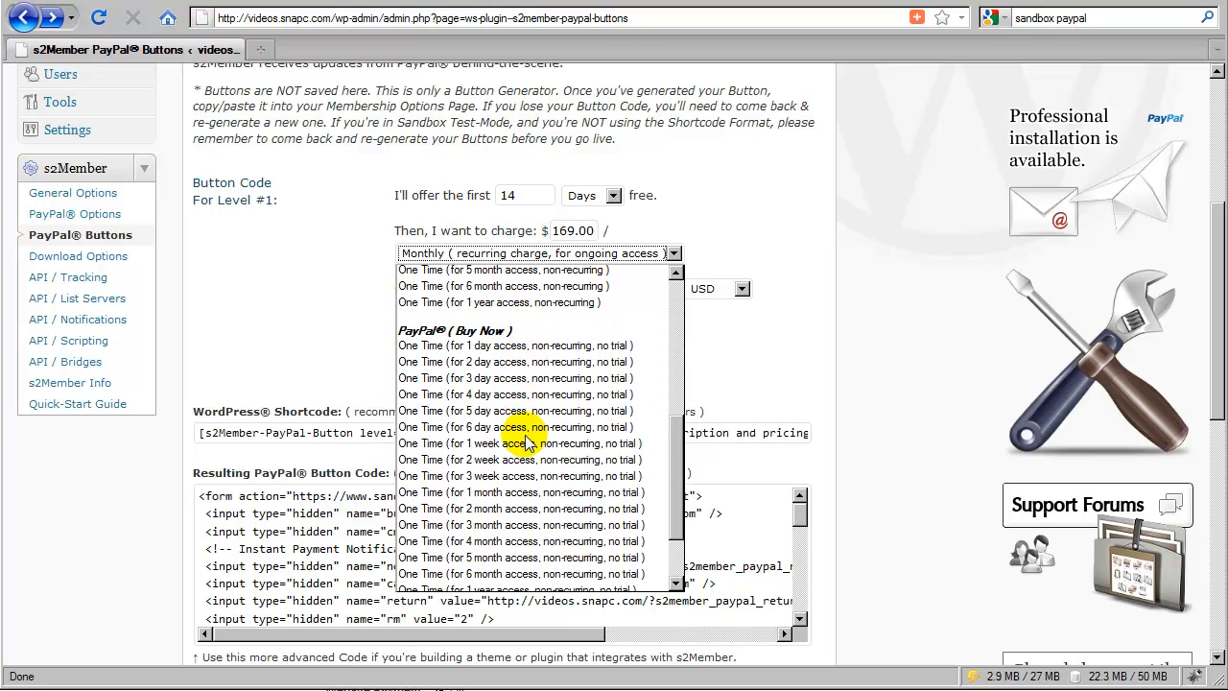
mouse_move(506, 345)
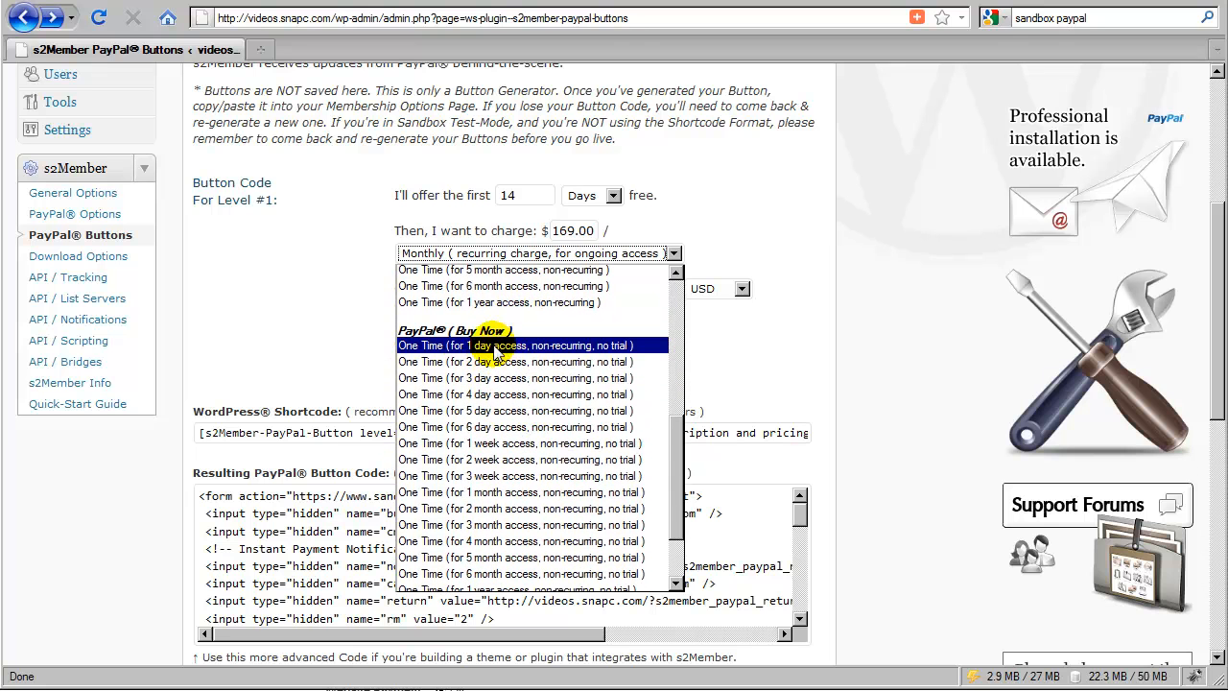
mouse_move(517, 411)
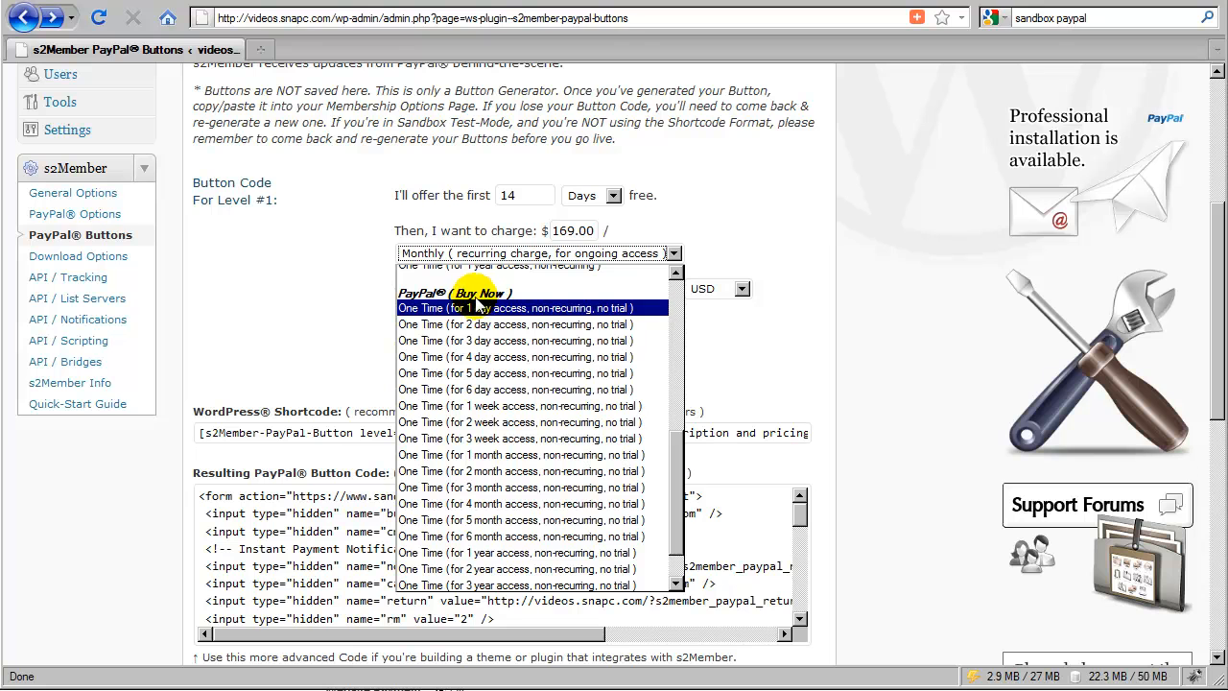
mouse_move(518, 341)
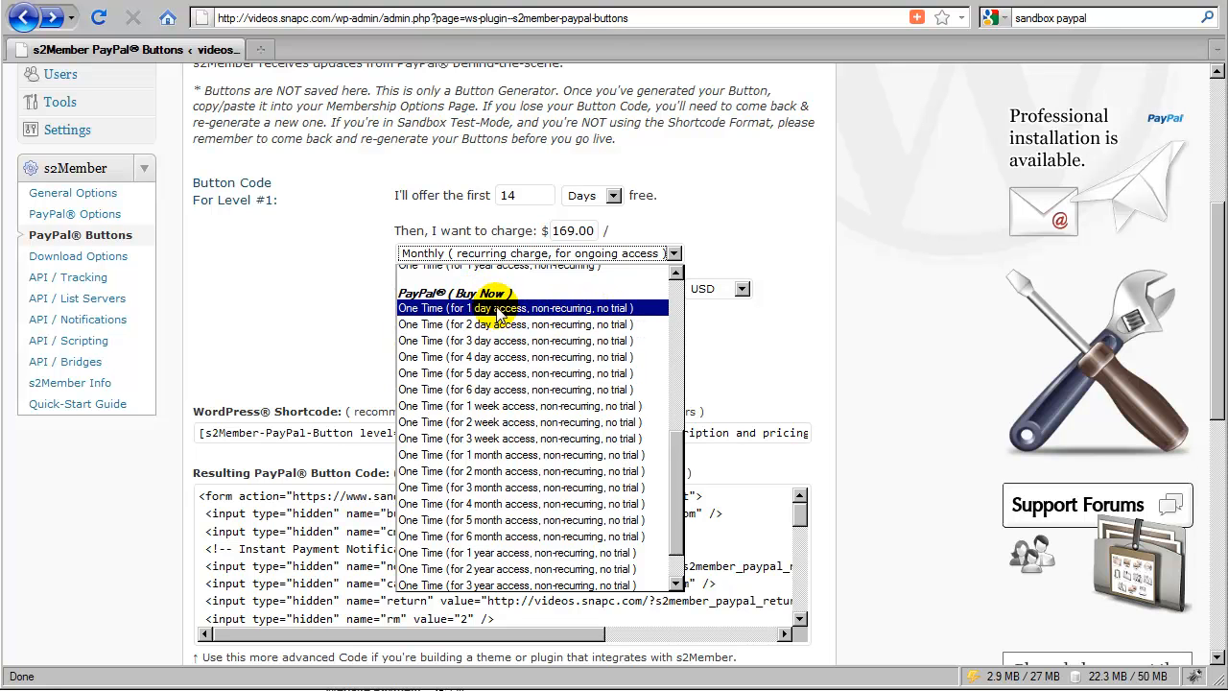
Try One Time 1-day and lifetime billing at $169.00, then return to Monthly recurring
click(518, 307)
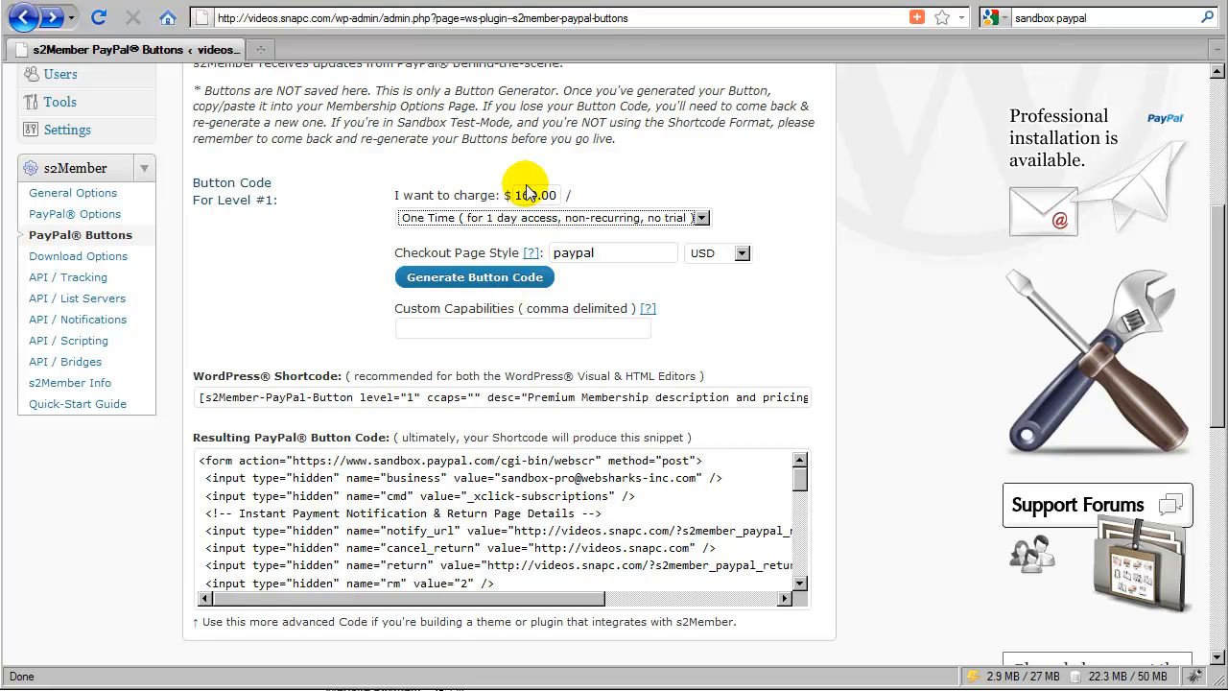
text(169.00)
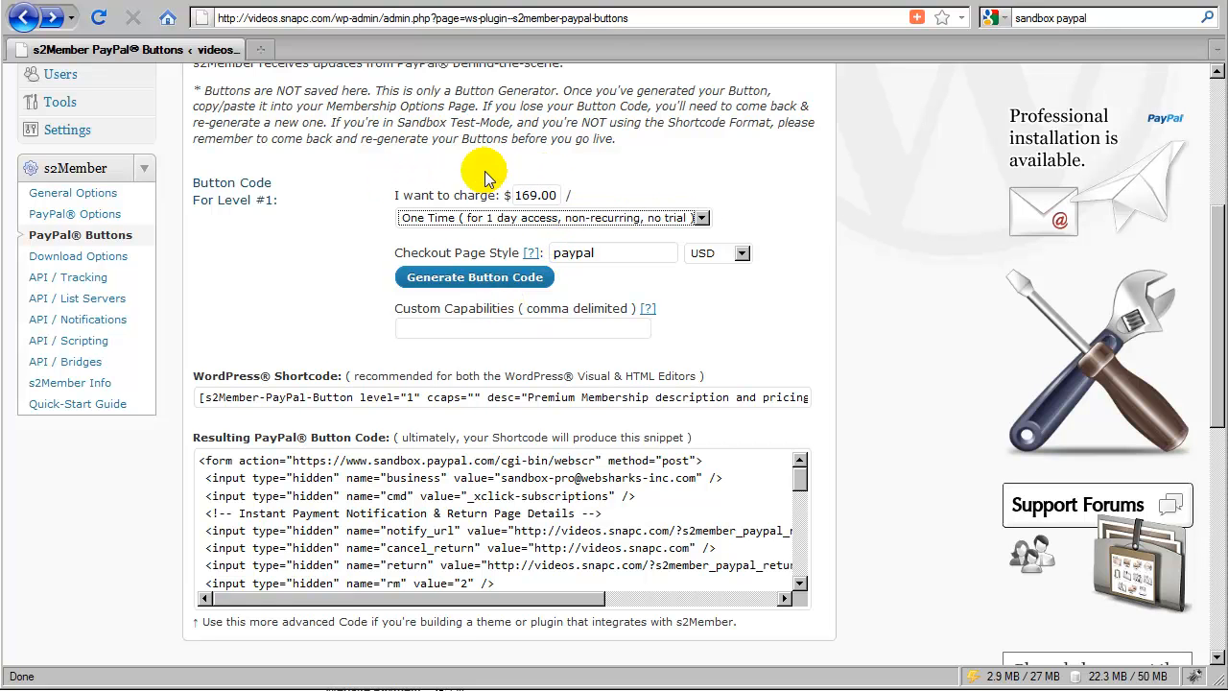
mouse_move(494, 177)
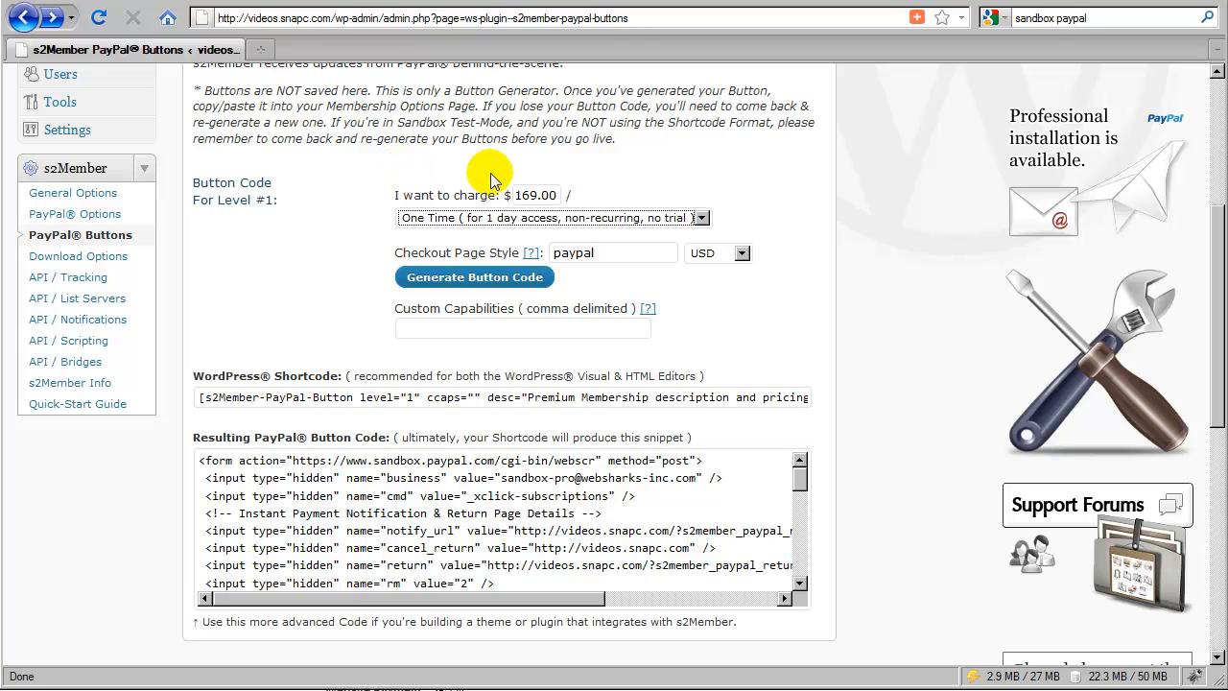
click(550, 217)
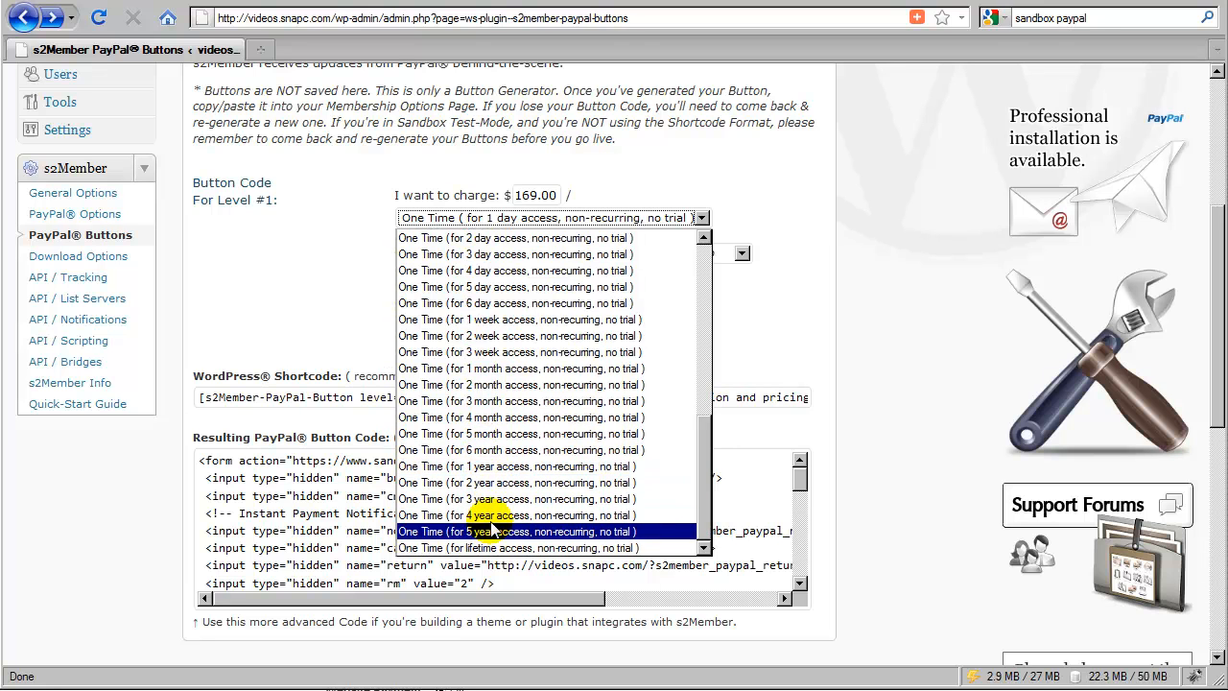
click(517, 547)
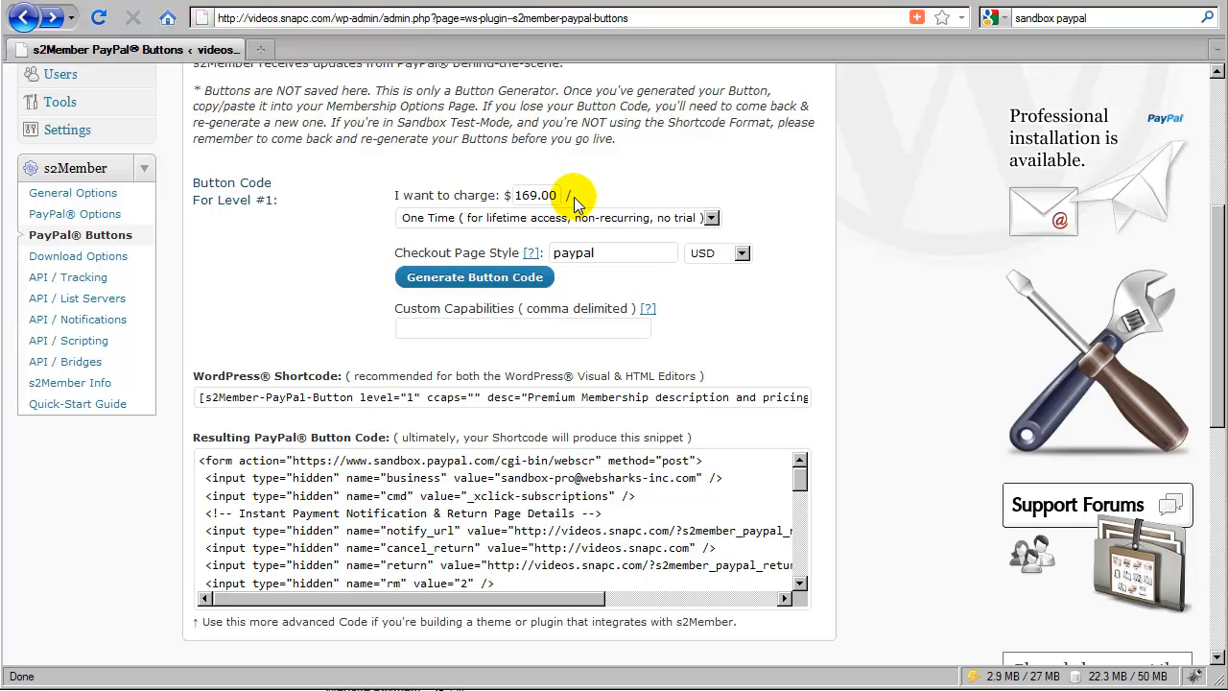
mouse_move(585, 196)
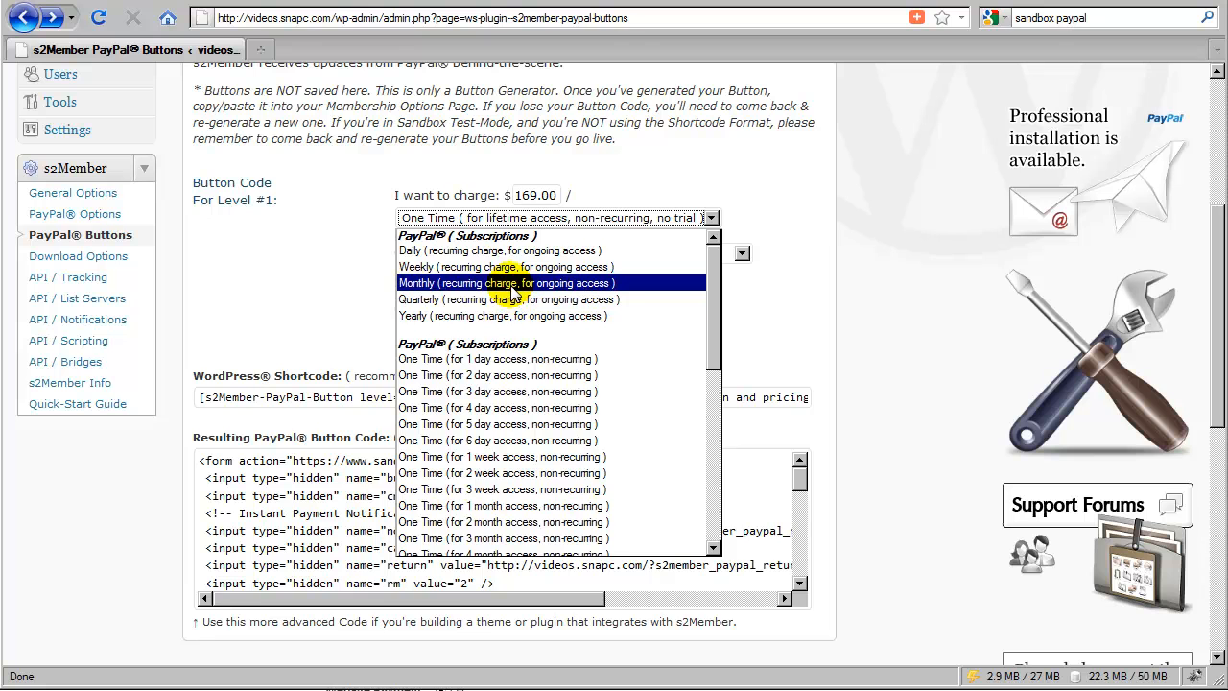
click(507, 282)
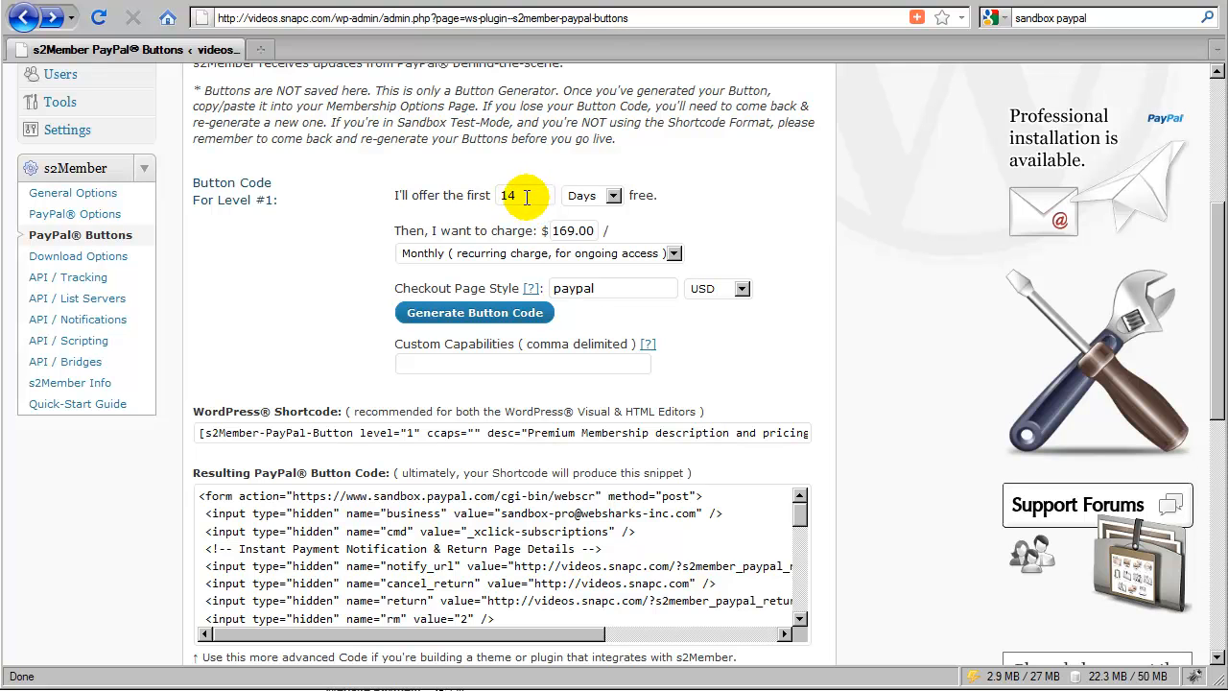
mouse_move(537, 230)
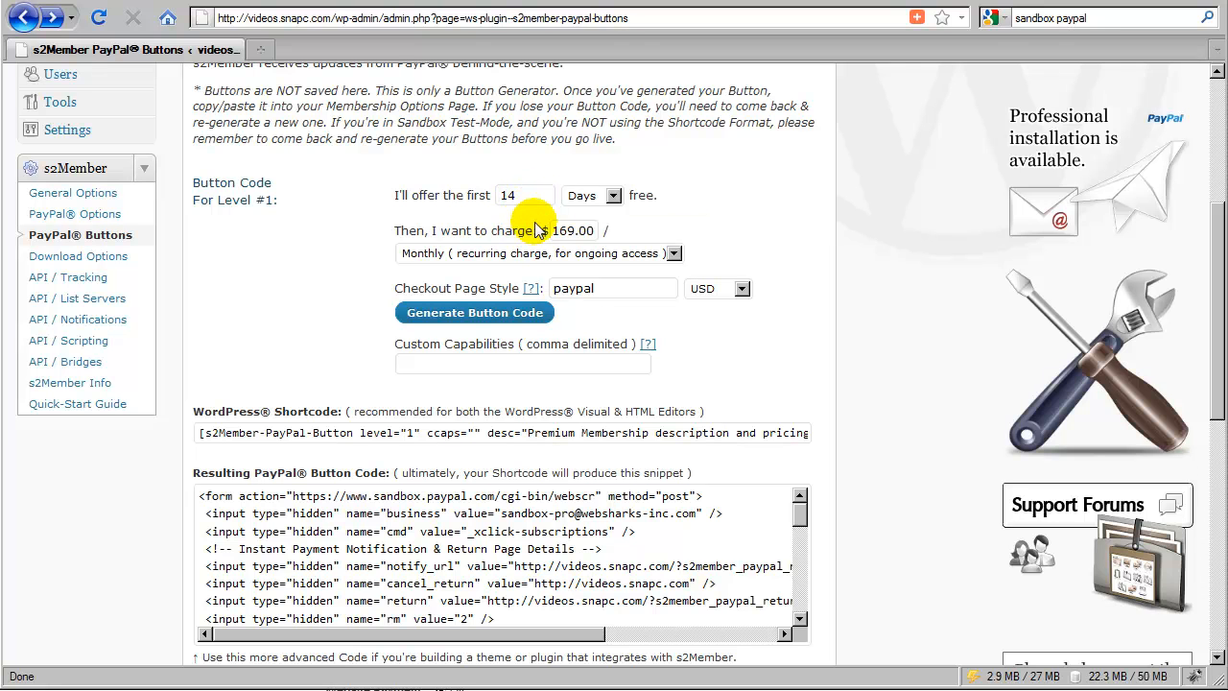
click(594, 231)
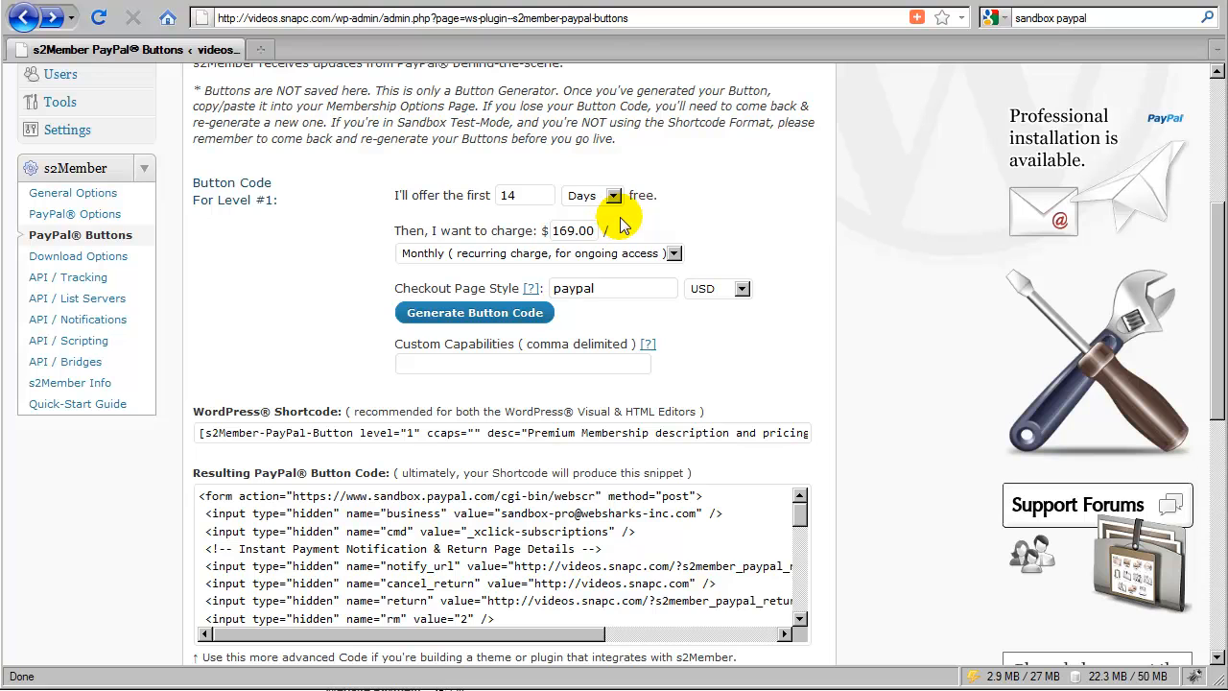
mouse_move(618, 225)
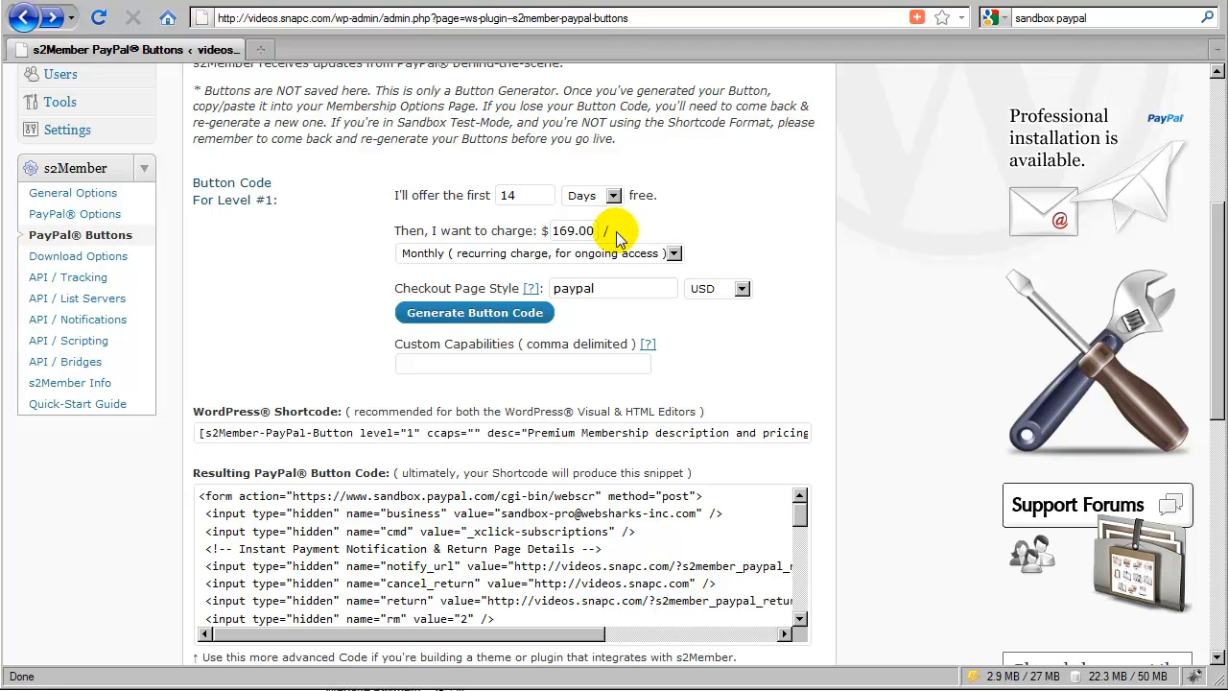
mouse_move(628, 237)
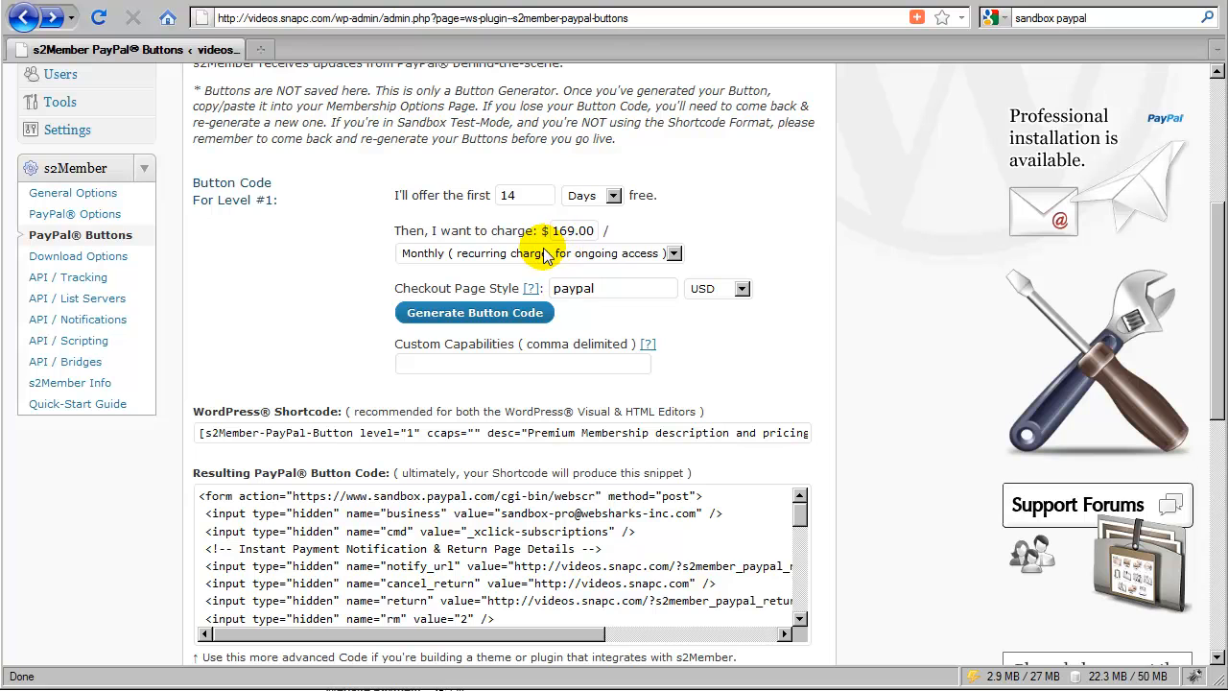
mouse_move(618, 235)
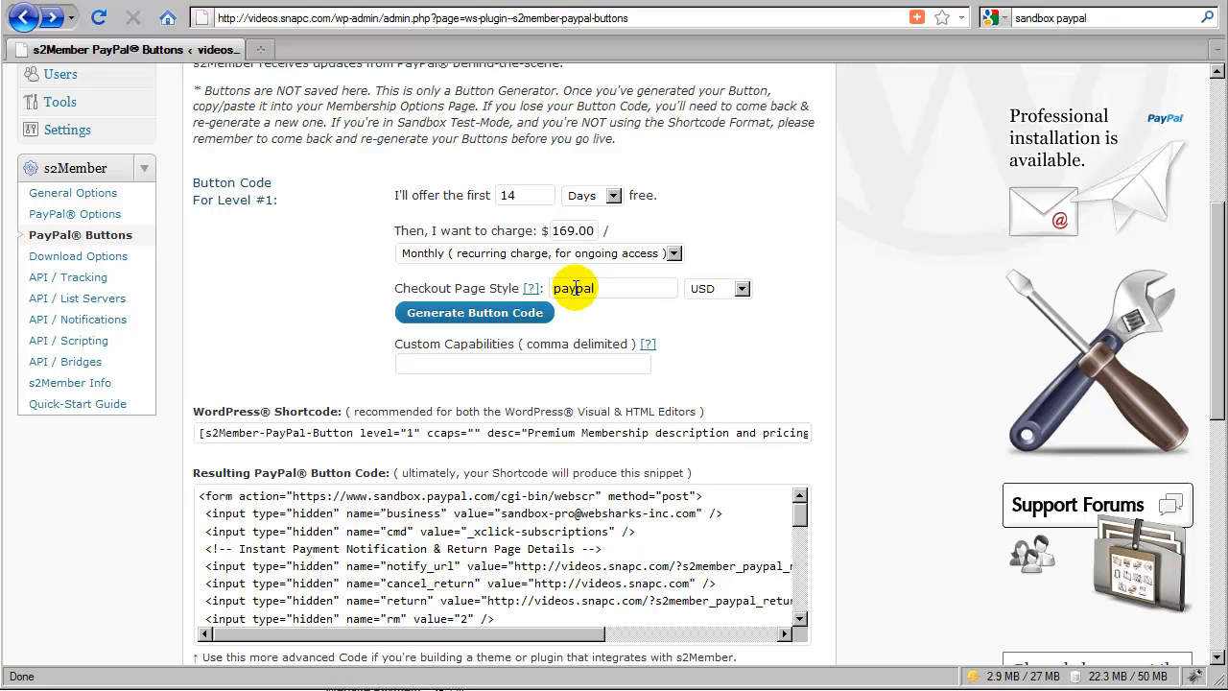
double_click(574, 288)
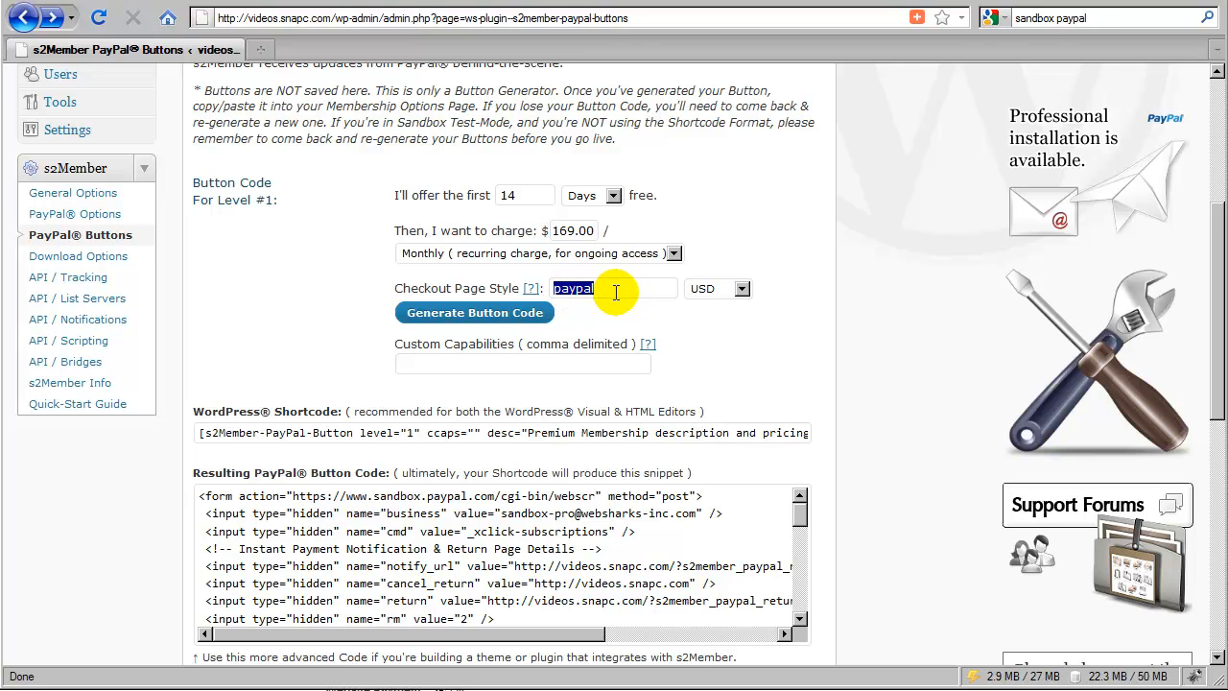
click(614, 288)
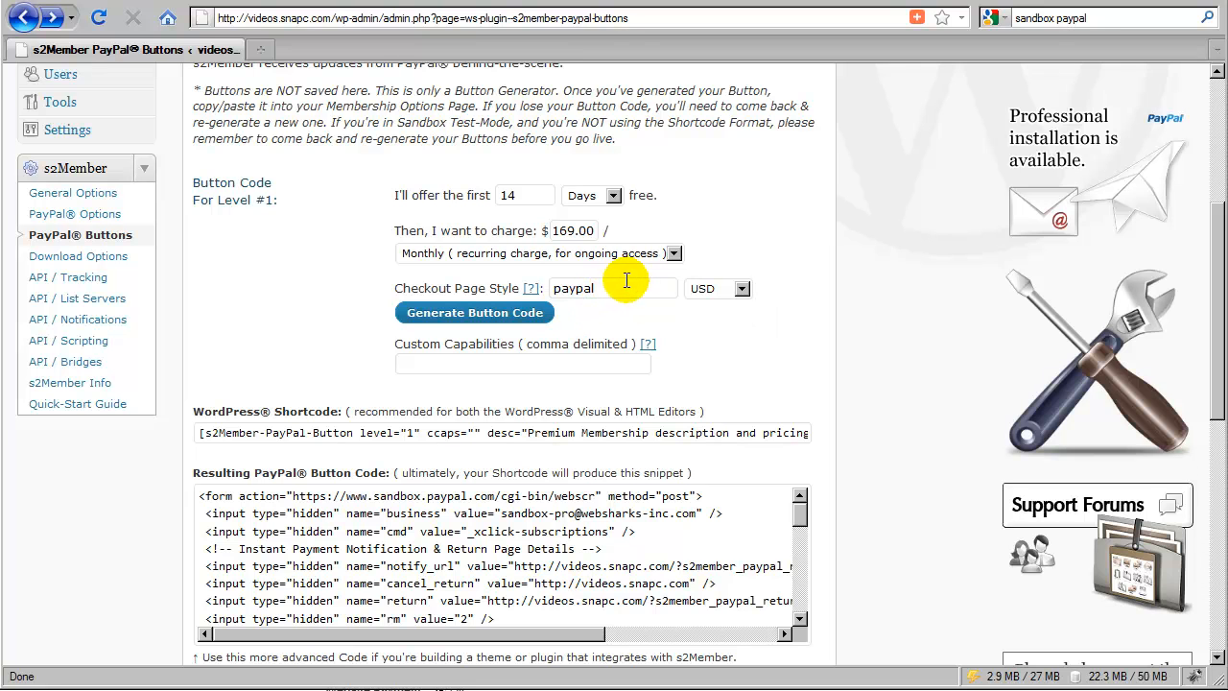
mouse_move(663, 288)
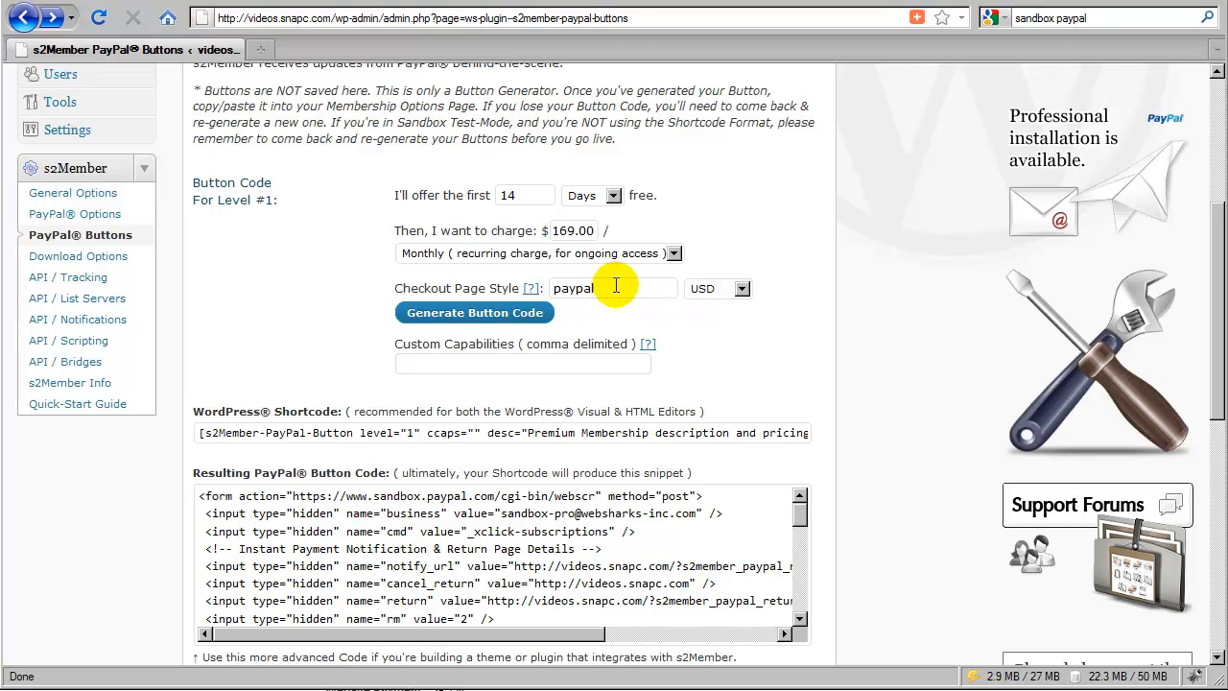
mouse_move(618, 290)
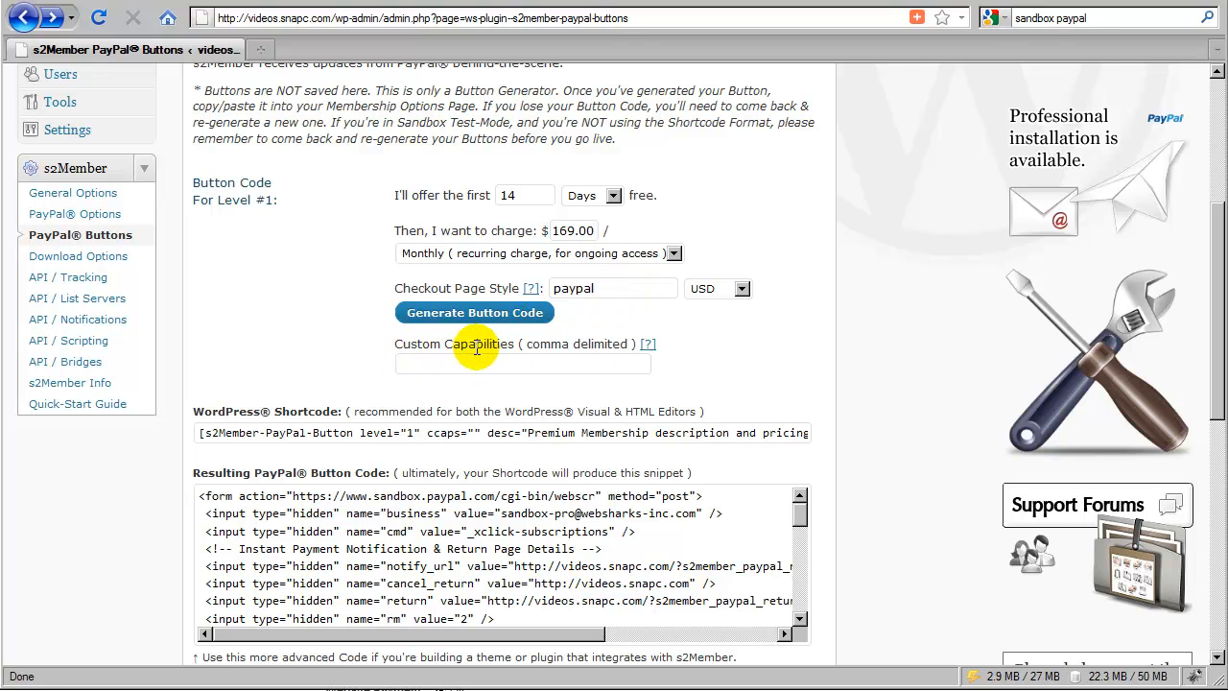
mouse_move(571, 344)
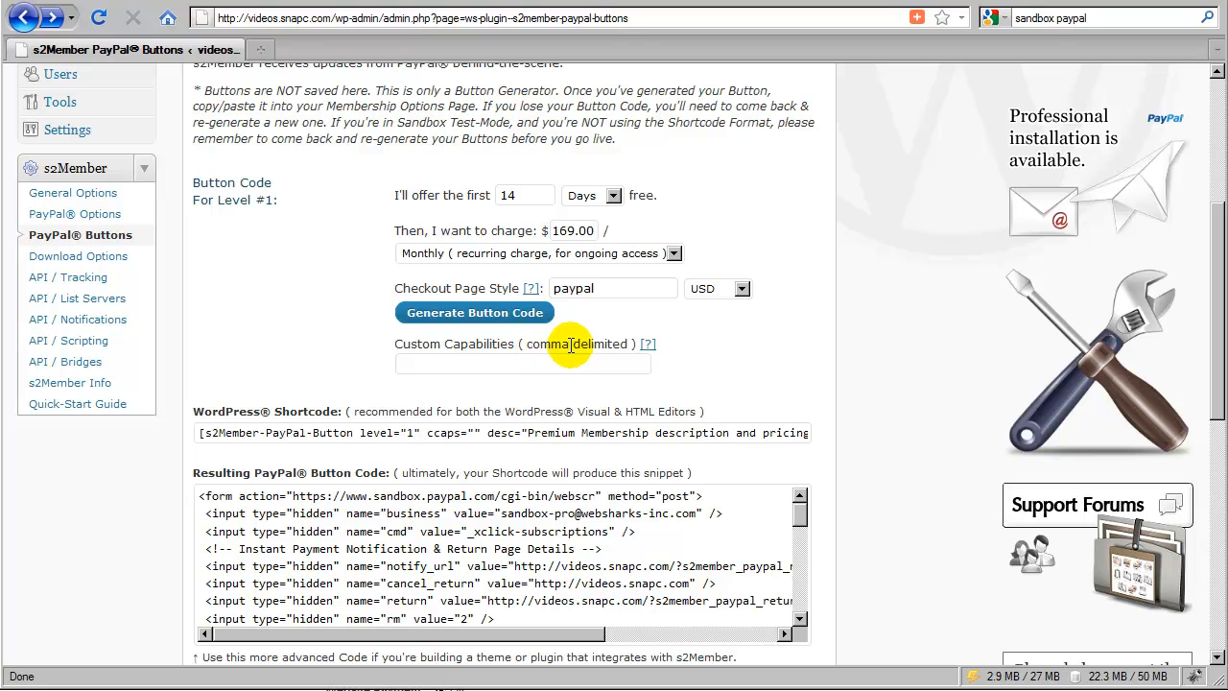
mouse_move(472, 348)
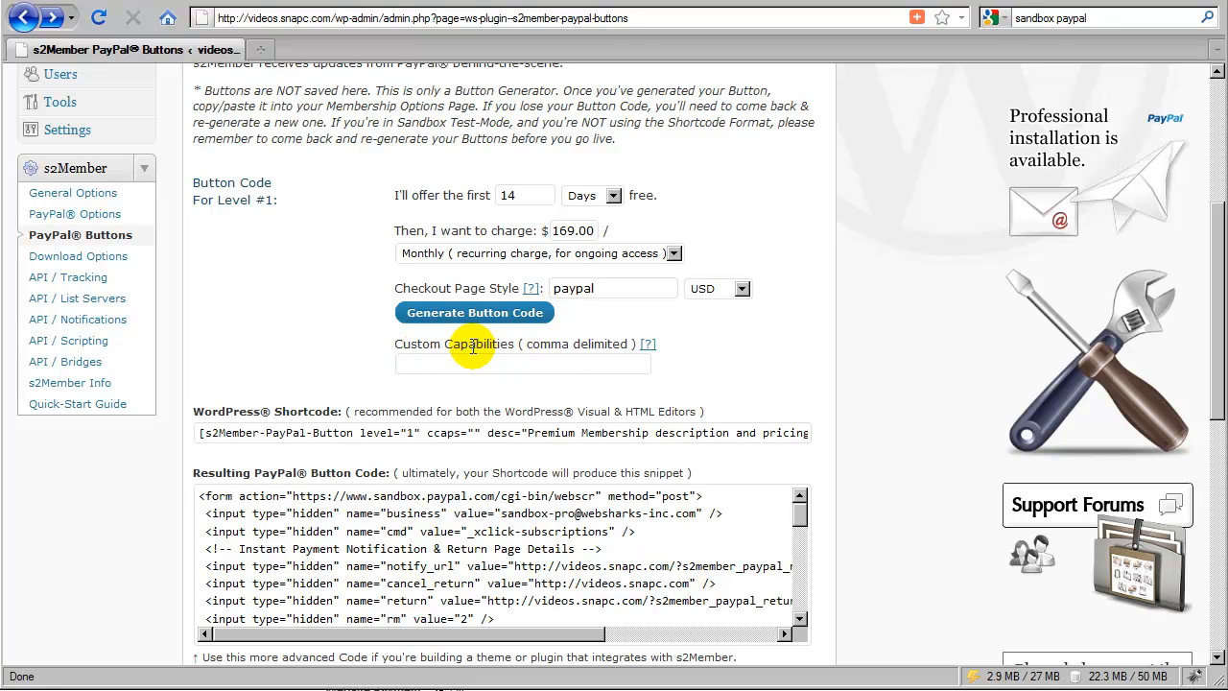
mouse_move(574, 345)
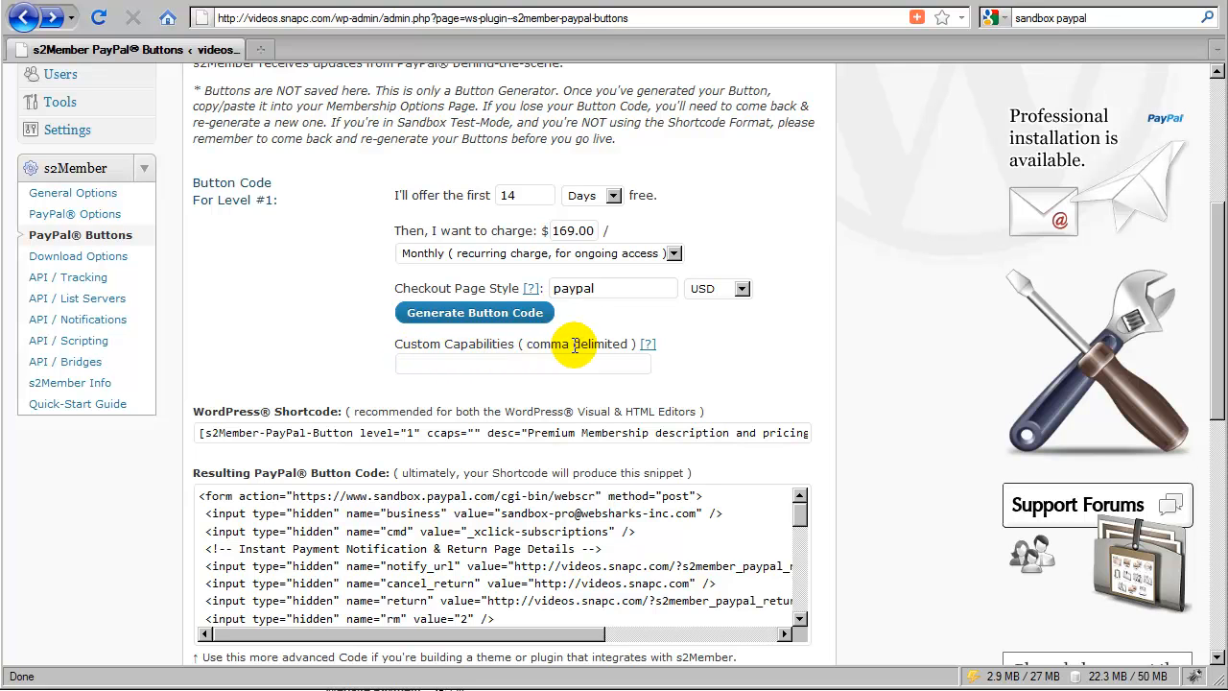
mouse_move(497, 343)
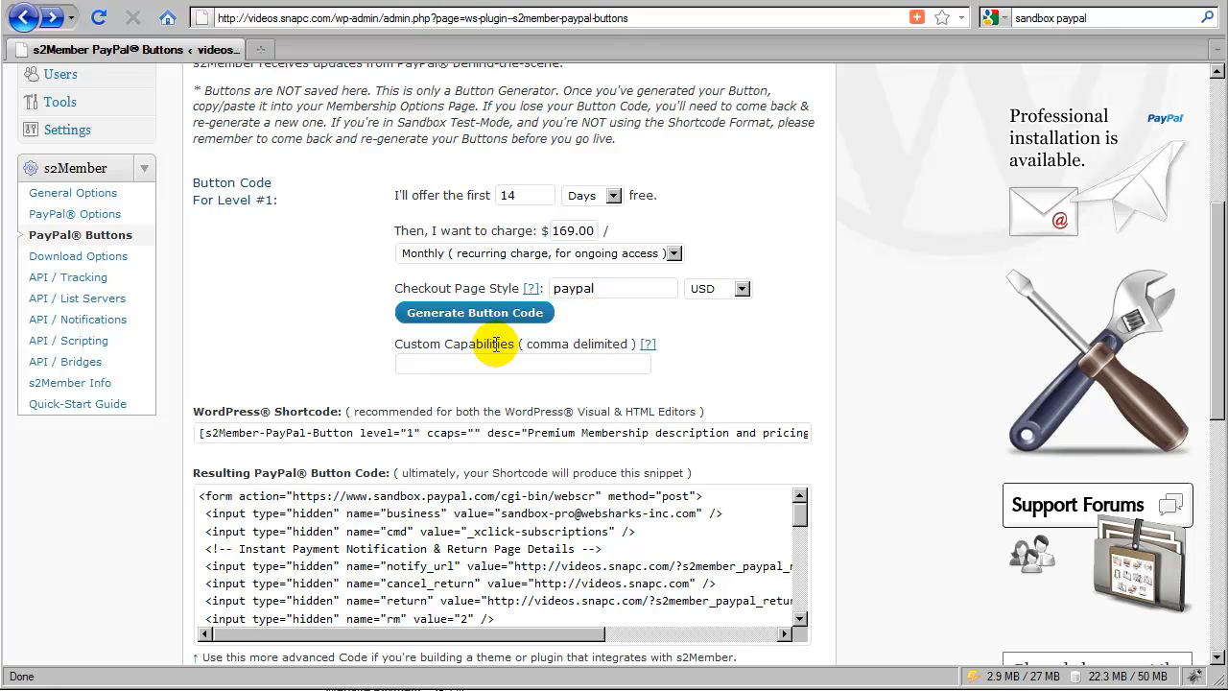
mouse_move(490, 319)
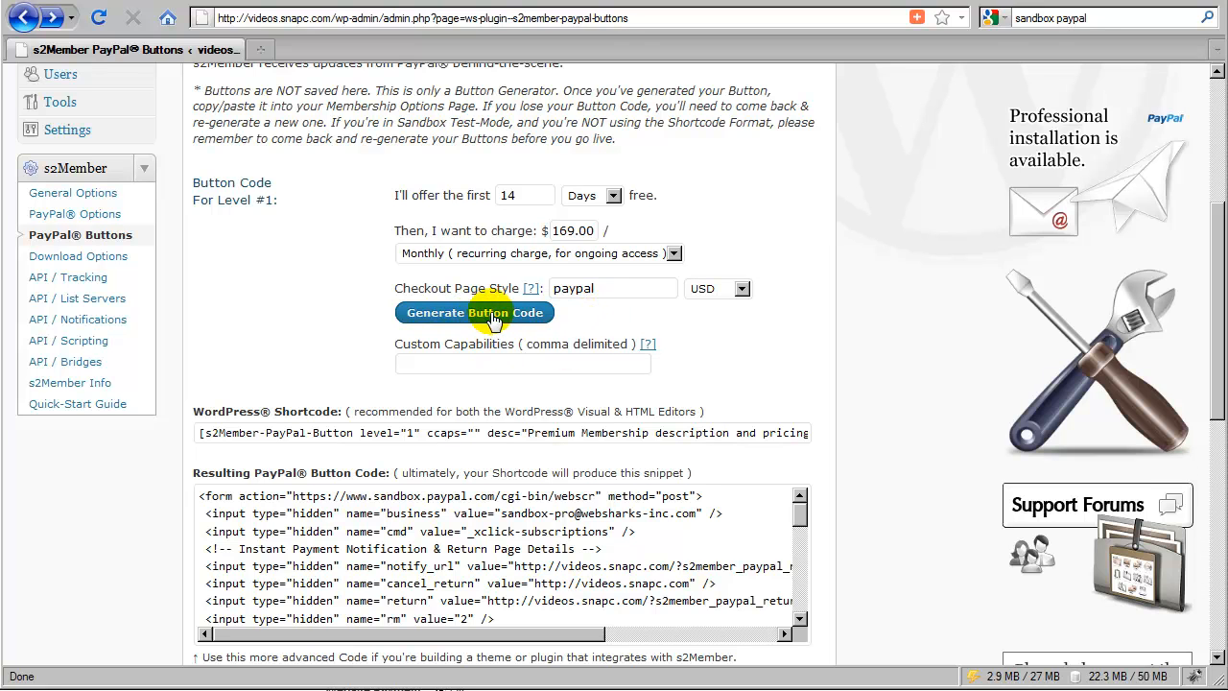
Generate the Level #1 button code, triggering the 'Maximum Free Days is: 7' alert
click(474, 312)
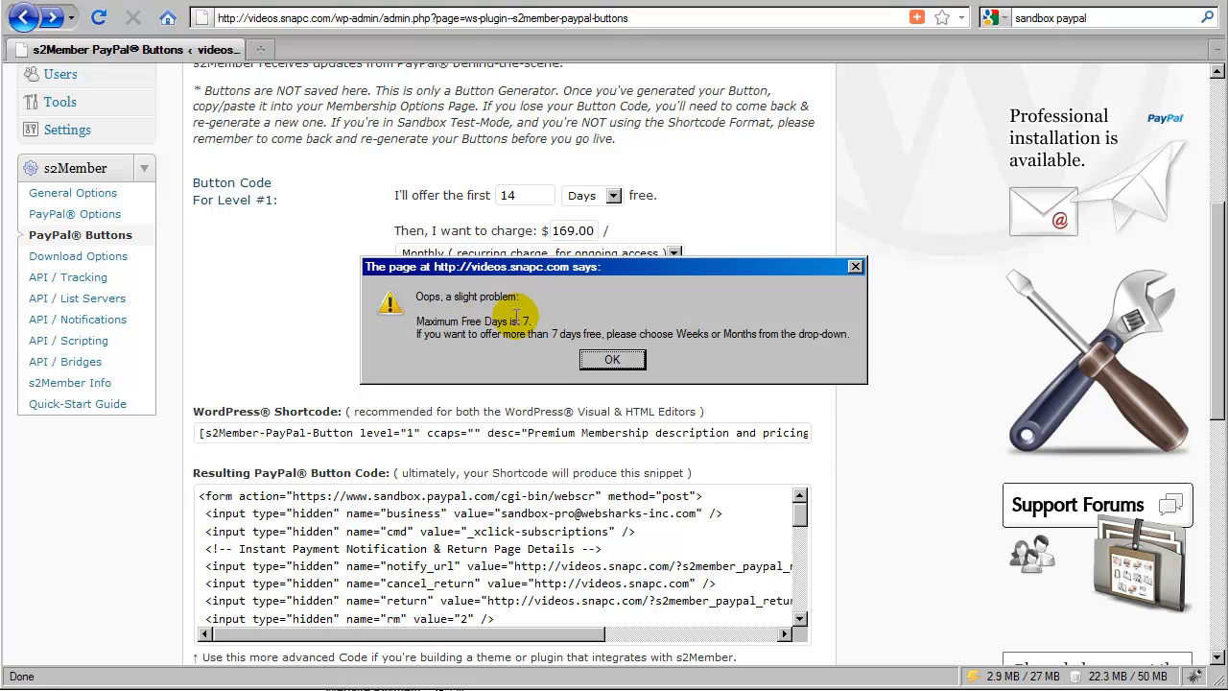
mouse_move(437, 338)
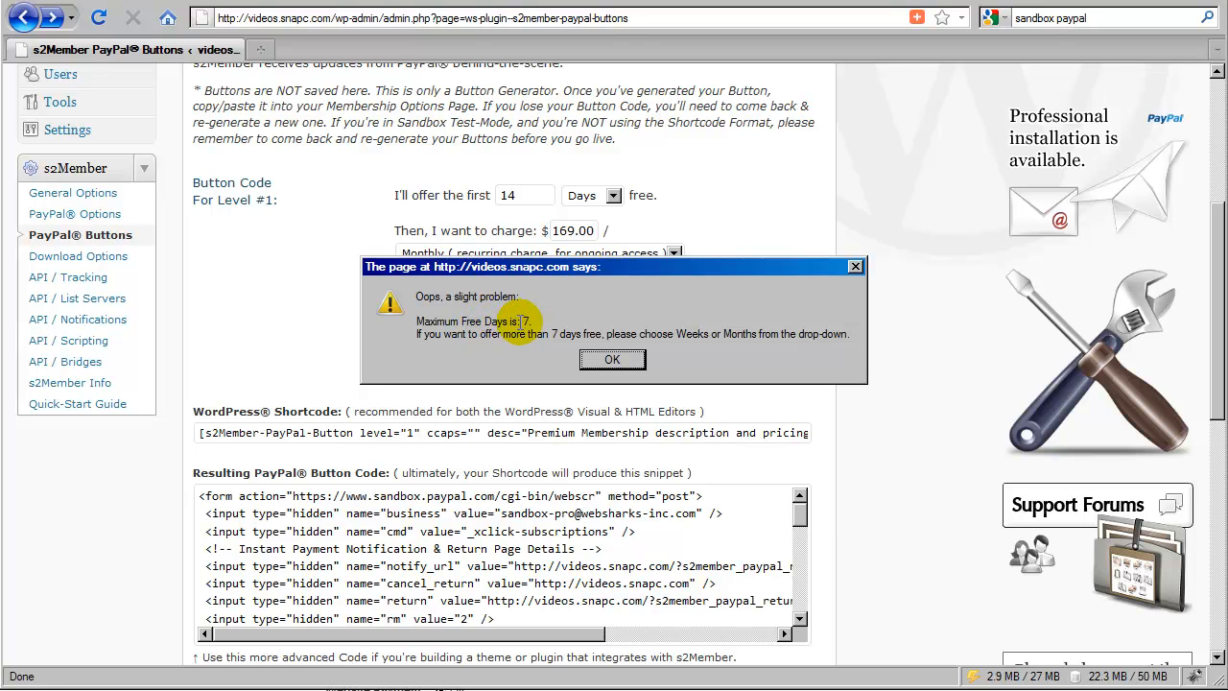
mouse_move(528, 345)
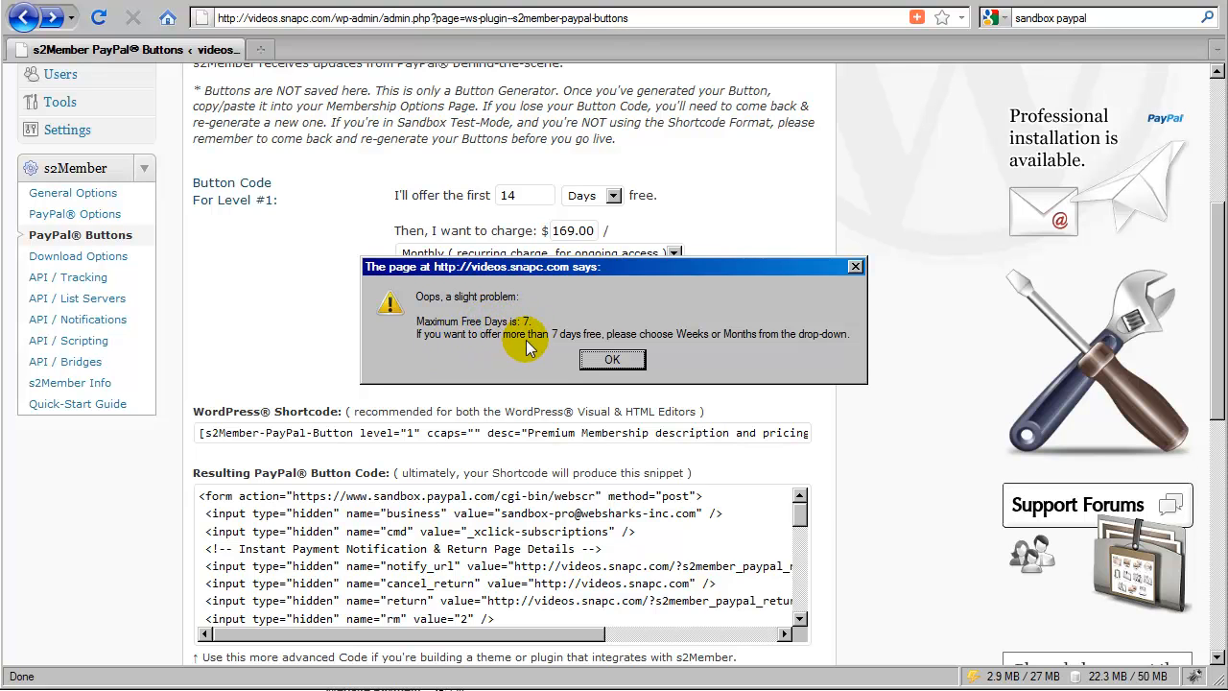
mouse_move(705, 341)
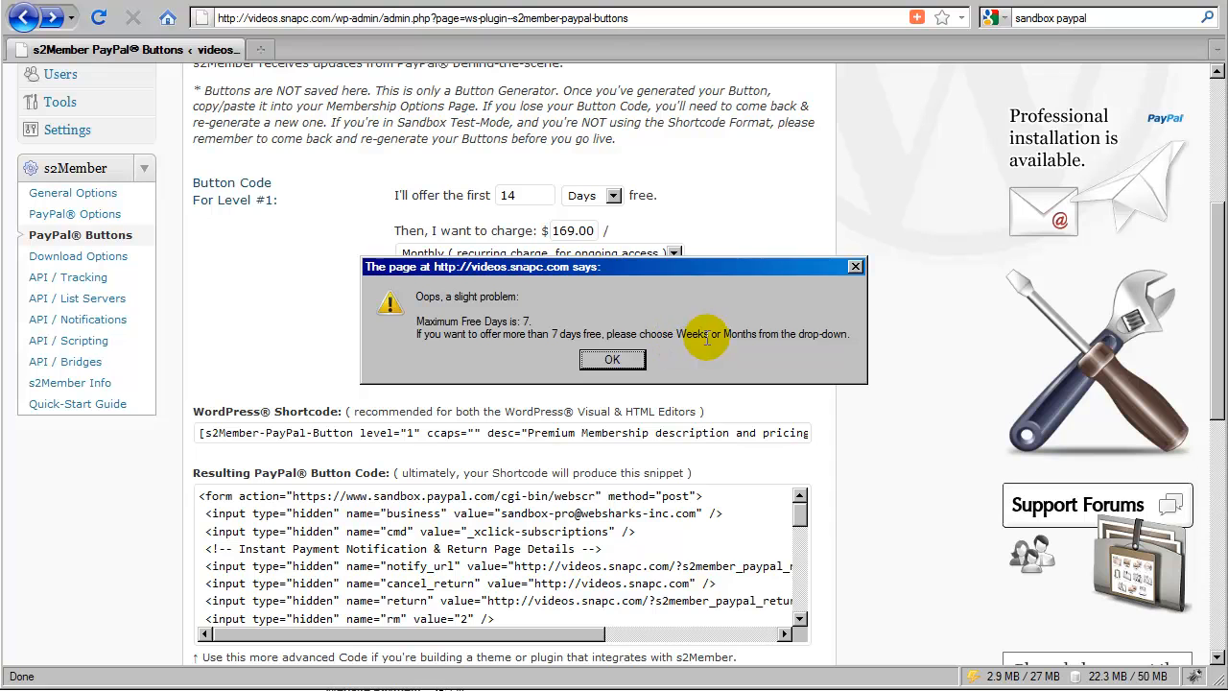
mouse_move(592, 312)
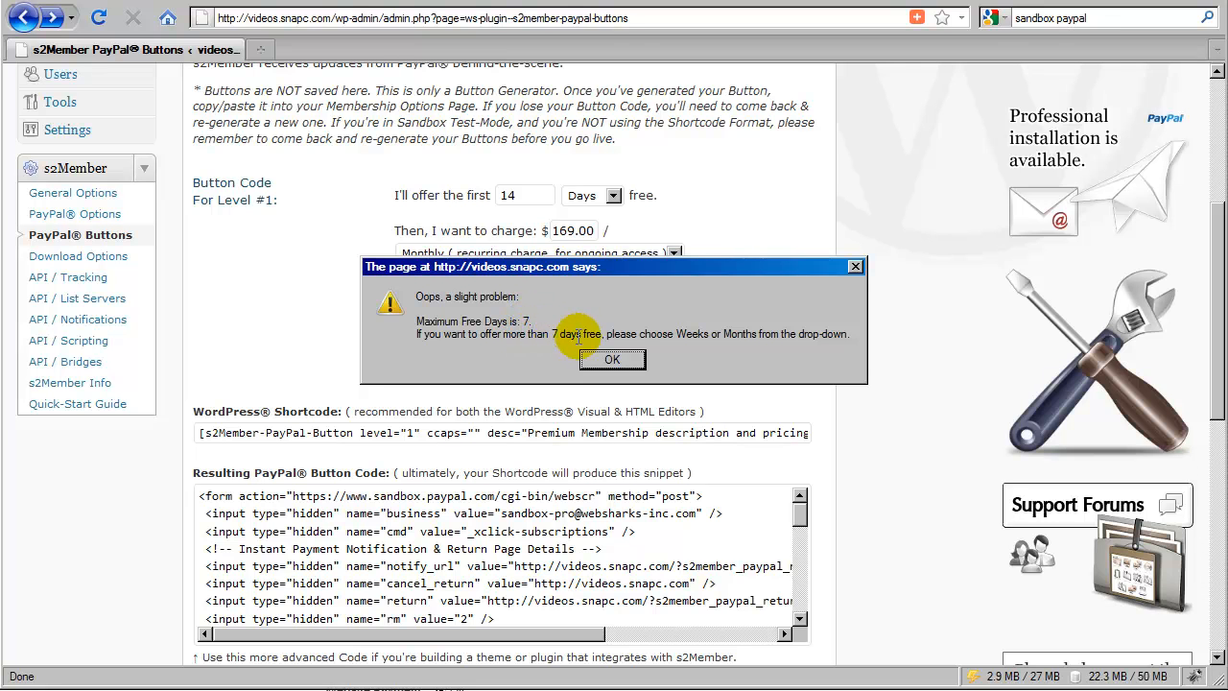
mouse_move(685, 334)
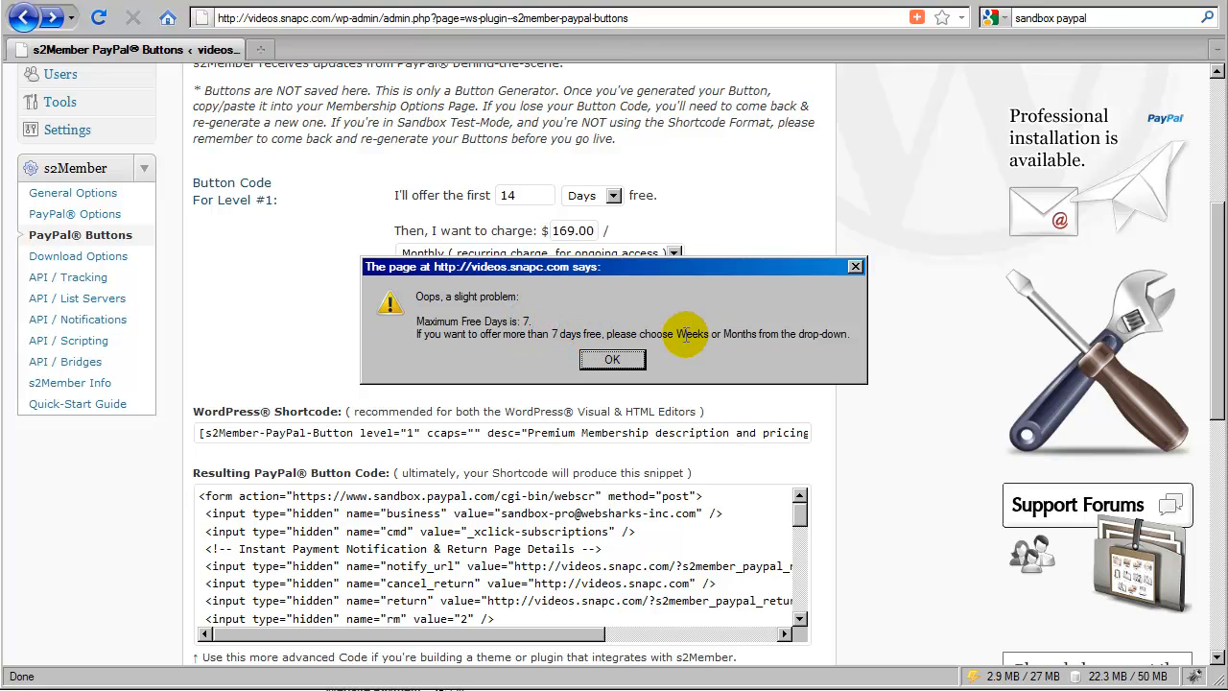
Change the free trial from 14 Days to 2 Weeks and regenerate the Level #1 button code
click(612, 359)
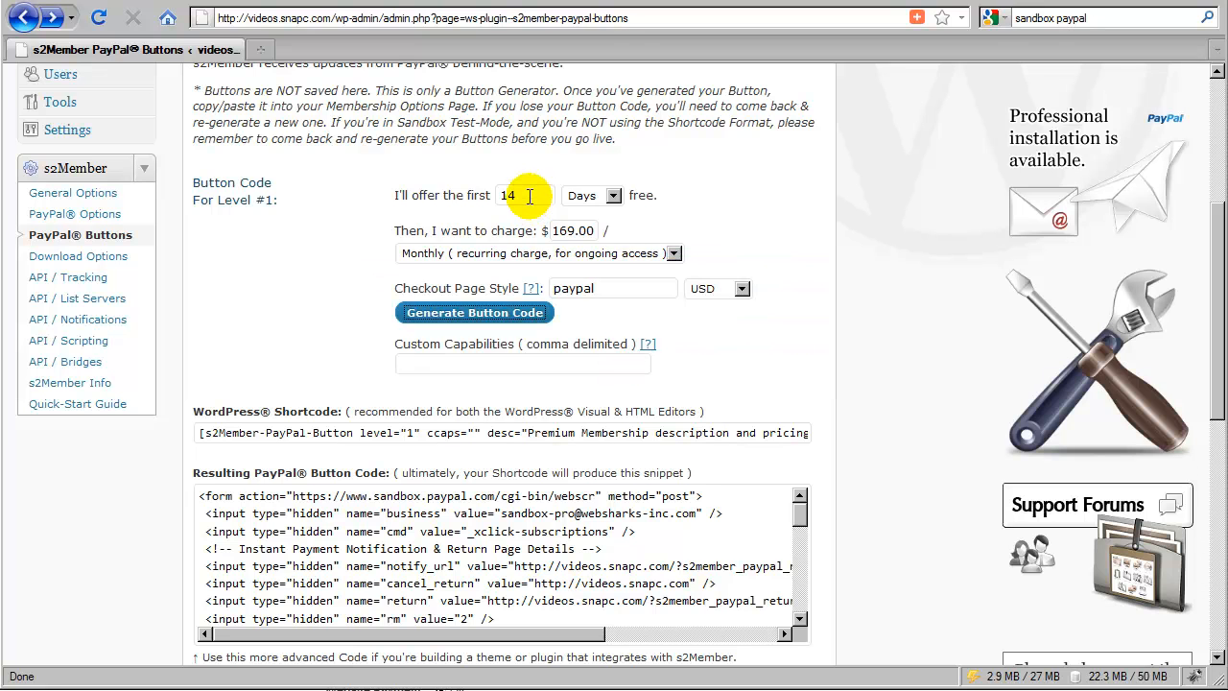
double_click(509, 194)
text(2)
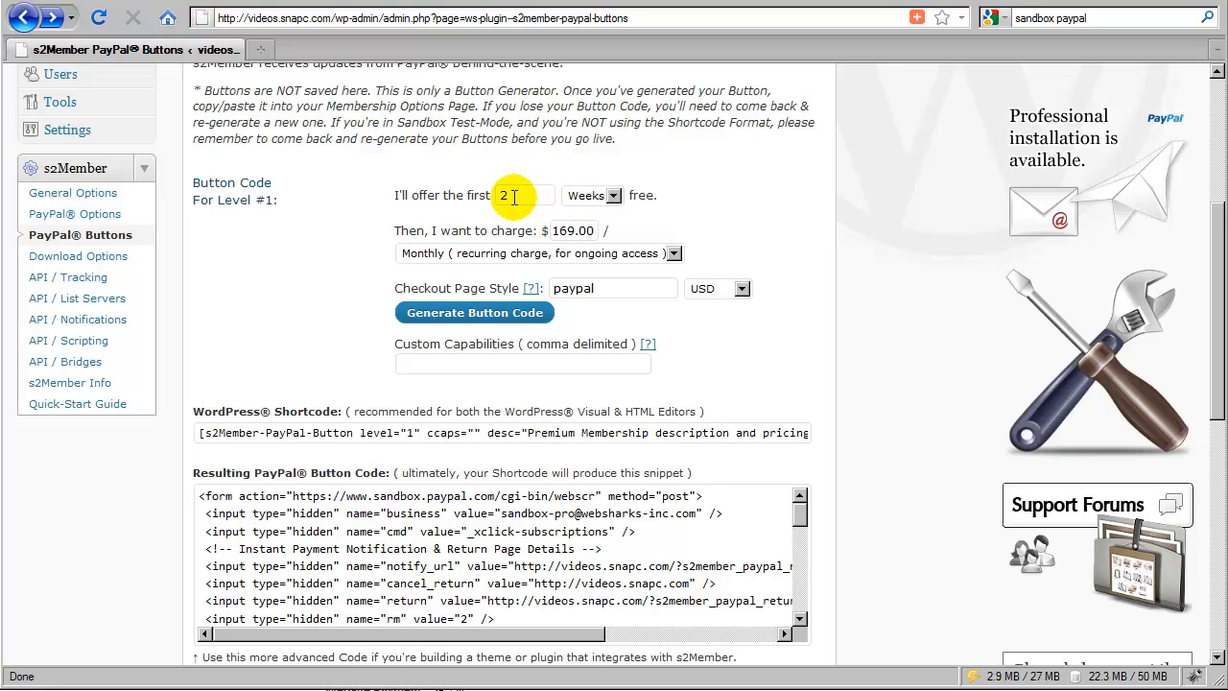
click(614, 195)
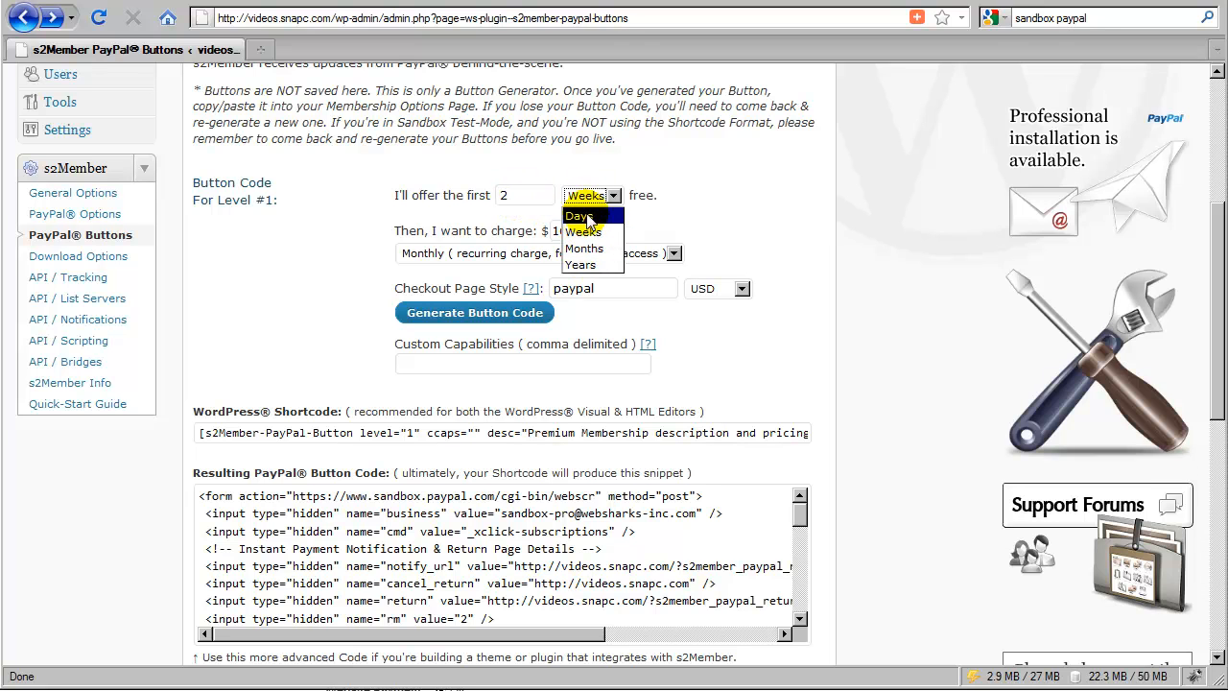
click(474, 312)
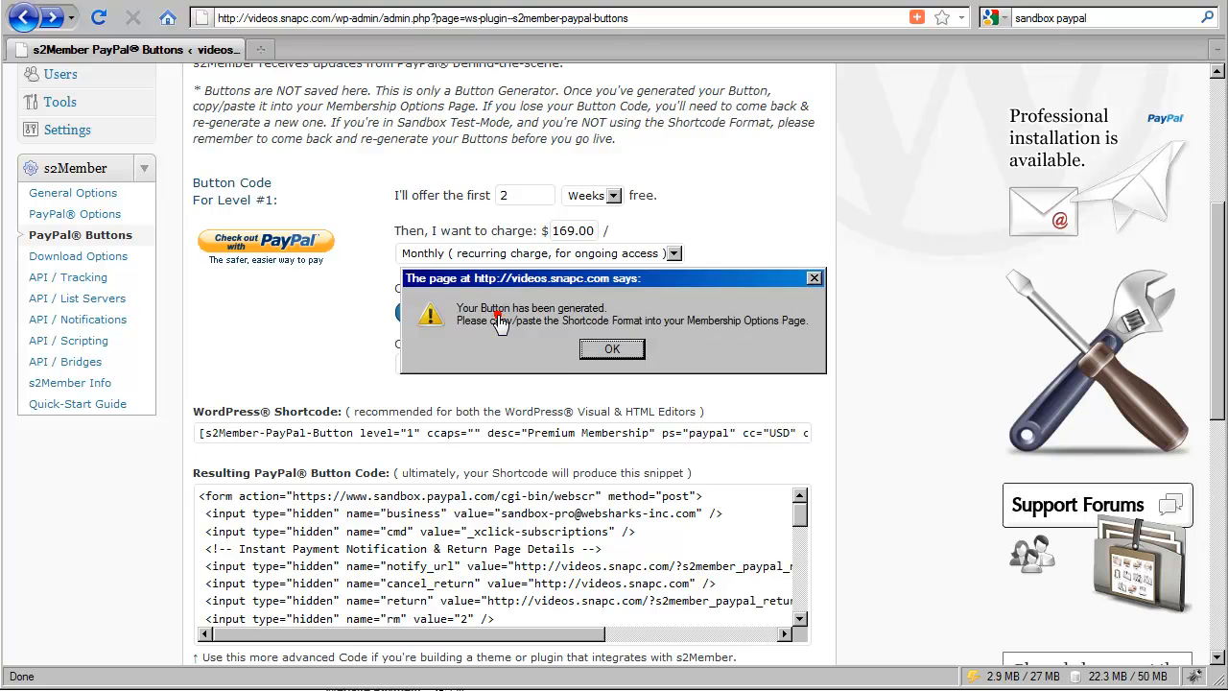
click(611, 348)
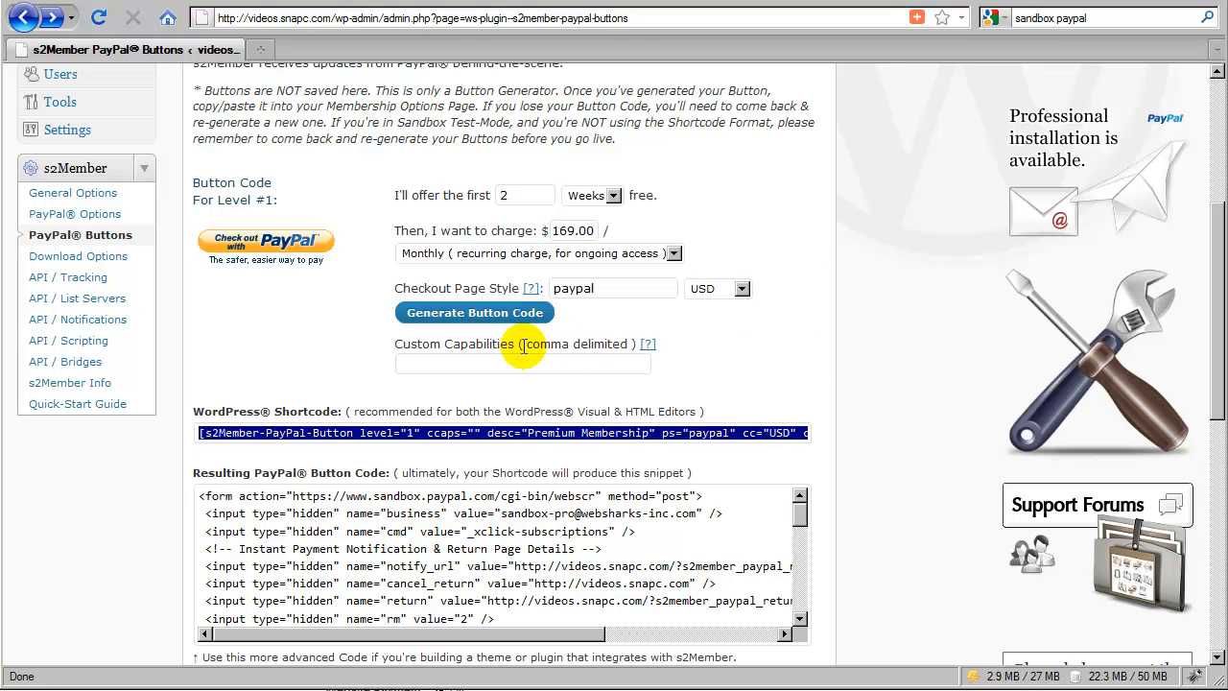
mouse_move(302, 249)
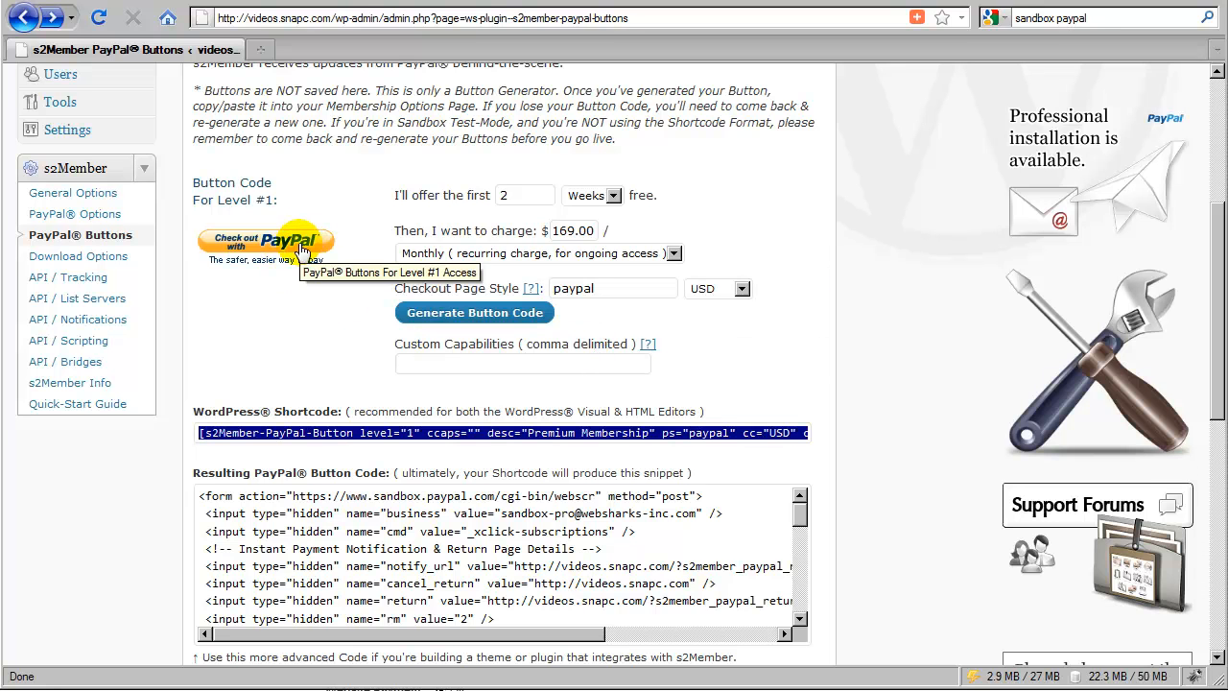
click(266, 242)
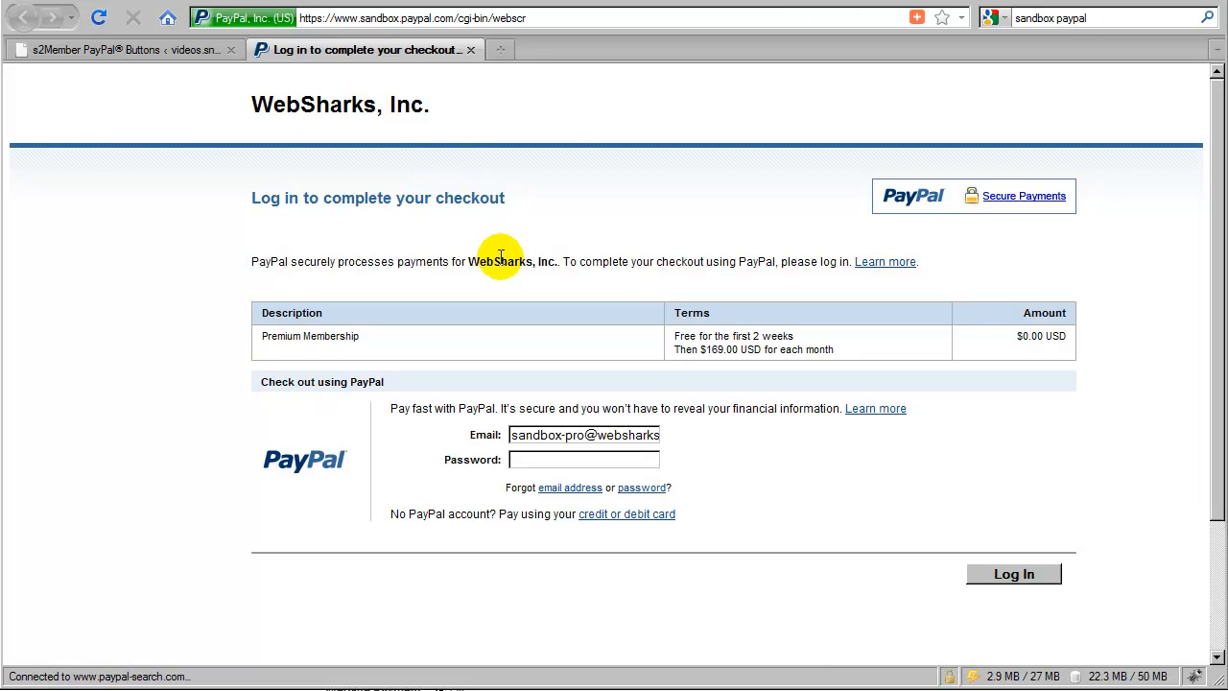
mouse_move(575, 139)
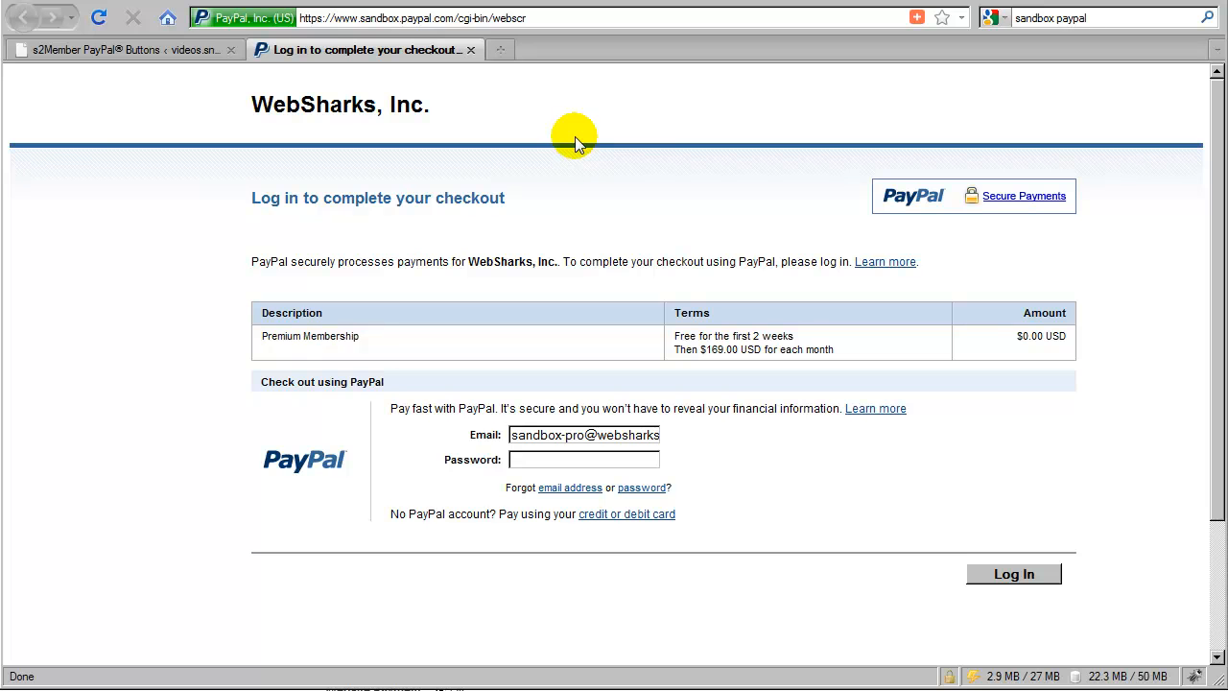
mouse_move(467, 357)
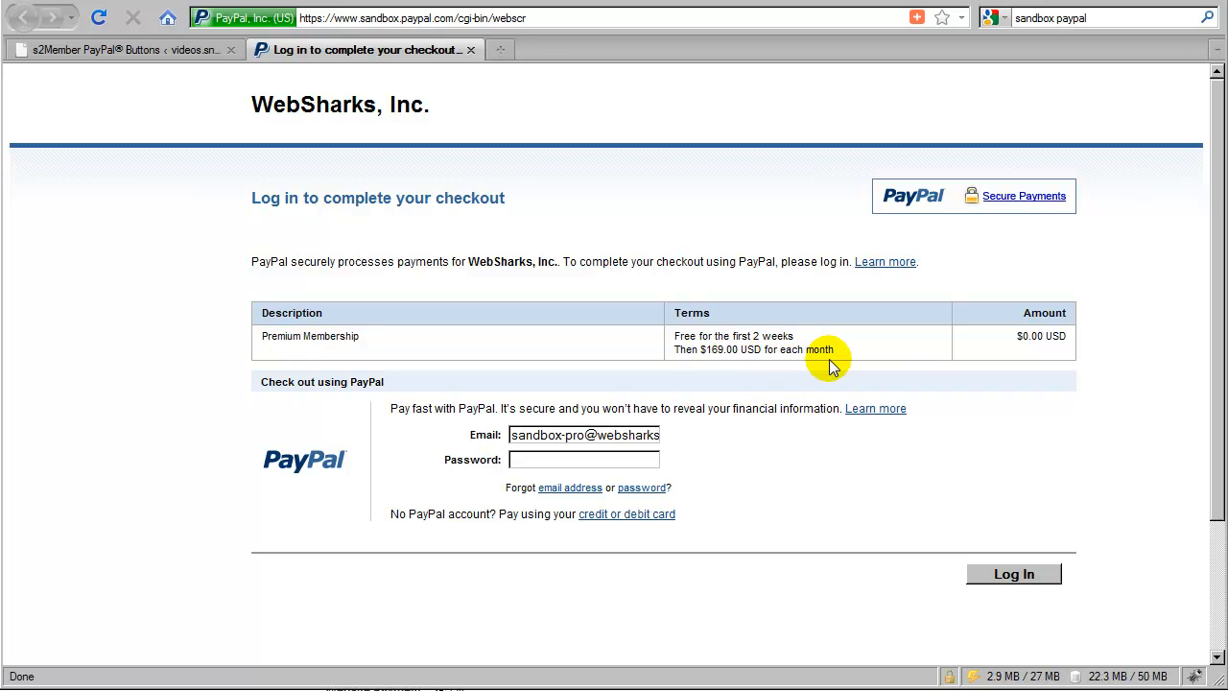
mouse_move(1019, 345)
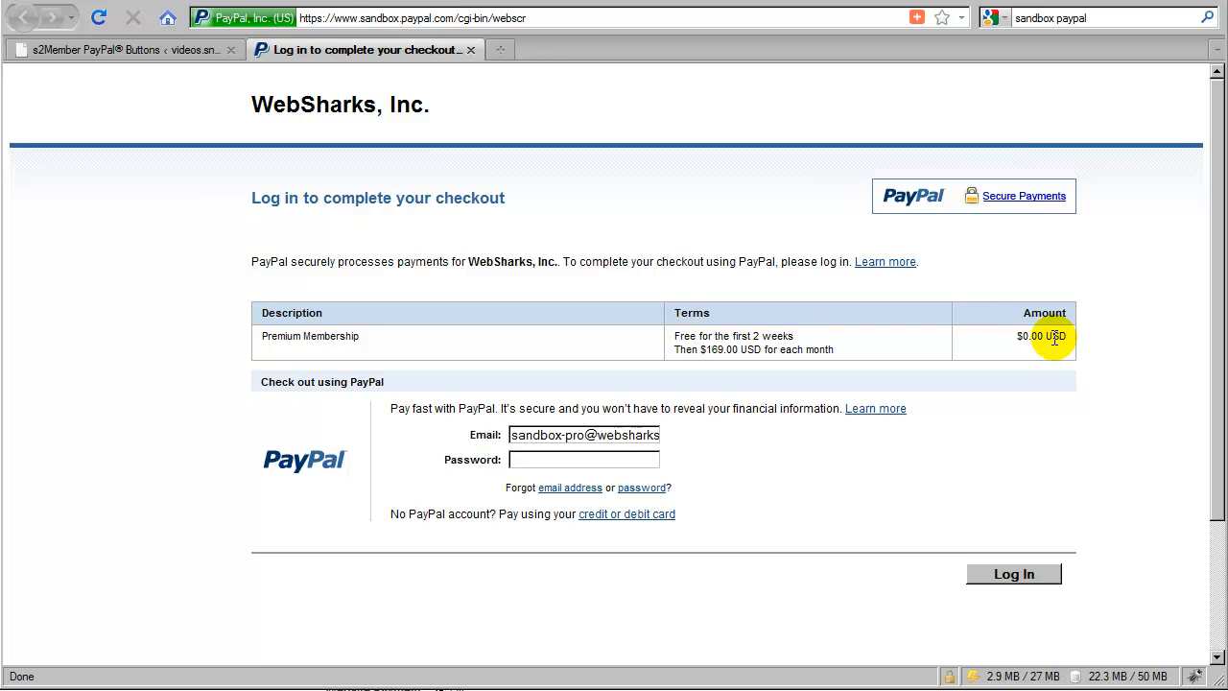
click(124, 49)
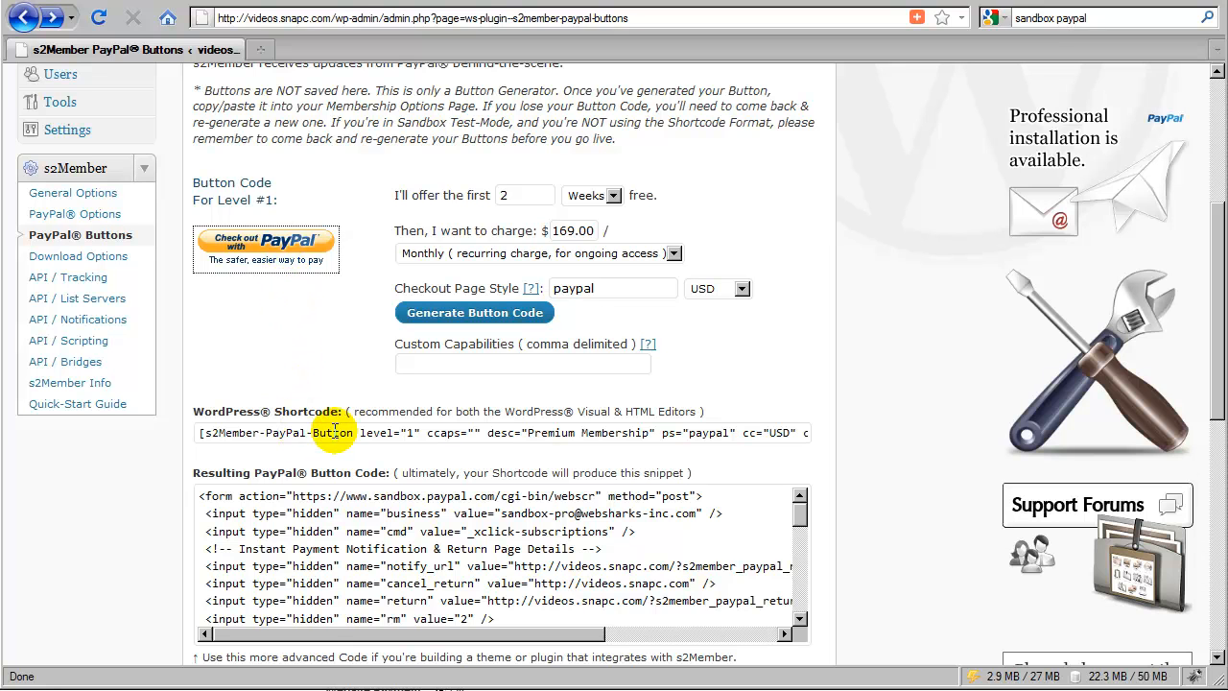
Copy the Level #1 WordPress Shortcode field's contents to the clipboard
right_click(326, 432)
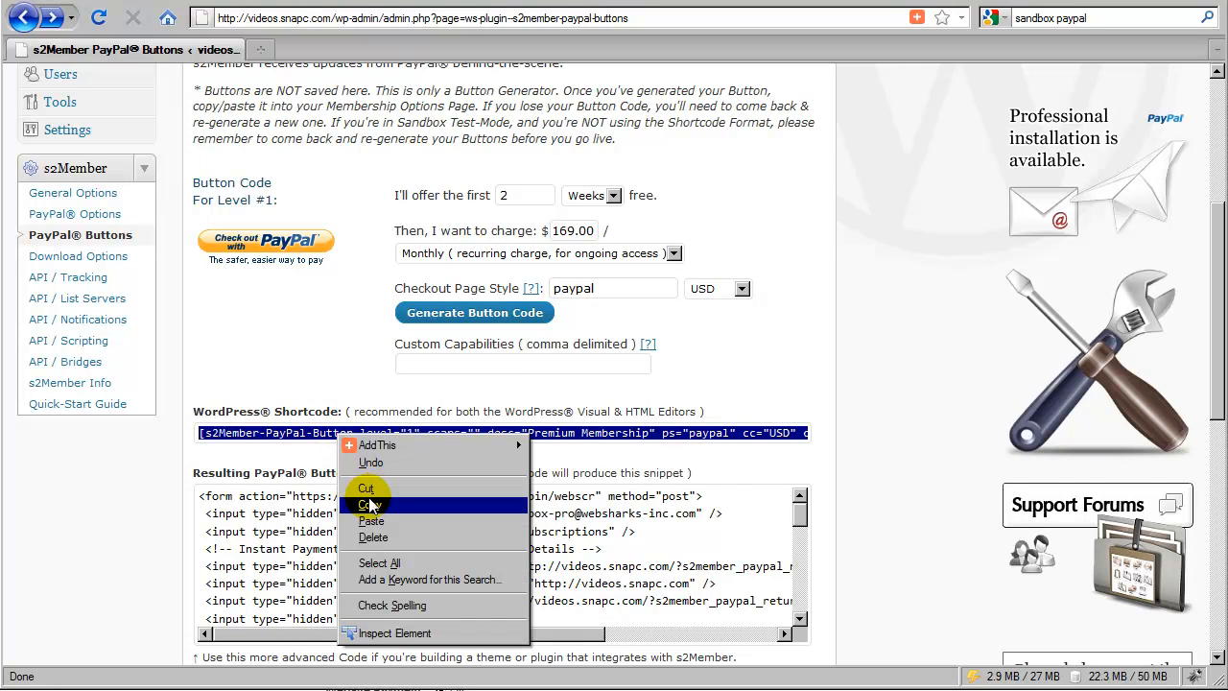
click(367, 503)
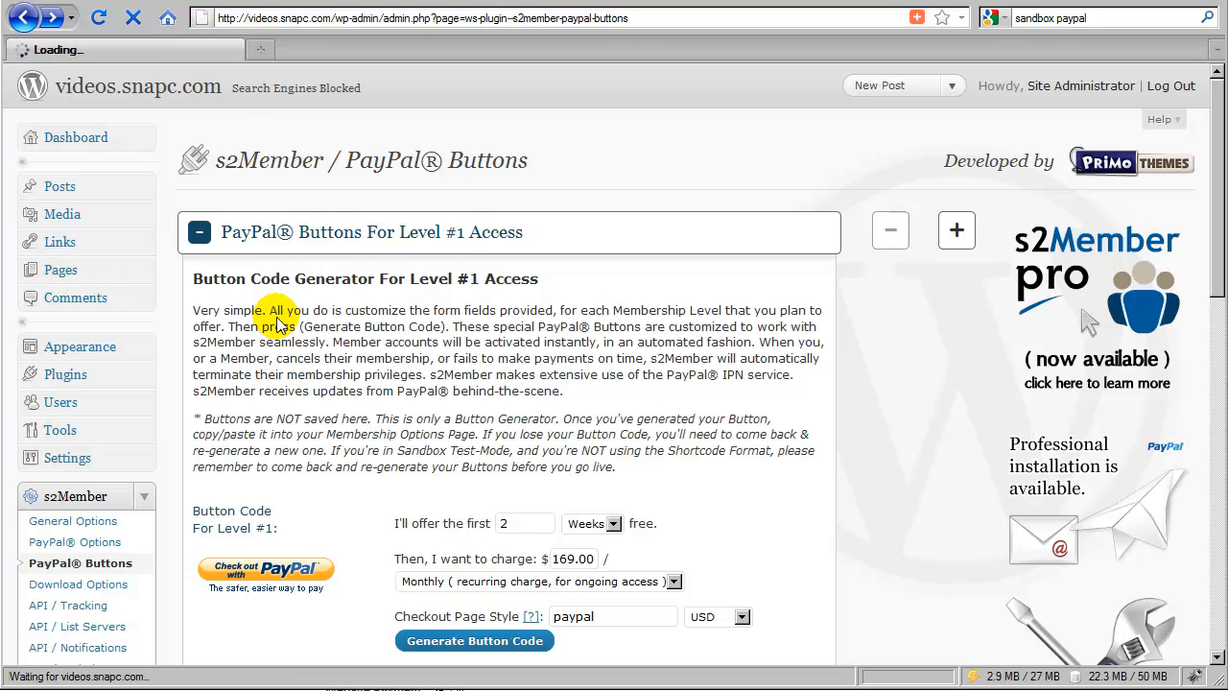
Edit the Membership Options Page from the Pages list and place the cursor in its empty body
click(60, 270)
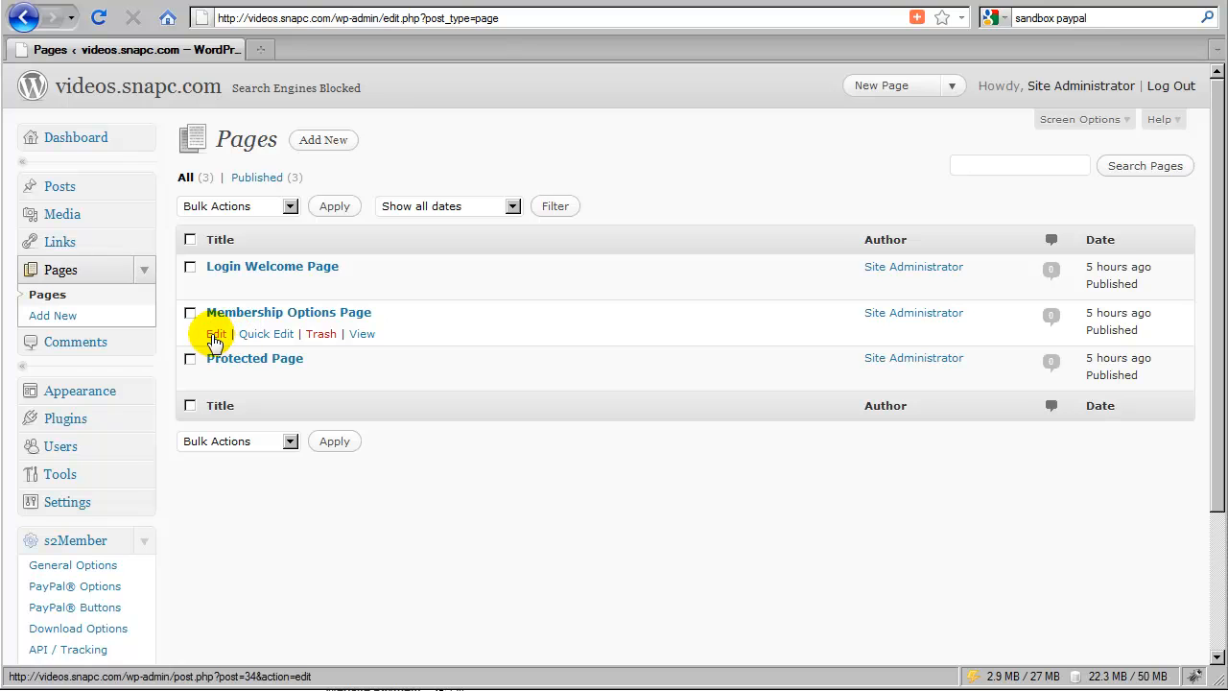
mouse_move(231, 312)
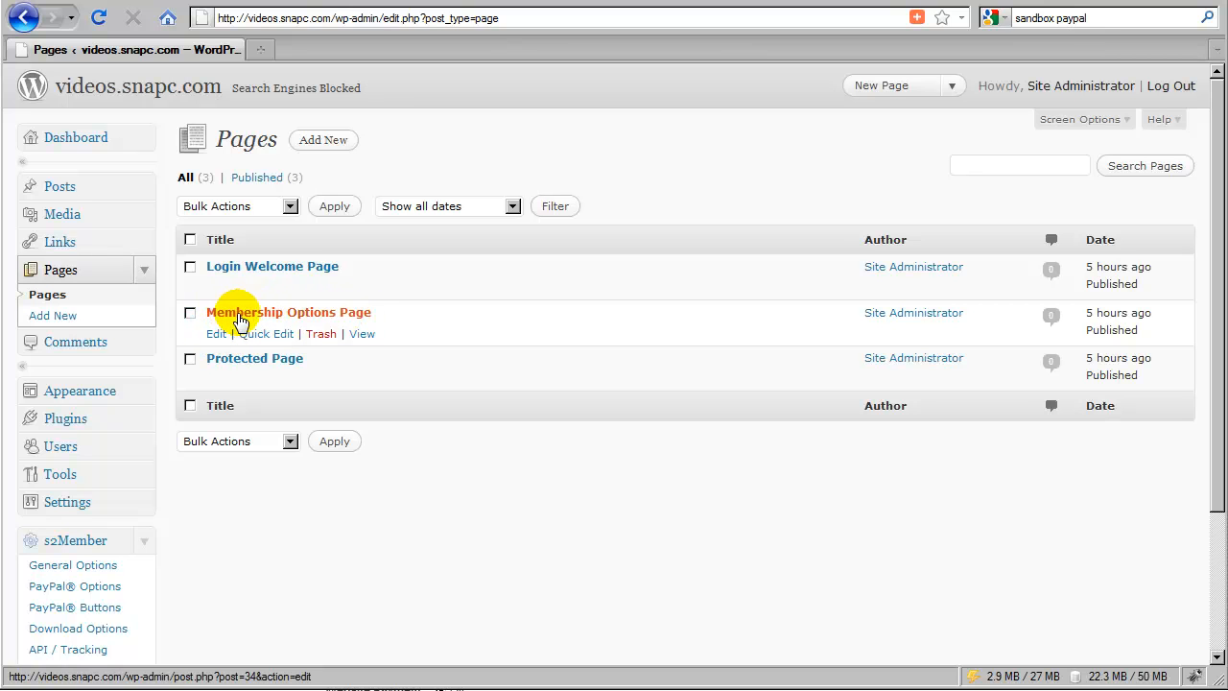
mouse_move(311, 322)
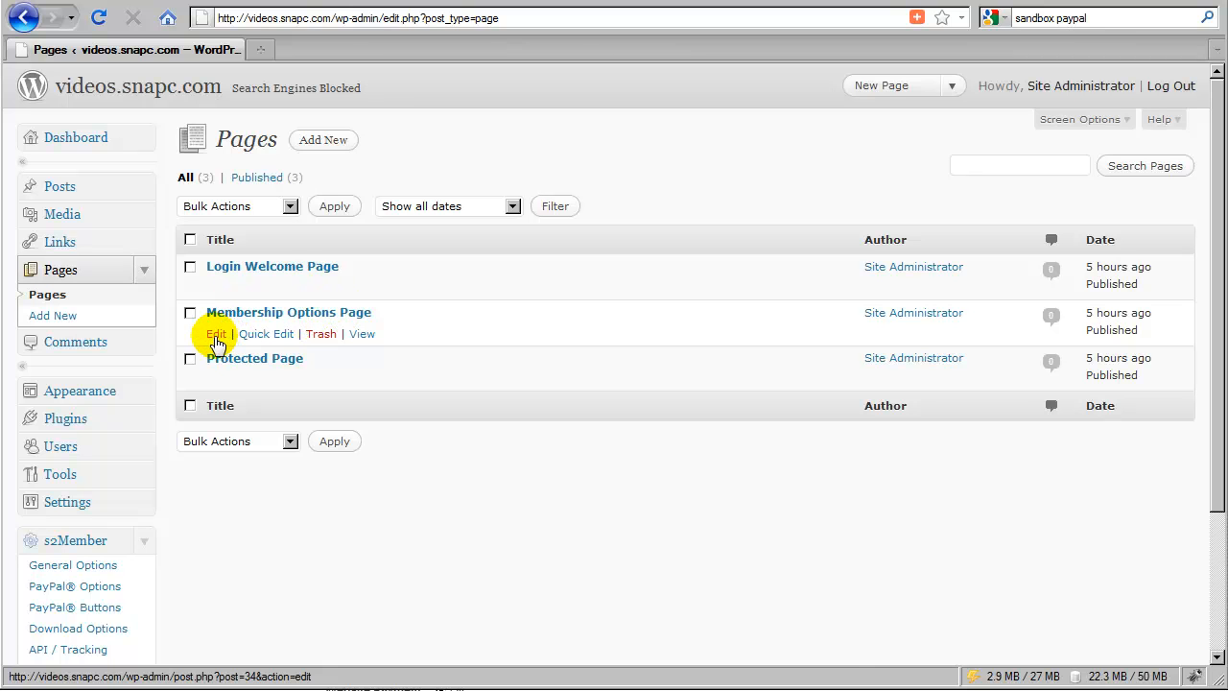
click(215, 333)
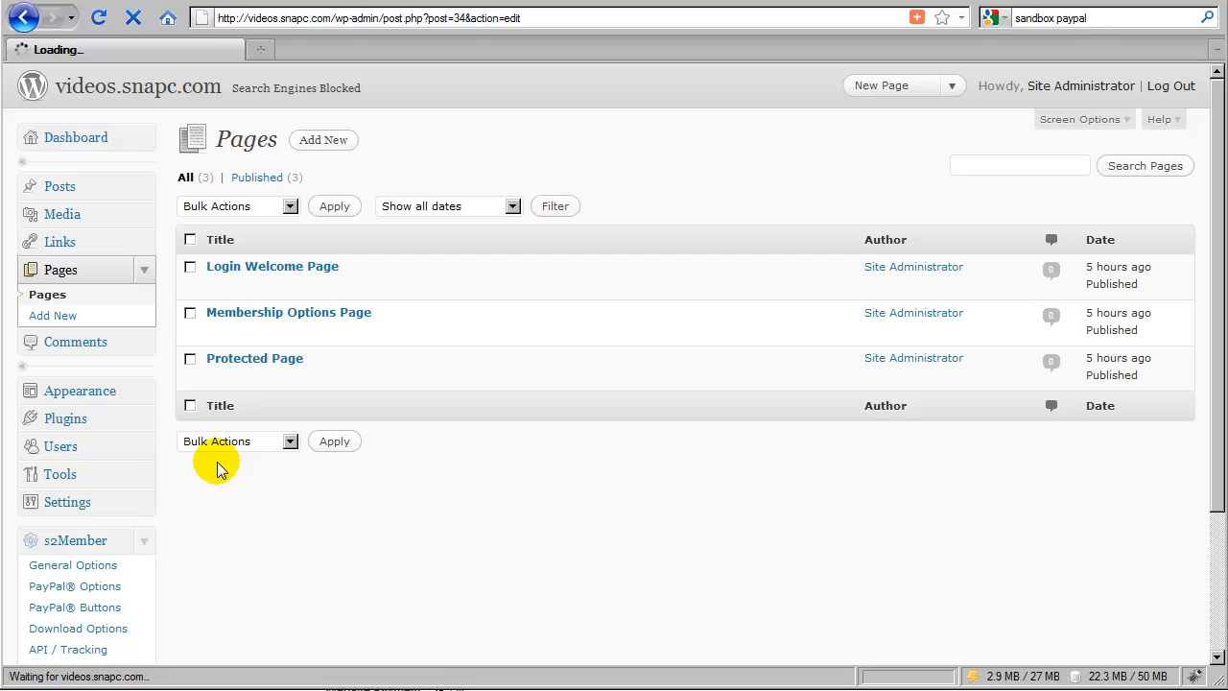
click(287, 311)
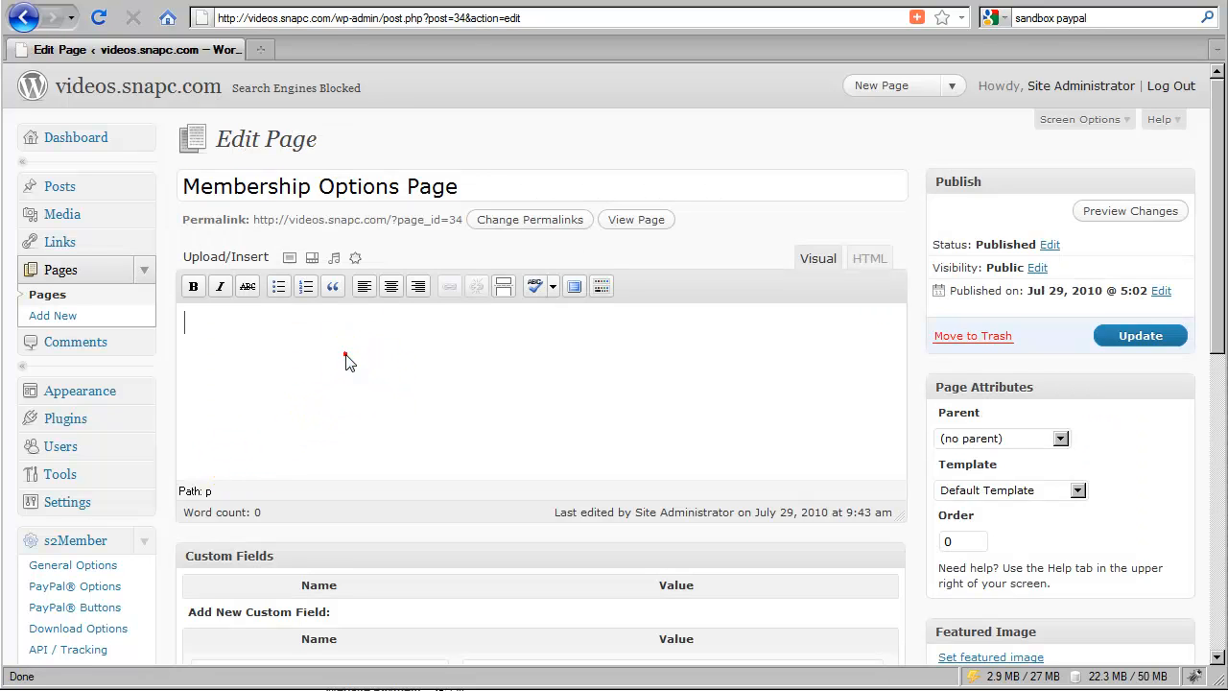
Paste the PayPal button shortcode into the page, switch to Visual, update and view it
right_click(348, 362)
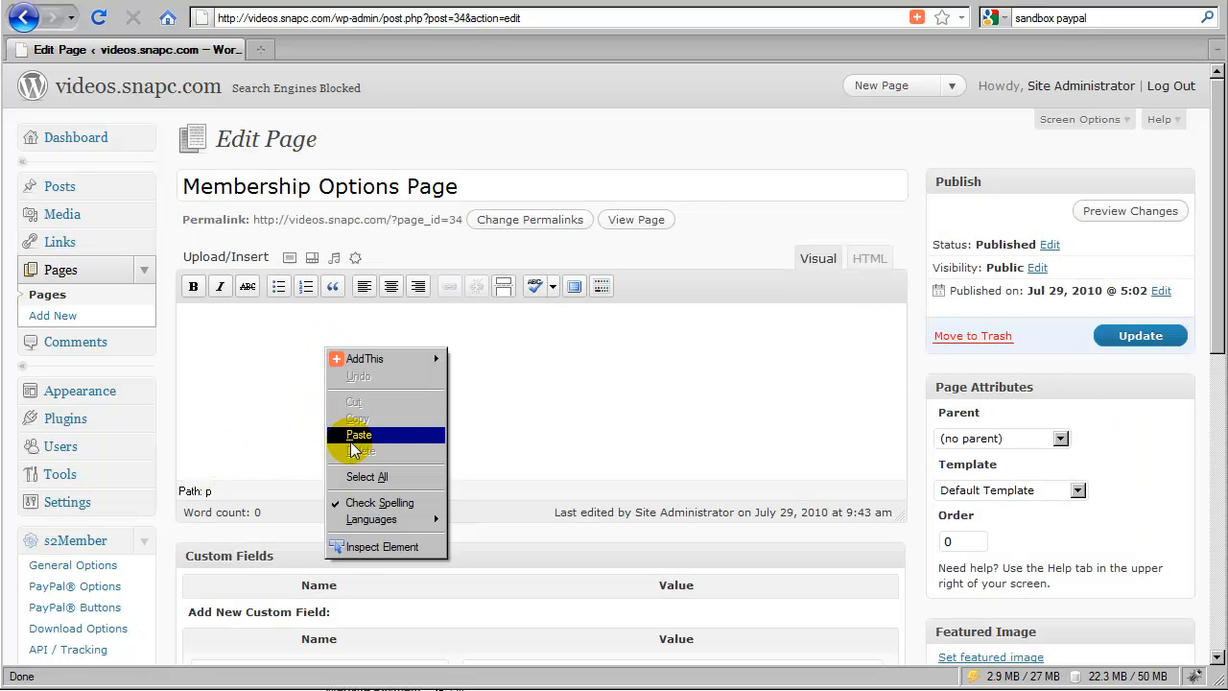
click(358, 435)
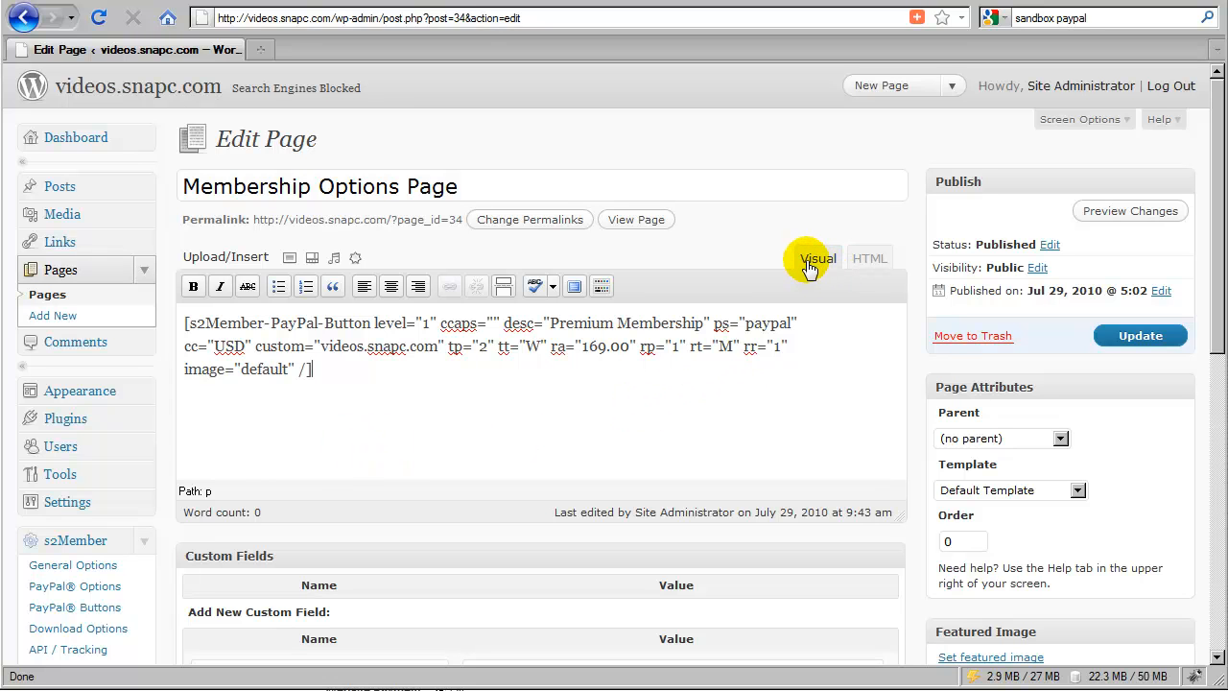
mouse_move(866, 258)
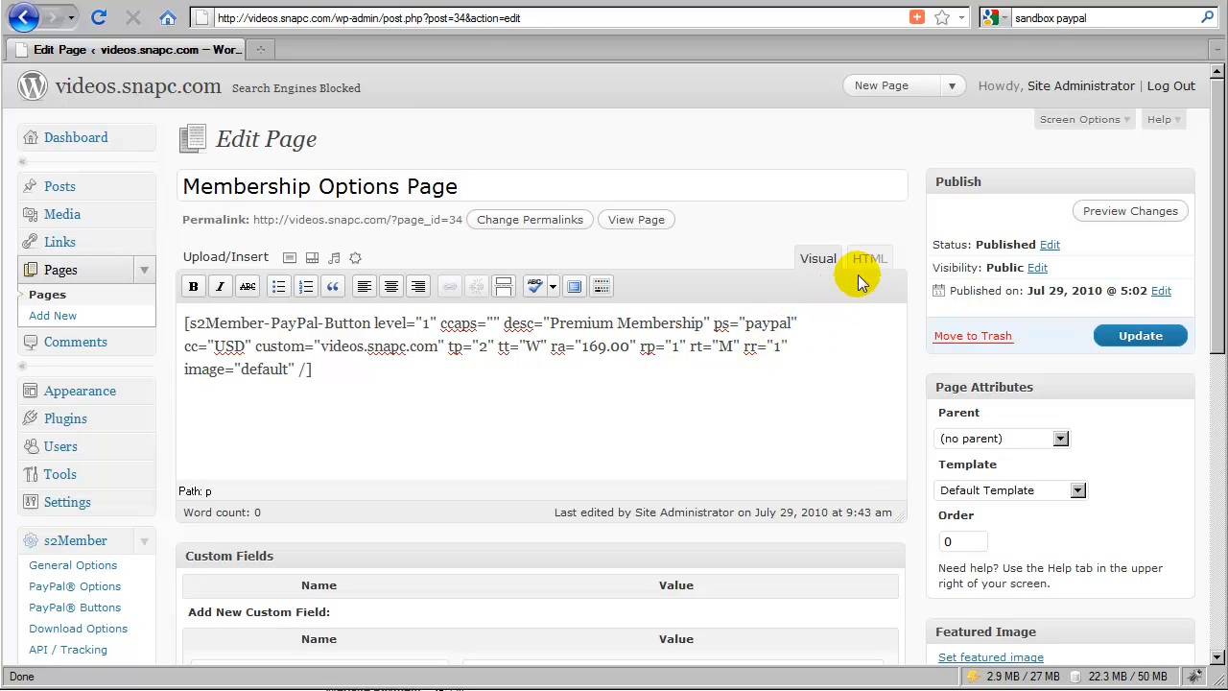
click(868, 258)
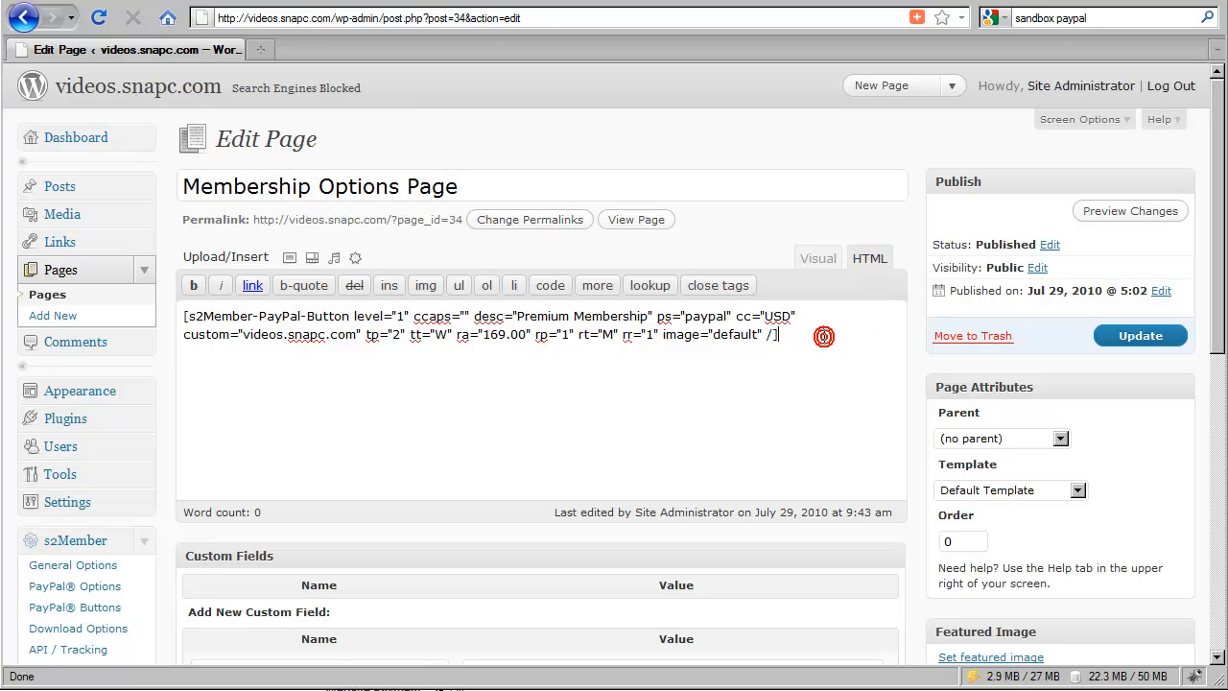
click(816, 257)
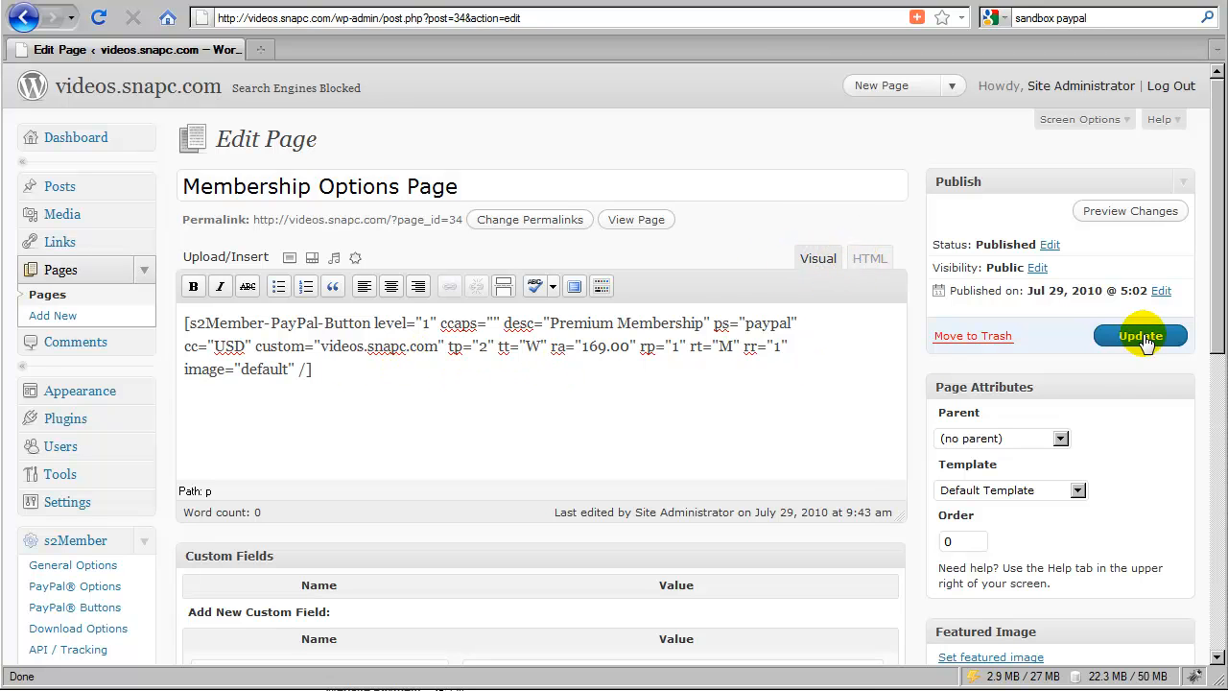
click(1141, 335)
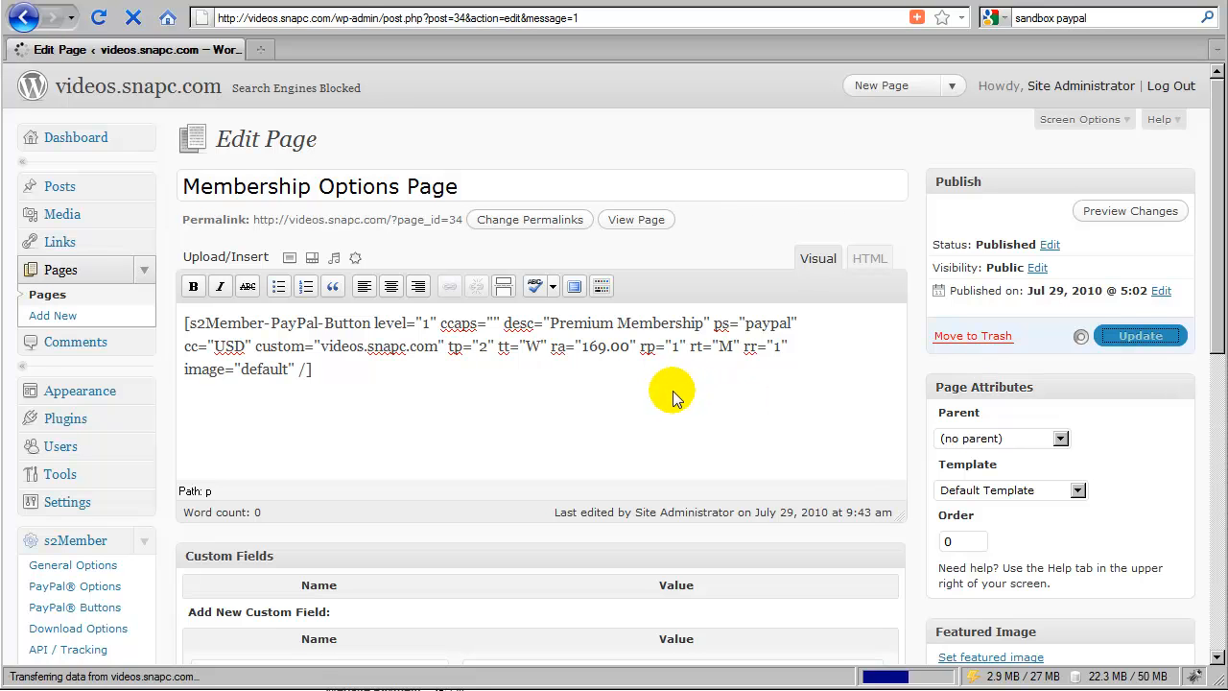
click(1139, 334)
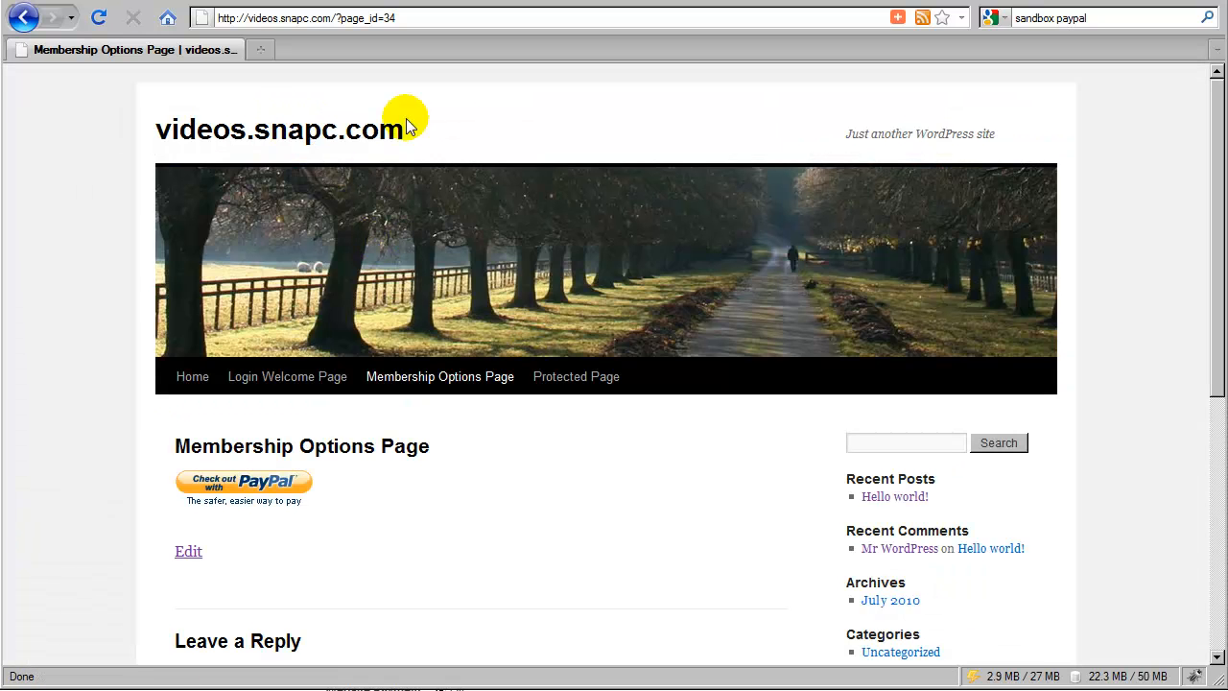
mouse_move(679, 128)
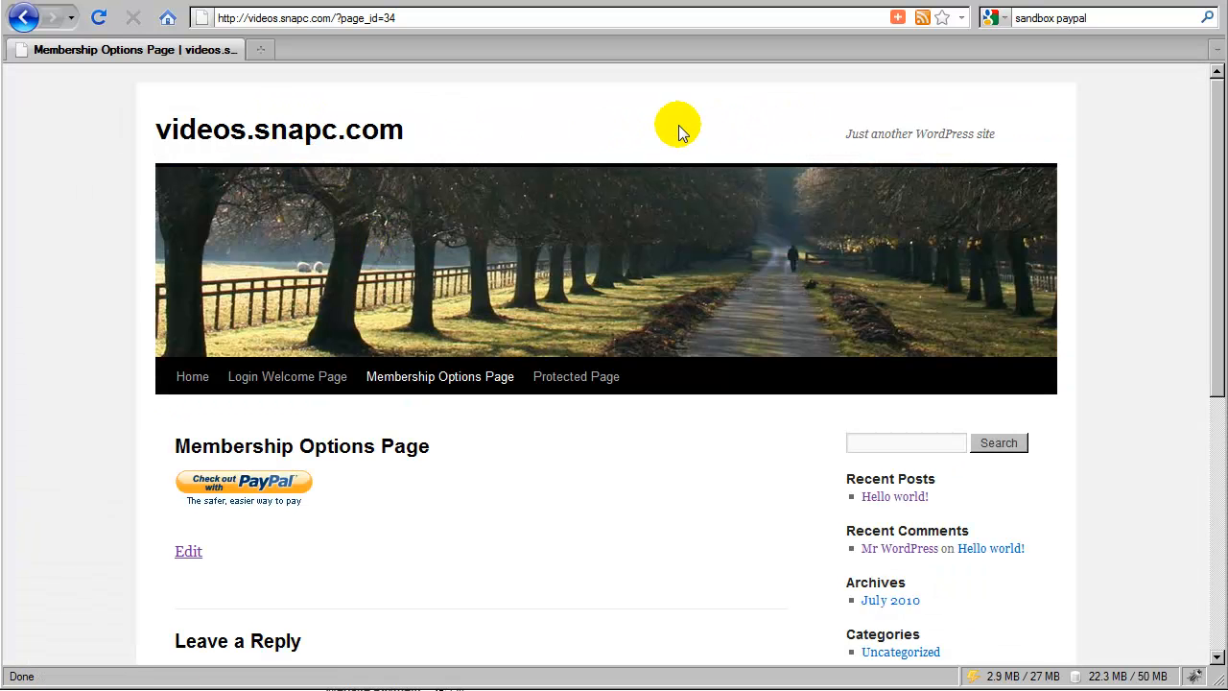
mouse_move(649, 148)
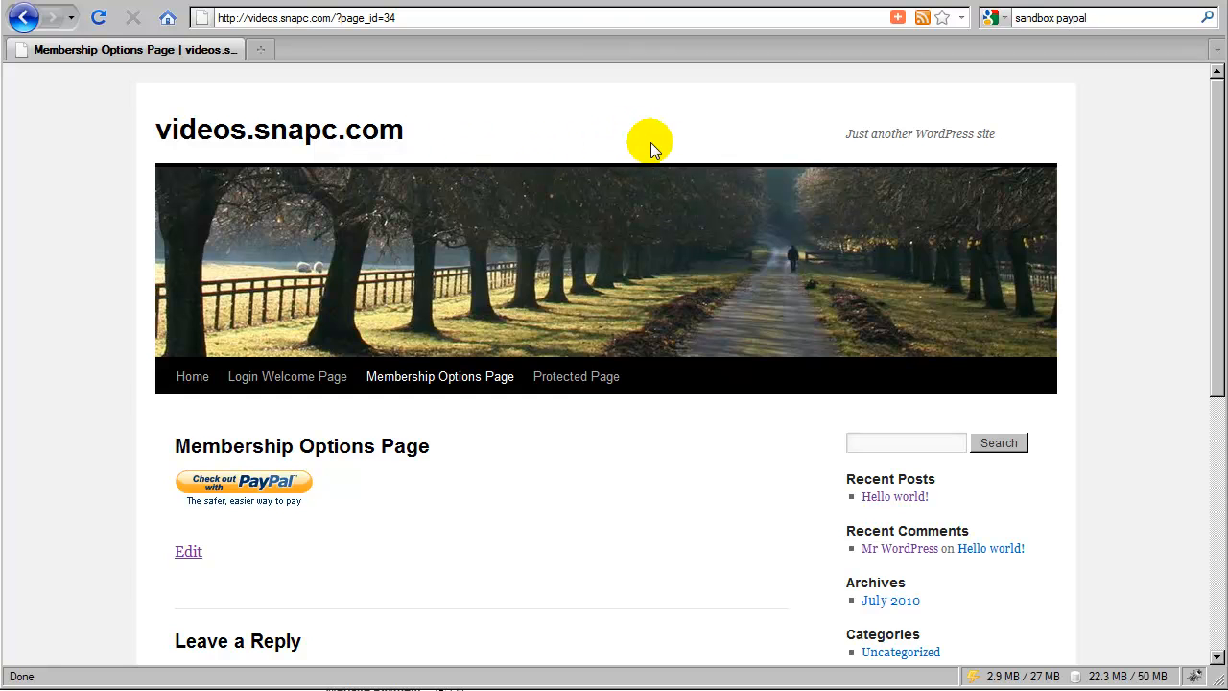
mouse_move(552, 425)
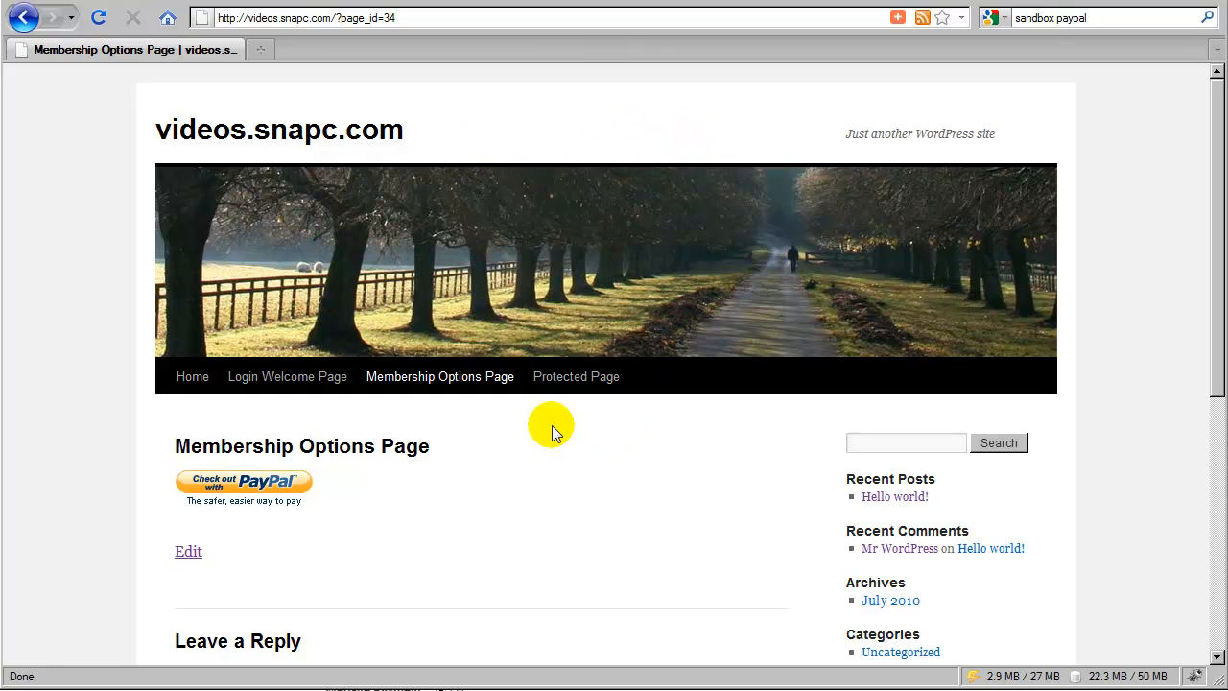
mouse_move(585, 424)
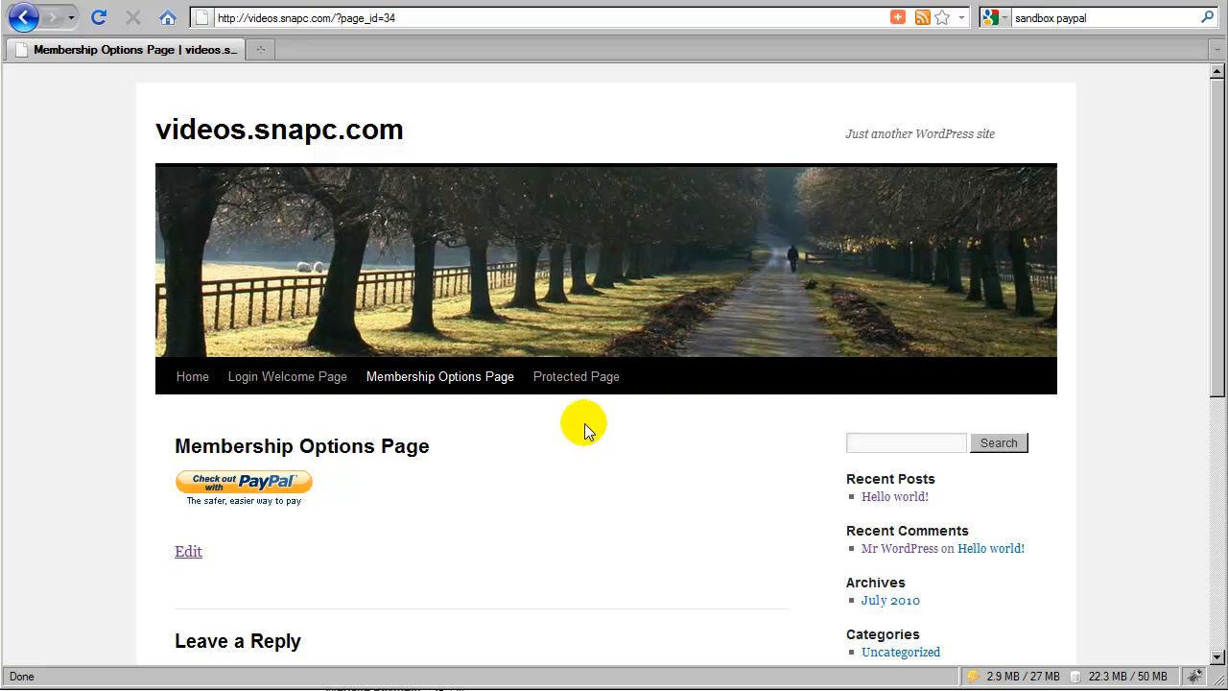
mouse_move(277, 496)
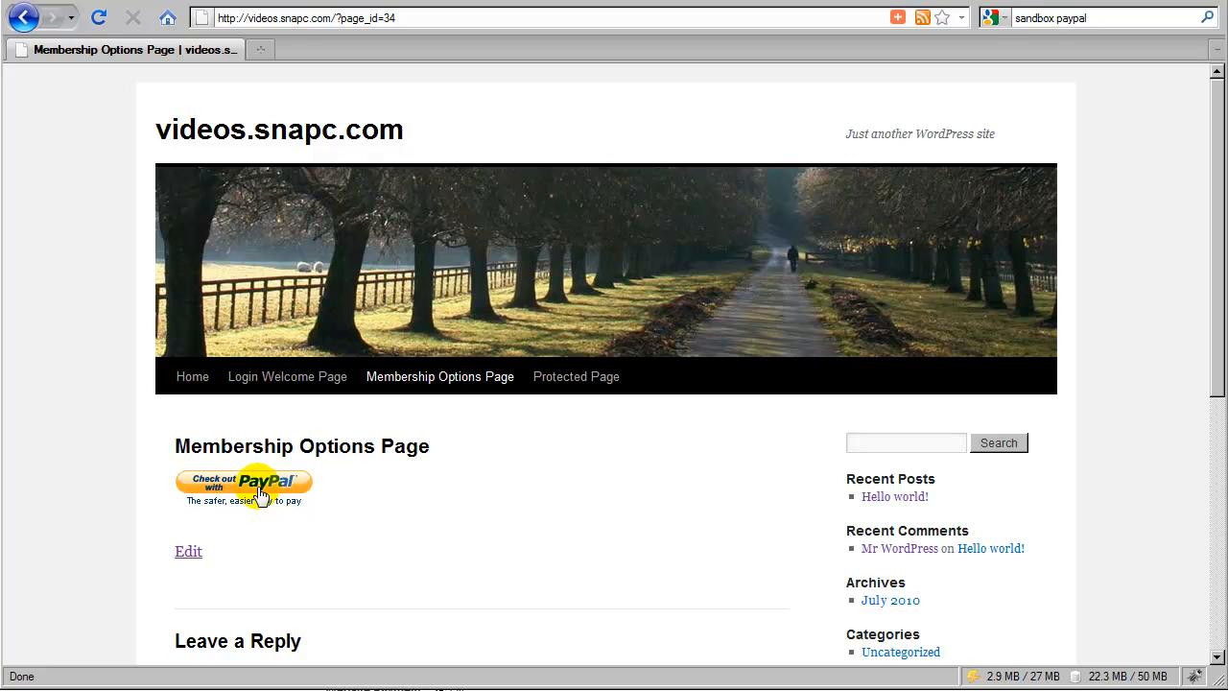
mouse_move(284, 490)
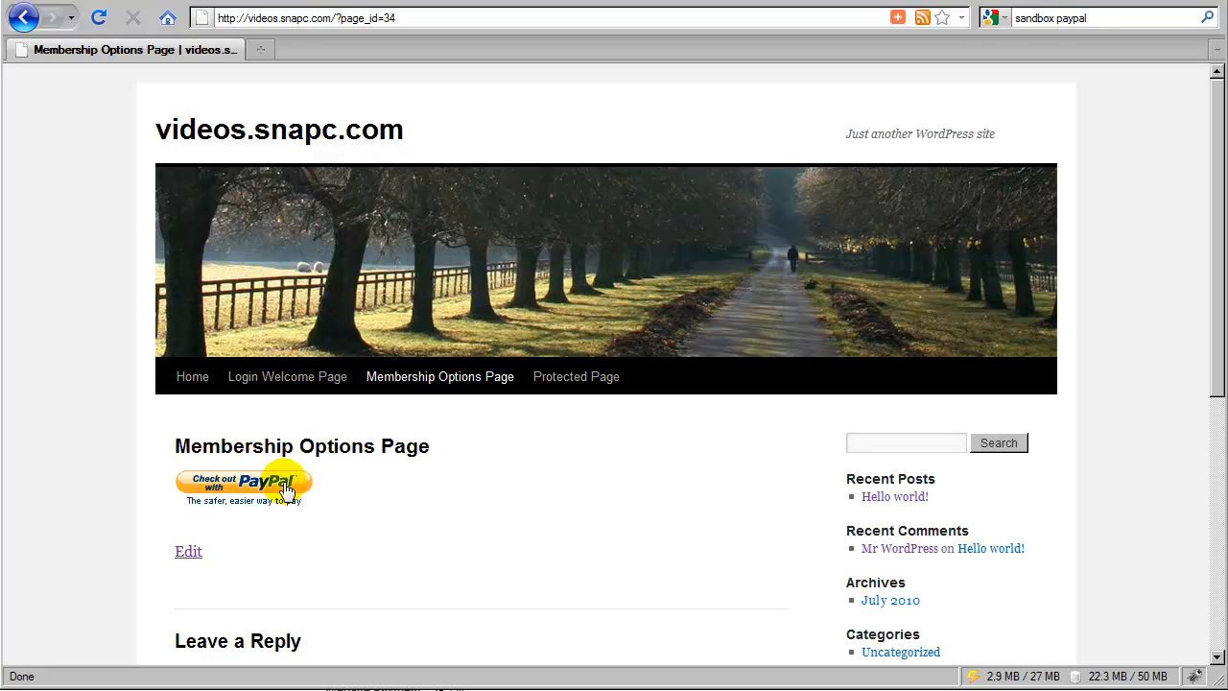
mouse_move(331, 477)
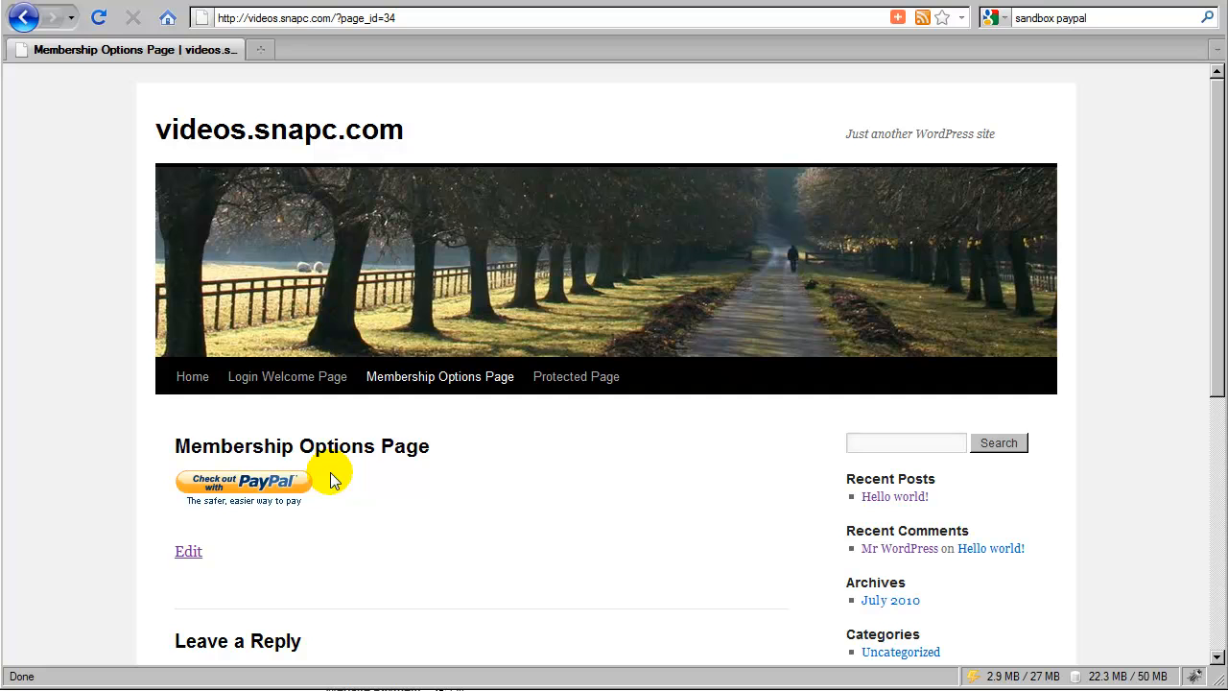
mouse_move(254, 525)
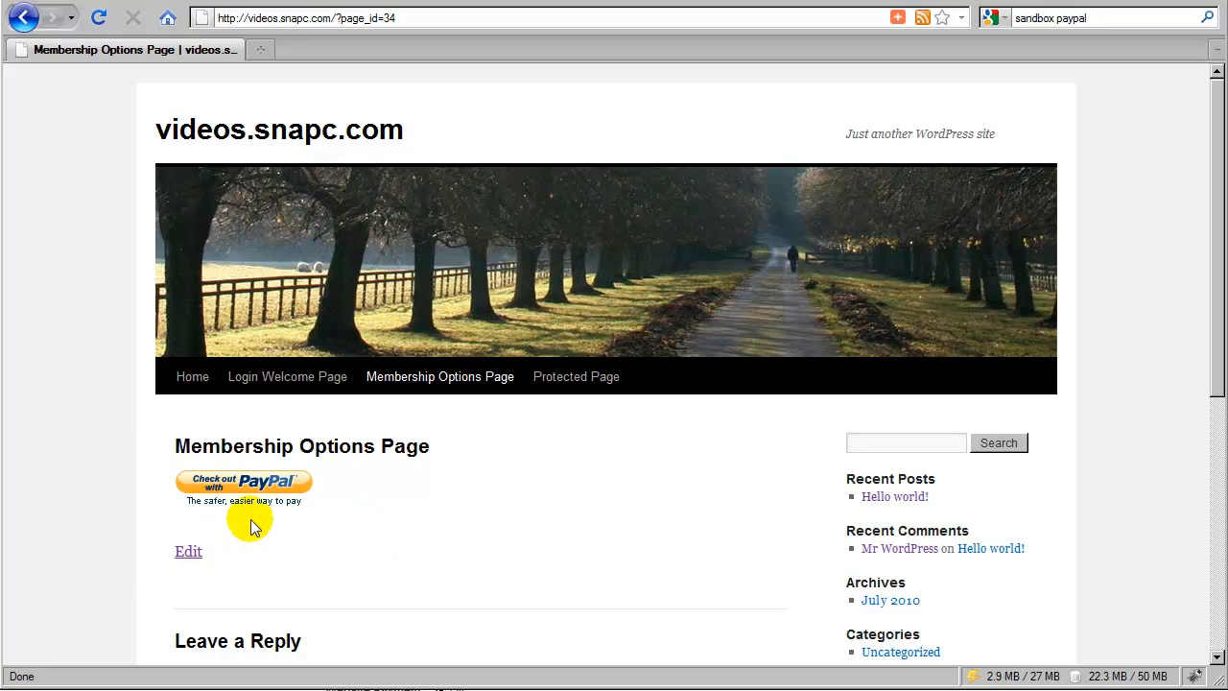
mouse_move(321, 475)
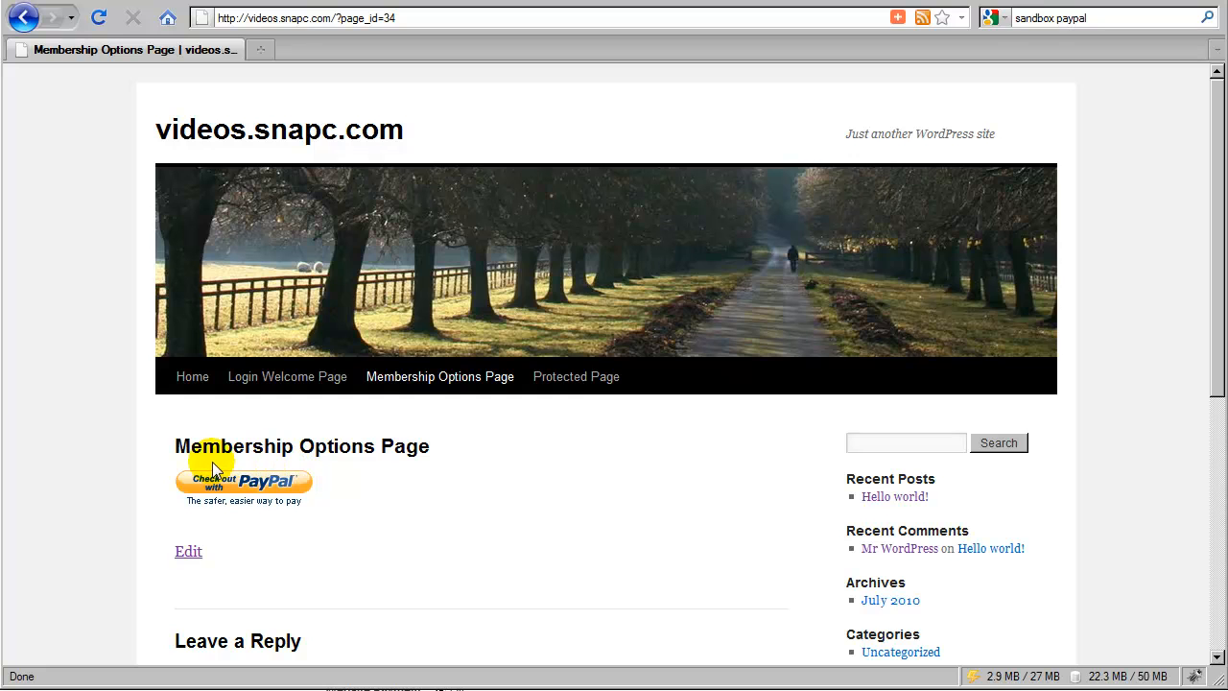
mouse_move(300, 468)
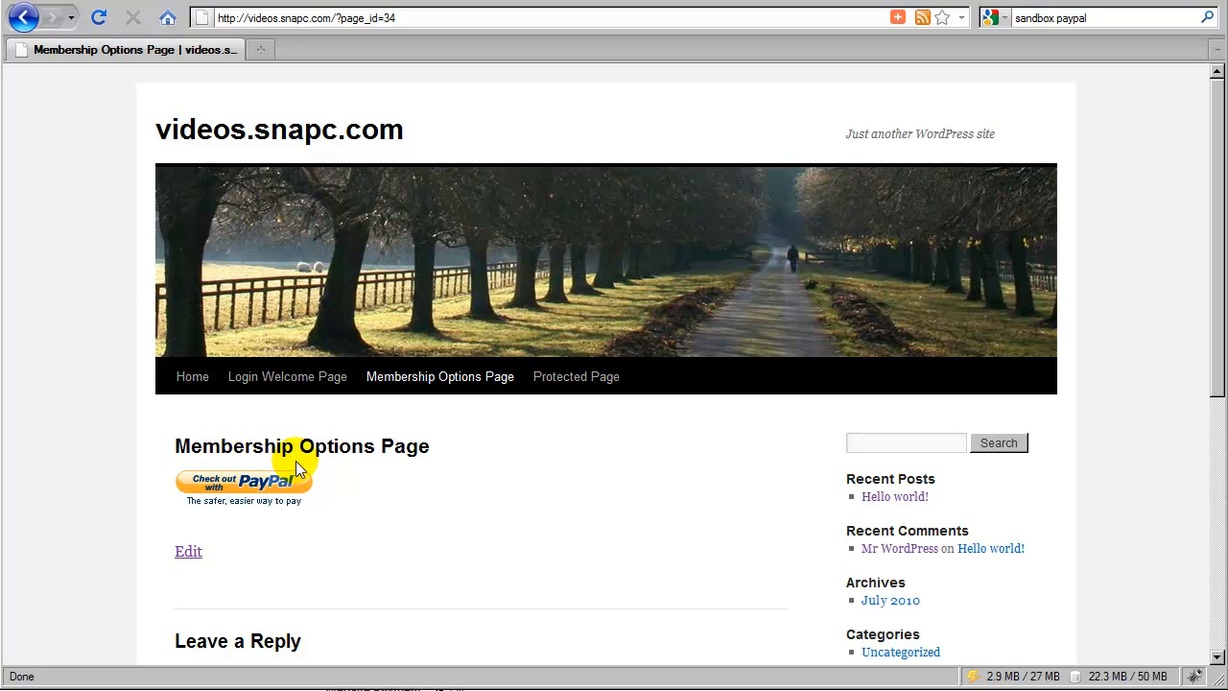
mouse_move(188, 551)
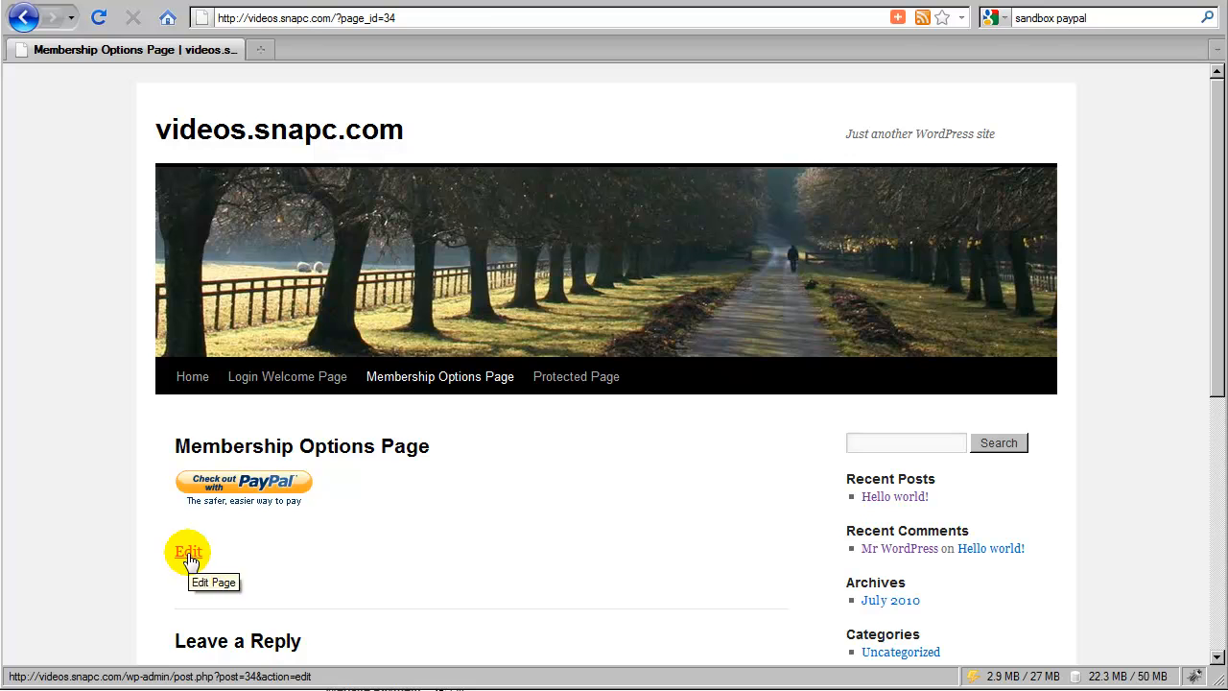
Add 's2Member Level #1 ( premium paid access )' and 'Register Free ( signup now! )' lines above the shortcode
click(189, 550)
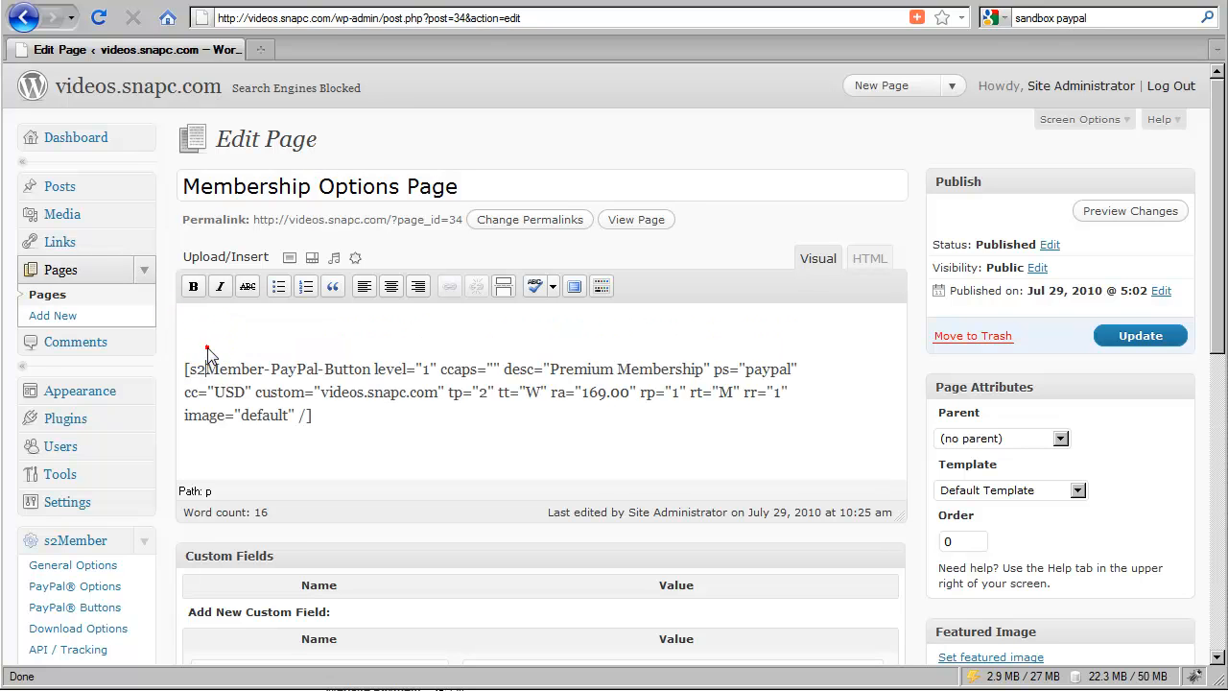
mouse_move(198, 360)
text(s2Member )
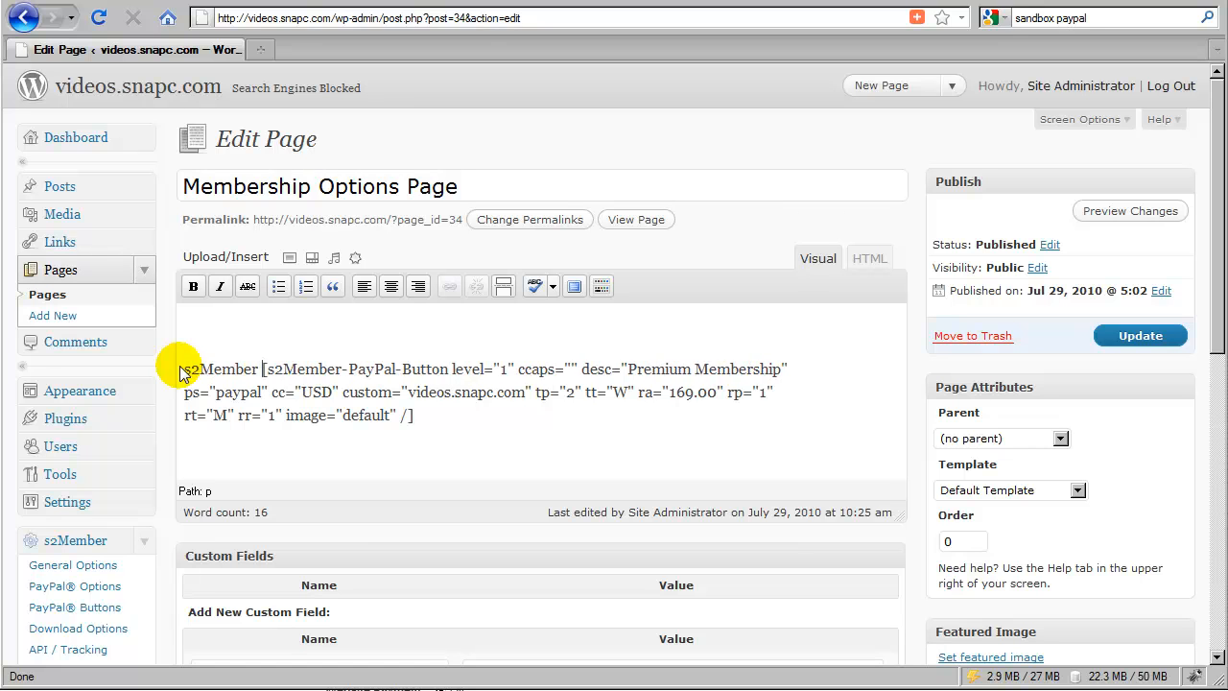
text(Level #1)
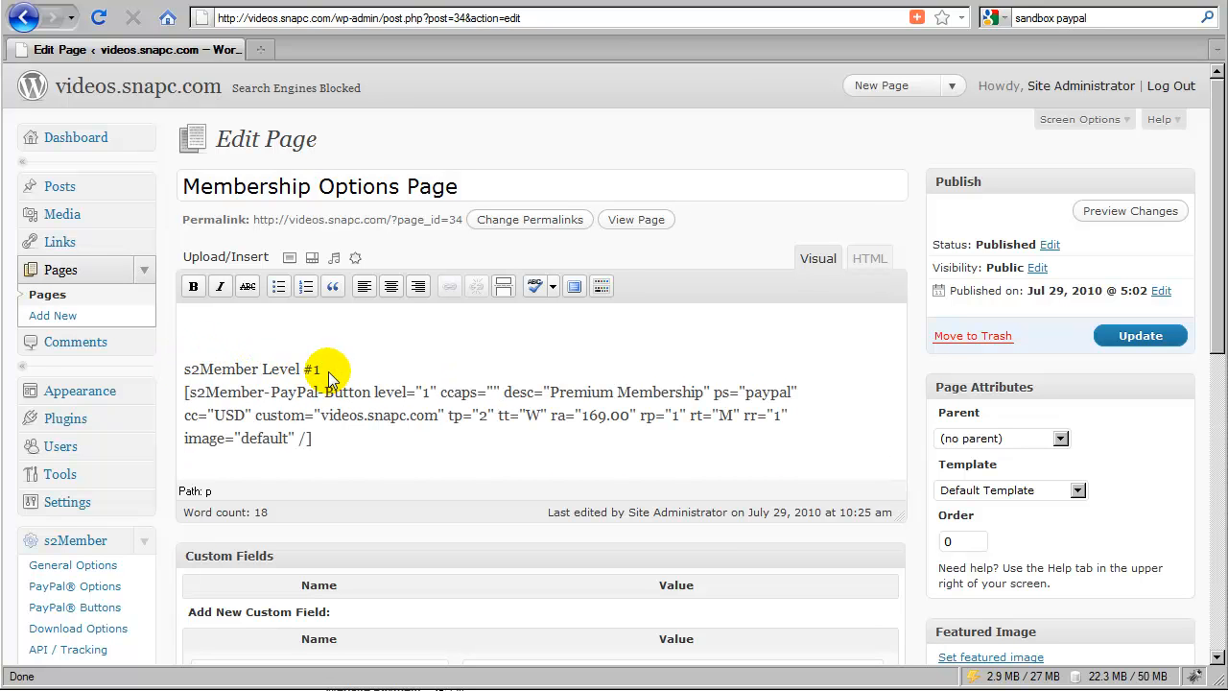
text(premium pa)
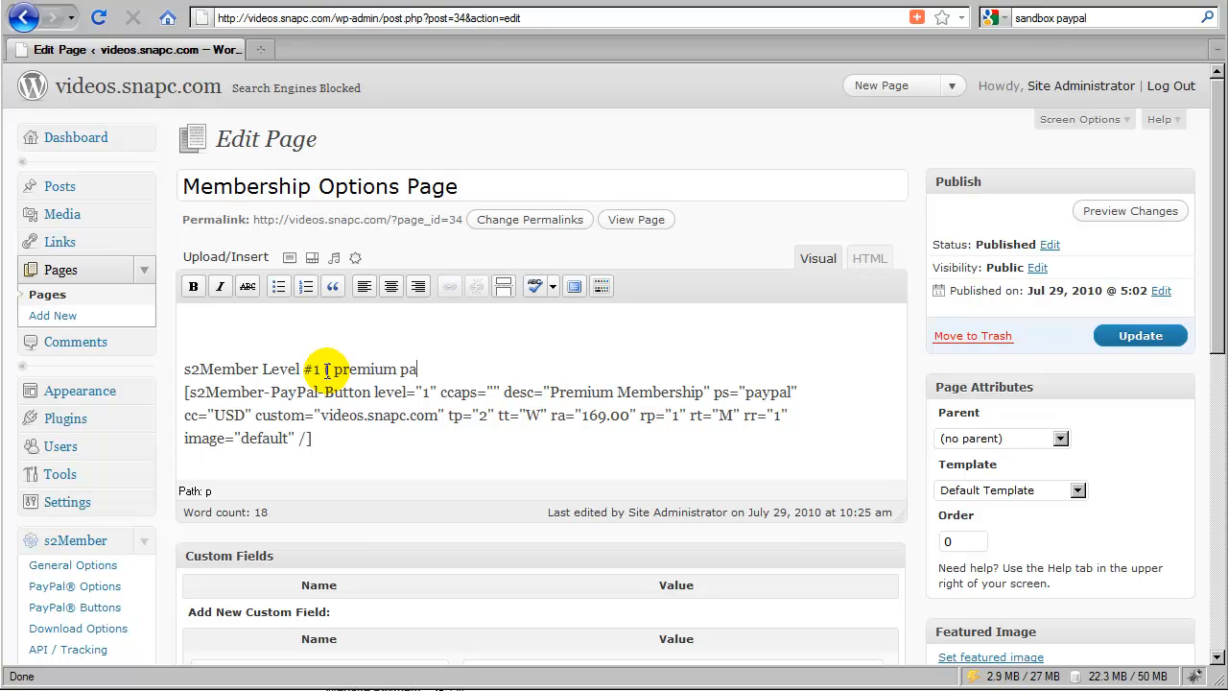
text(id access ))
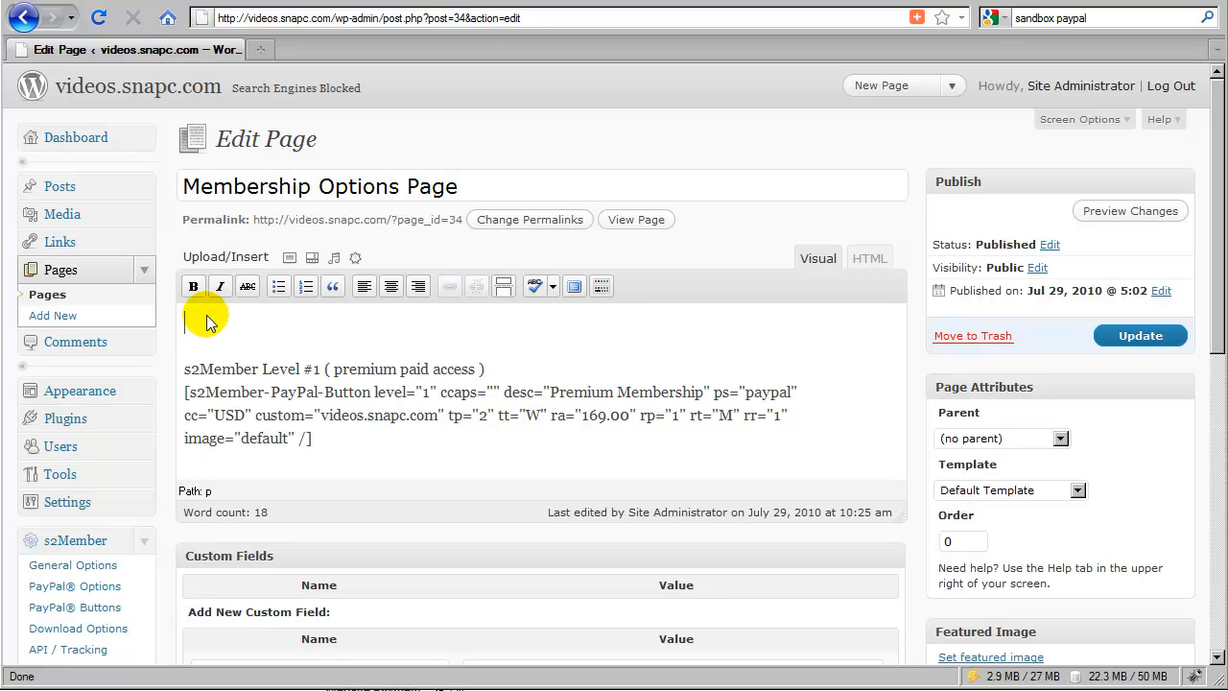
text(Register Free ( s)
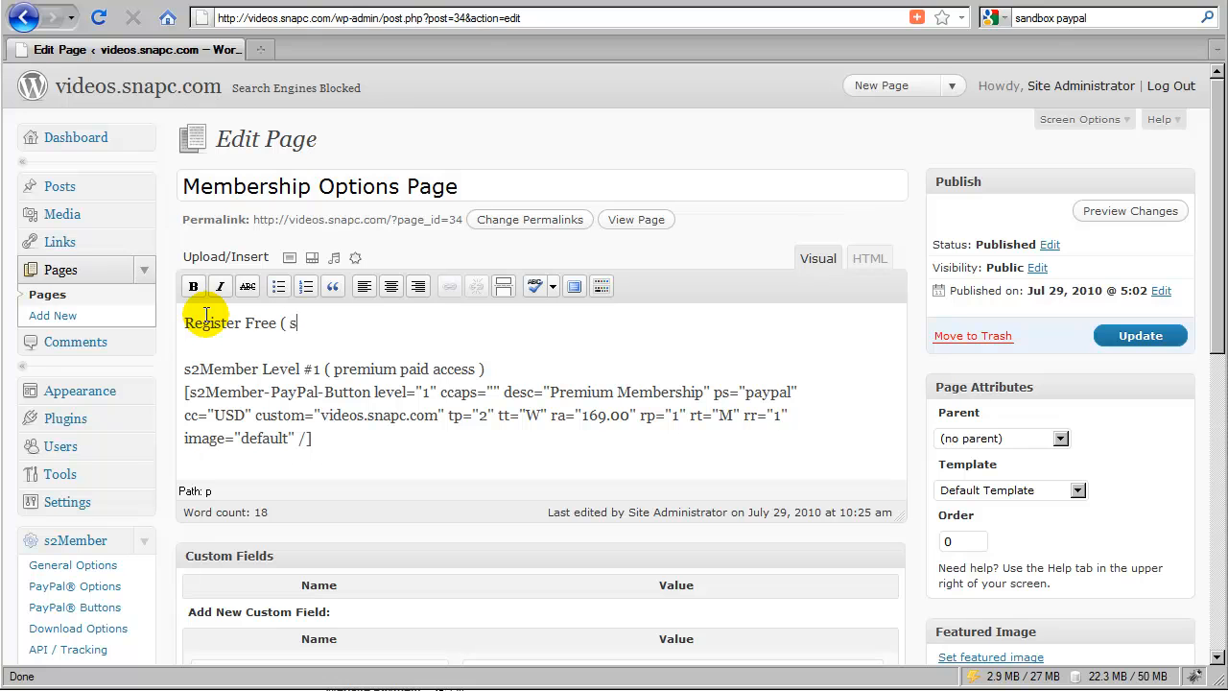
text(ignup now! ))
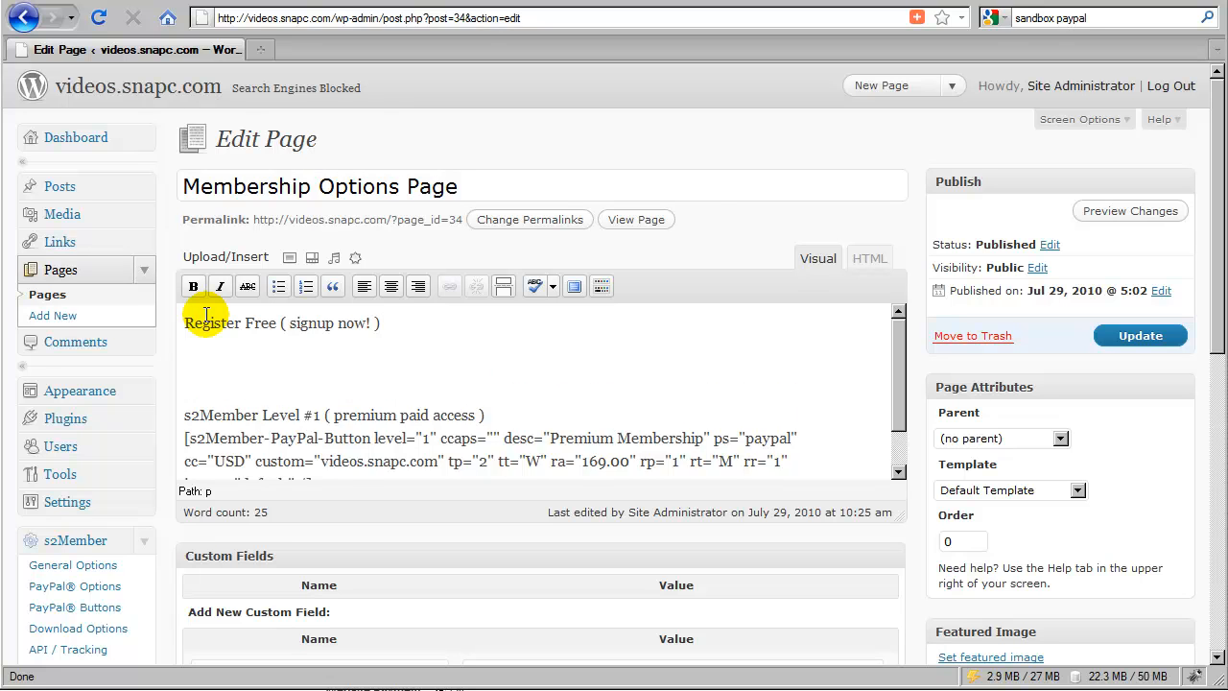
text(<)
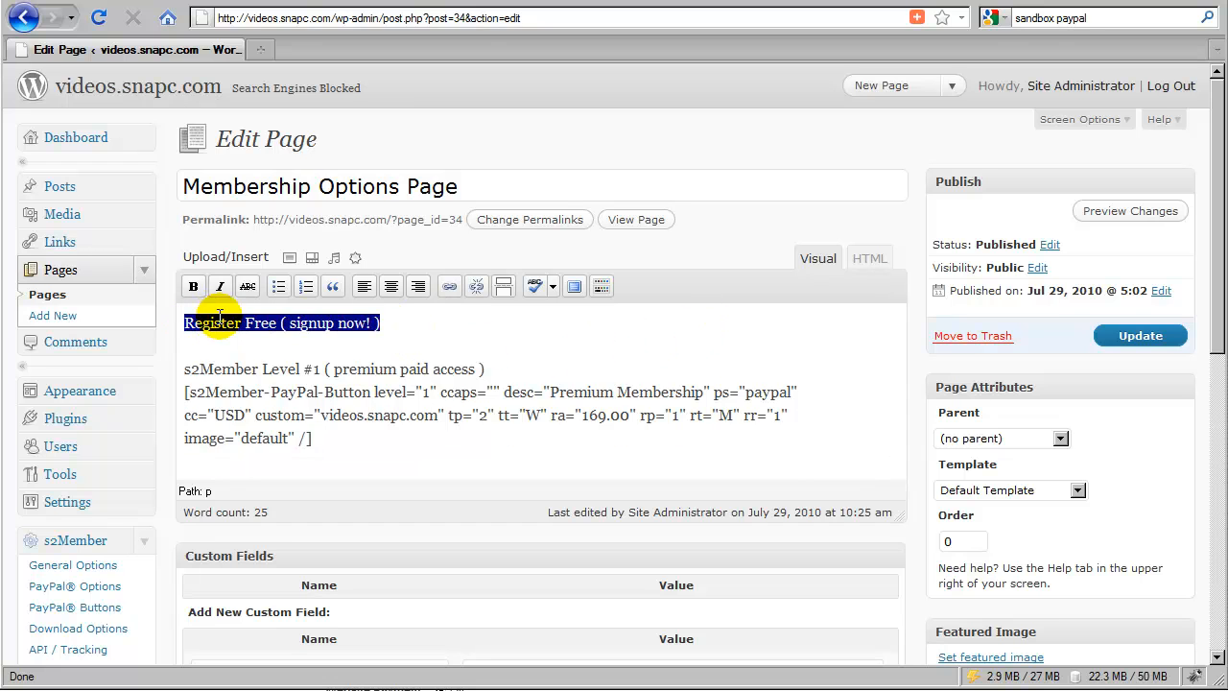
mouse_move(448, 285)
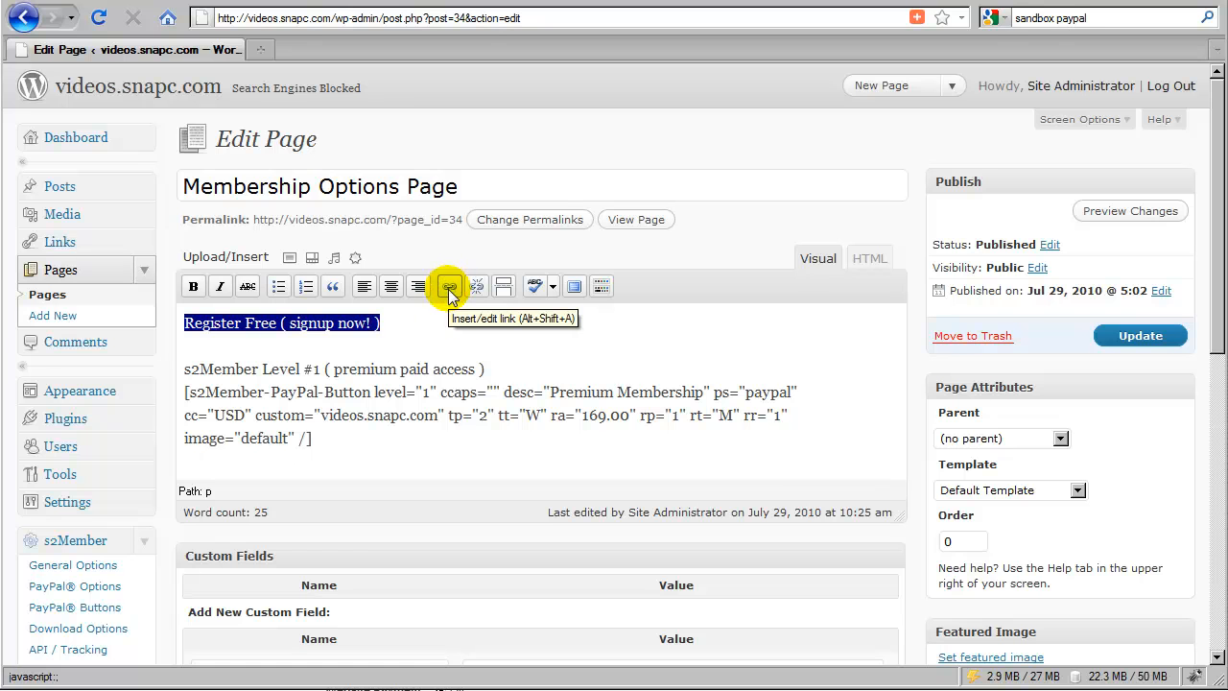
Link the Register Free text to the site's wp-login.php?action=register registration URL
click(448, 286)
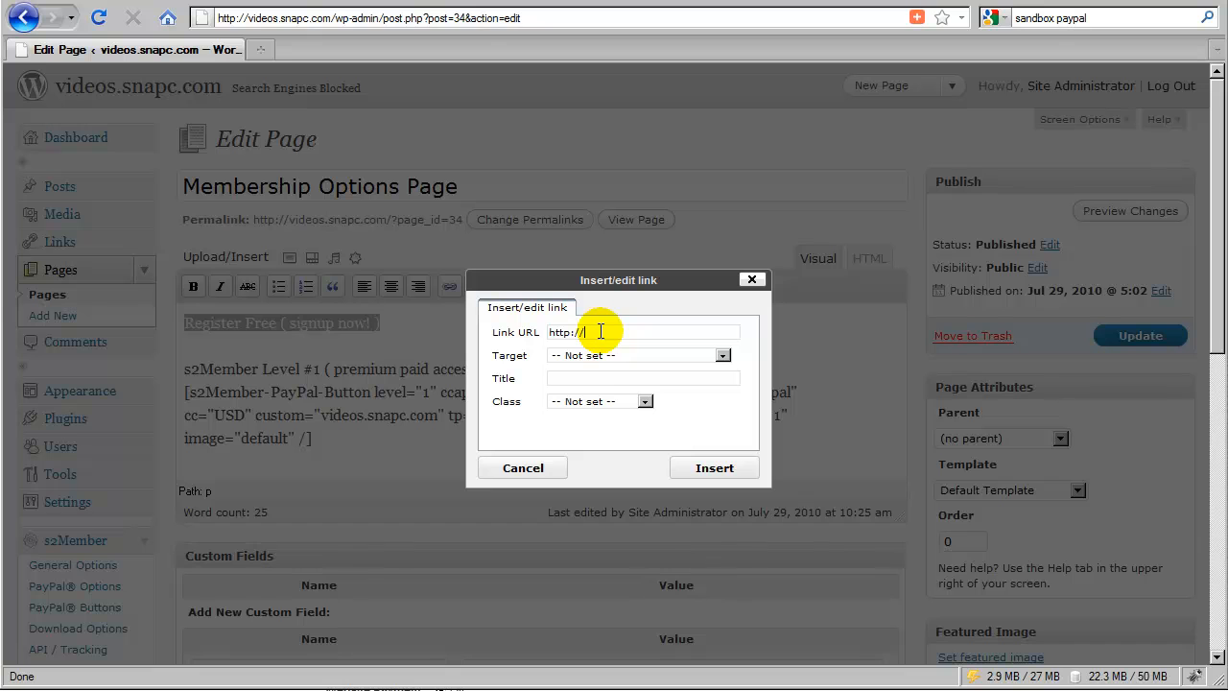
text(videos)
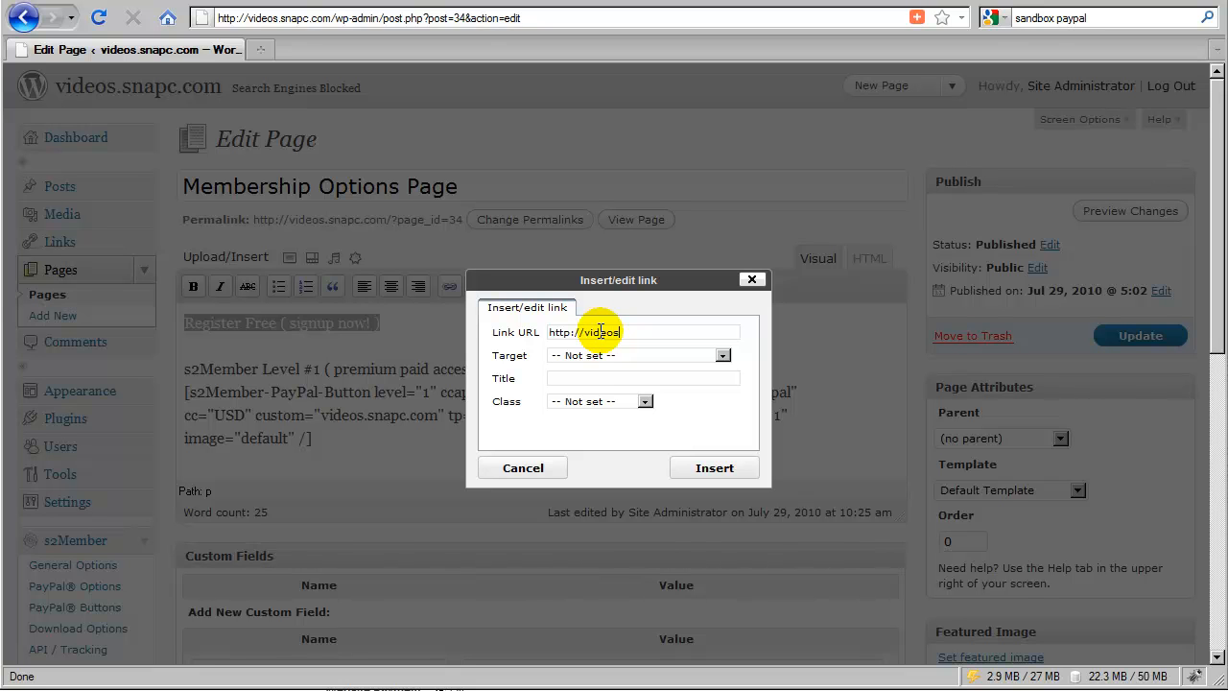
text(.snapc)
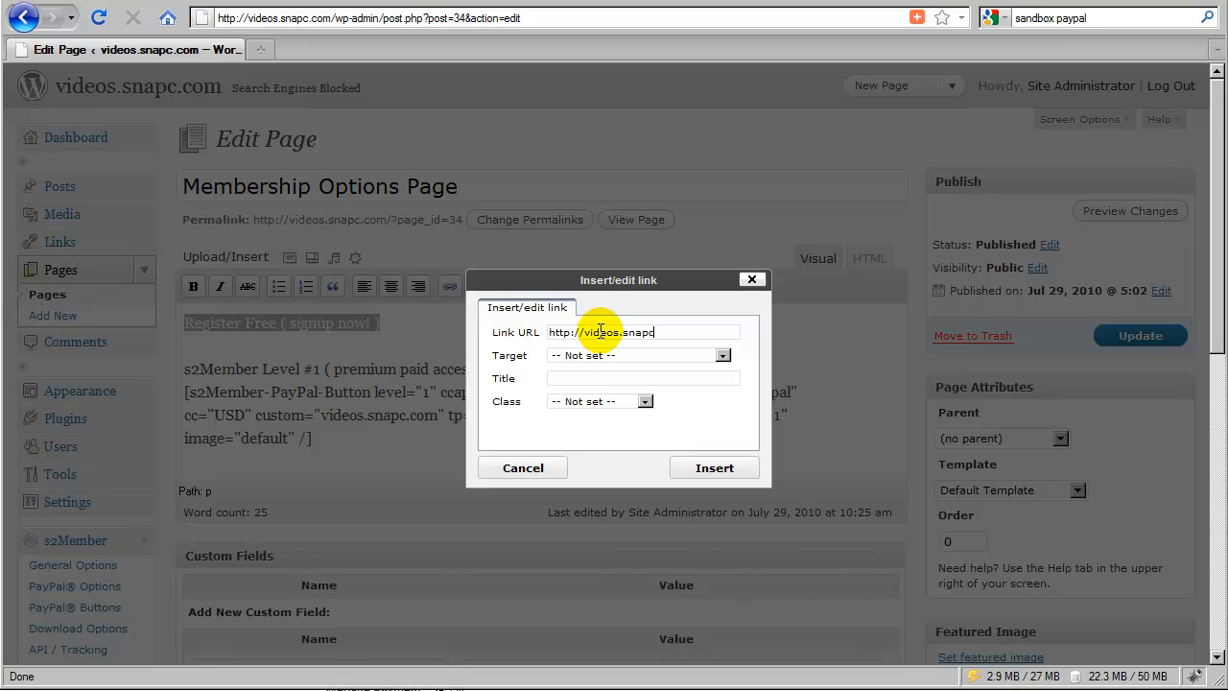
text(.com/)
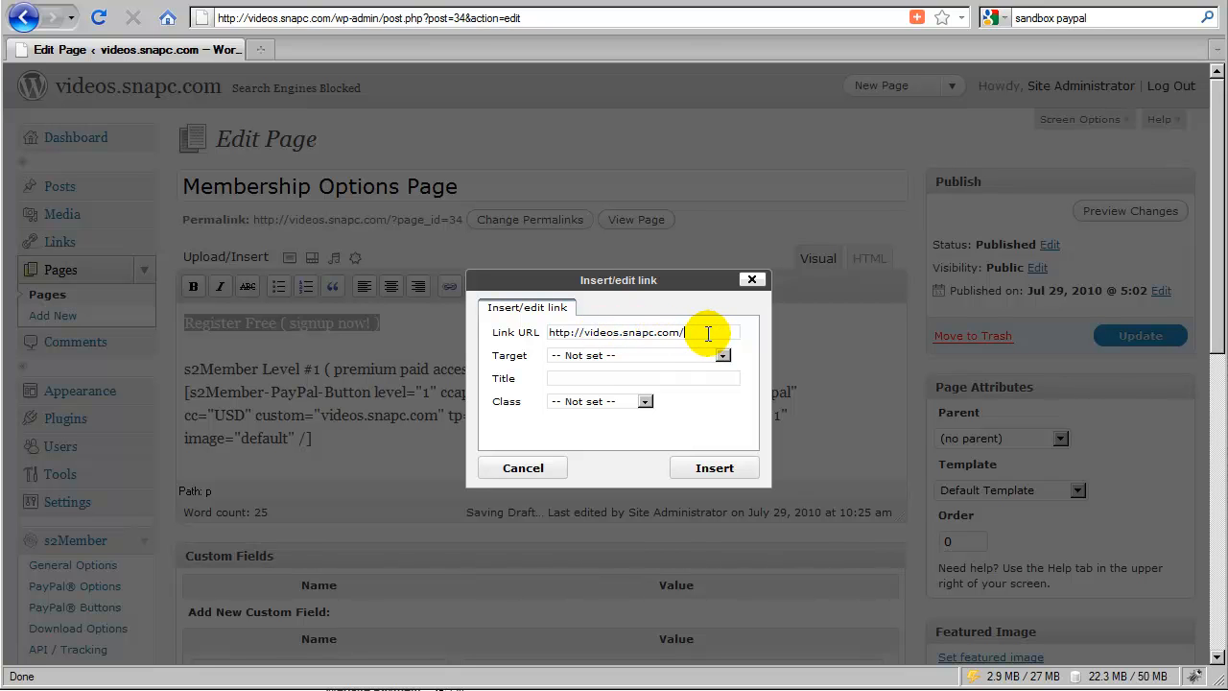
text(wp/)
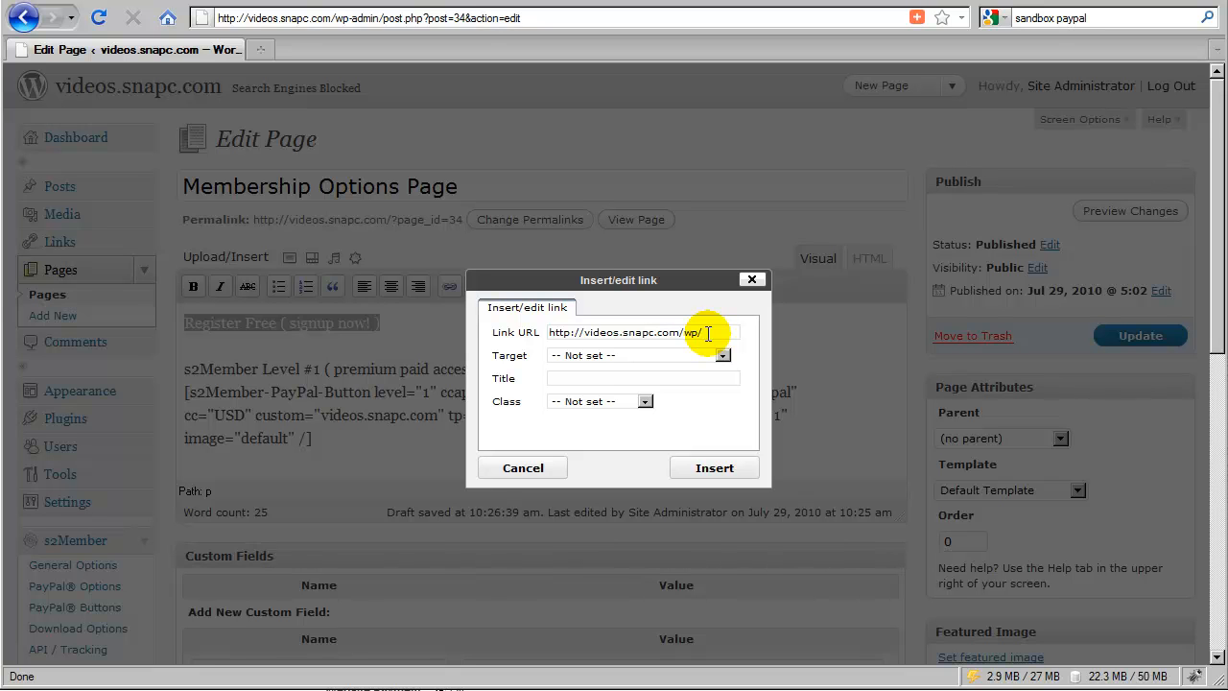
key(BackSpace)
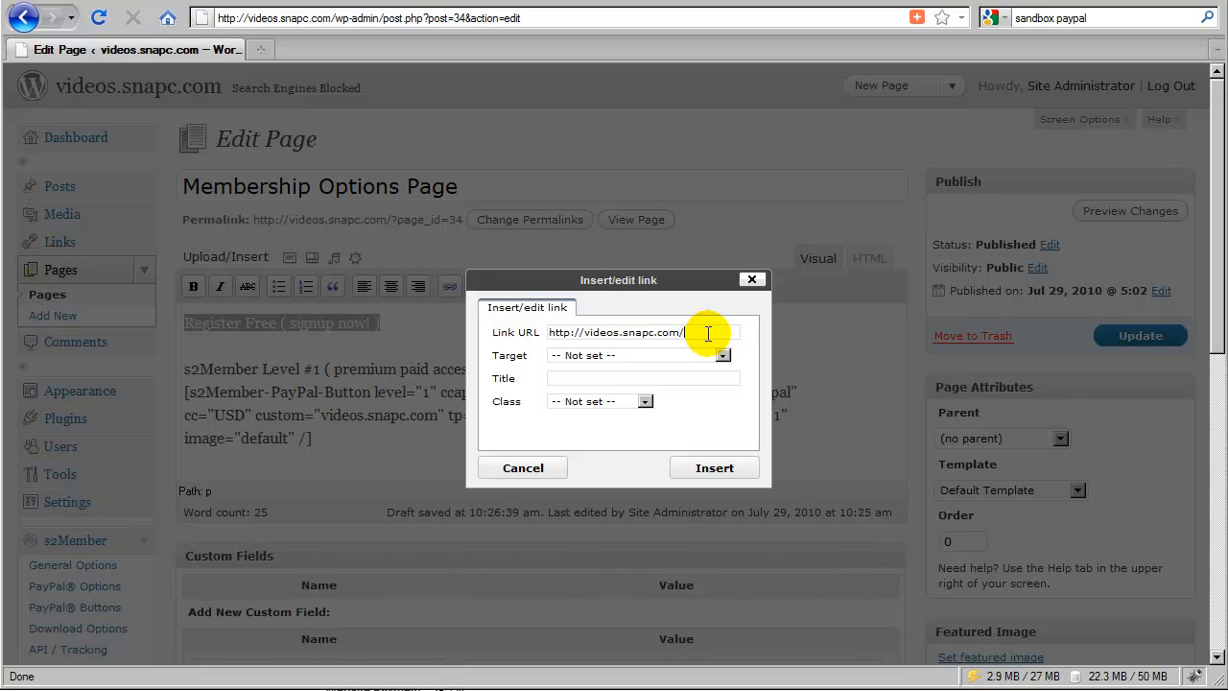
text(wp-login.php)
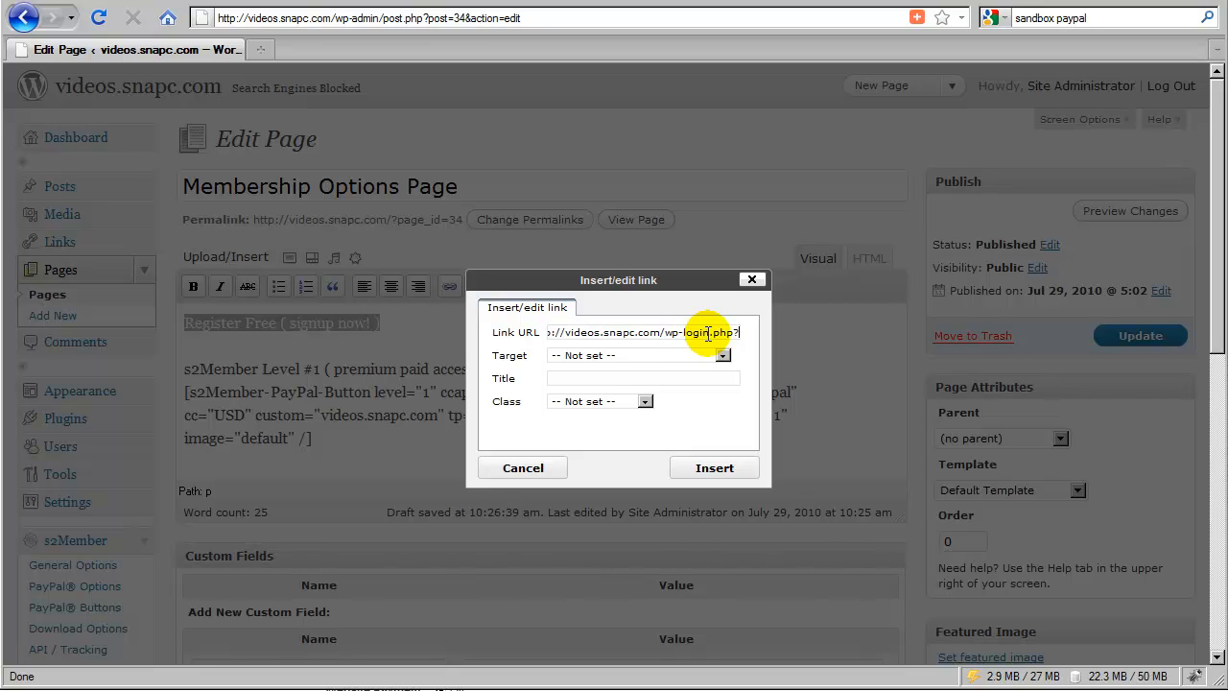
text(?action)
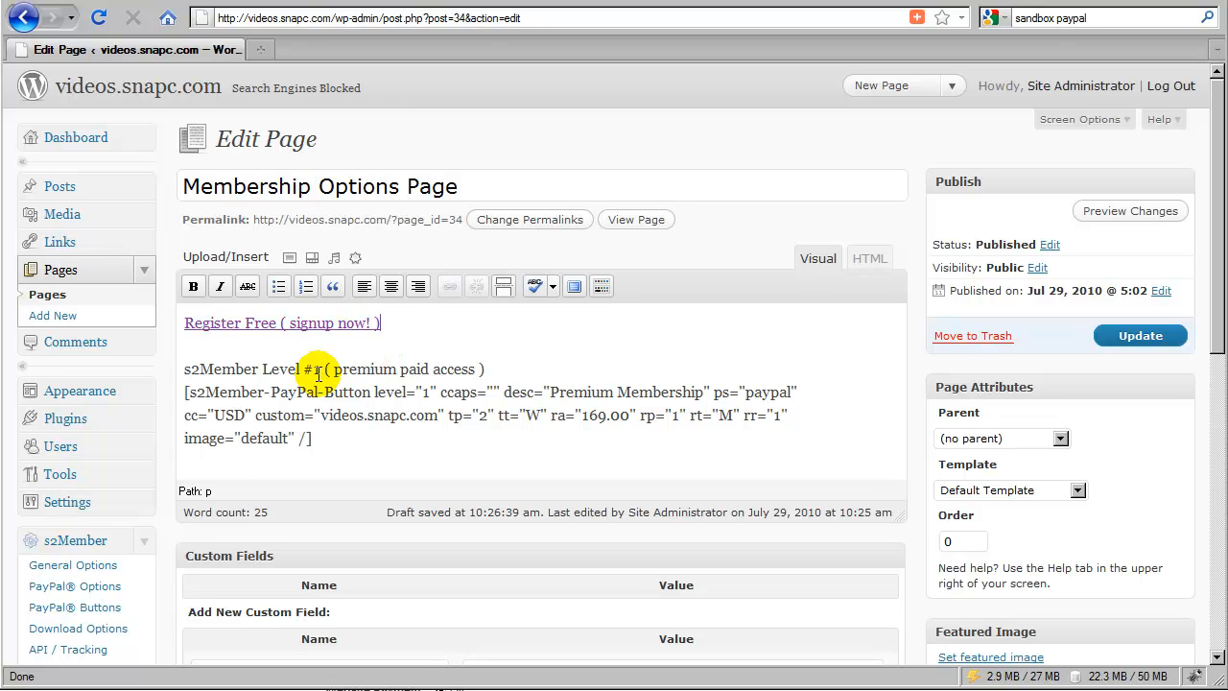
Add an '!' to the Membership Options Page text and update the page
click(348, 370)
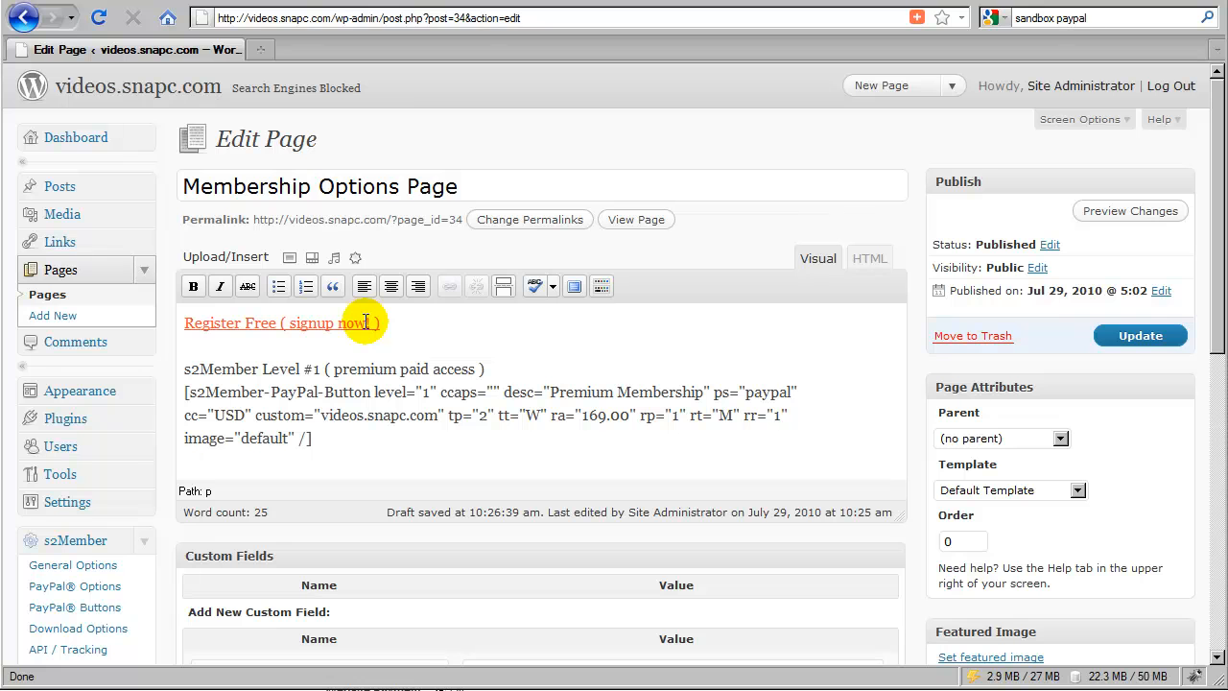
text(!)
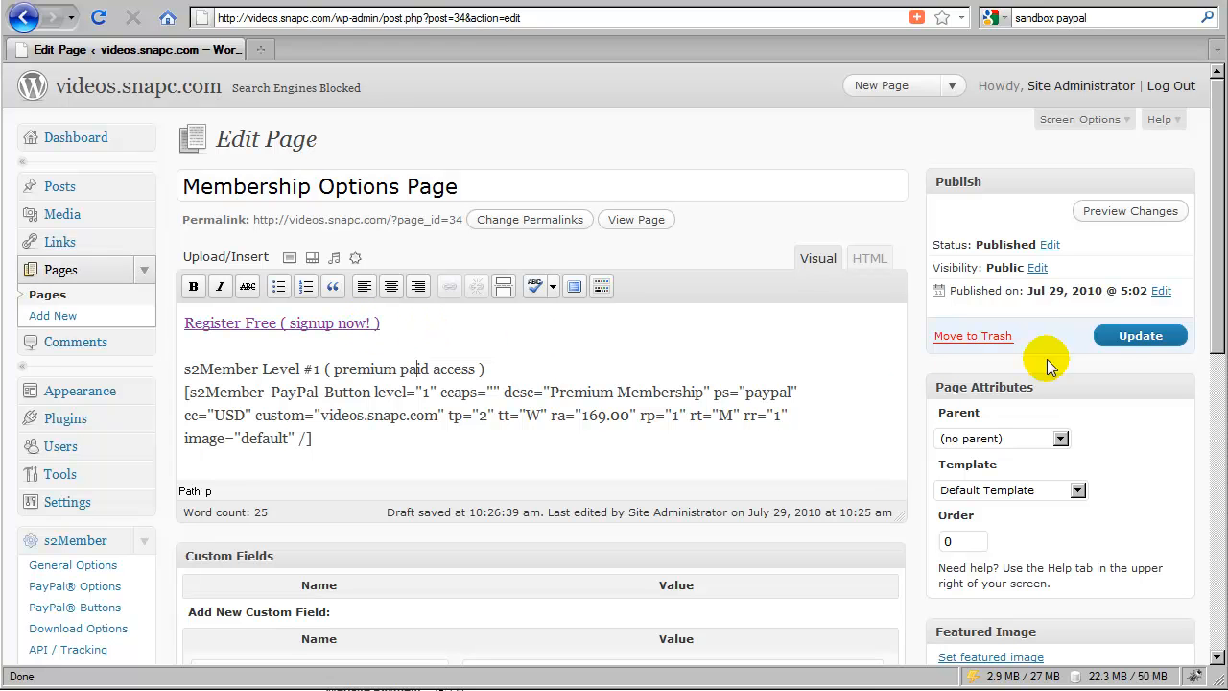
click(1139, 334)
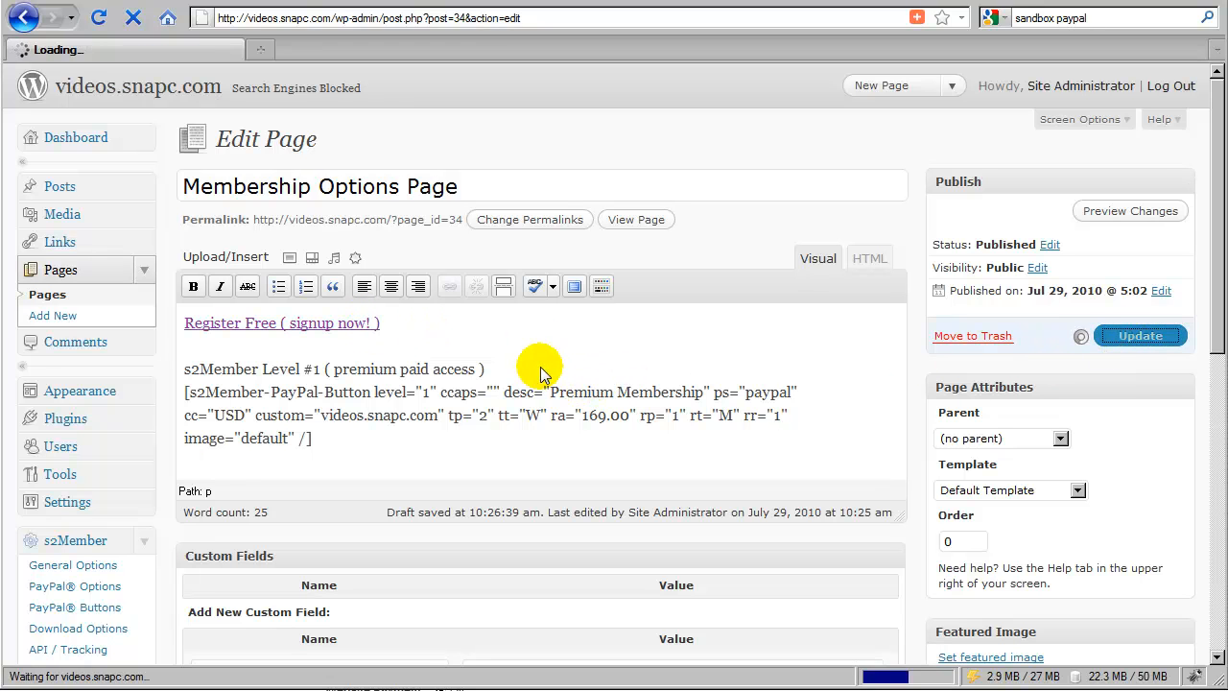
click(1140, 335)
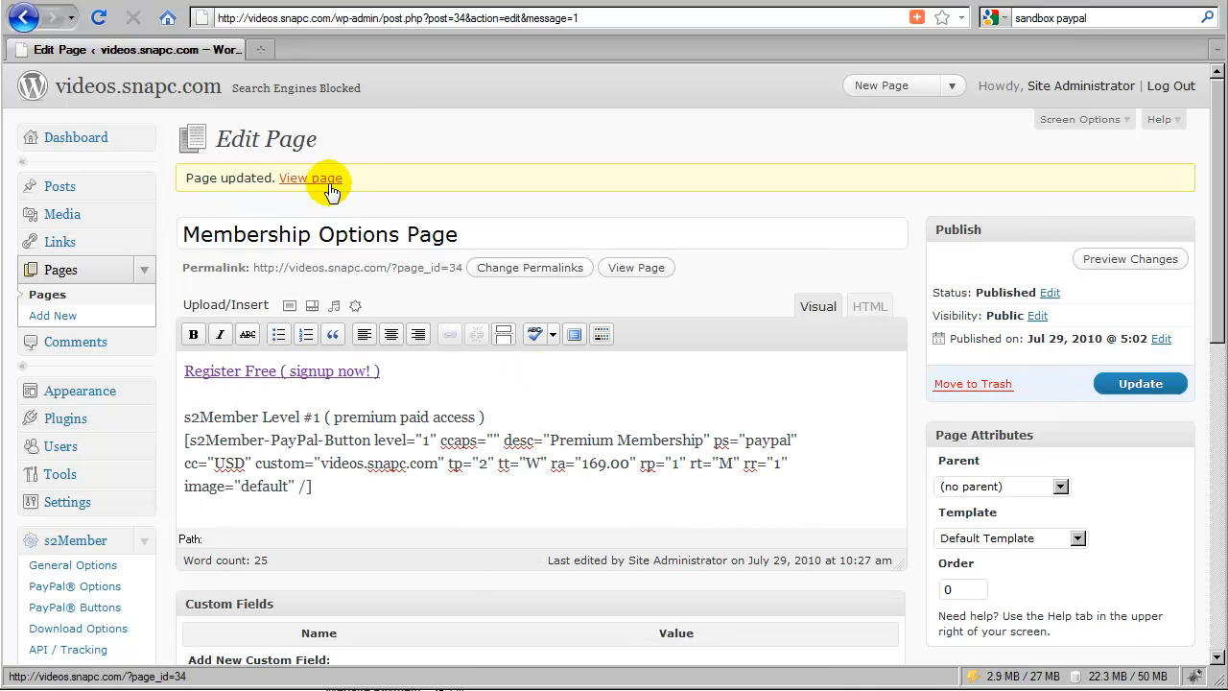
View the published page and follow its Register Free (signup now!) link
click(310, 177)
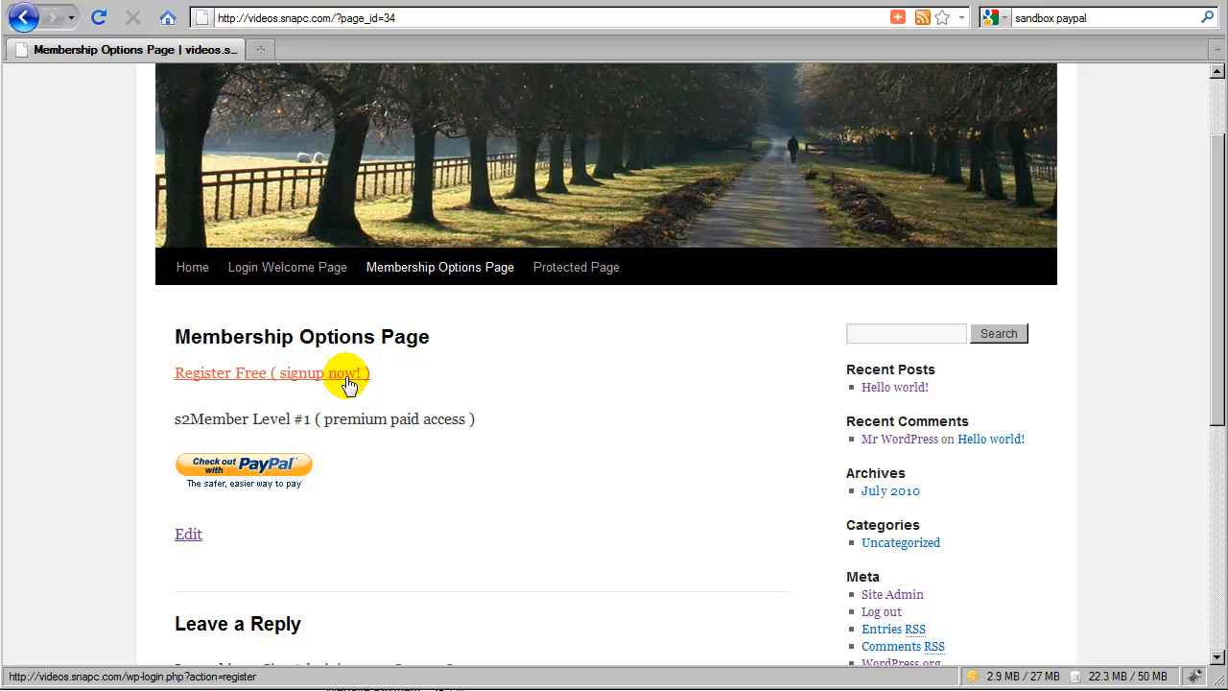
click(271, 373)
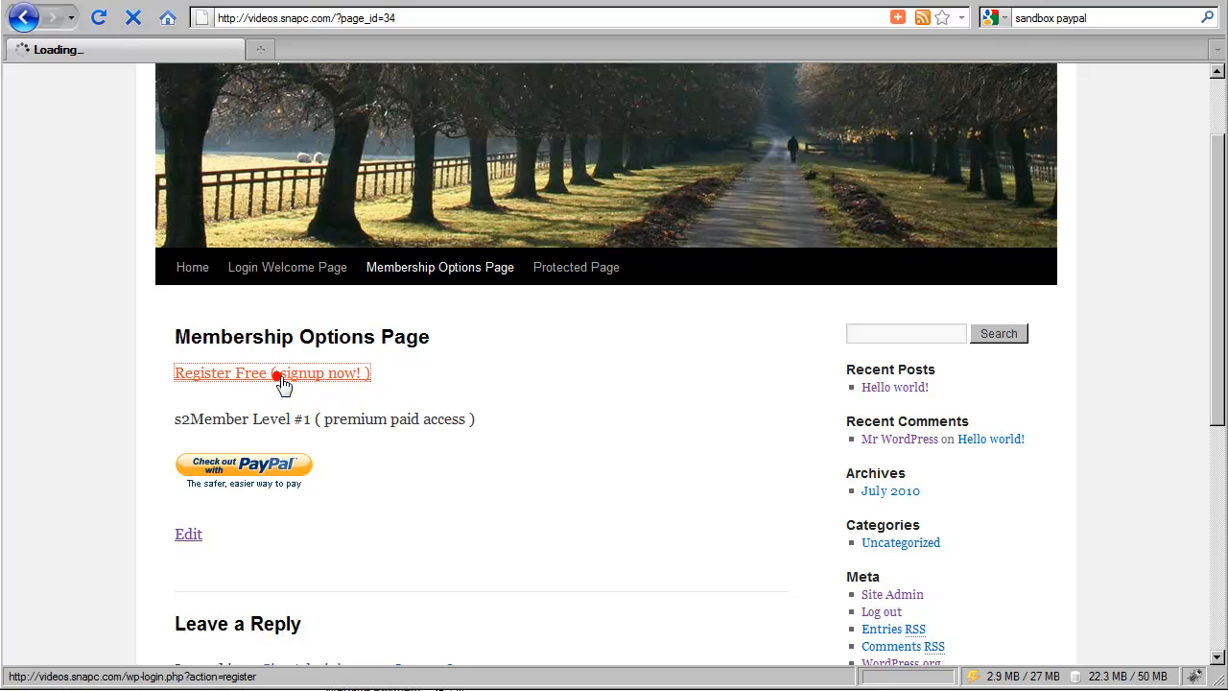
click(271, 372)
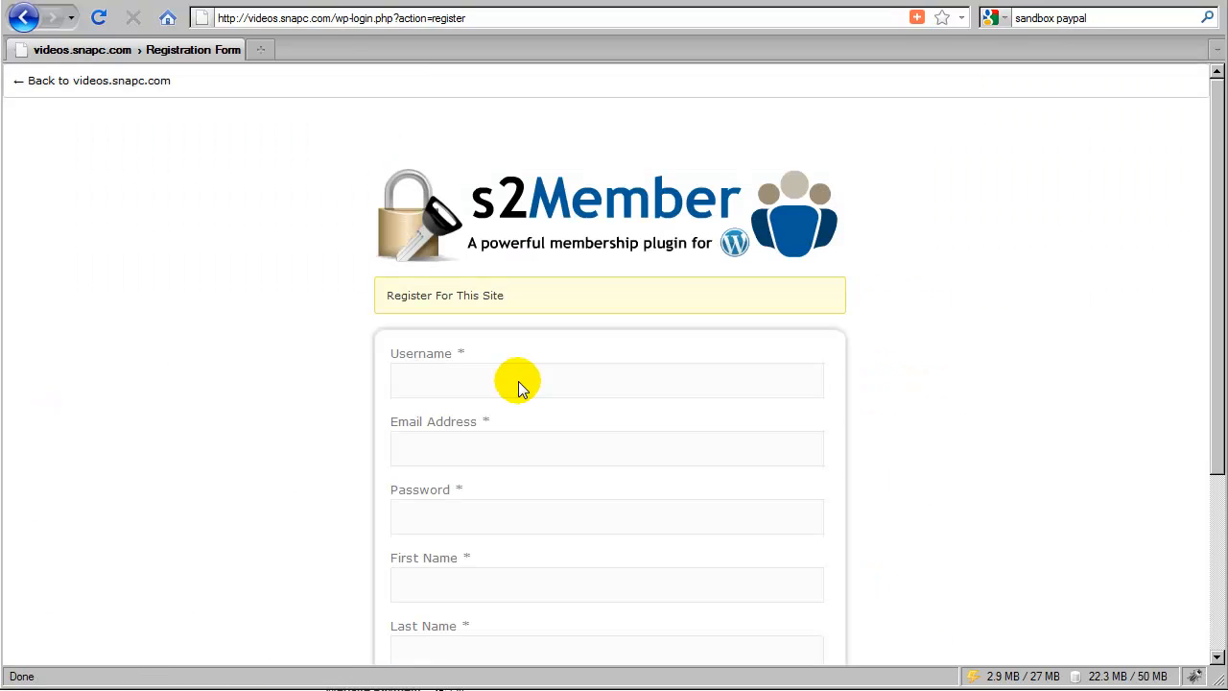
Scroll through the registration form's fields down to Zip Code, then log out
scroll(down, 3)
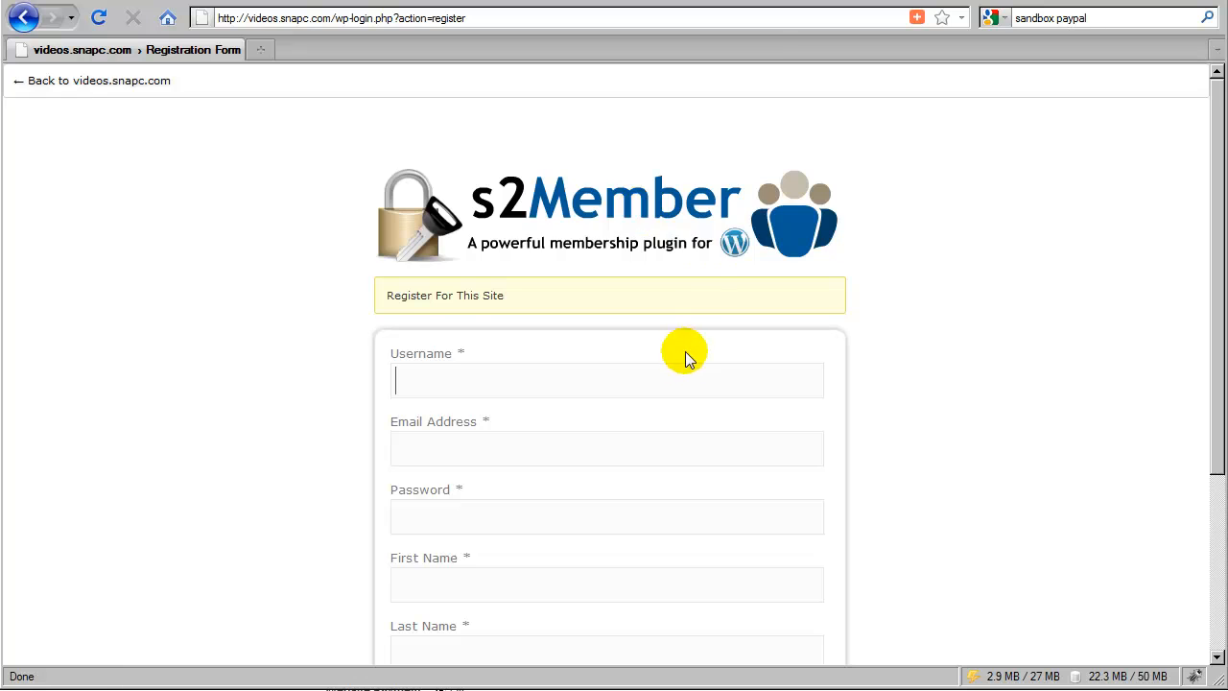
scroll(down, 3)
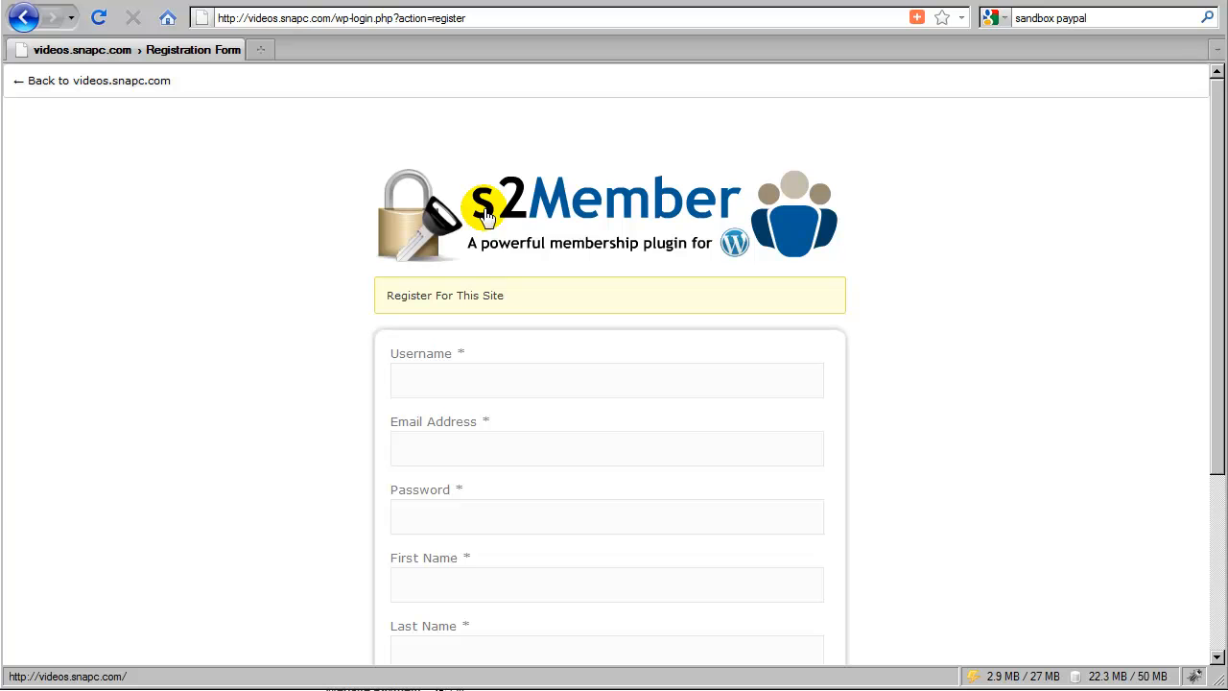
mouse_move(600, 231)
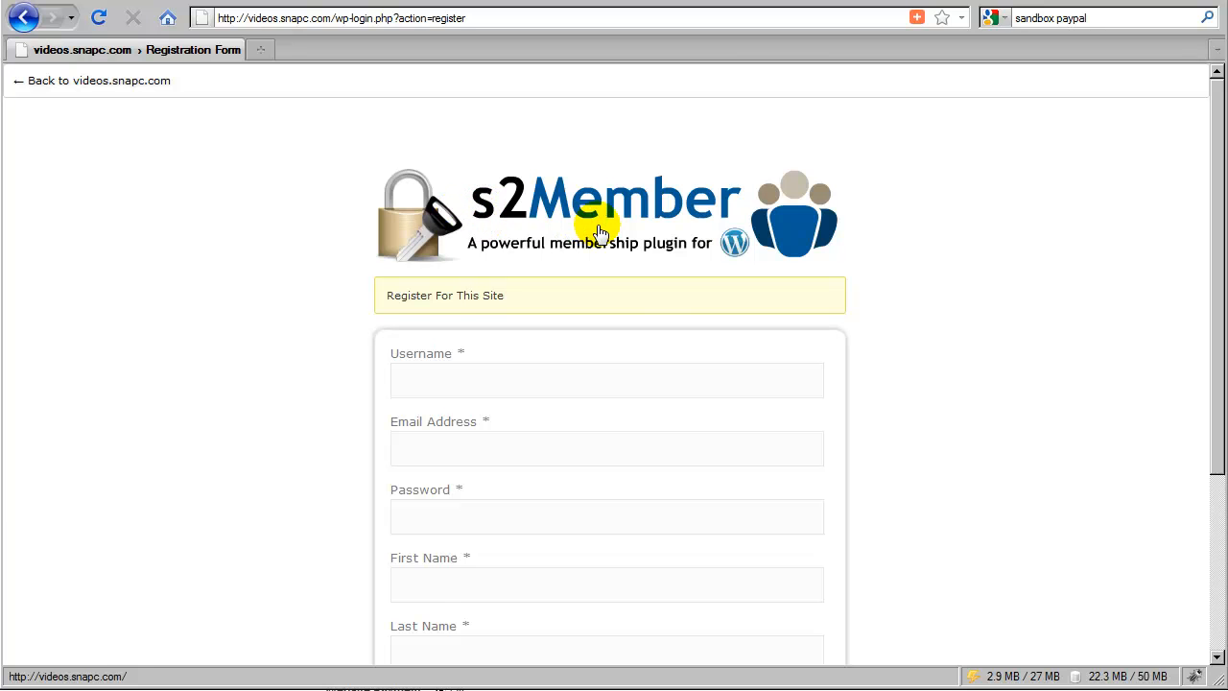
scroll(down, 3)
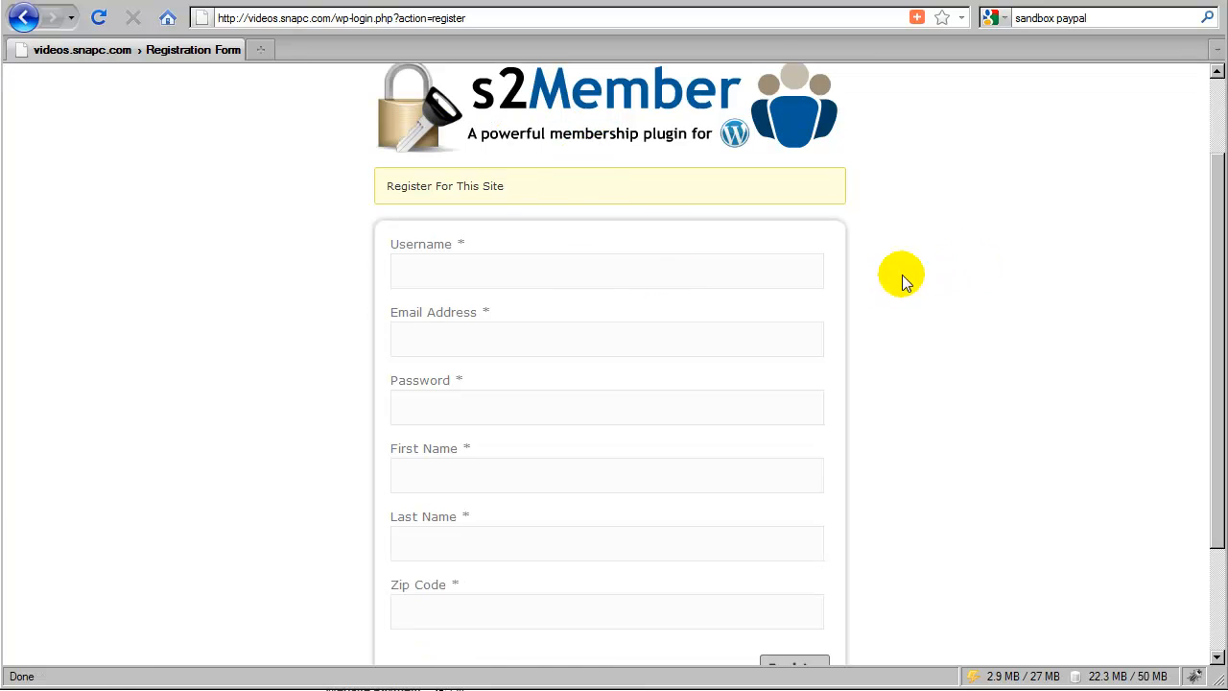
scroll(down, 3)
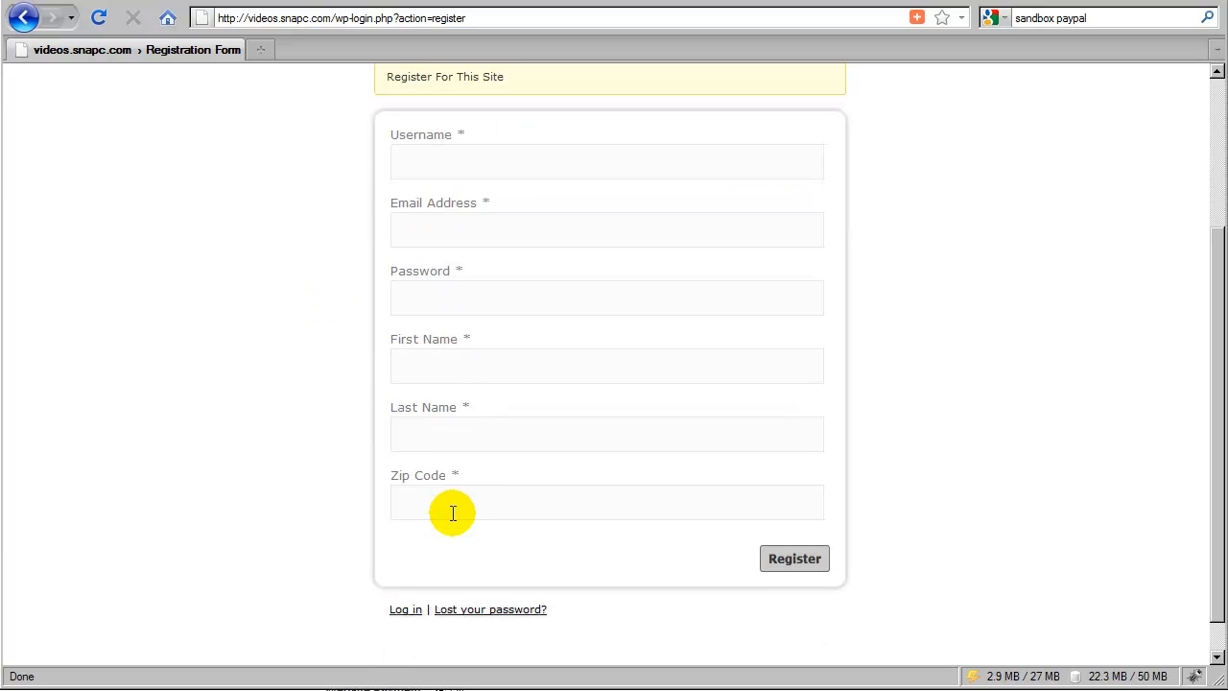
mouse_move(401, 554)
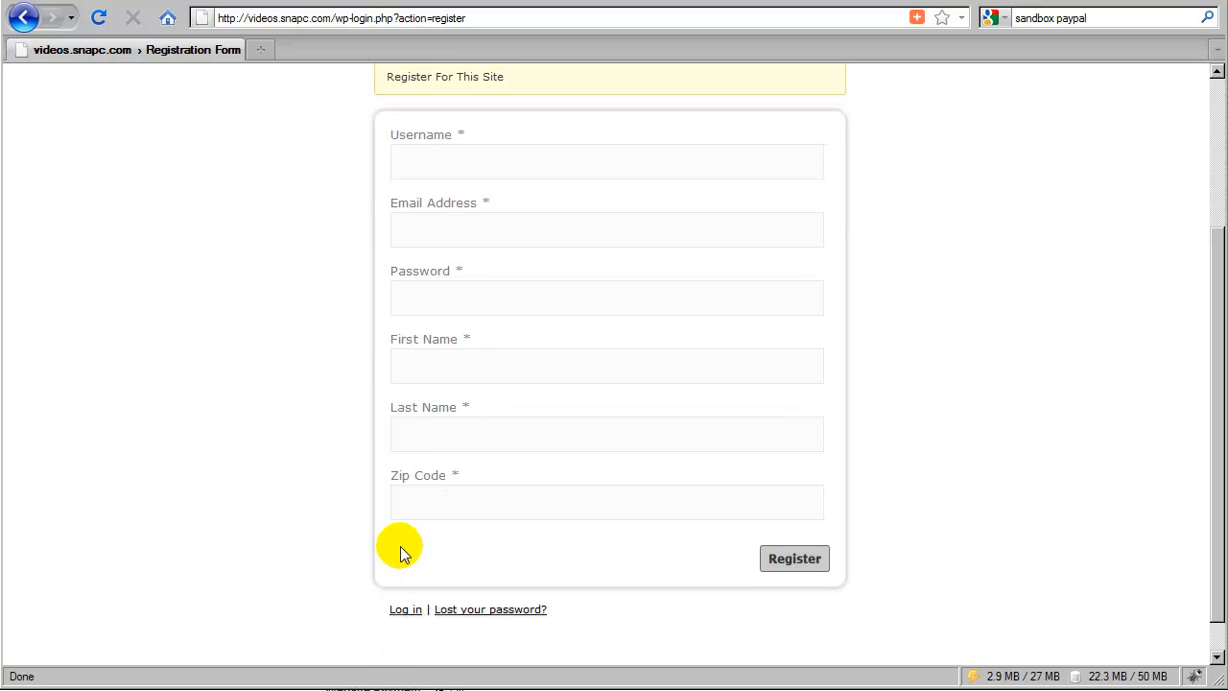
mouse_move(436, 535)
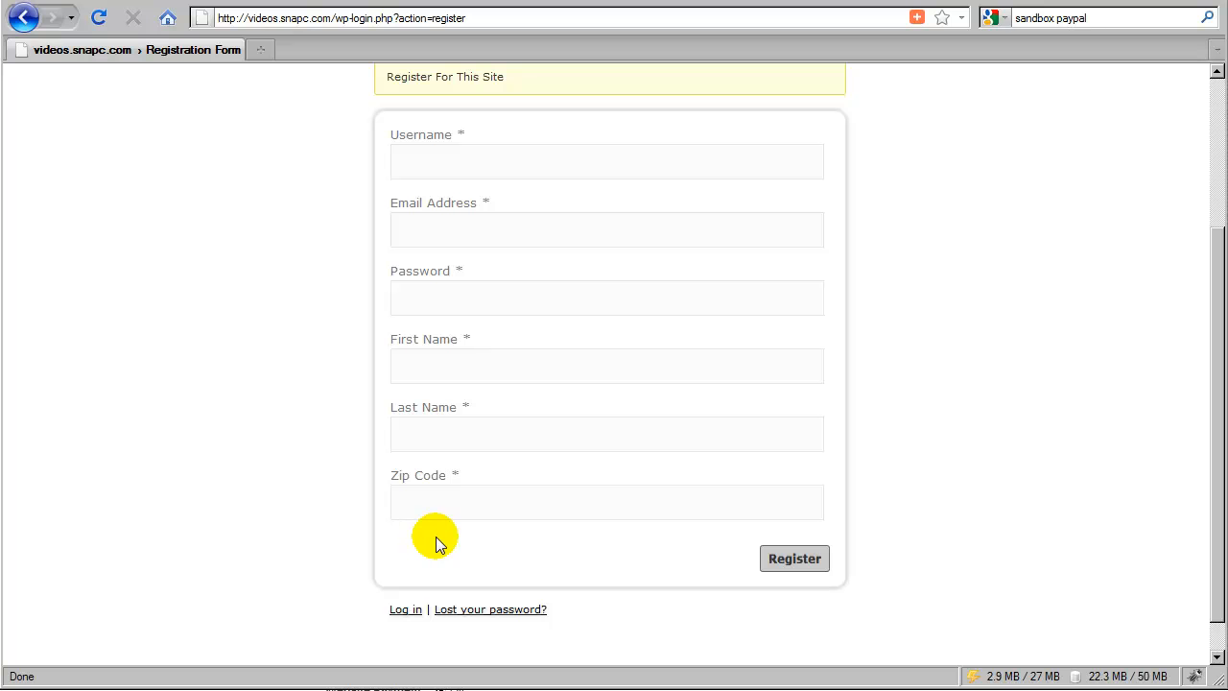
mouse_move(402, 557)
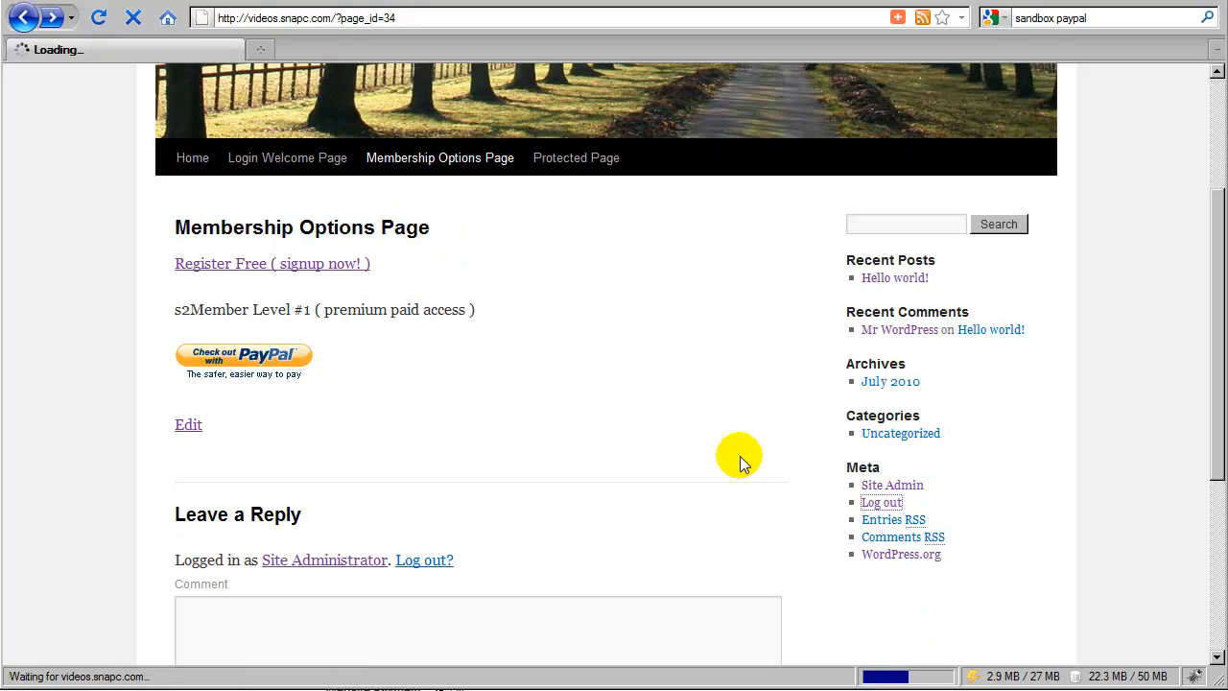
click(881, 501)
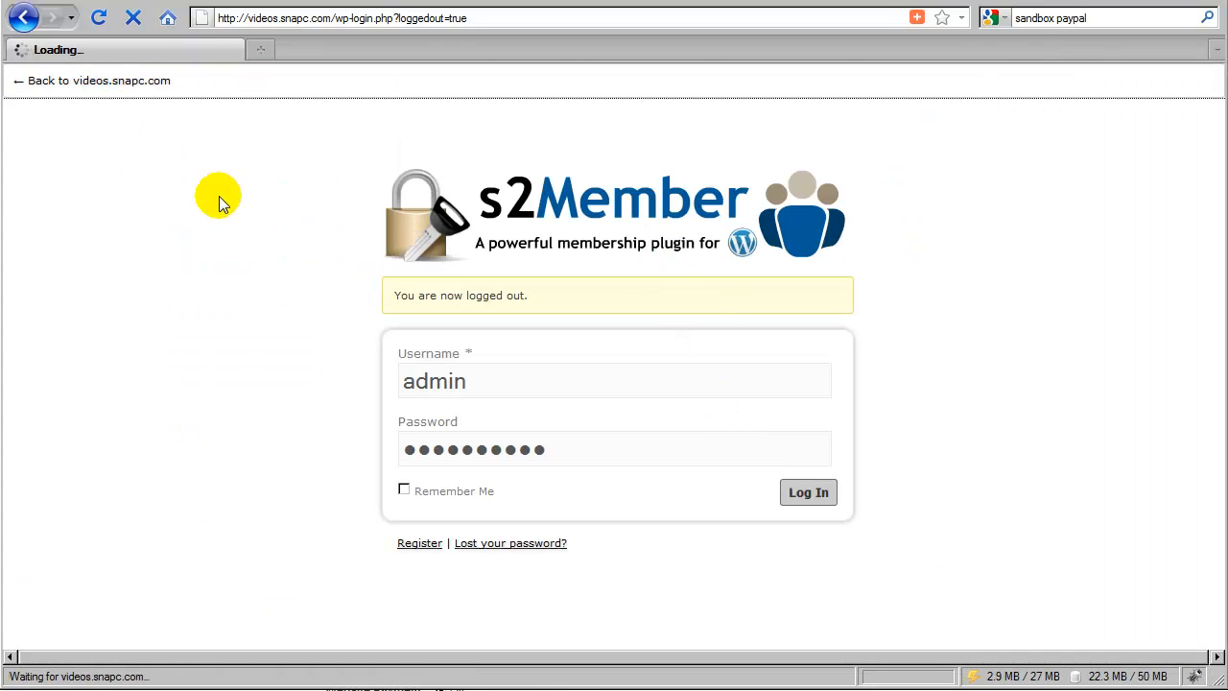
From home, open Protected Page logged out, then start the Level #1 PayPal checkout
click(98, 81)
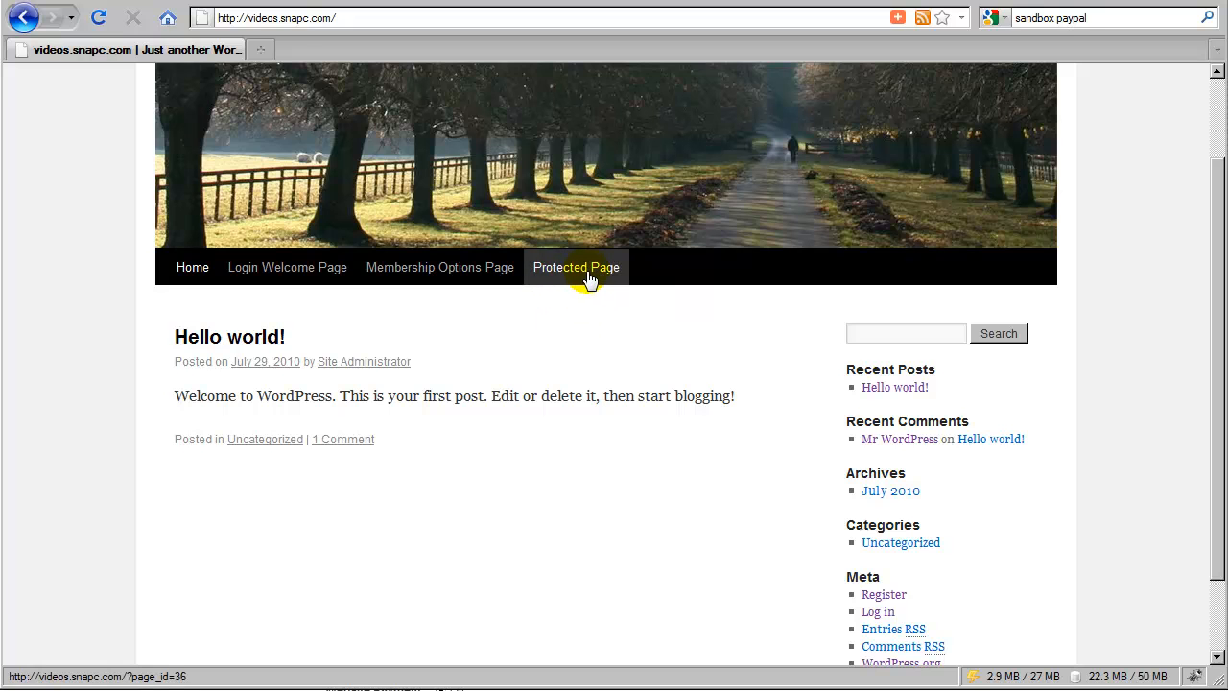
click(575, 267)
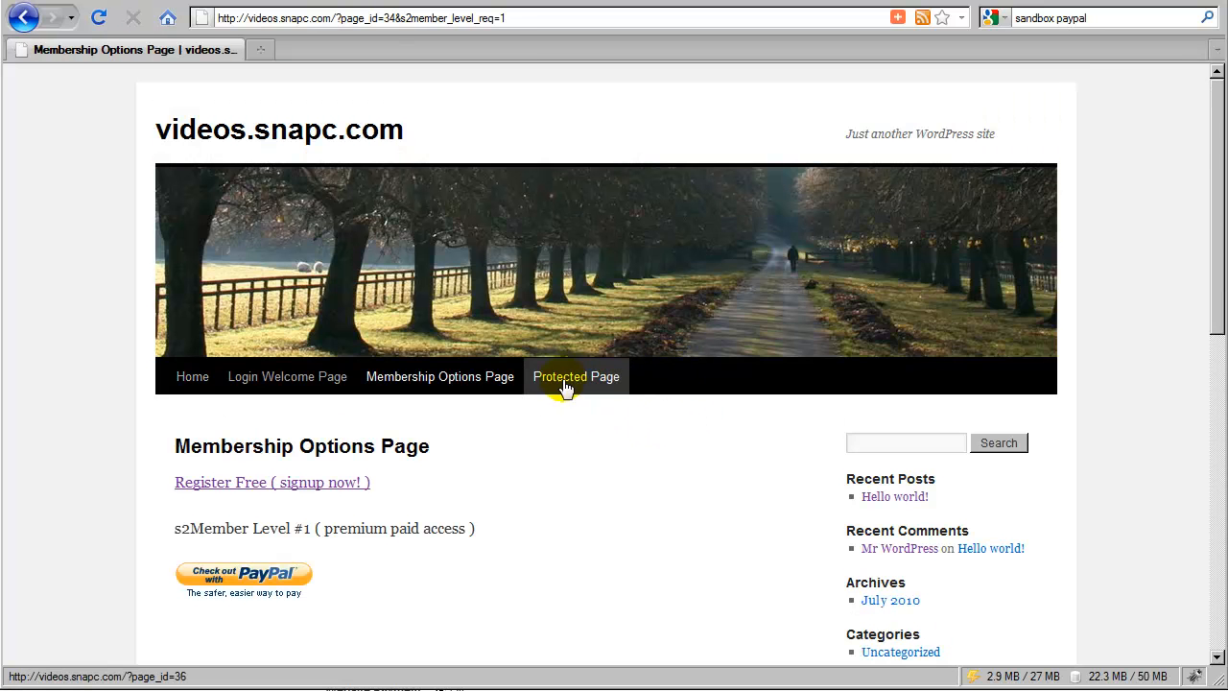
mouse_move(575, 376)
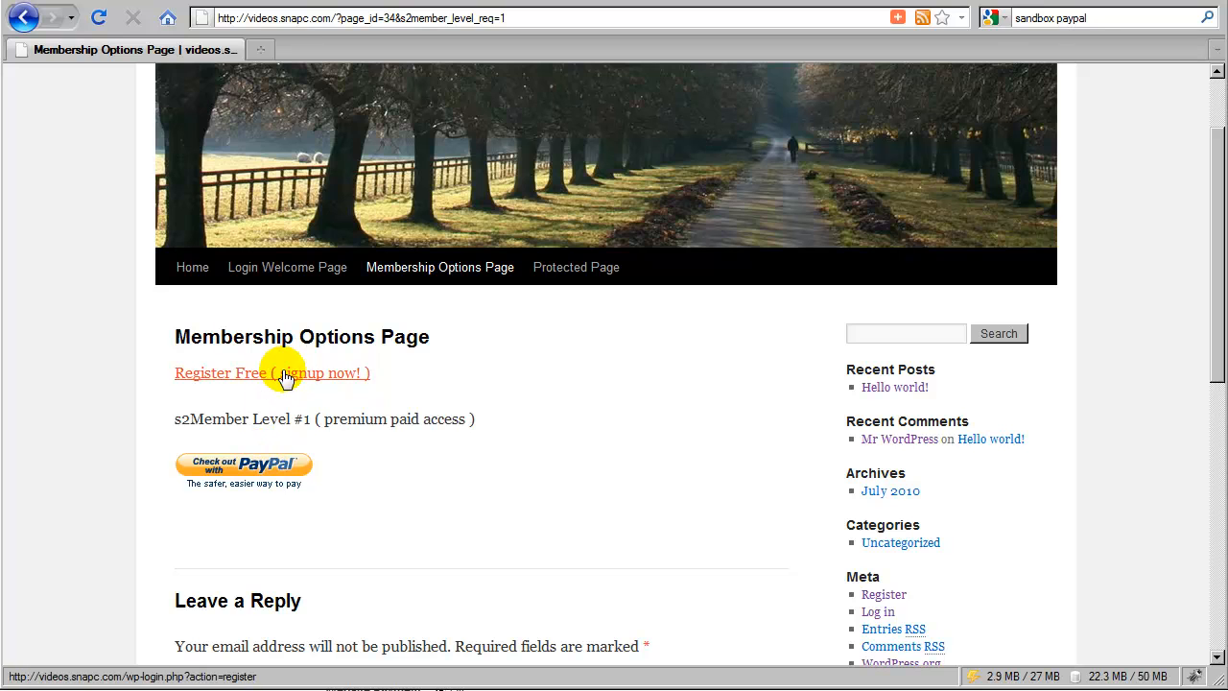
mouse_move(276, 377)
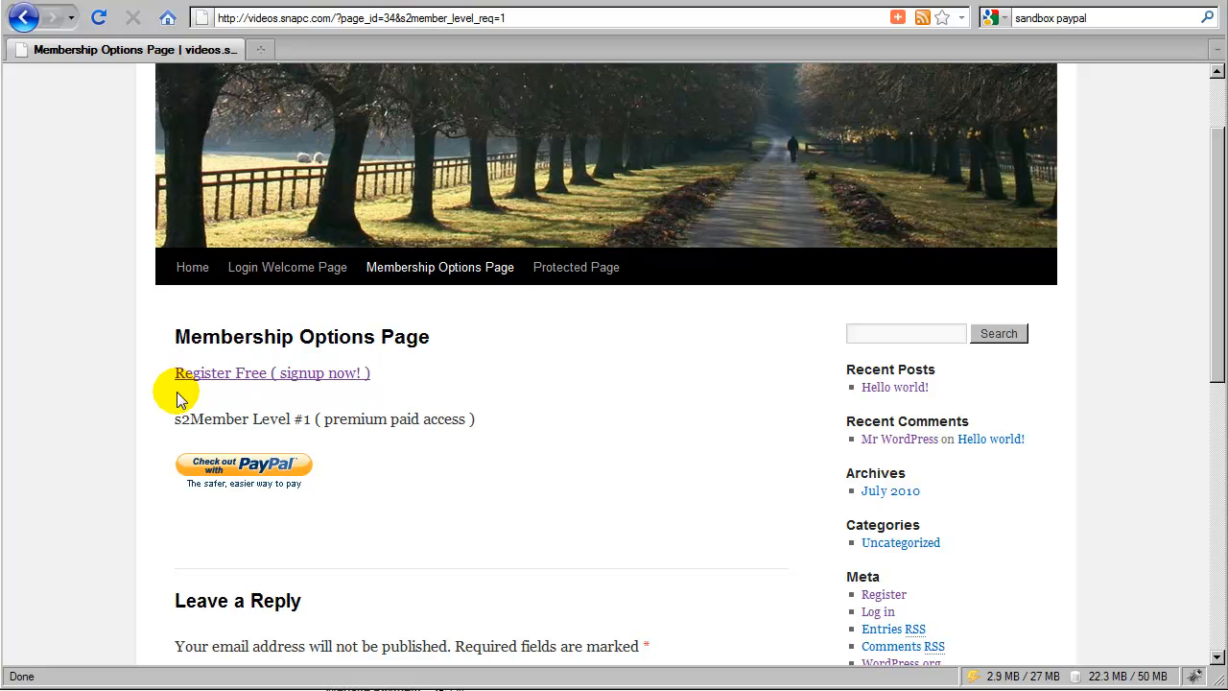
mouse_move(362, 397)
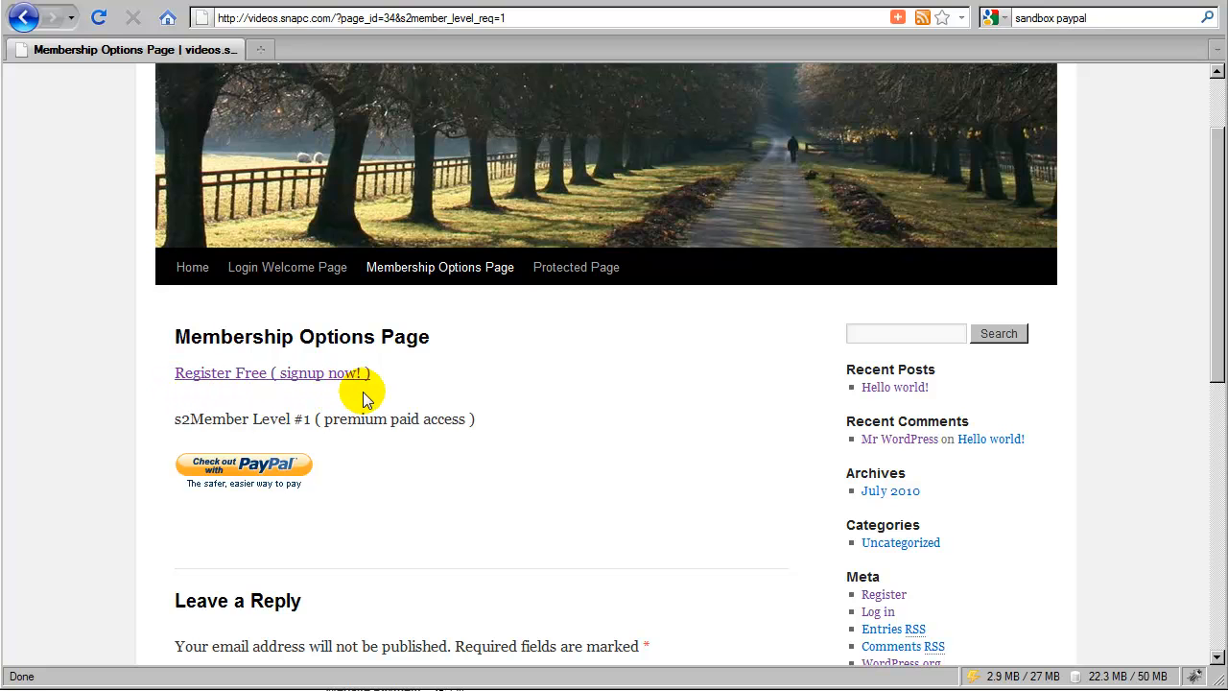
mouse_move(350, 417)
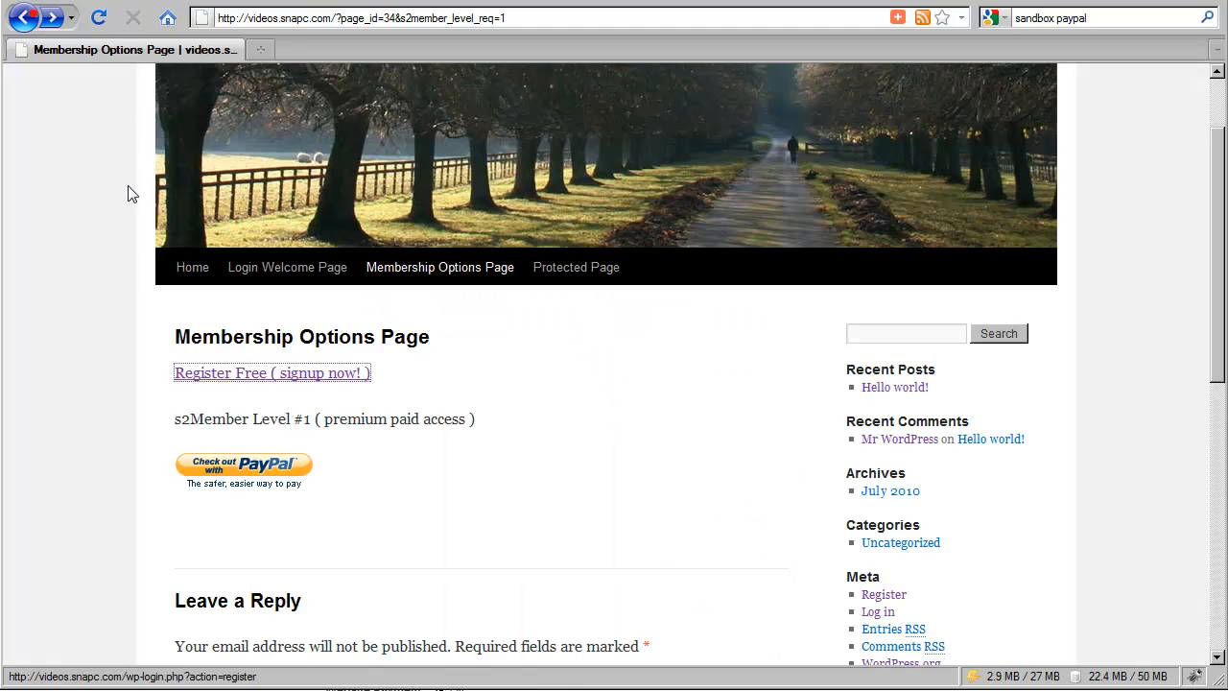
click(243, 469)
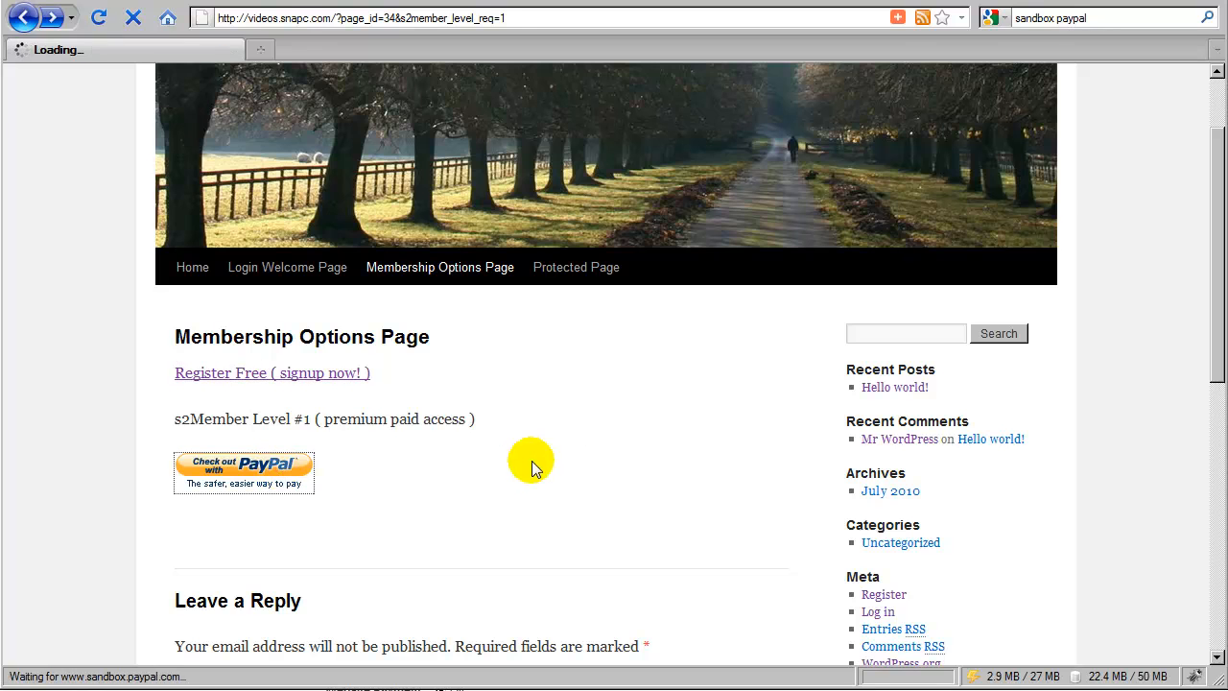
Check PayPal sandbox terms: Premium Membership free 2 weeks, then $169.00 USD monthly; go back
click(243, 472)
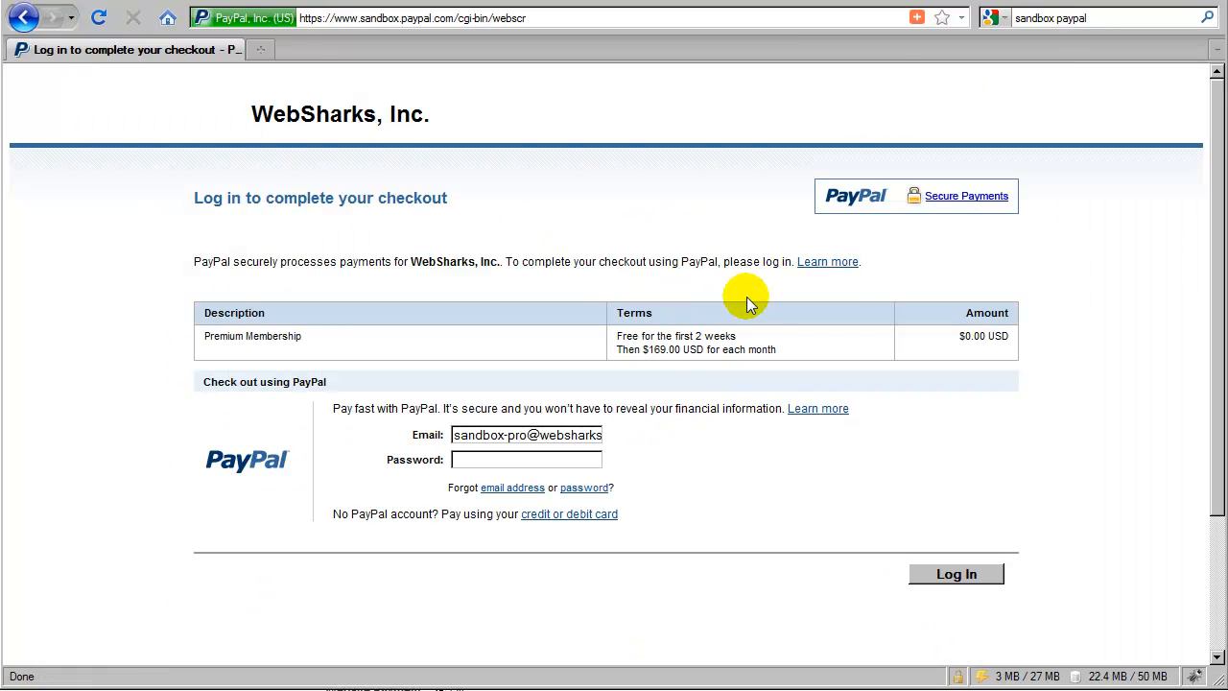
mouse_move(858, 422)
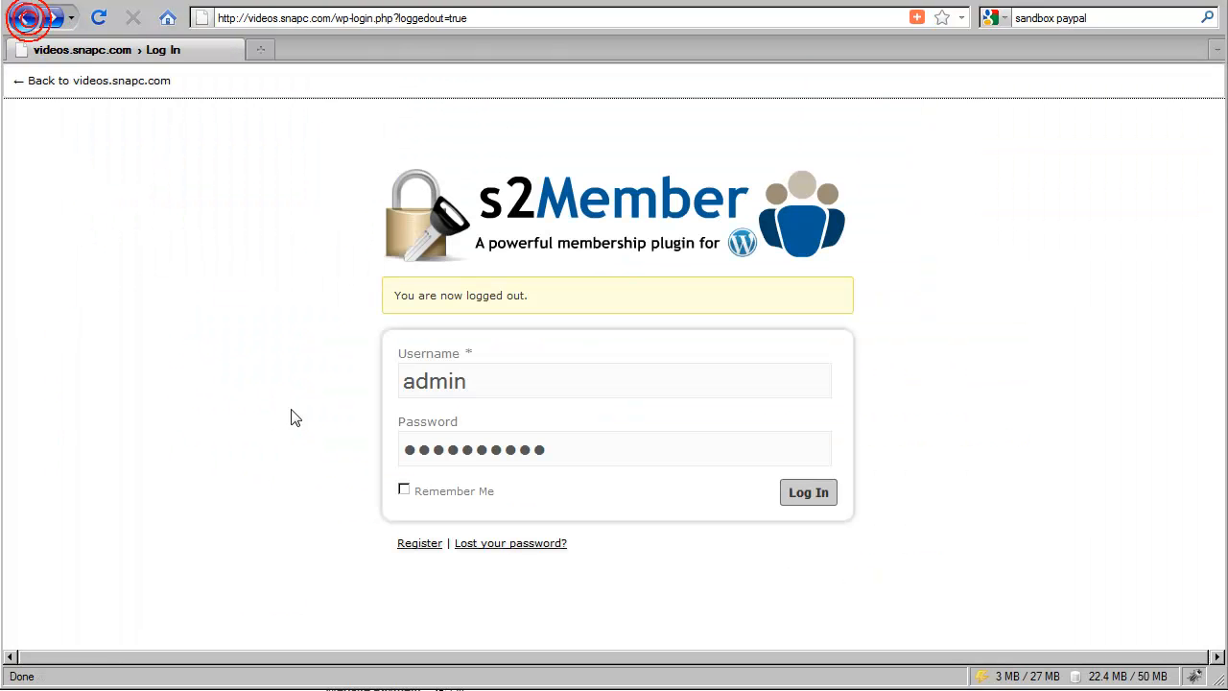
click(419, 542)
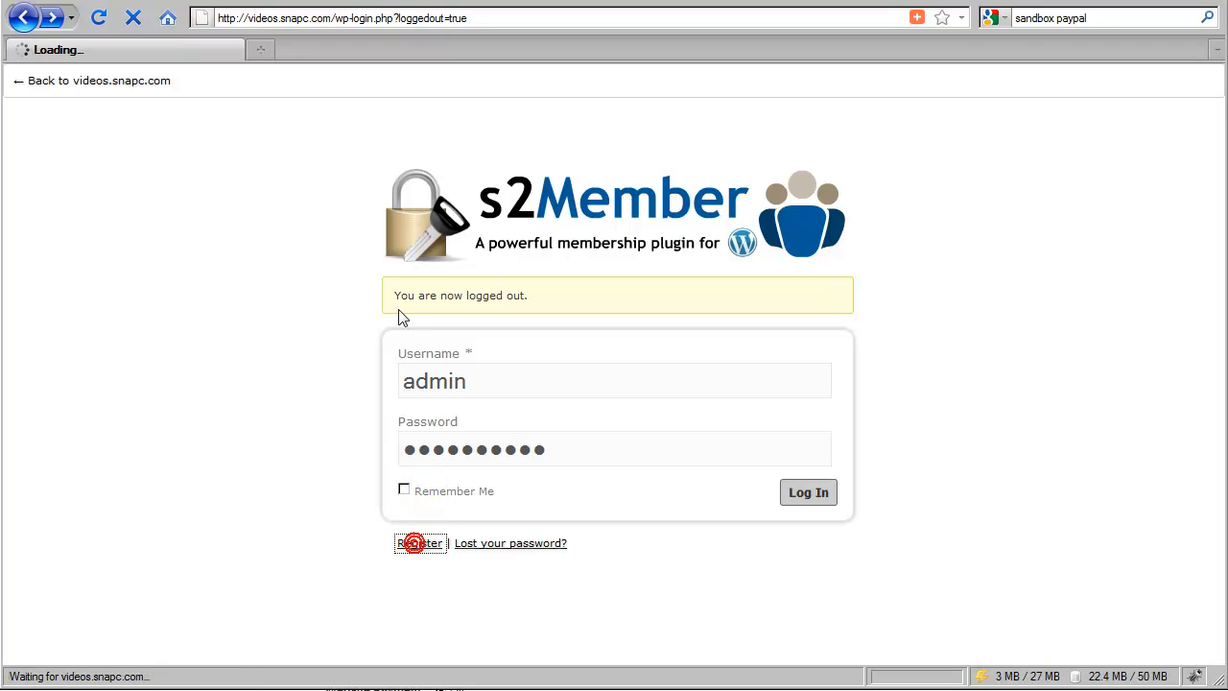
Reopen the registration form from the login page, then go back twice to Membership Options
click(419, 542)
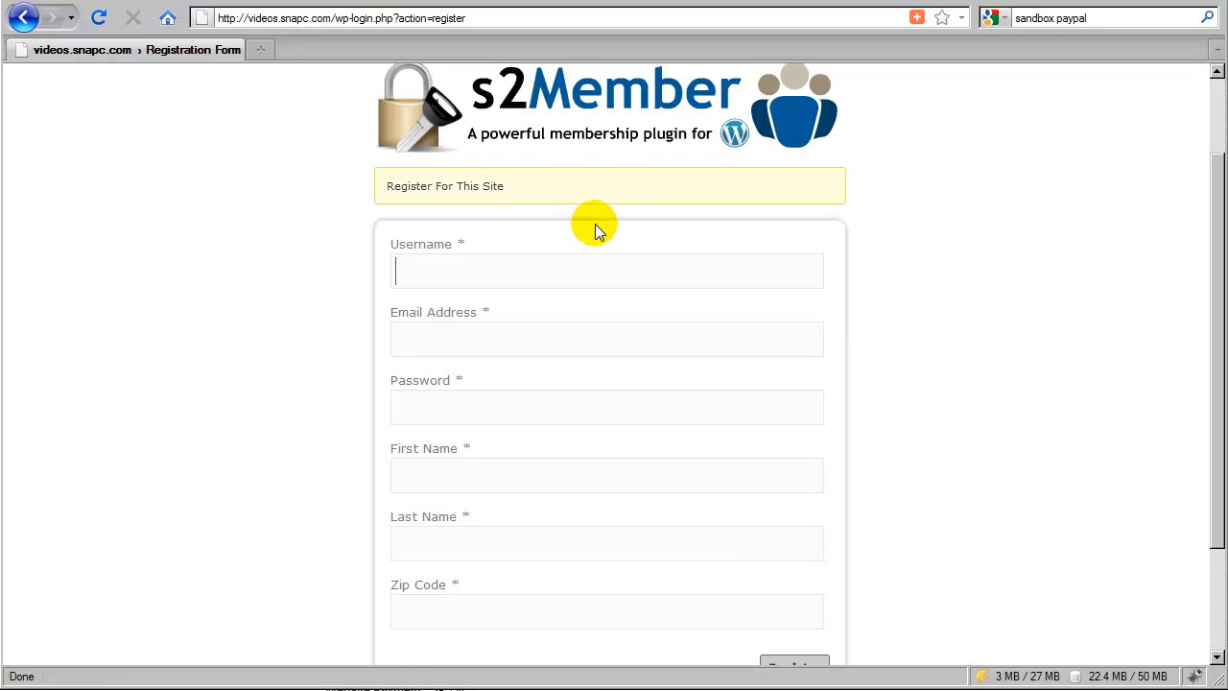
mouse_move(494, 240)
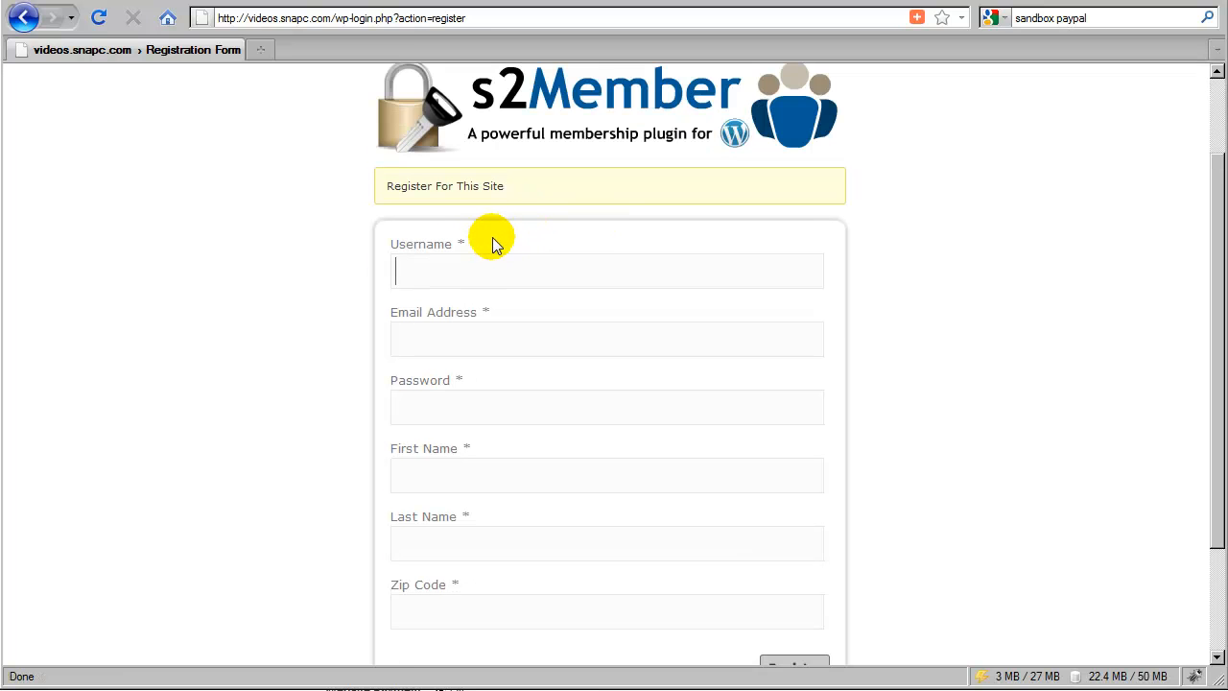
scroll(down, 3)
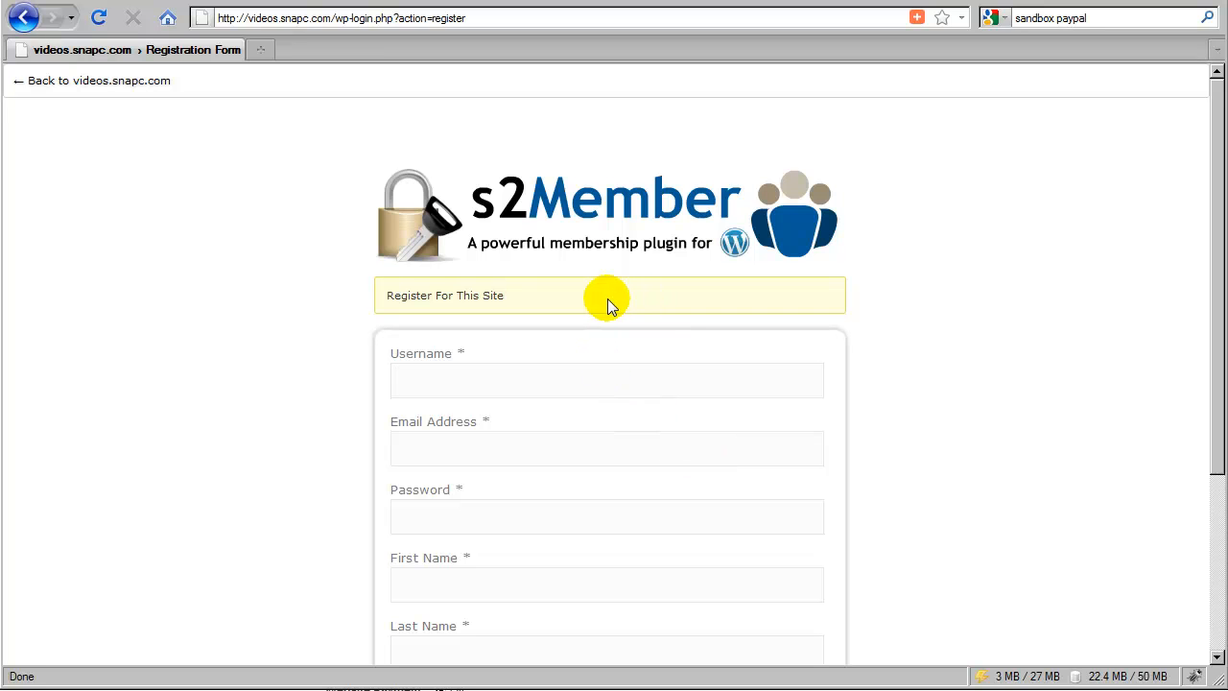
mouse_move(590, 307)
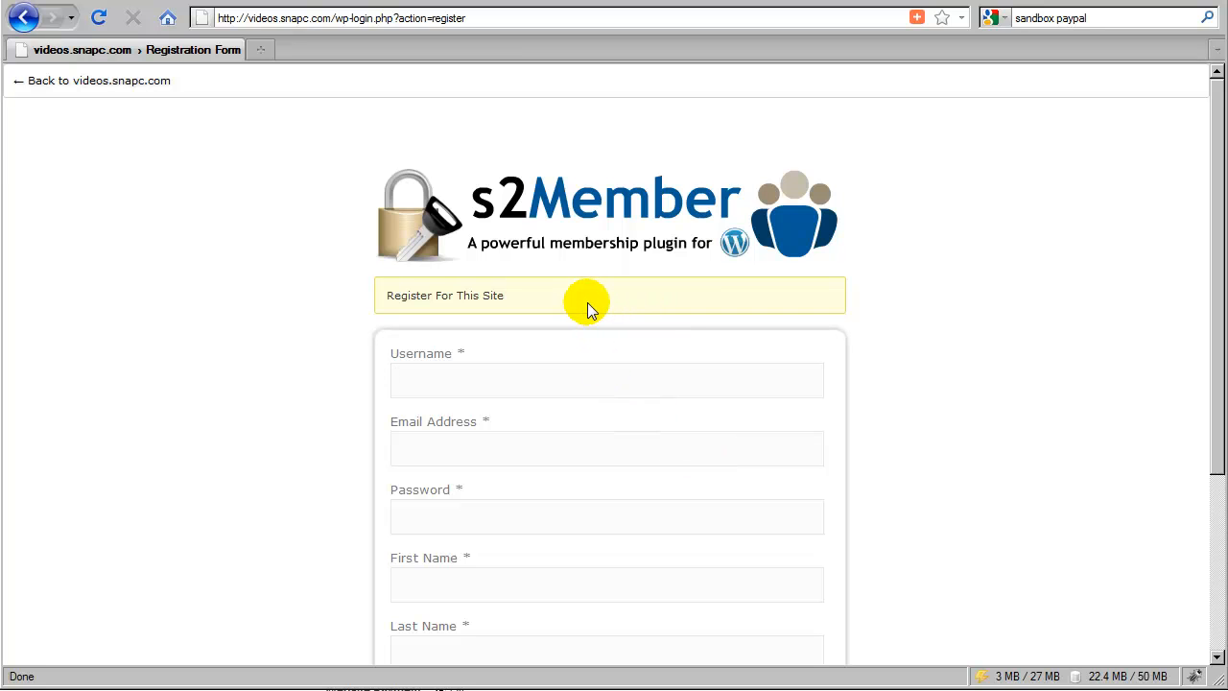
click(606, 379)
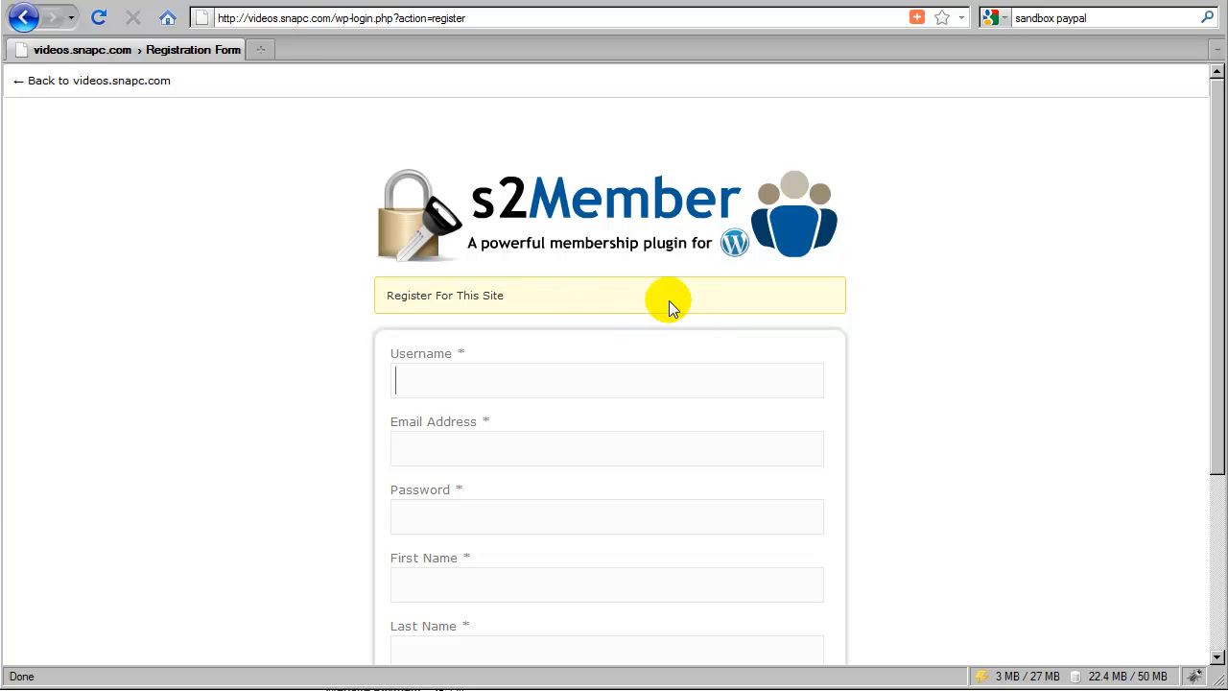
mouse_move(355, 189)
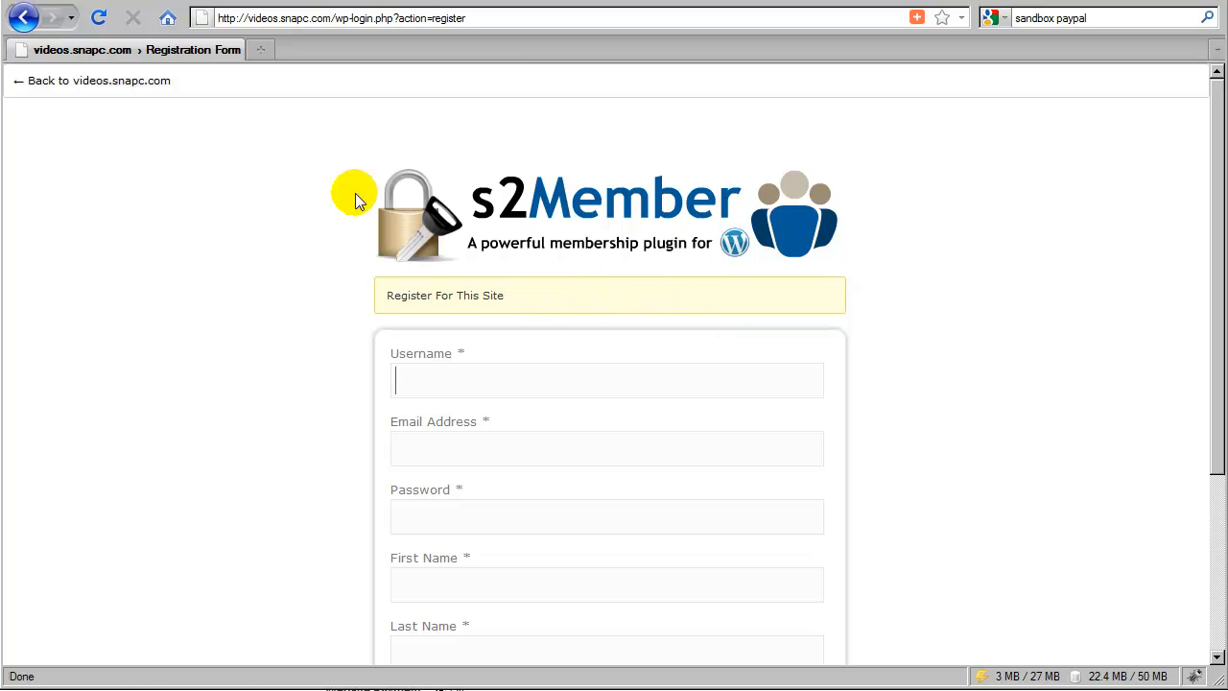
click(24, 17)
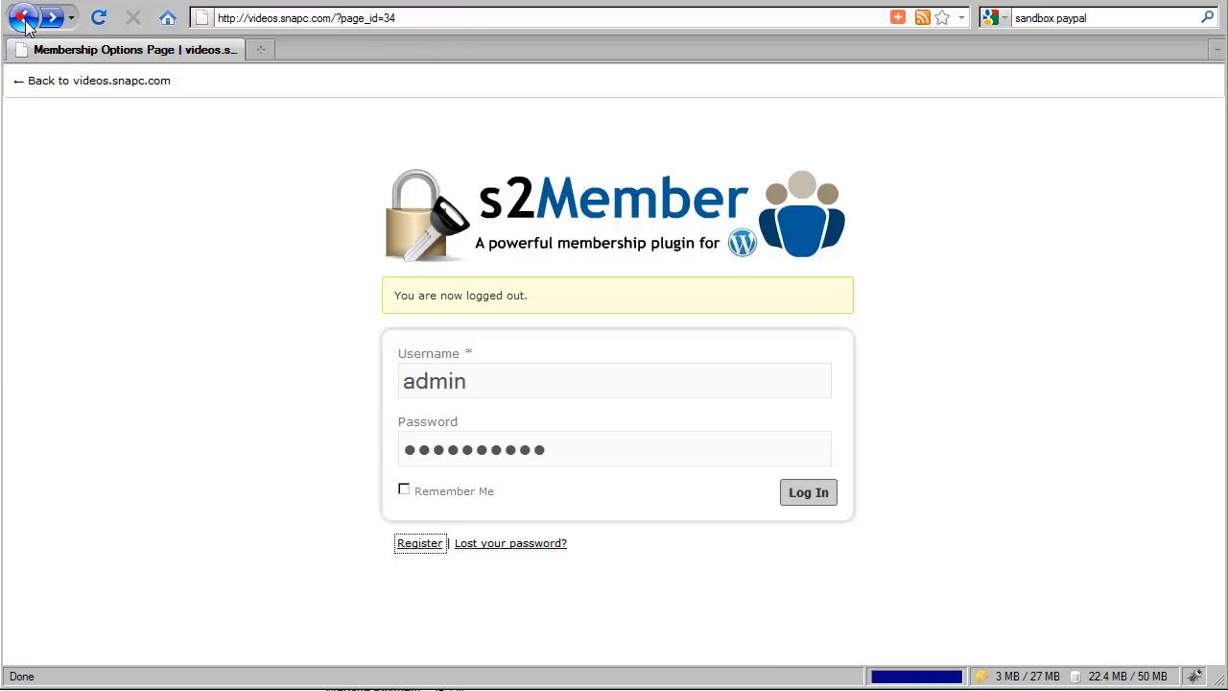
click(23, 18)
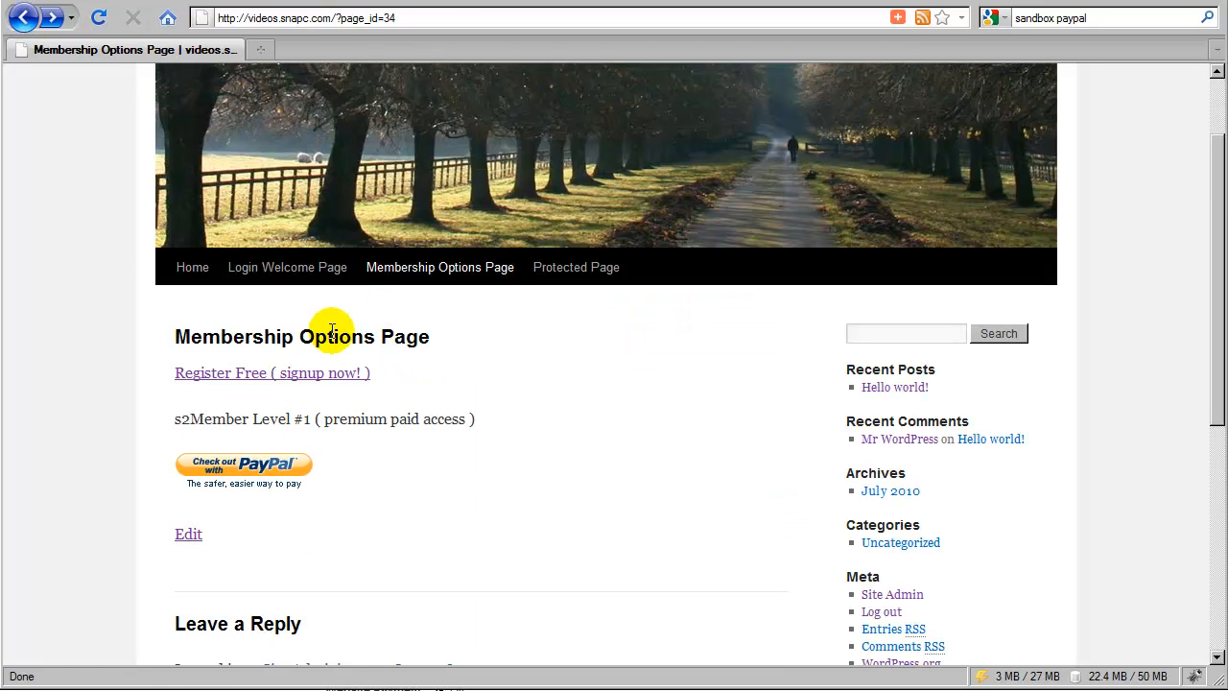
mouse_move(369, 377)
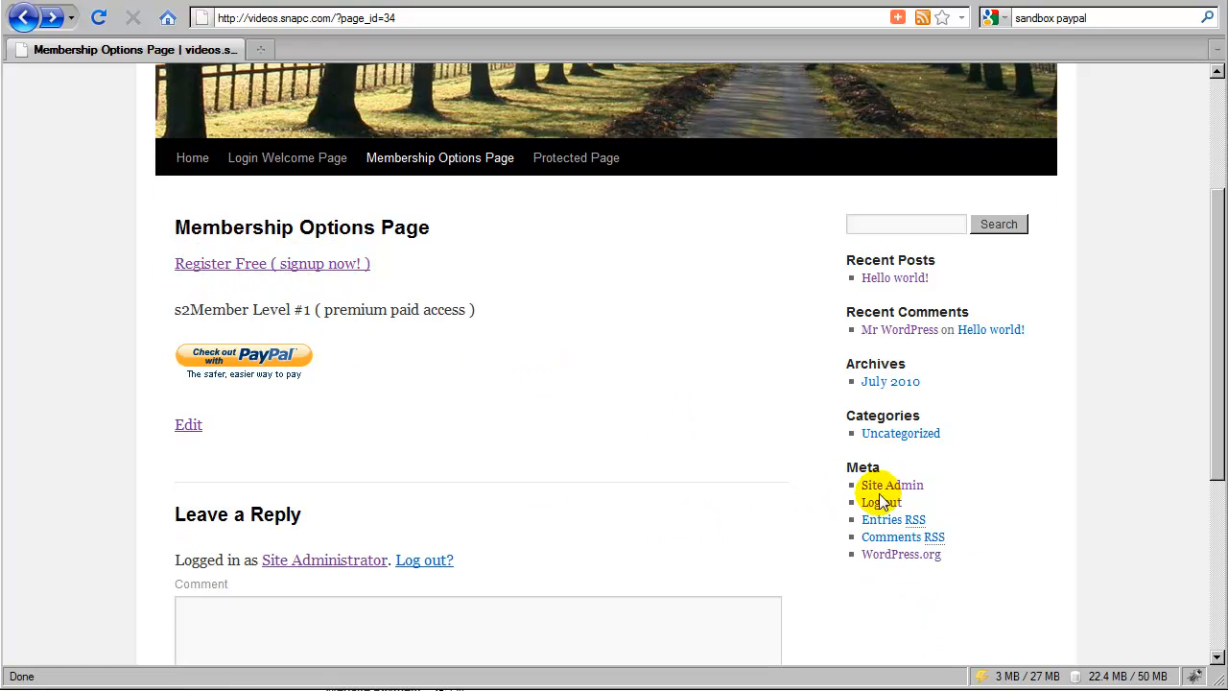
Log back into WordPress admin through Site Admin
click(890, 485)
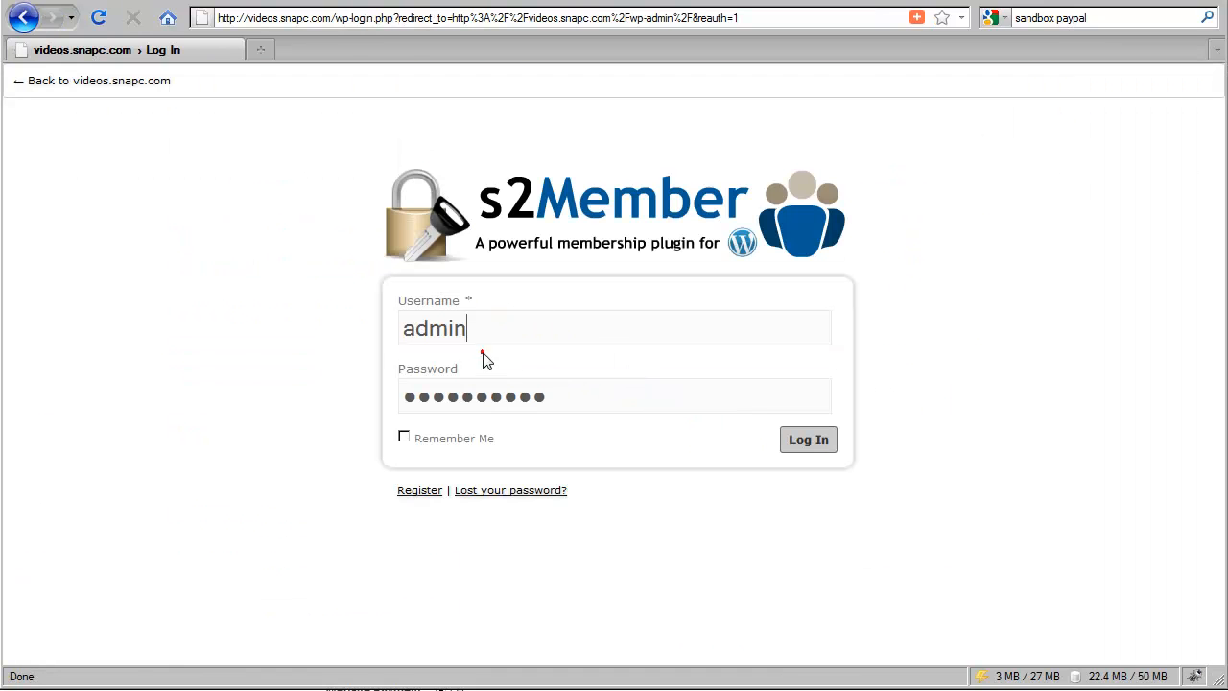
click(807, 439)
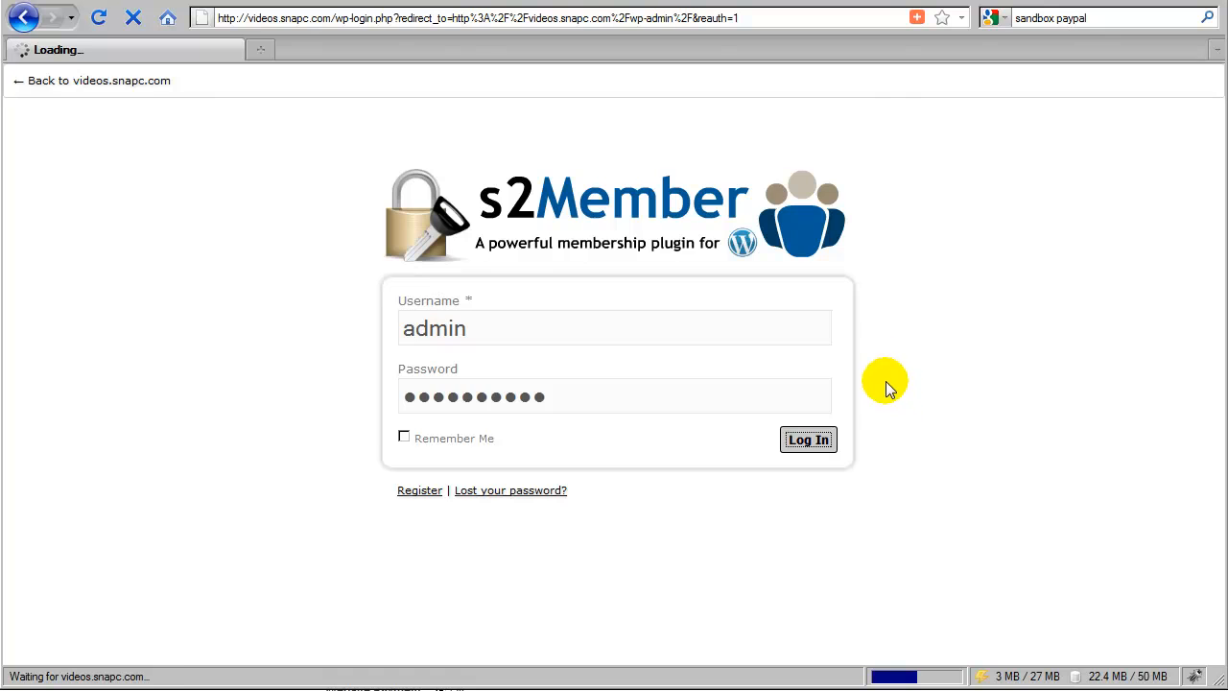
click(808, 439)
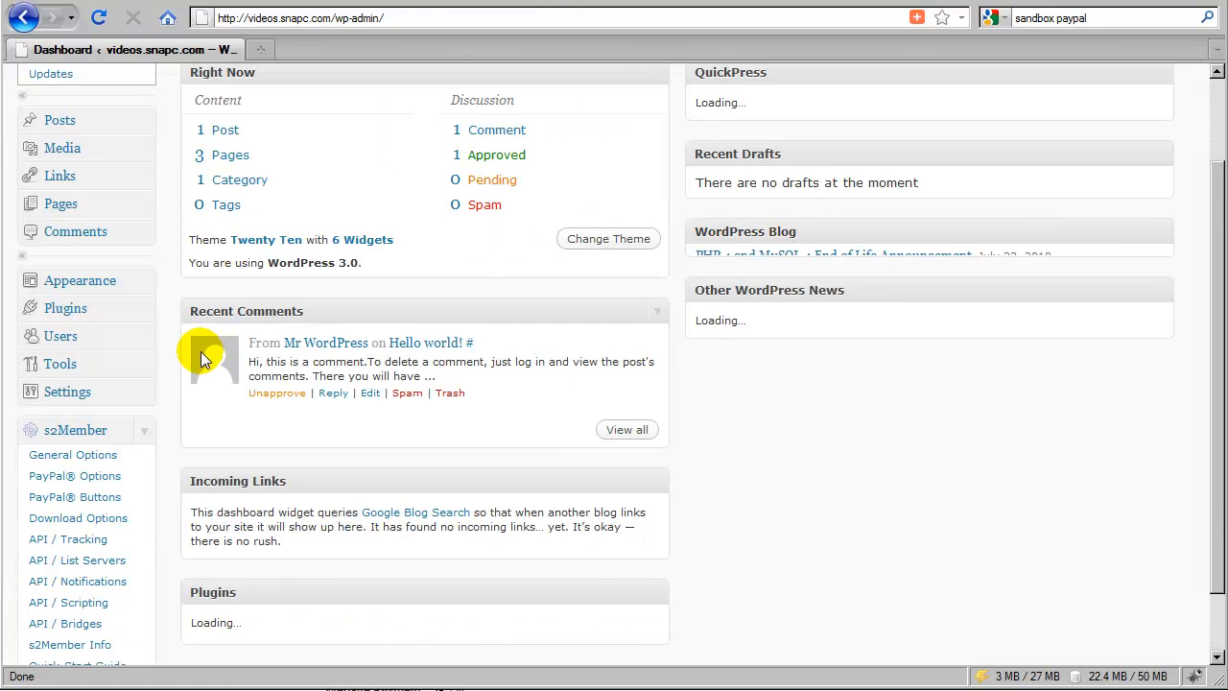
Open s2Member General Options and expand the Login/Registration Design section
scroll(down, 3)
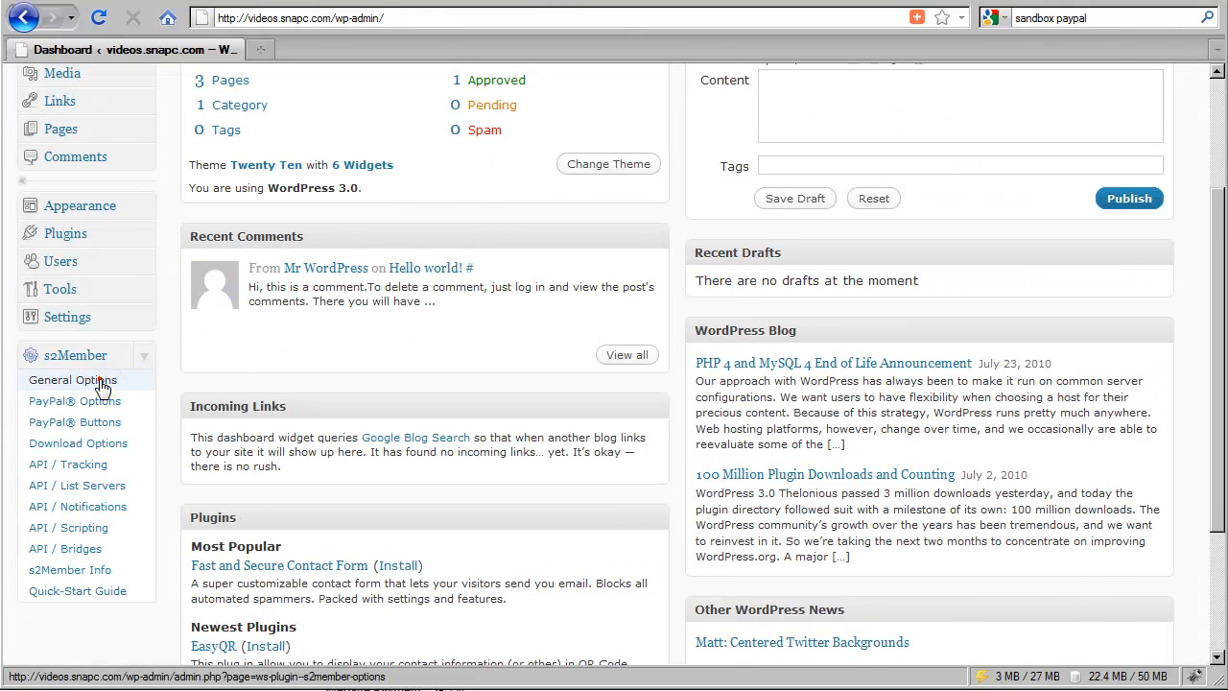
click(71, 380)
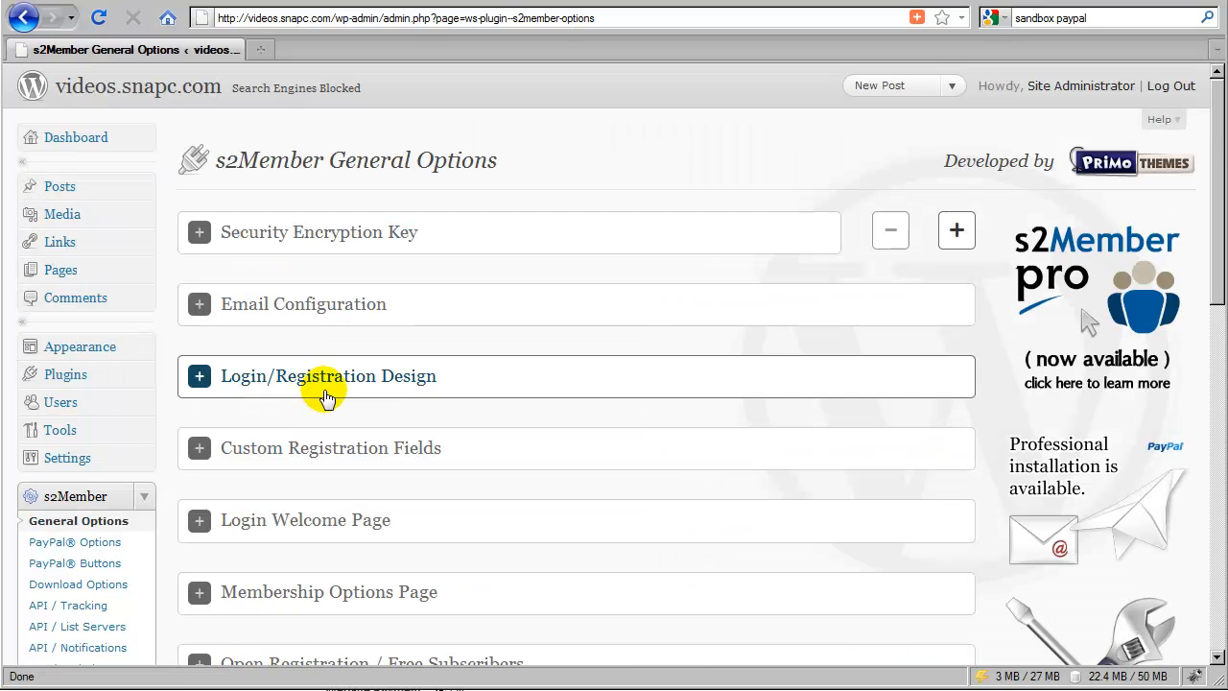
mouse_move(417, 187)
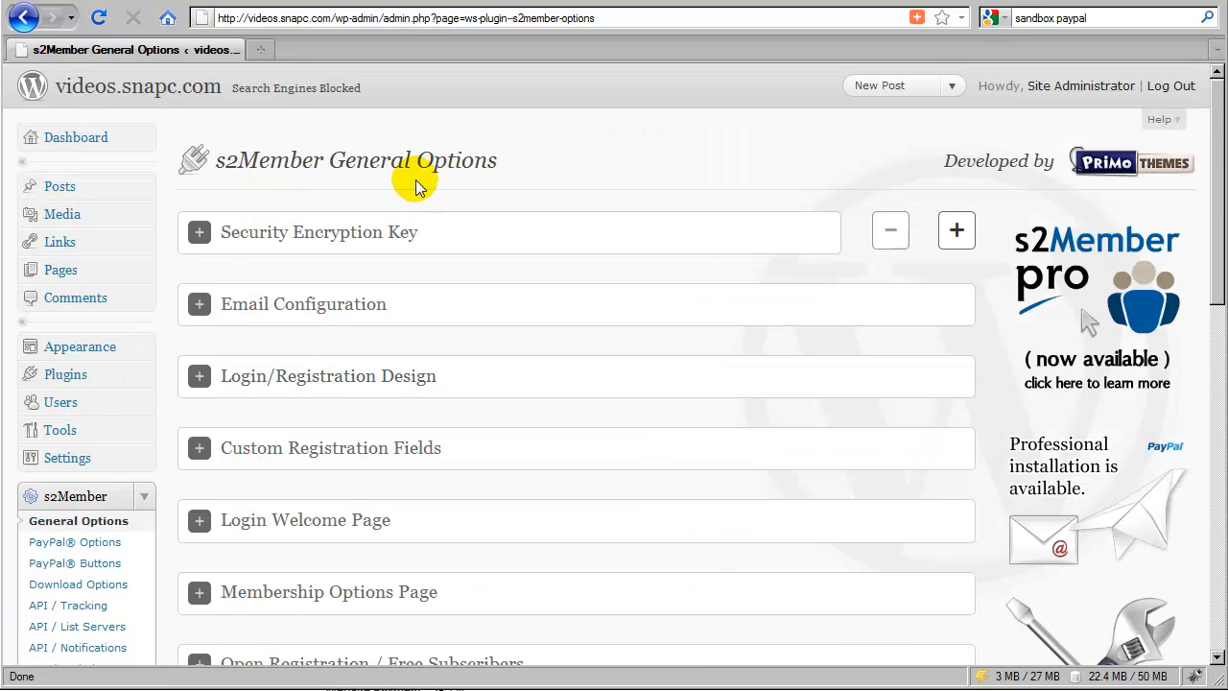
click(327, 375)
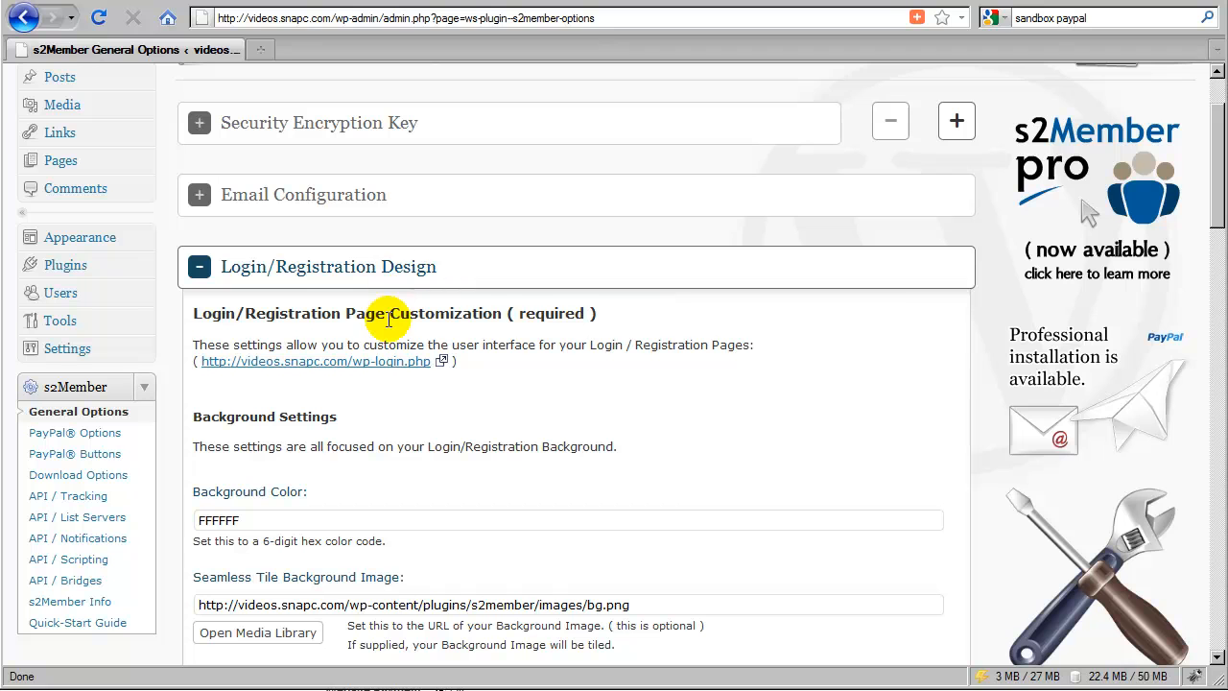
mouse_move(262, 348)
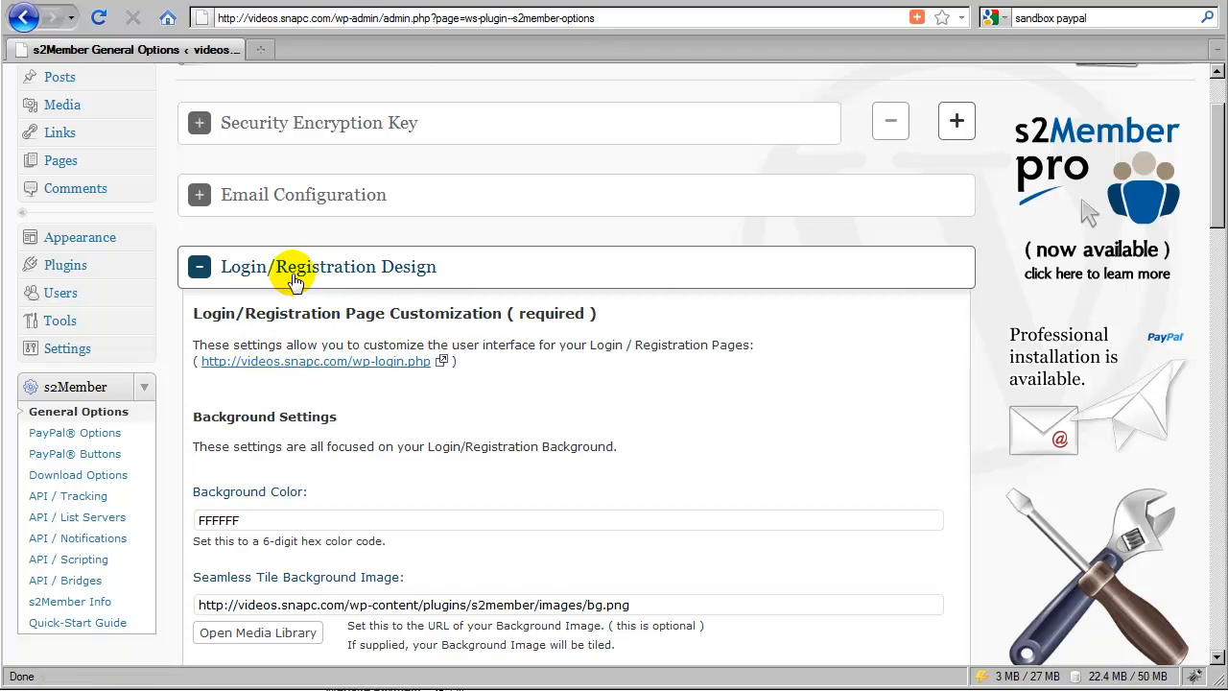
mouse_move(401, 276)
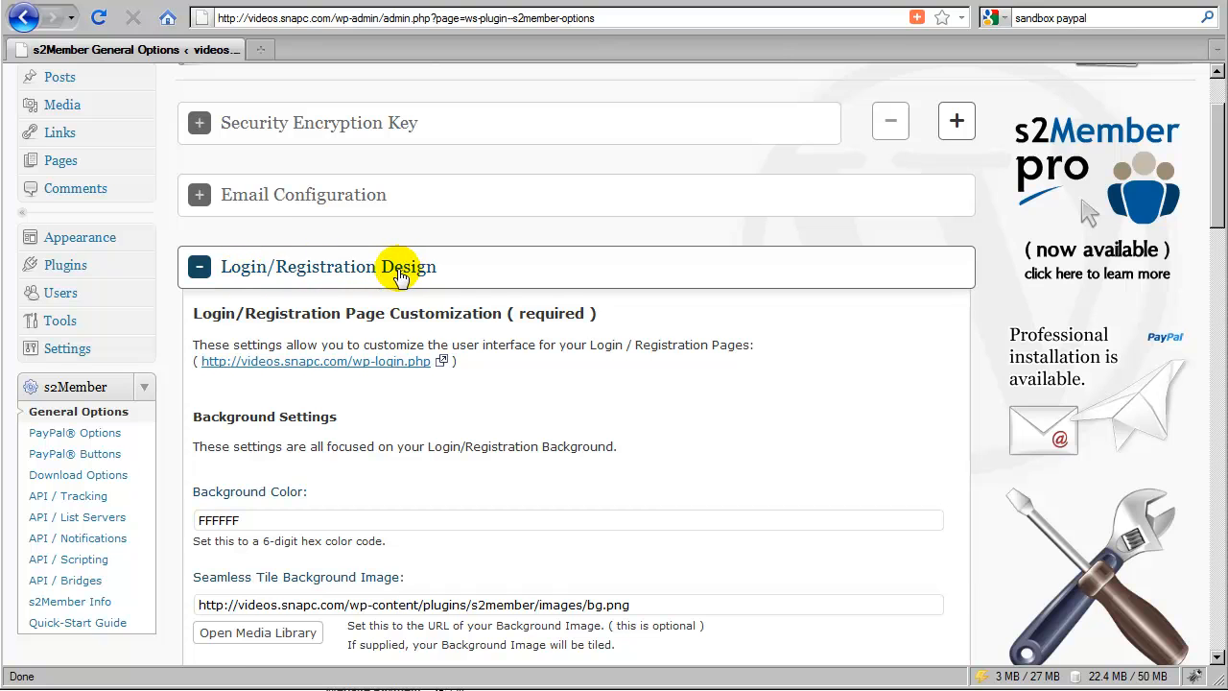
mouse_move(316, 360)
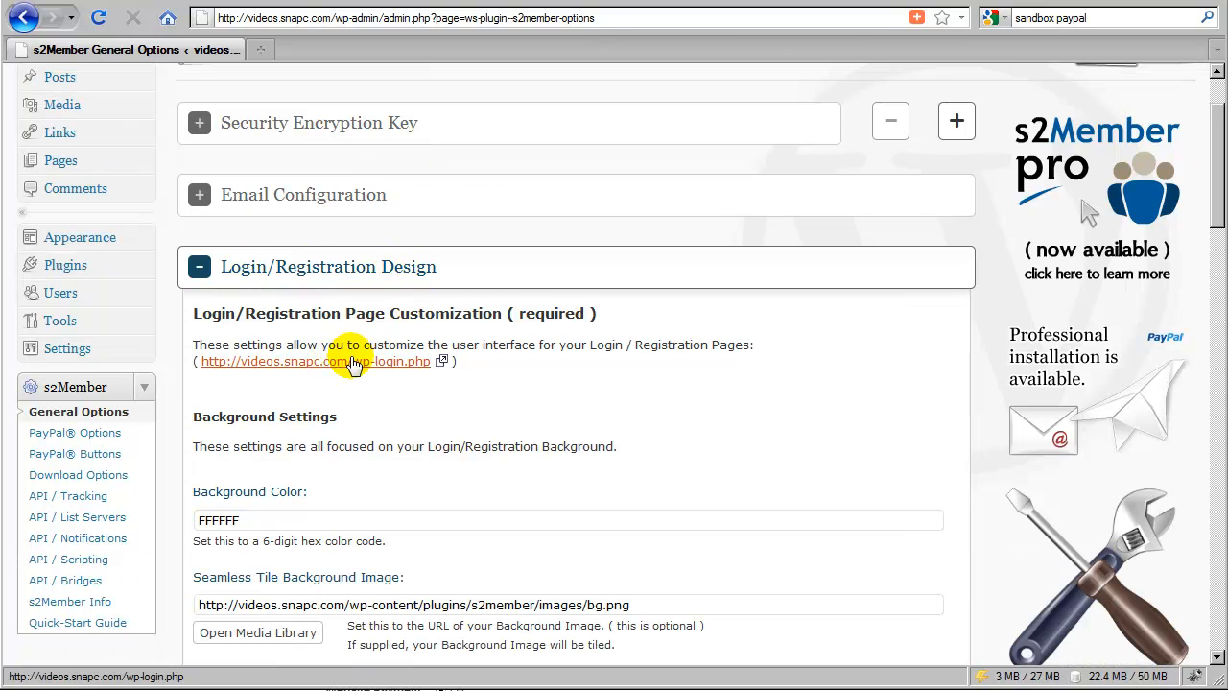
Open wp-login.php in a new tab and go to its Register form
click(317, 361)
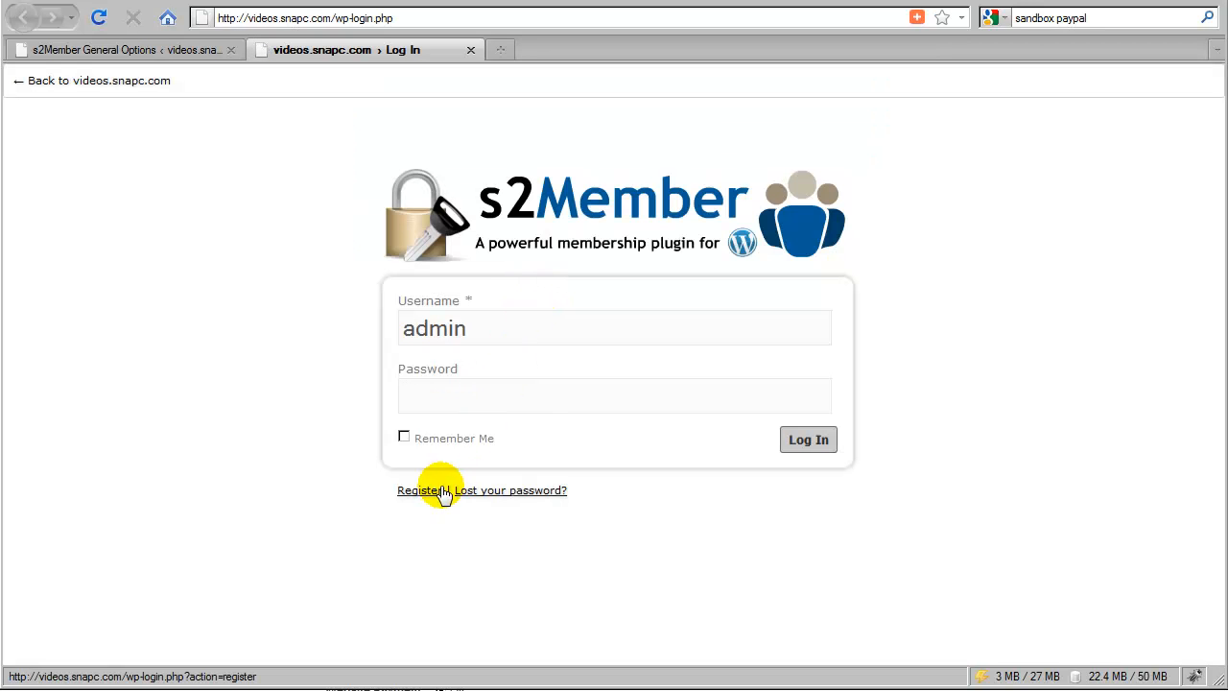
click(419, 490)
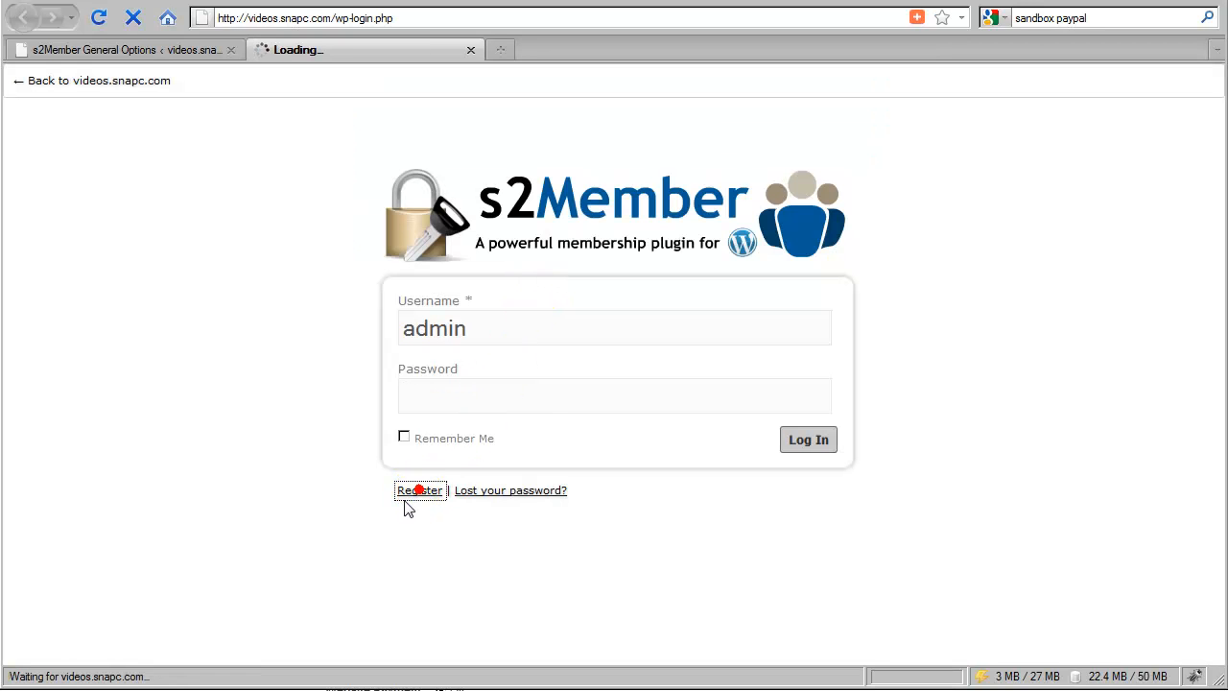
click(420, 490)
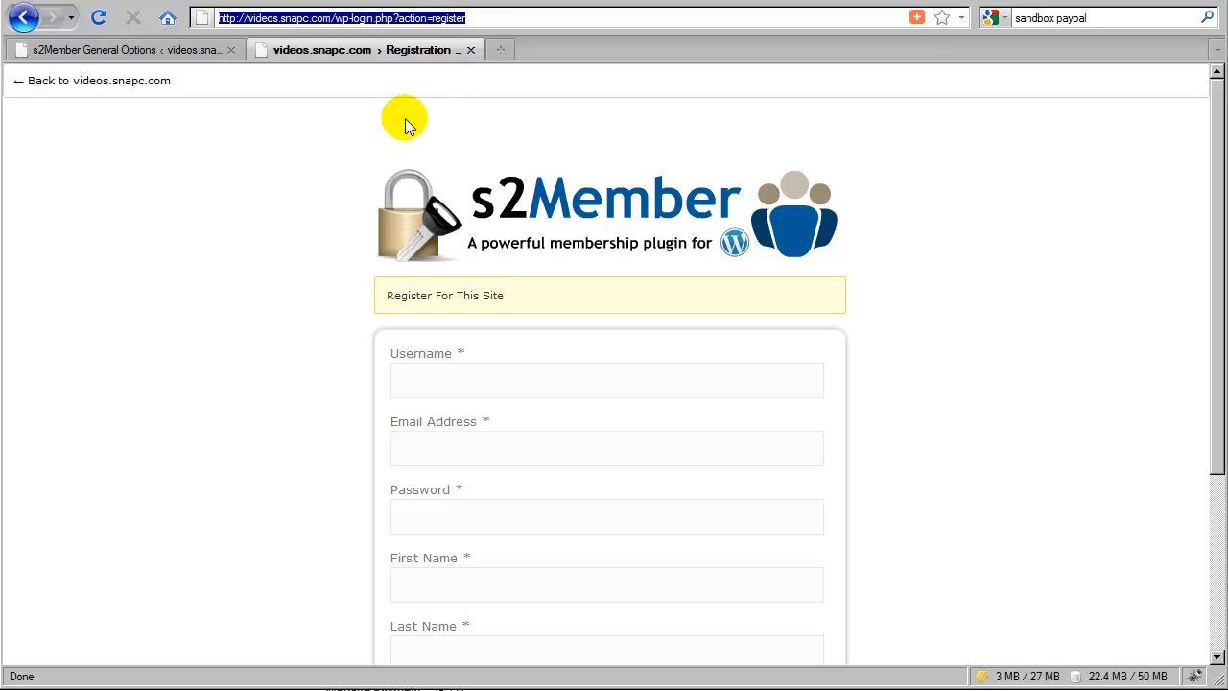
mouse_move(344, 297)
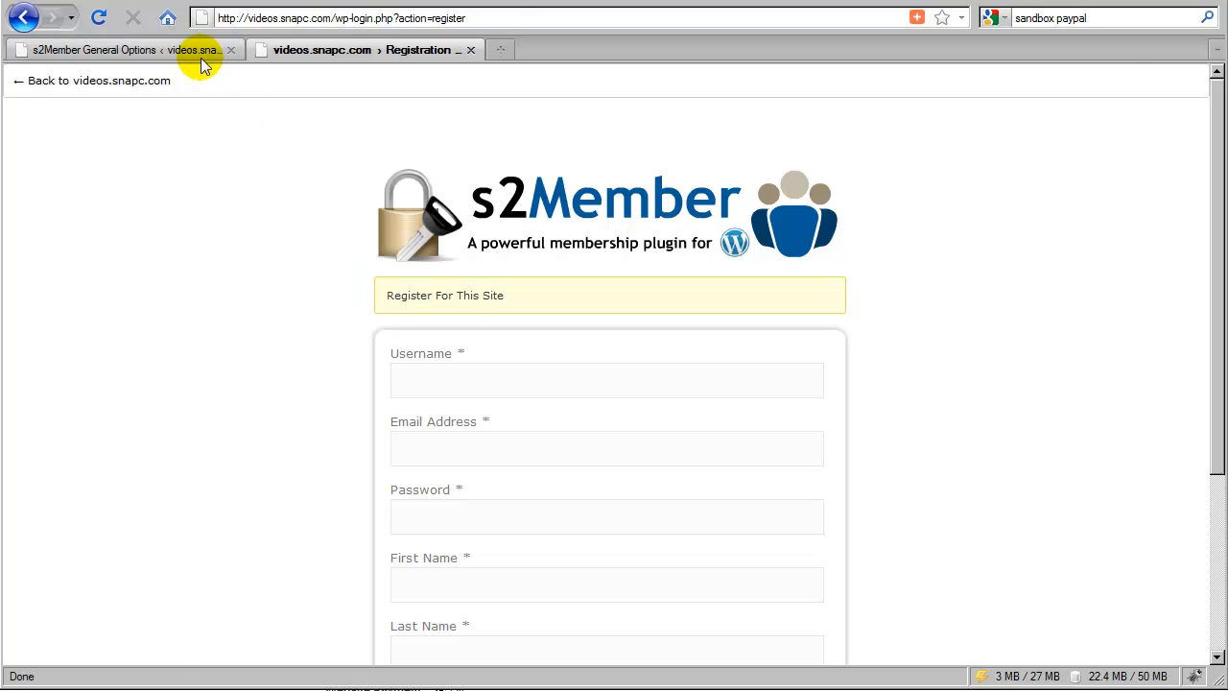
In the first tab, open Membership Options Page, follow Register Free, and check the form URL
click(110, 49)
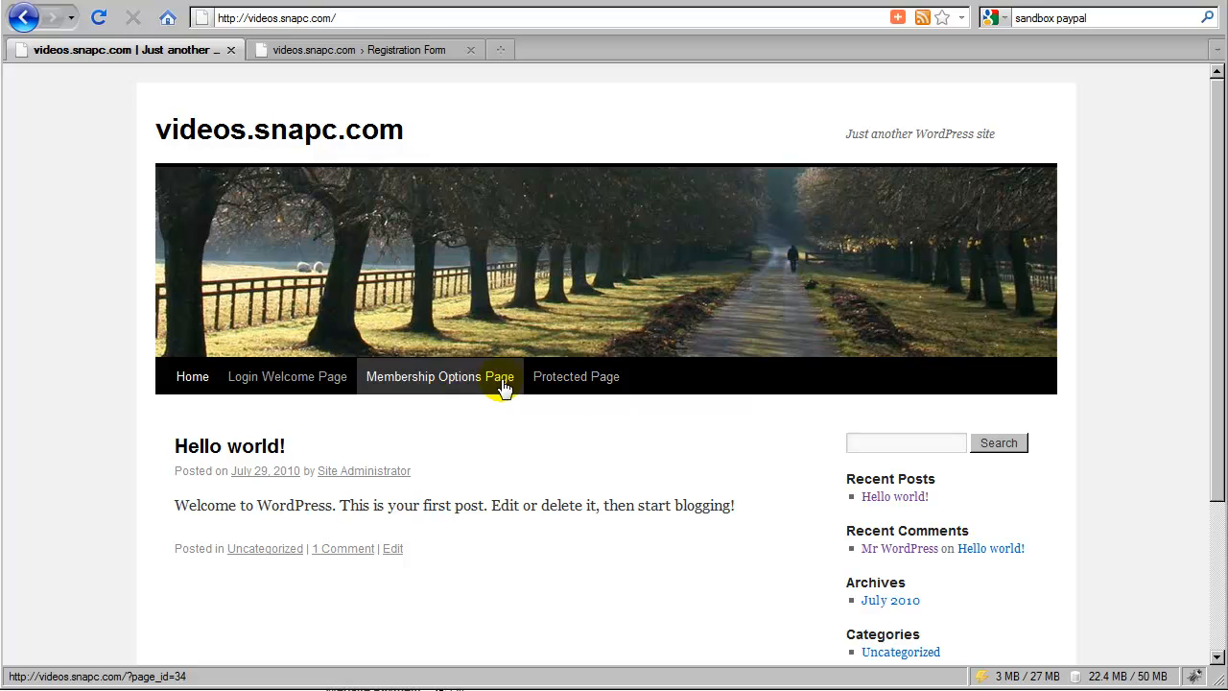
click(440, 376)
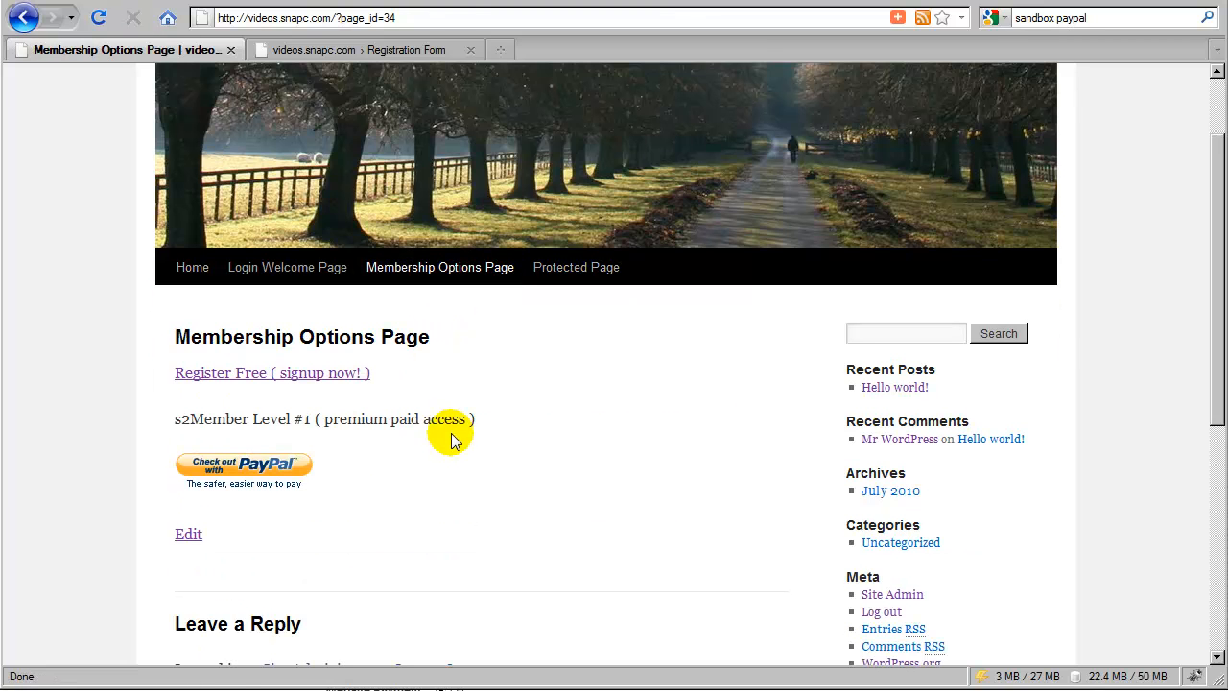
click(271, 372)
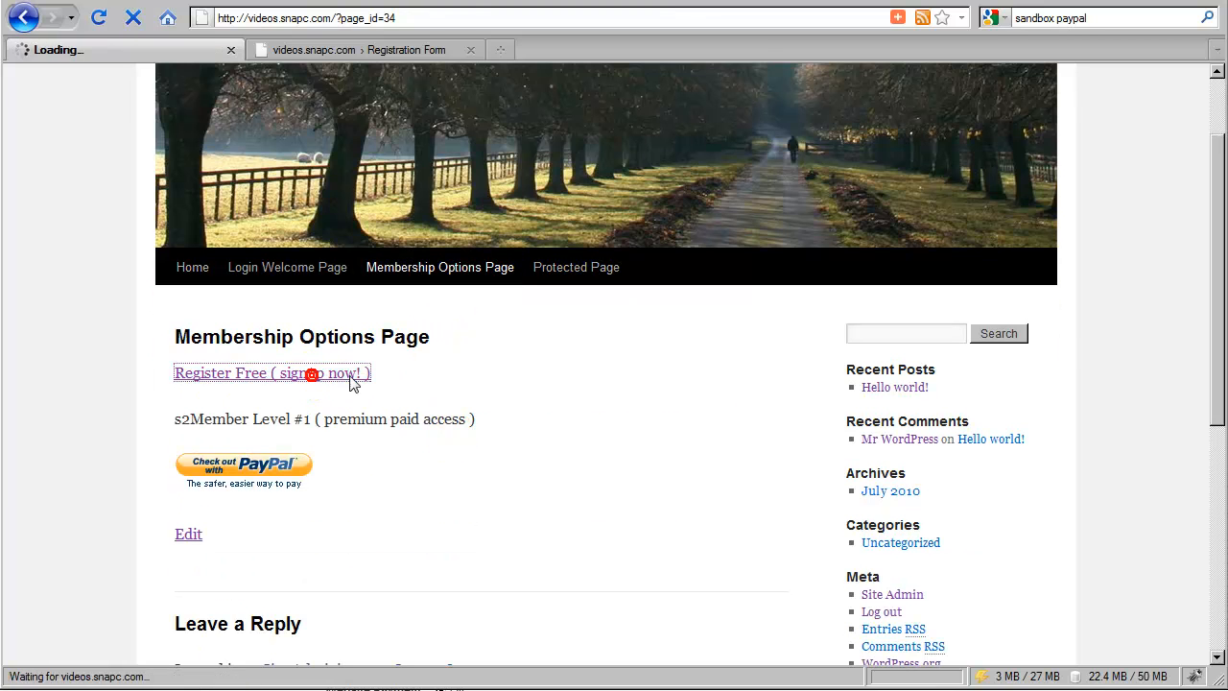
click(271, 372)
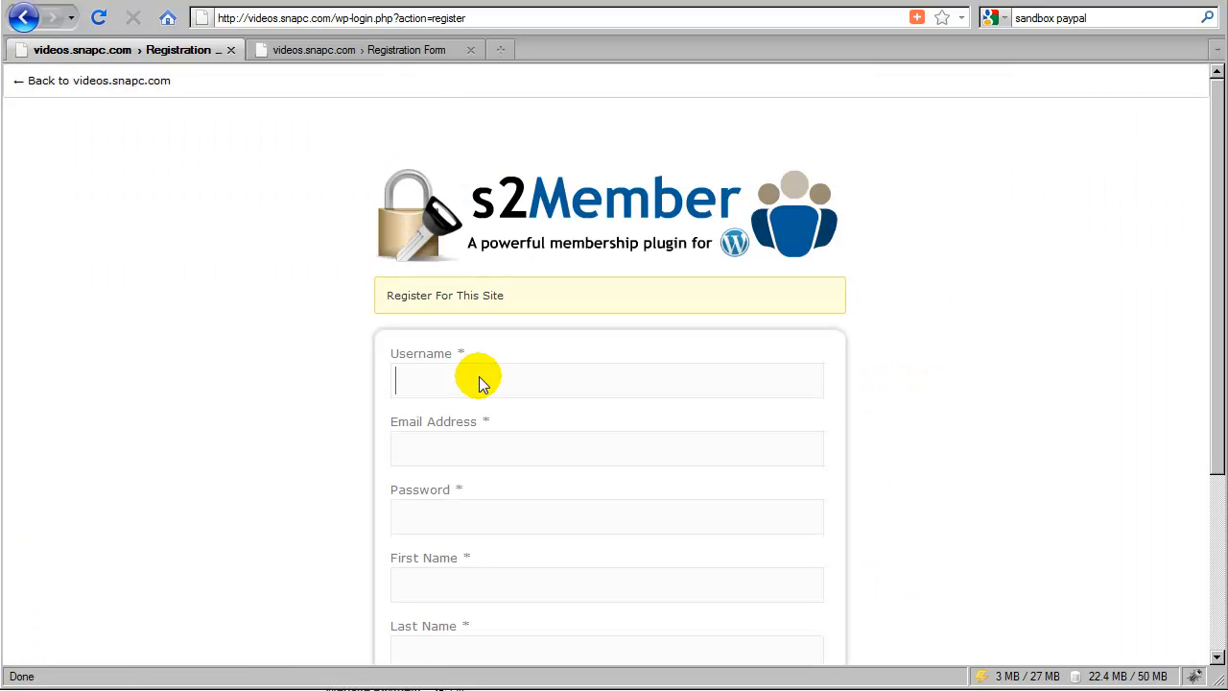
click(341, 17)
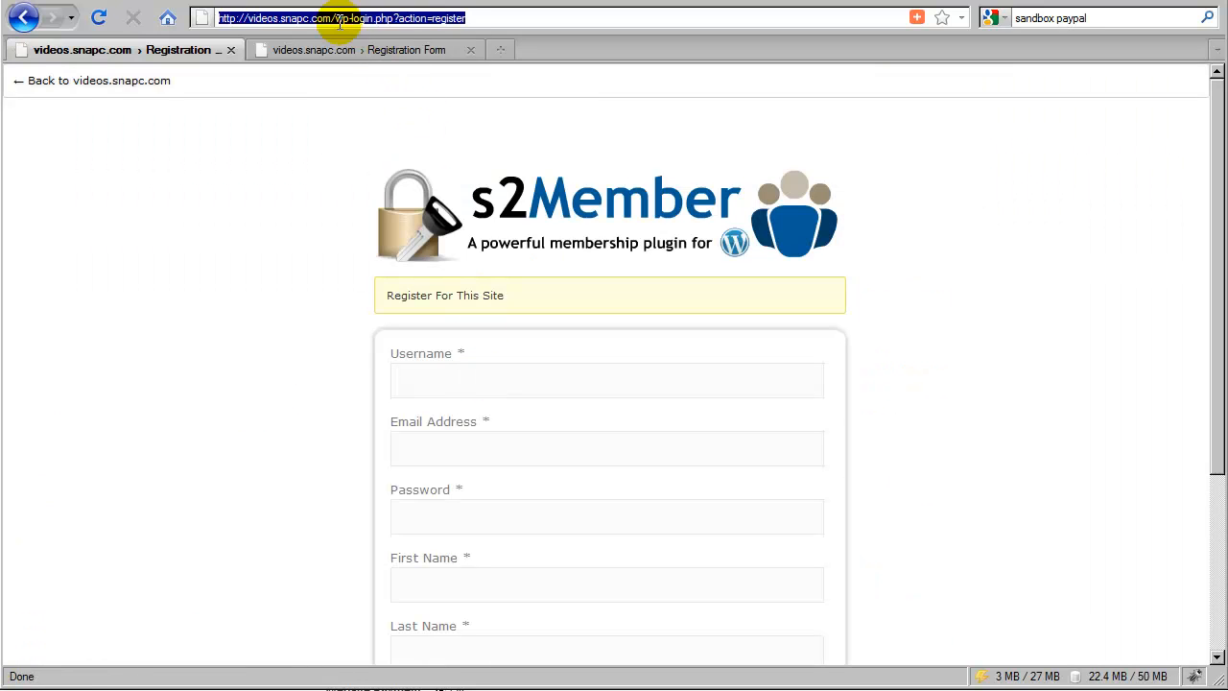